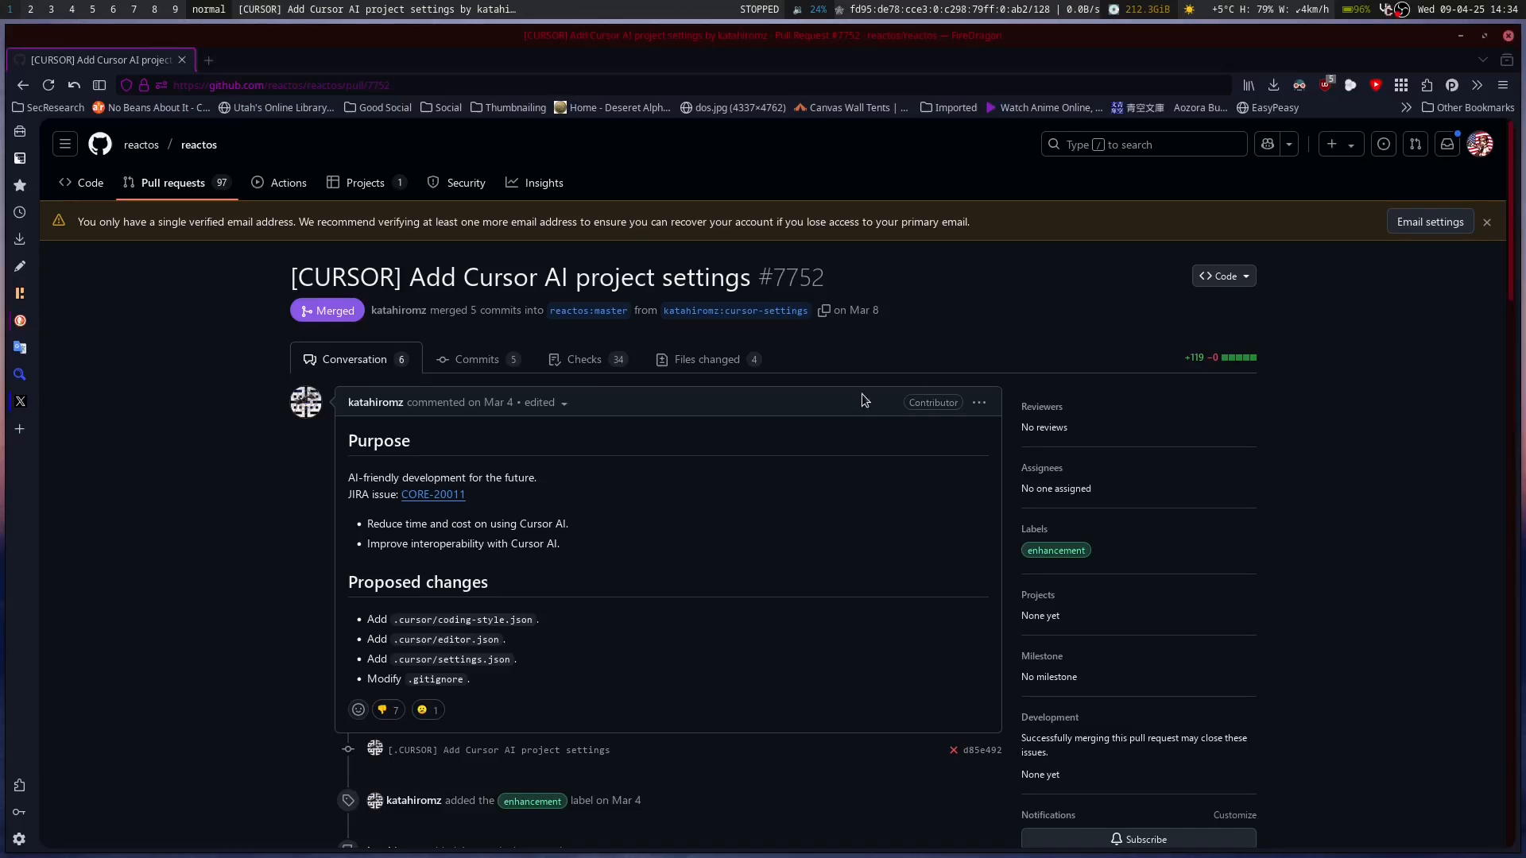
mouse_move(837, 371)
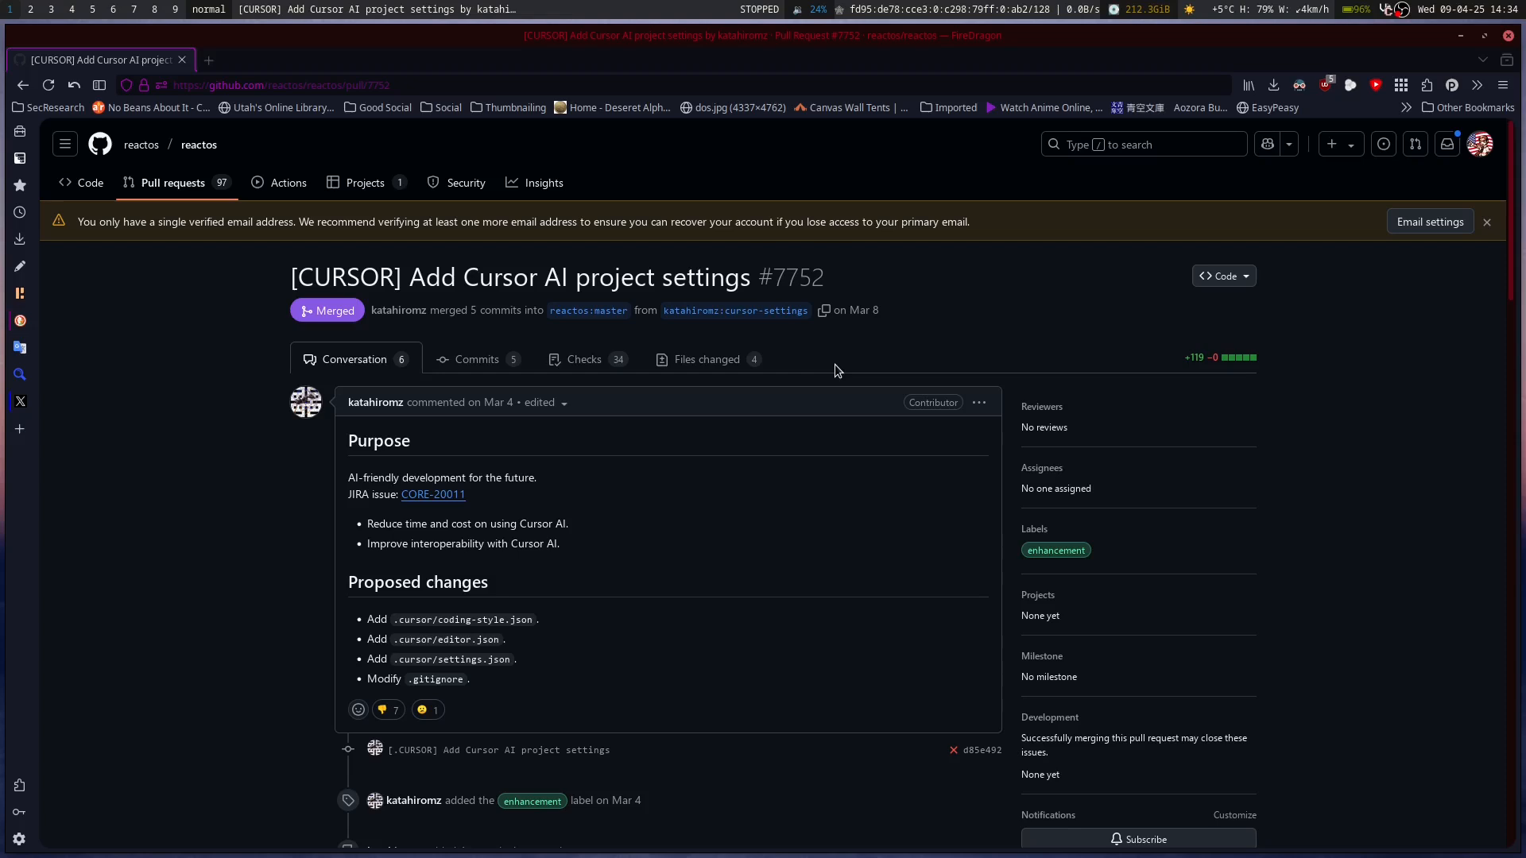
mouse_move(433, 494)
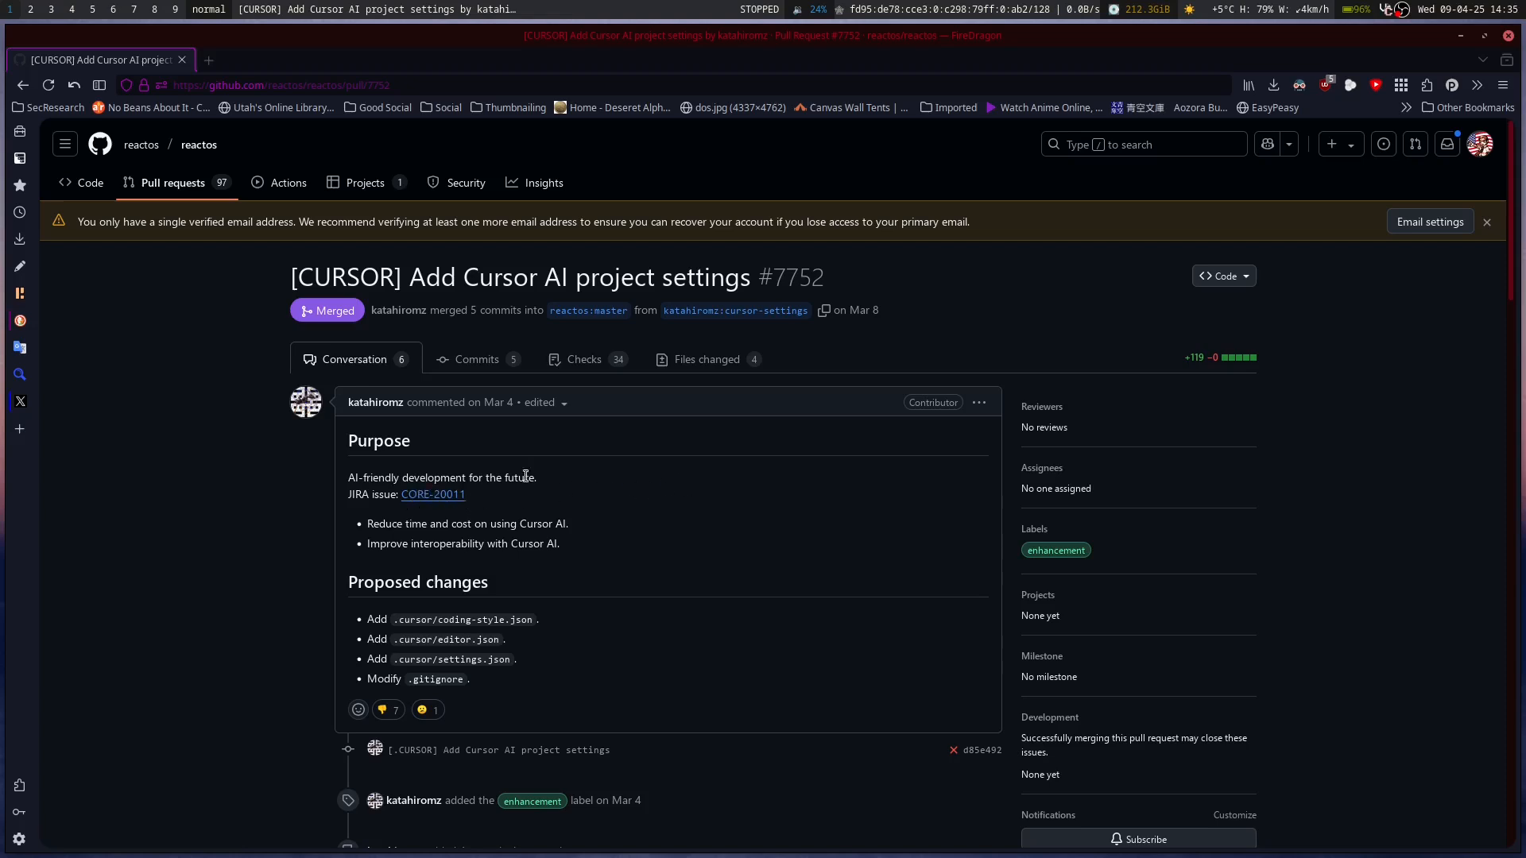
mouse_move(601, 507)
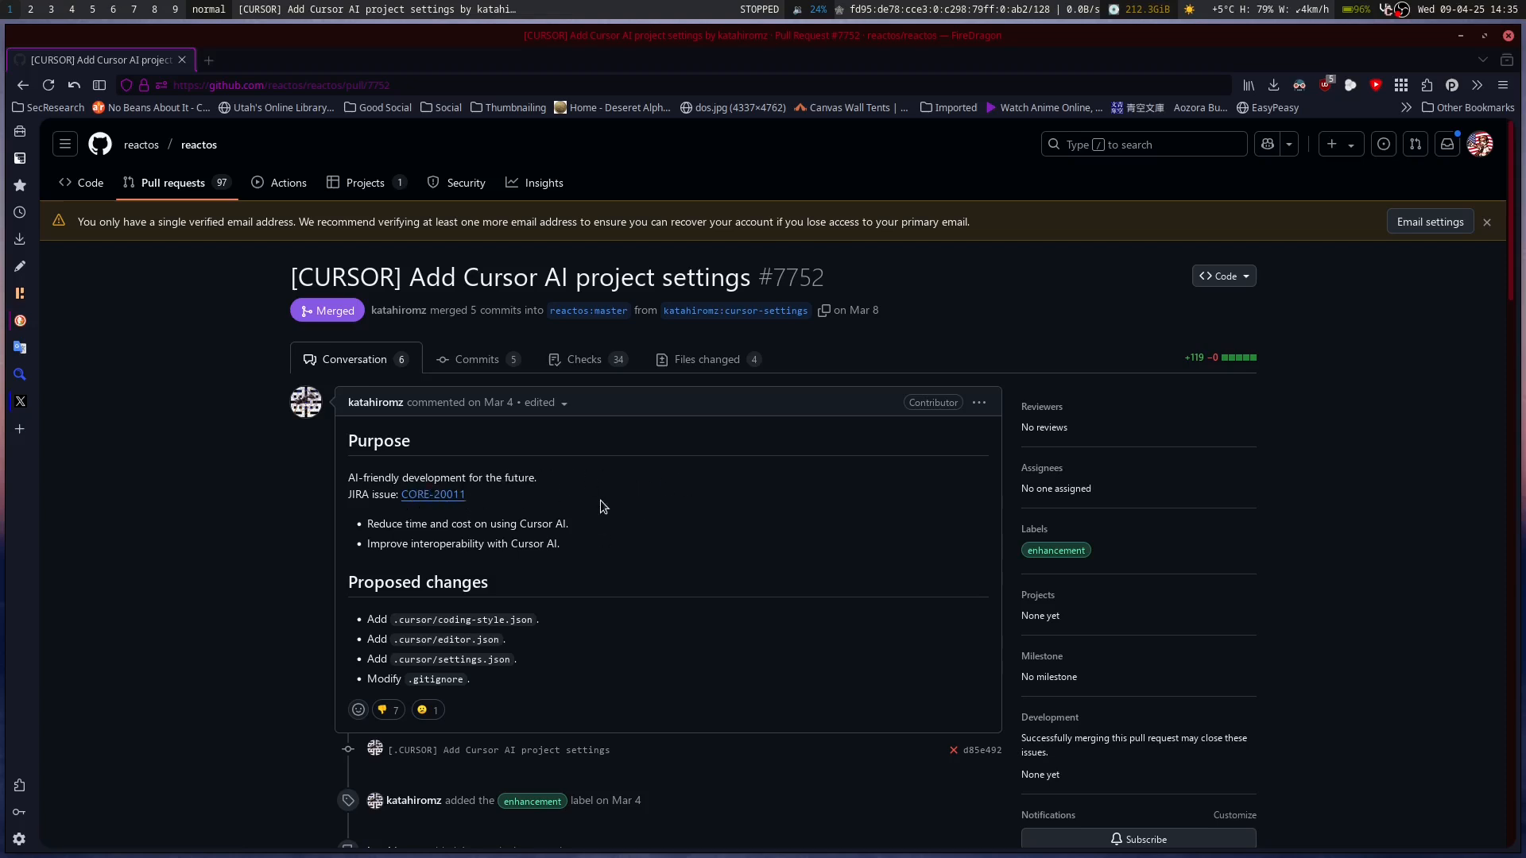
mouse_move(642, 491)
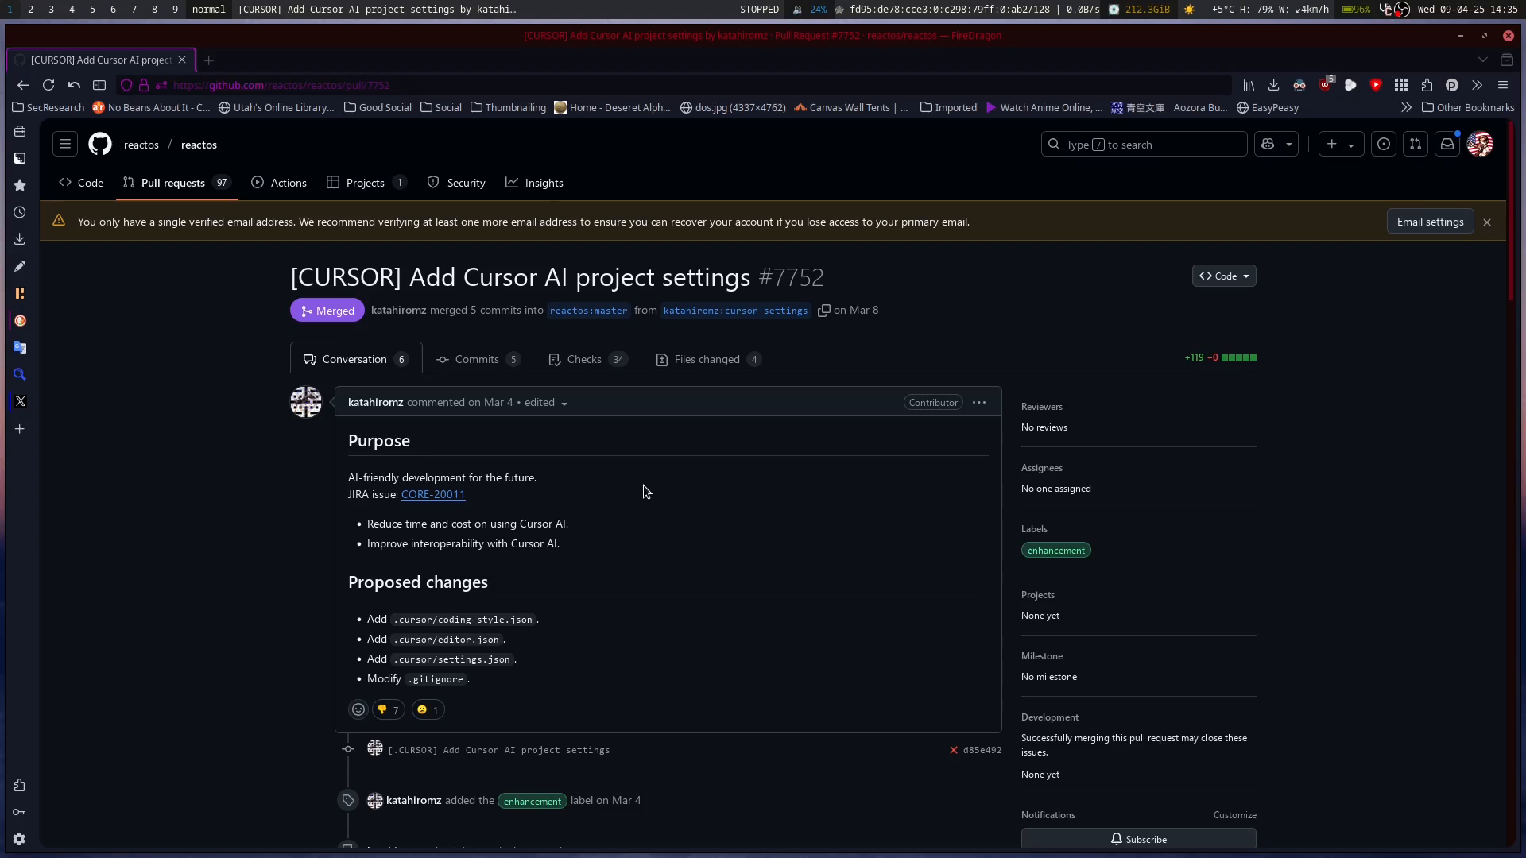
Step: Scroll the PR #7752 conversation to the author's Mar 5 comment on coding-style, editor and project settings files
scroll(up, 3)
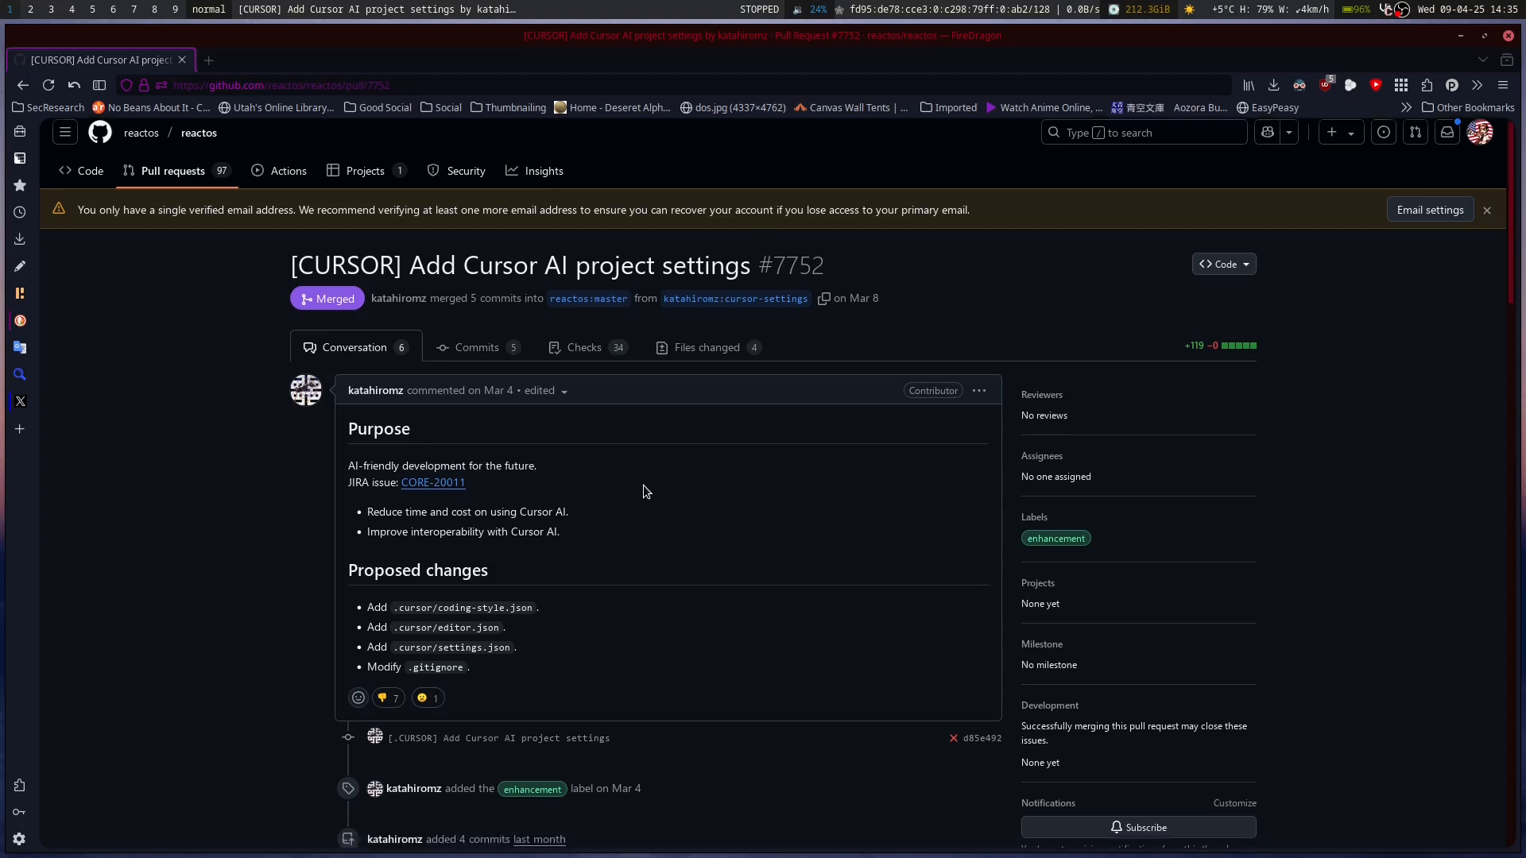
scroll(down, 3)
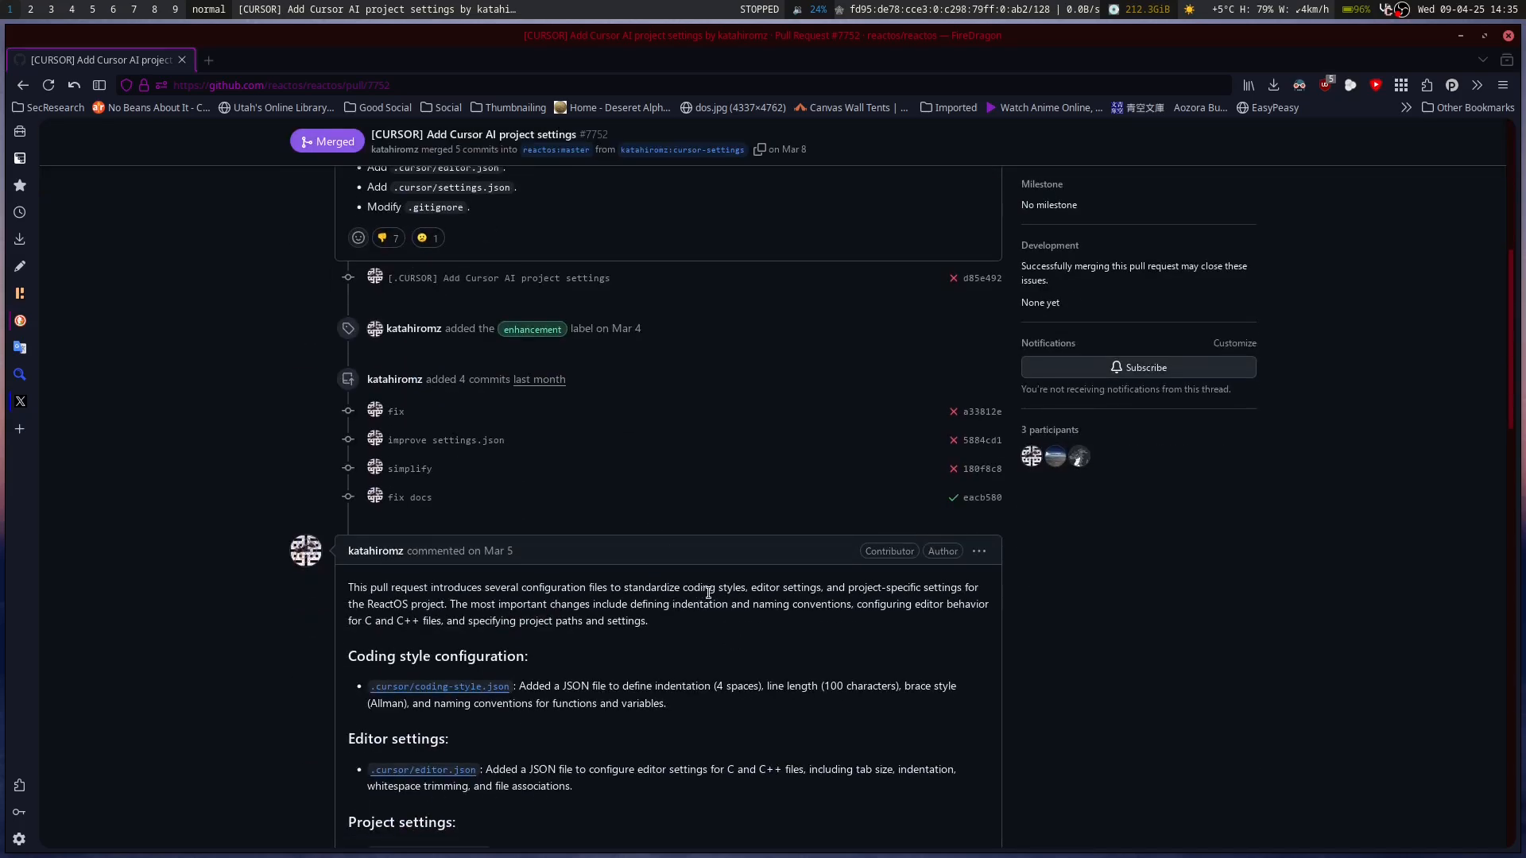
mouse_move(992, 601)
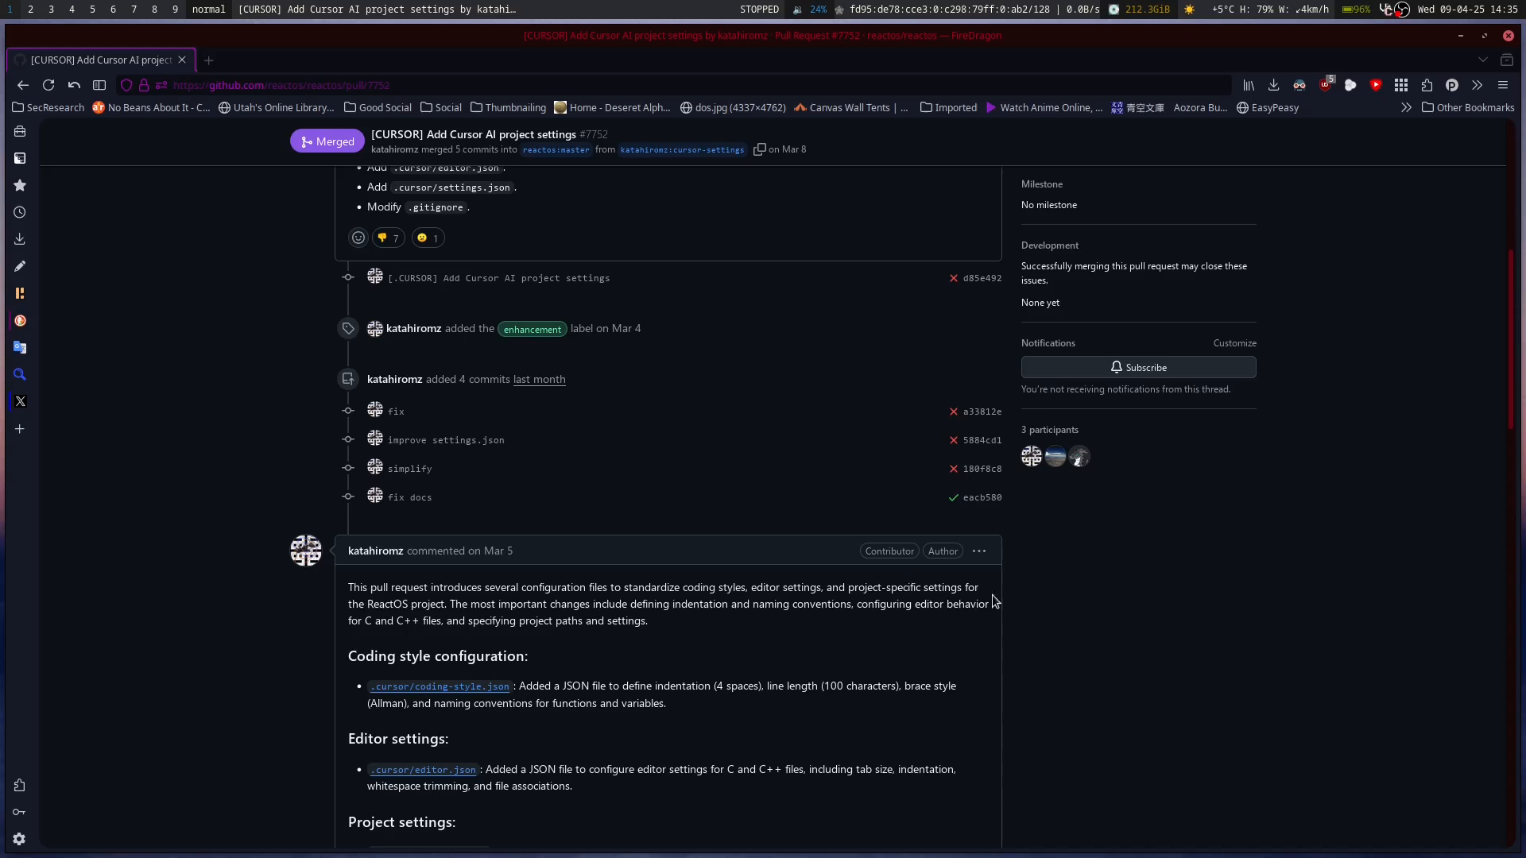
scroll(down, 3)
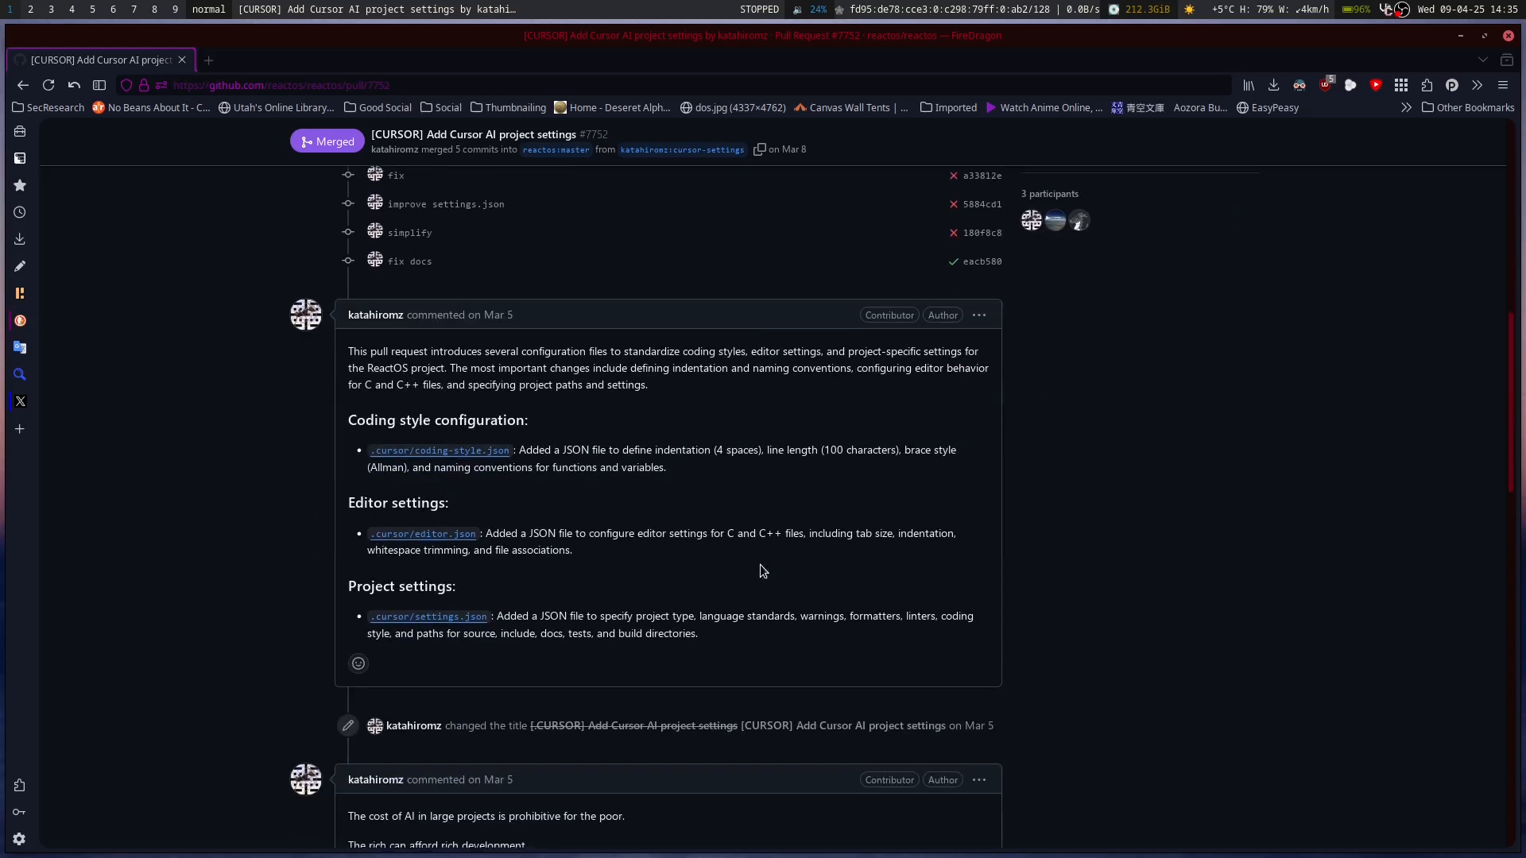
mouse_move(604, 367)
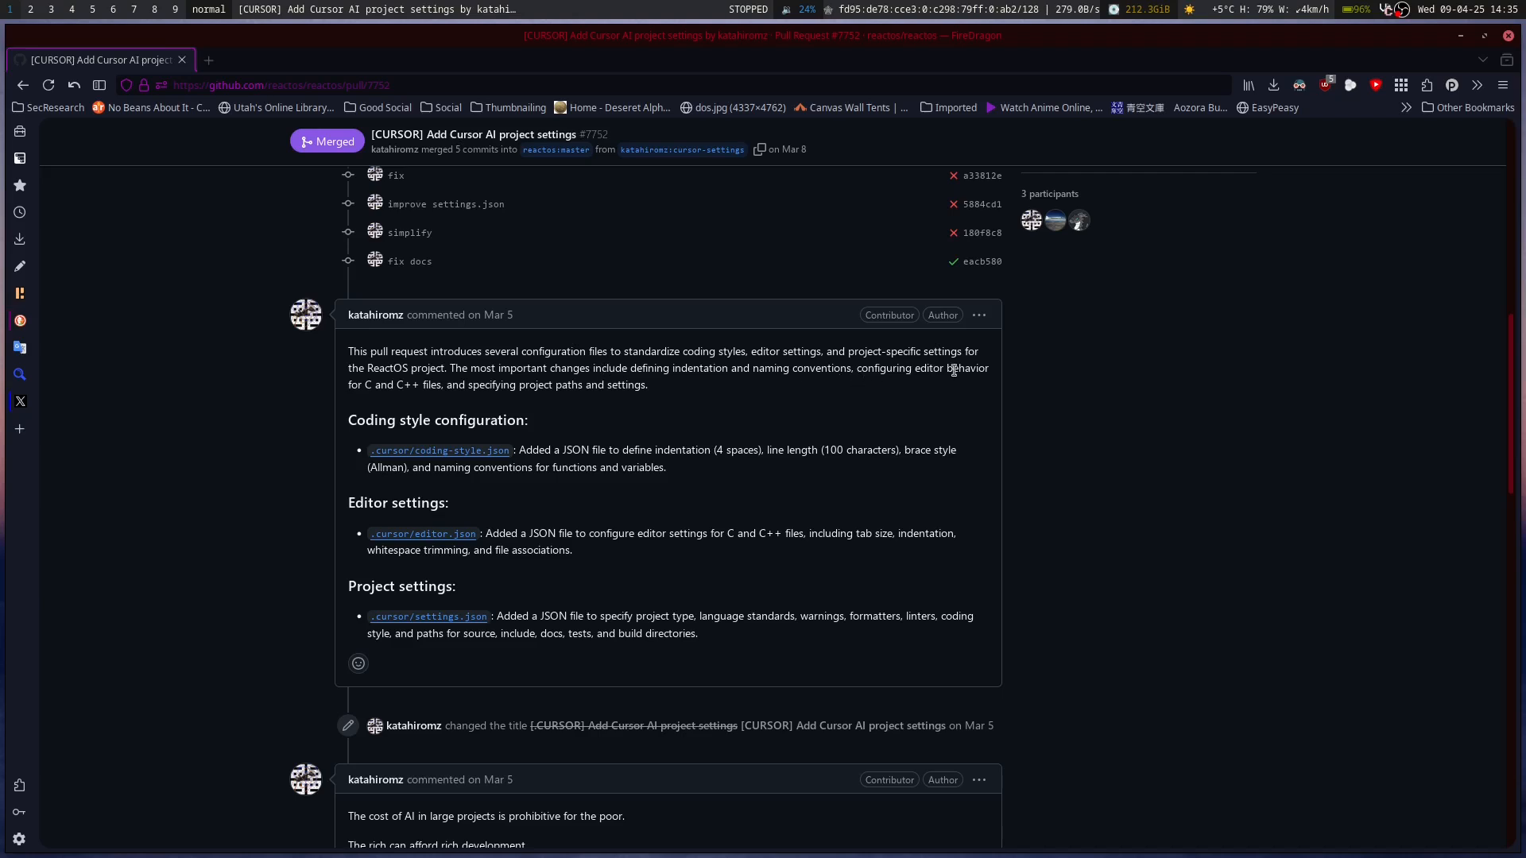
mouse_move(982, 367)
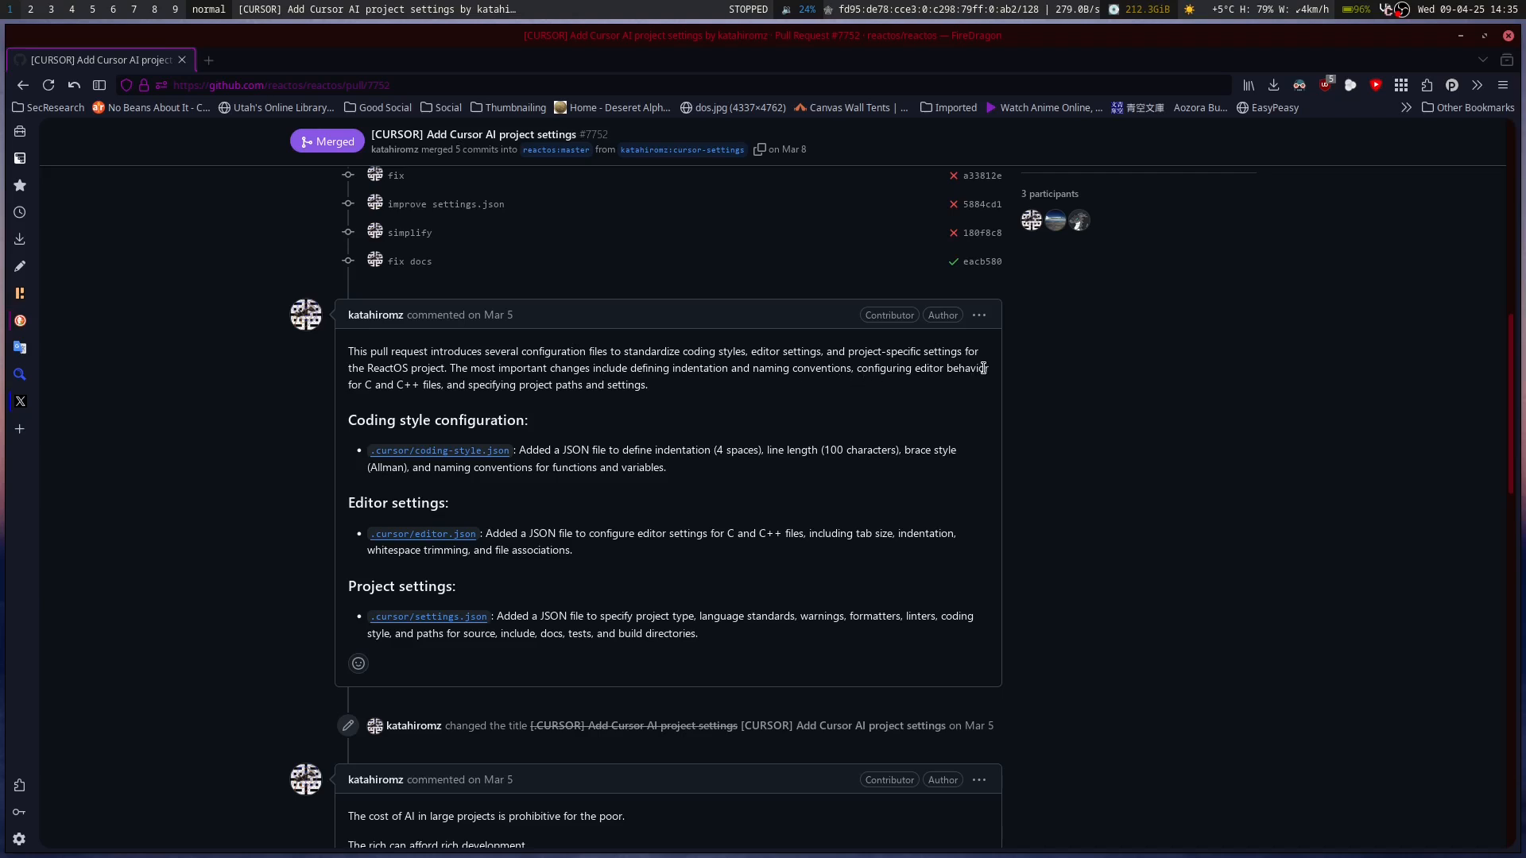
mouse_move(707, 414)
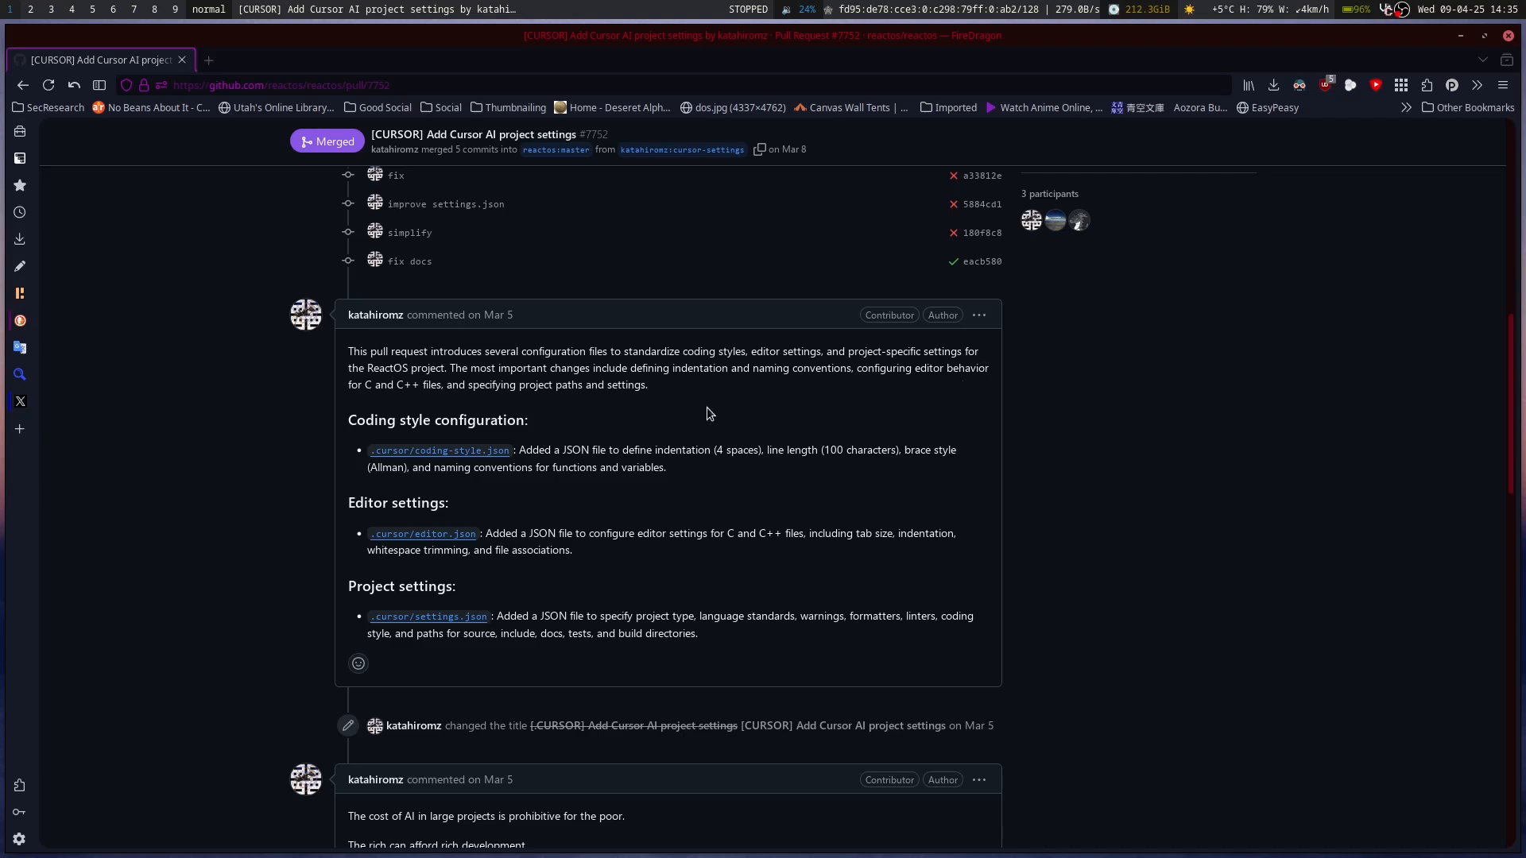
mouse_move(647, 452)
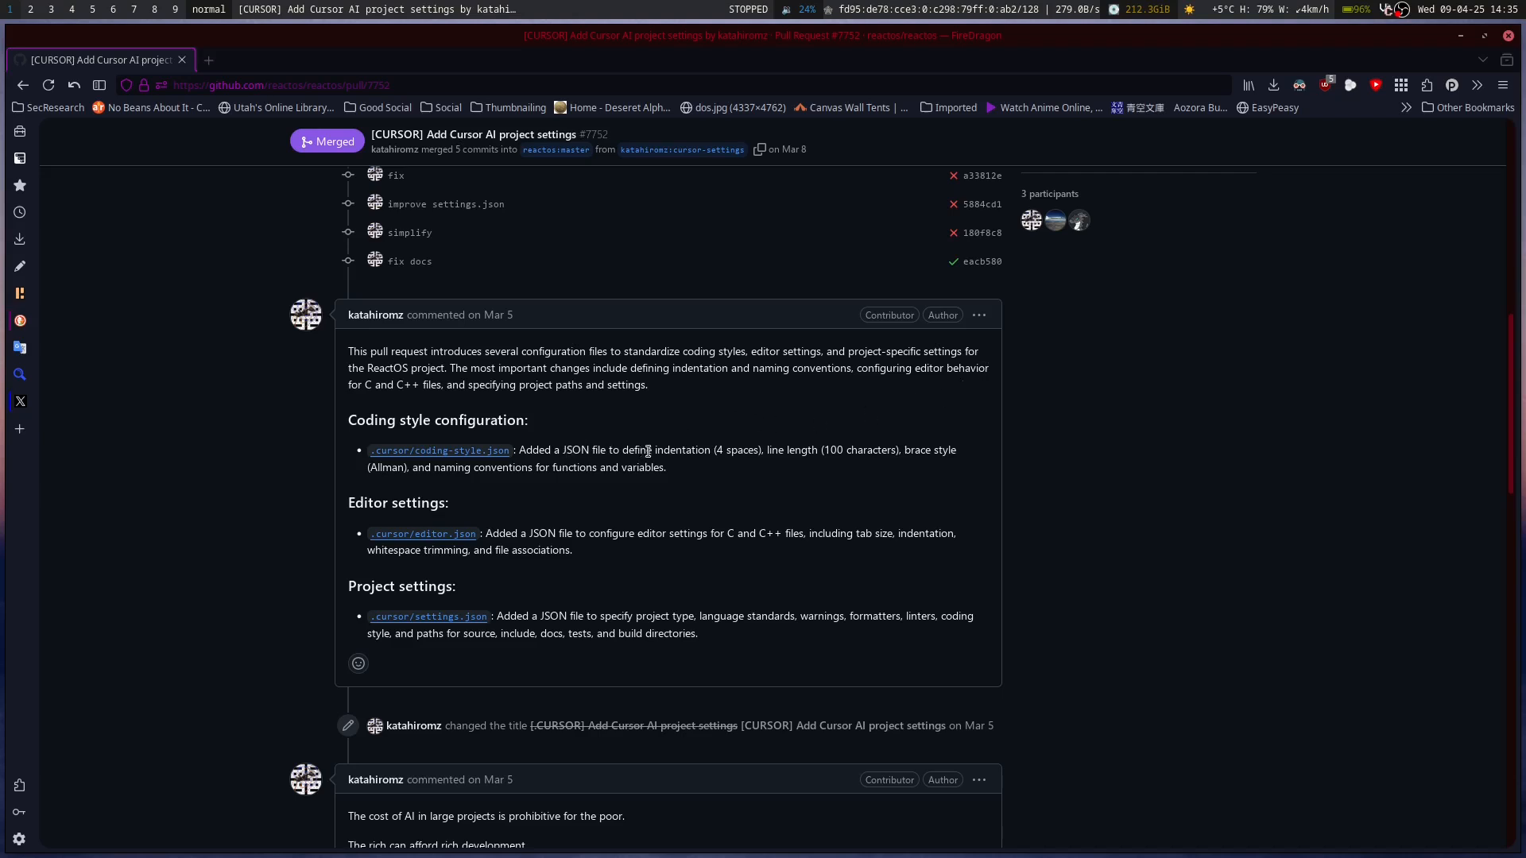
mouse_move(622, 440)
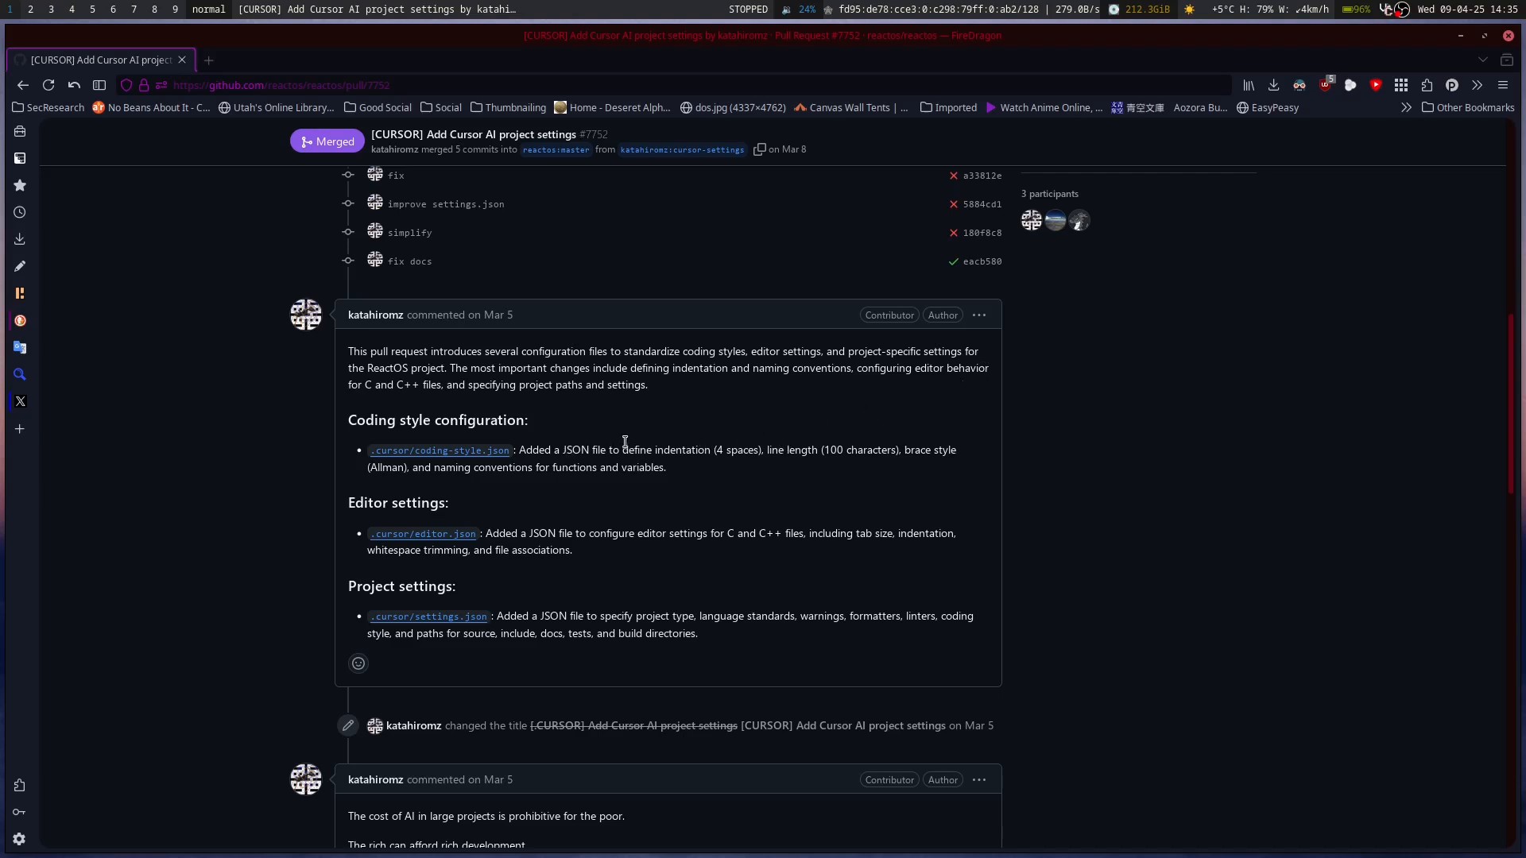
mouse_move(886, 448)
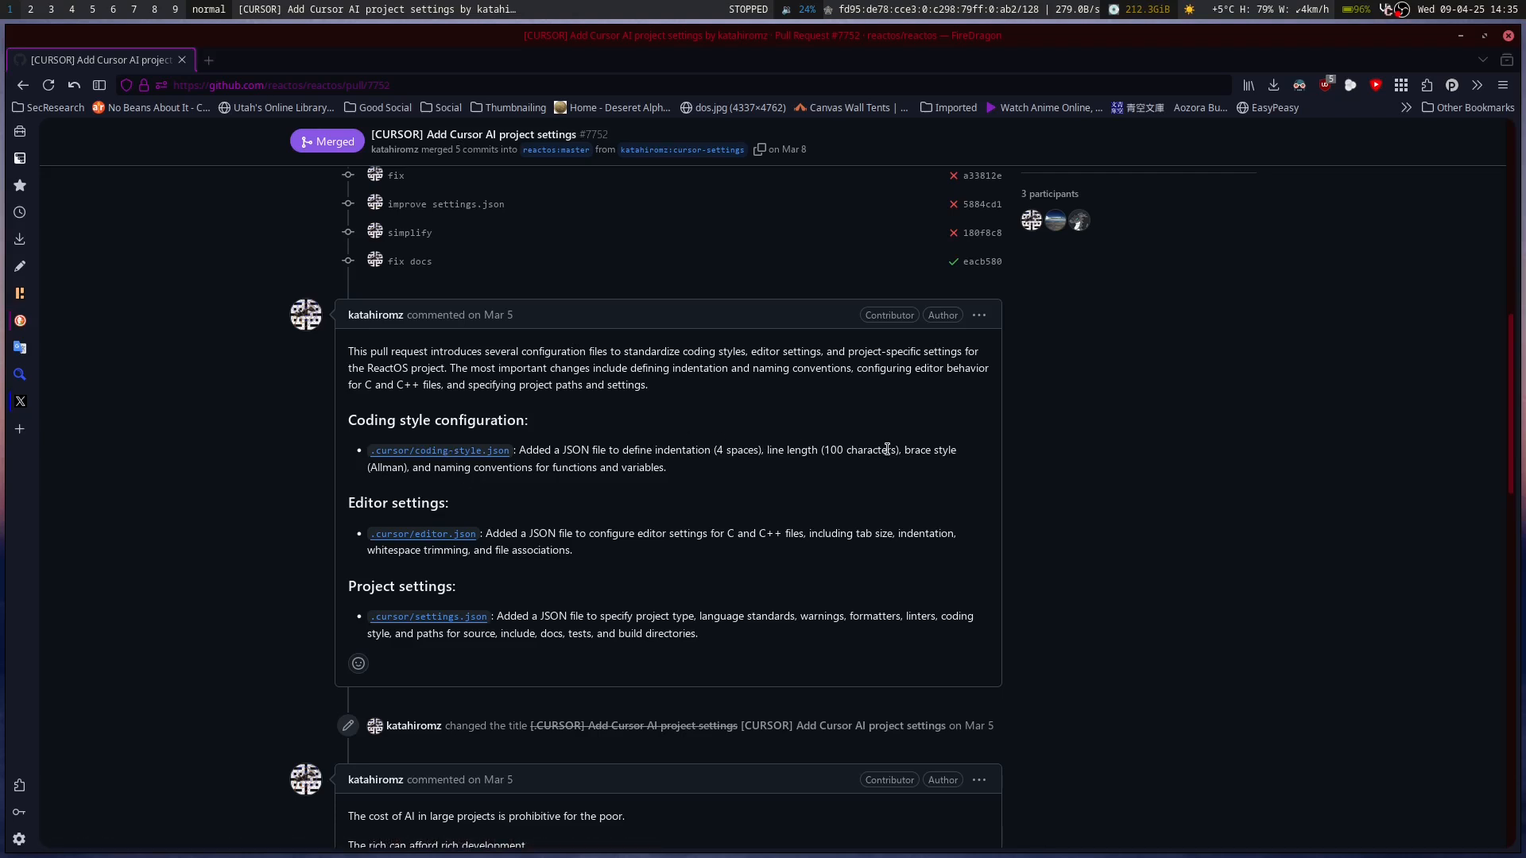
mouse_move(561, 453)
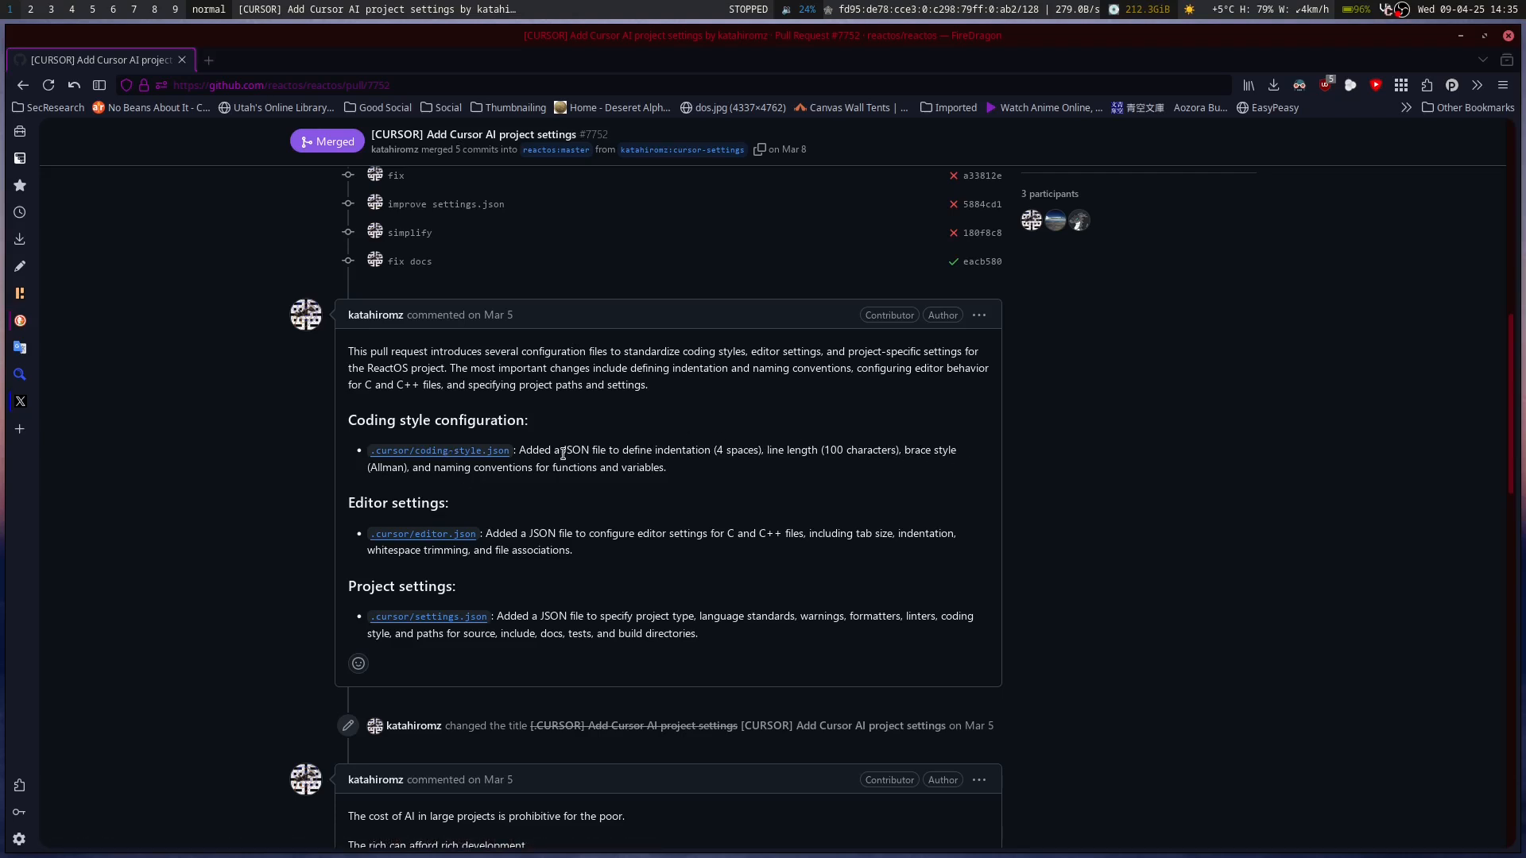
mouse_move(641, 479)
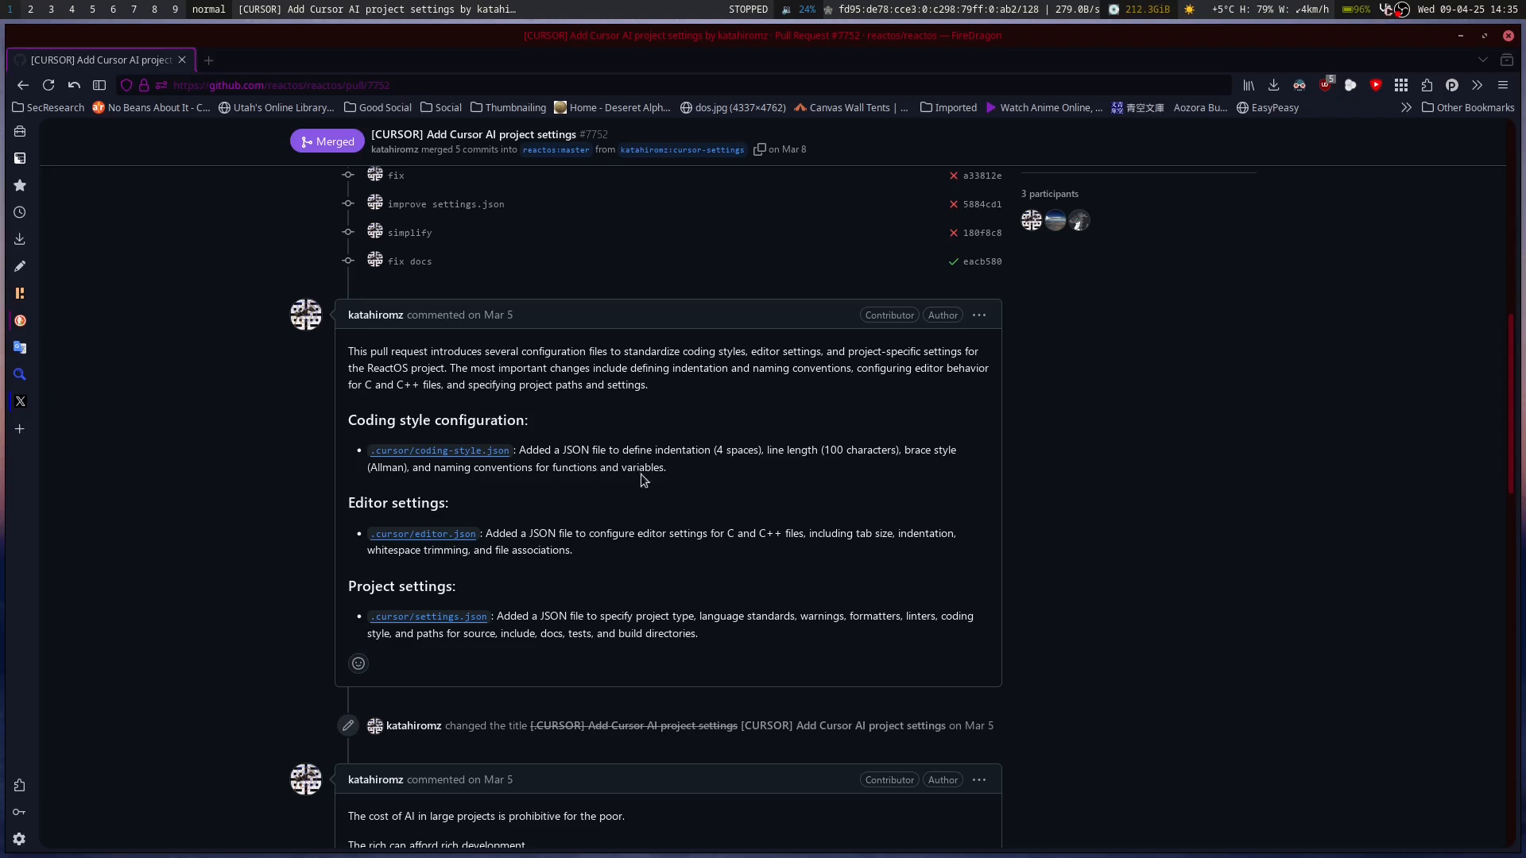
mouse_move(572, 534)
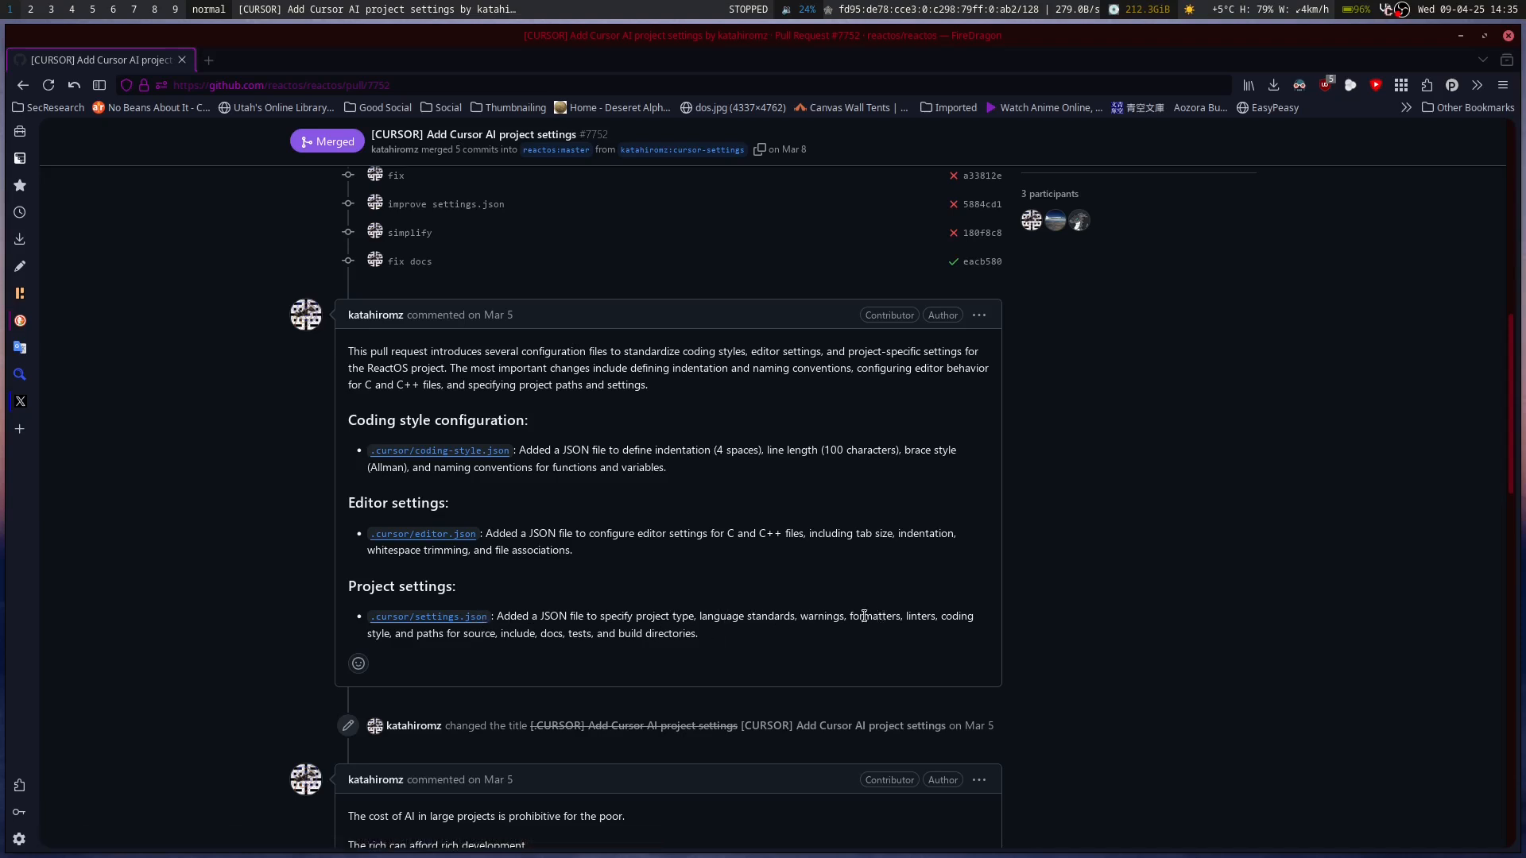
mouse_move(898, 622)
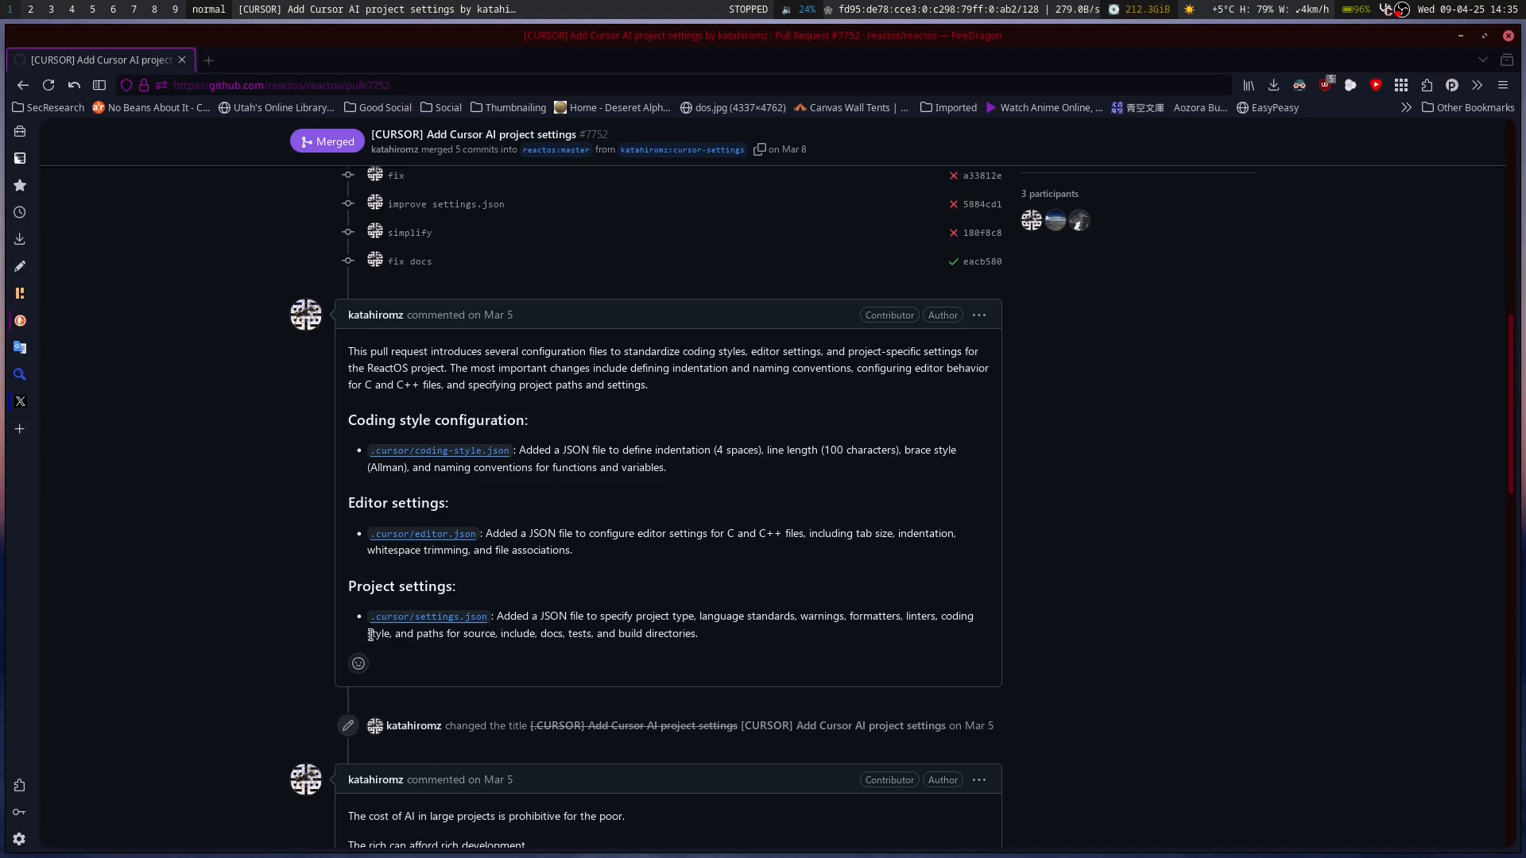
mouse_move(534, 647)
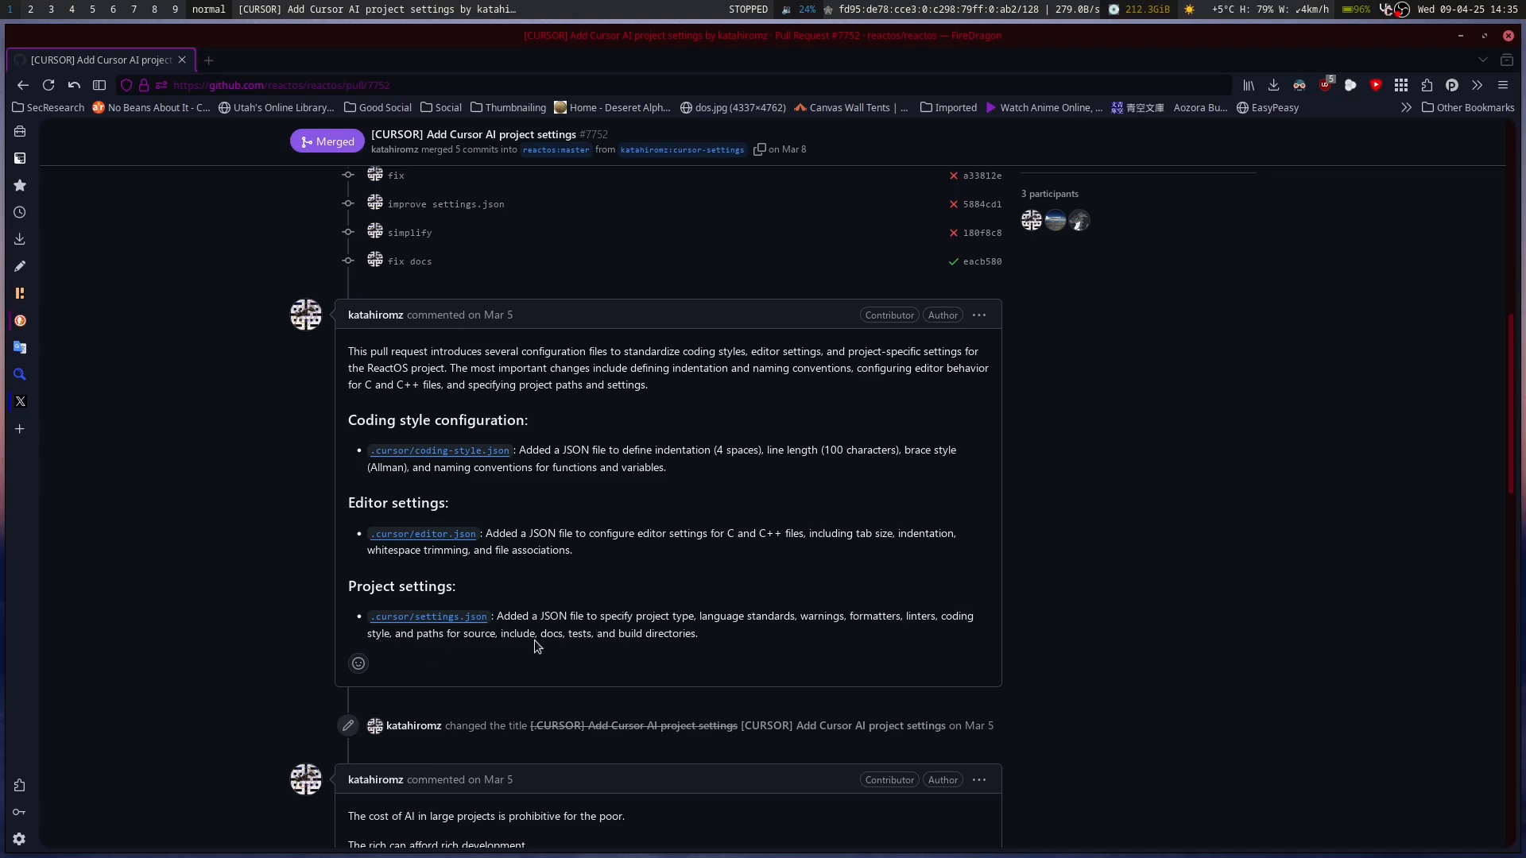
mouse_move(634, 639)
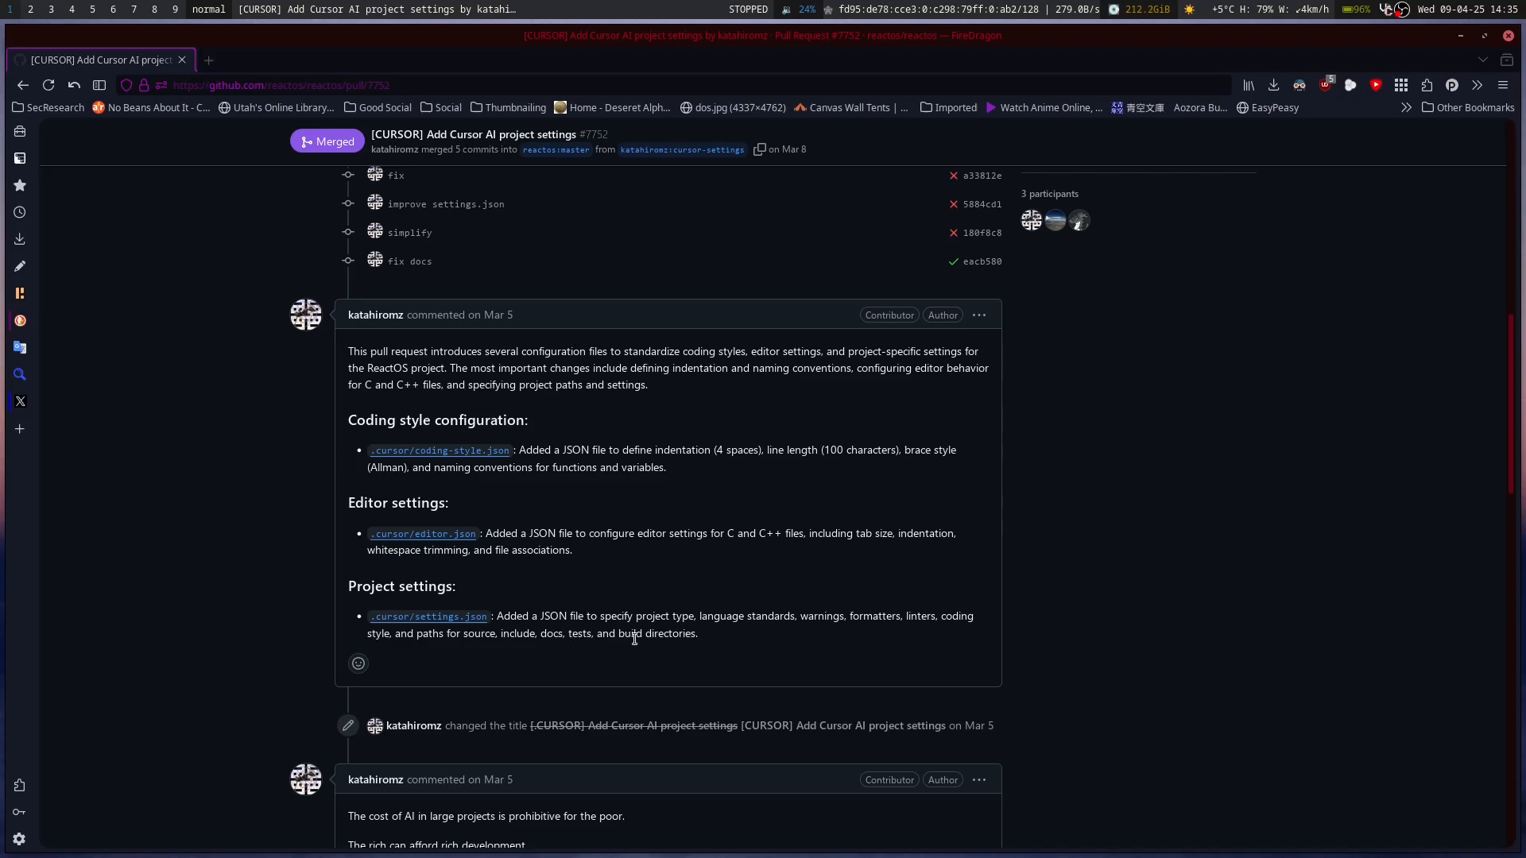
mouse_move(694, 646)
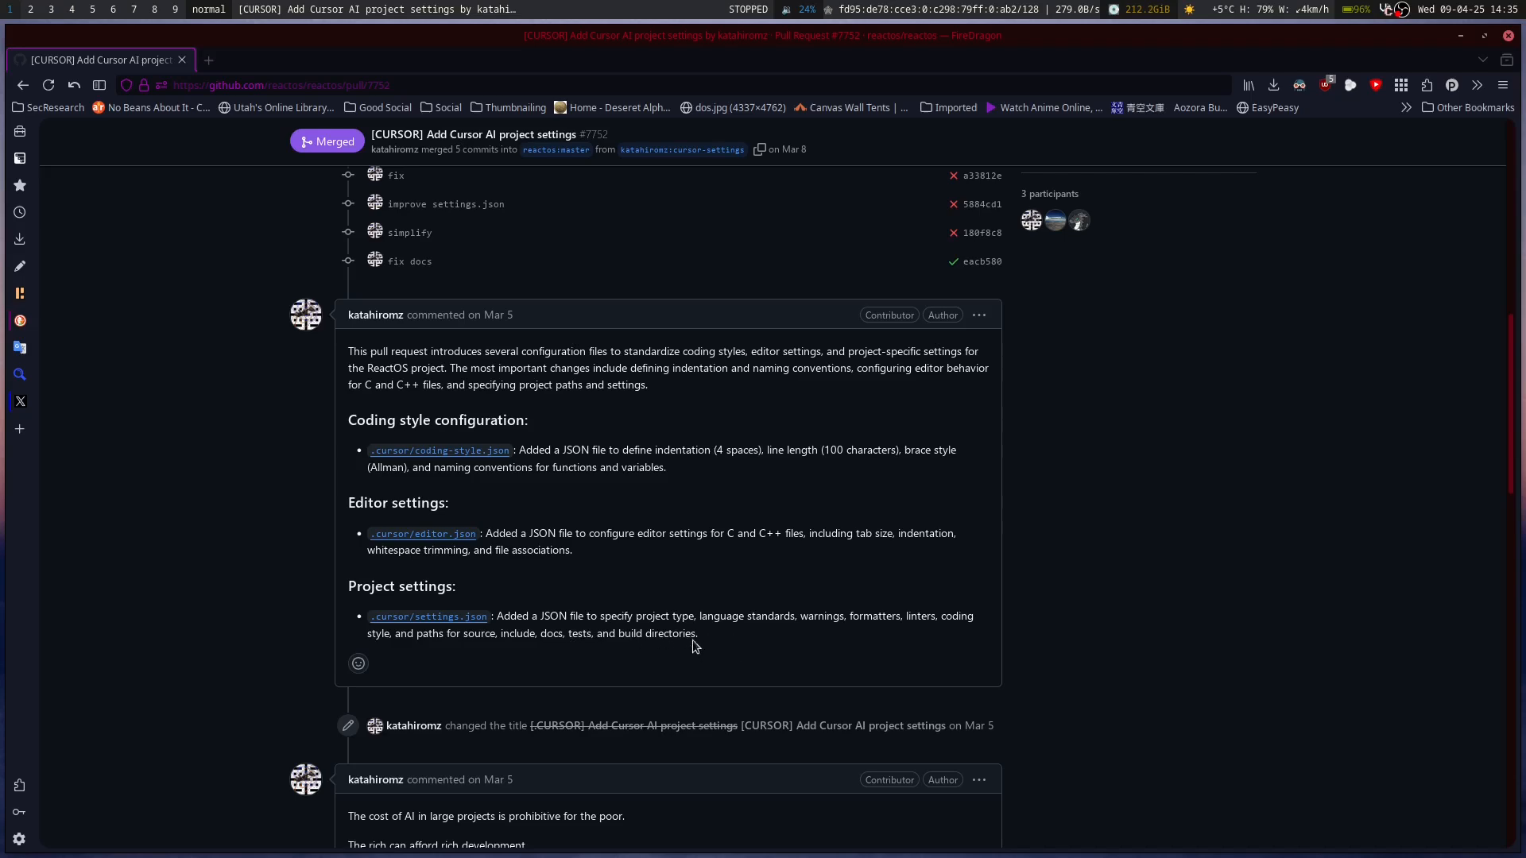
Step: Scroll the conversation to the four added commits: fix, improve settings.json, simplify, fix docs
scroll(up, 3)
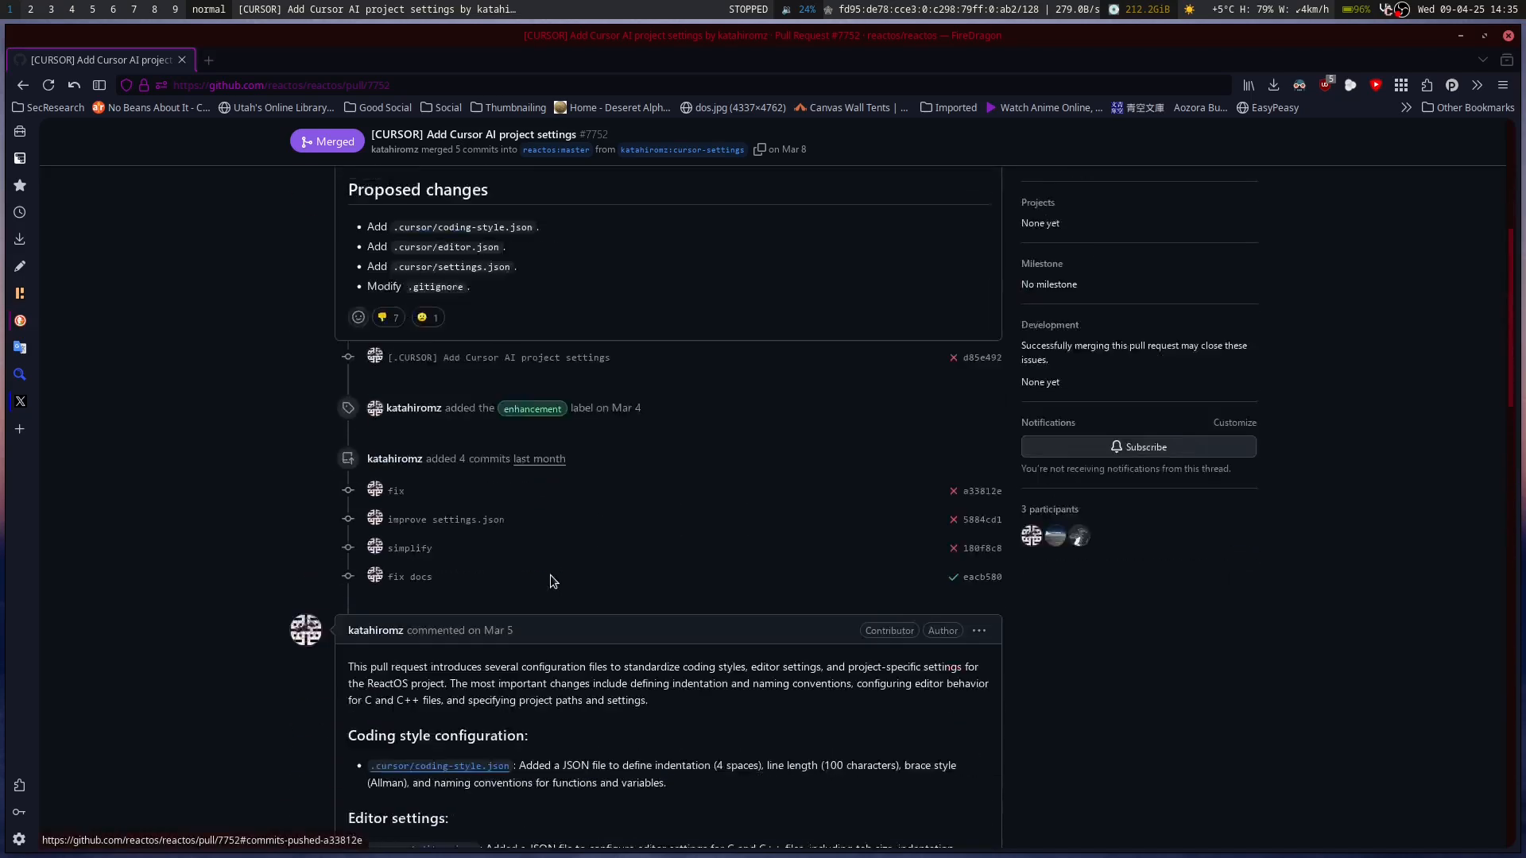
scroll(down, 3)
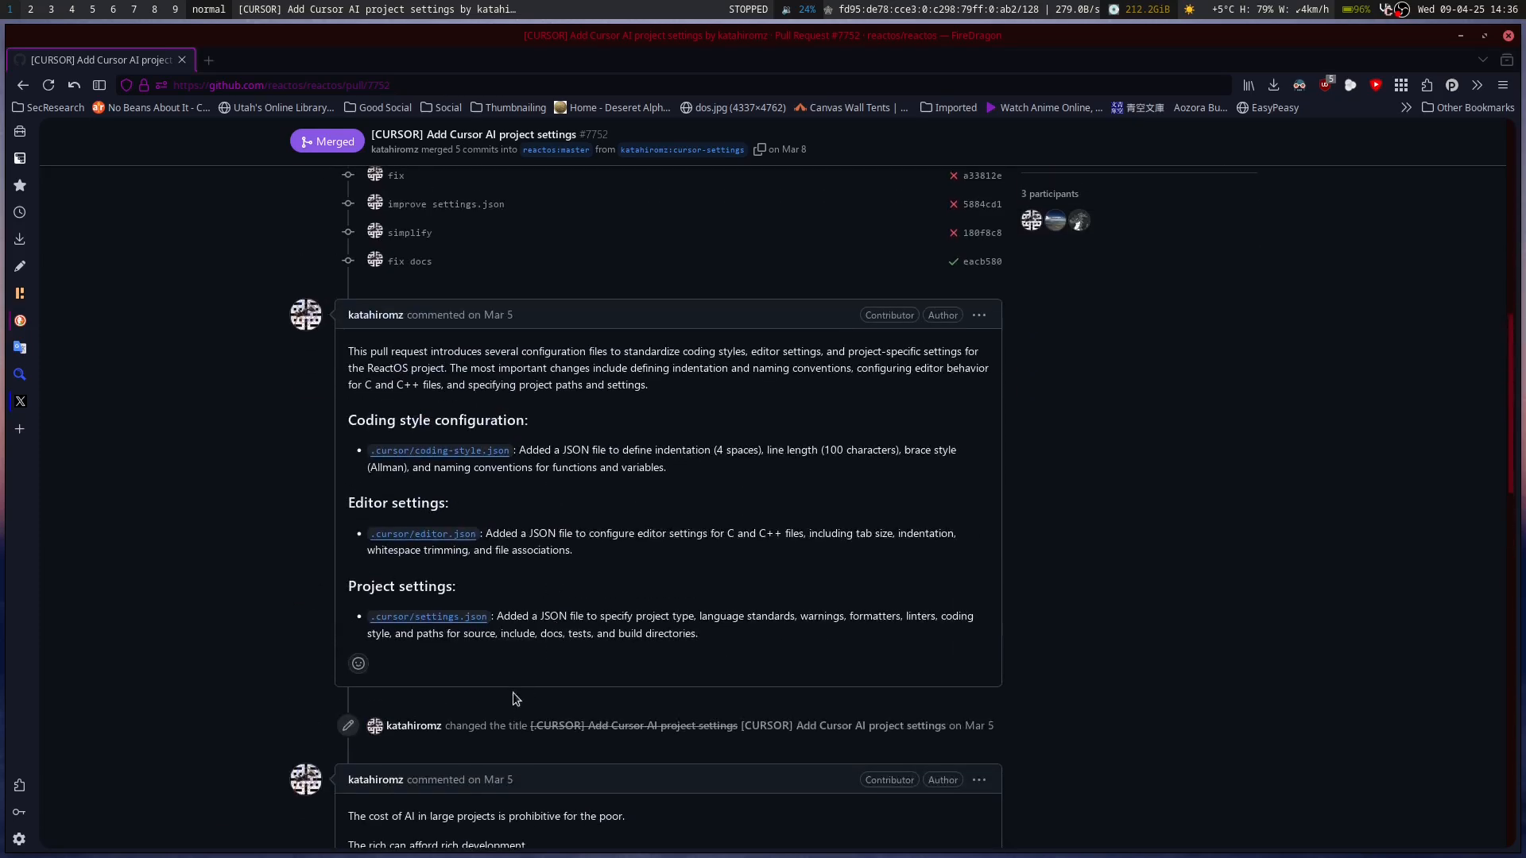
scroll(down, 3)
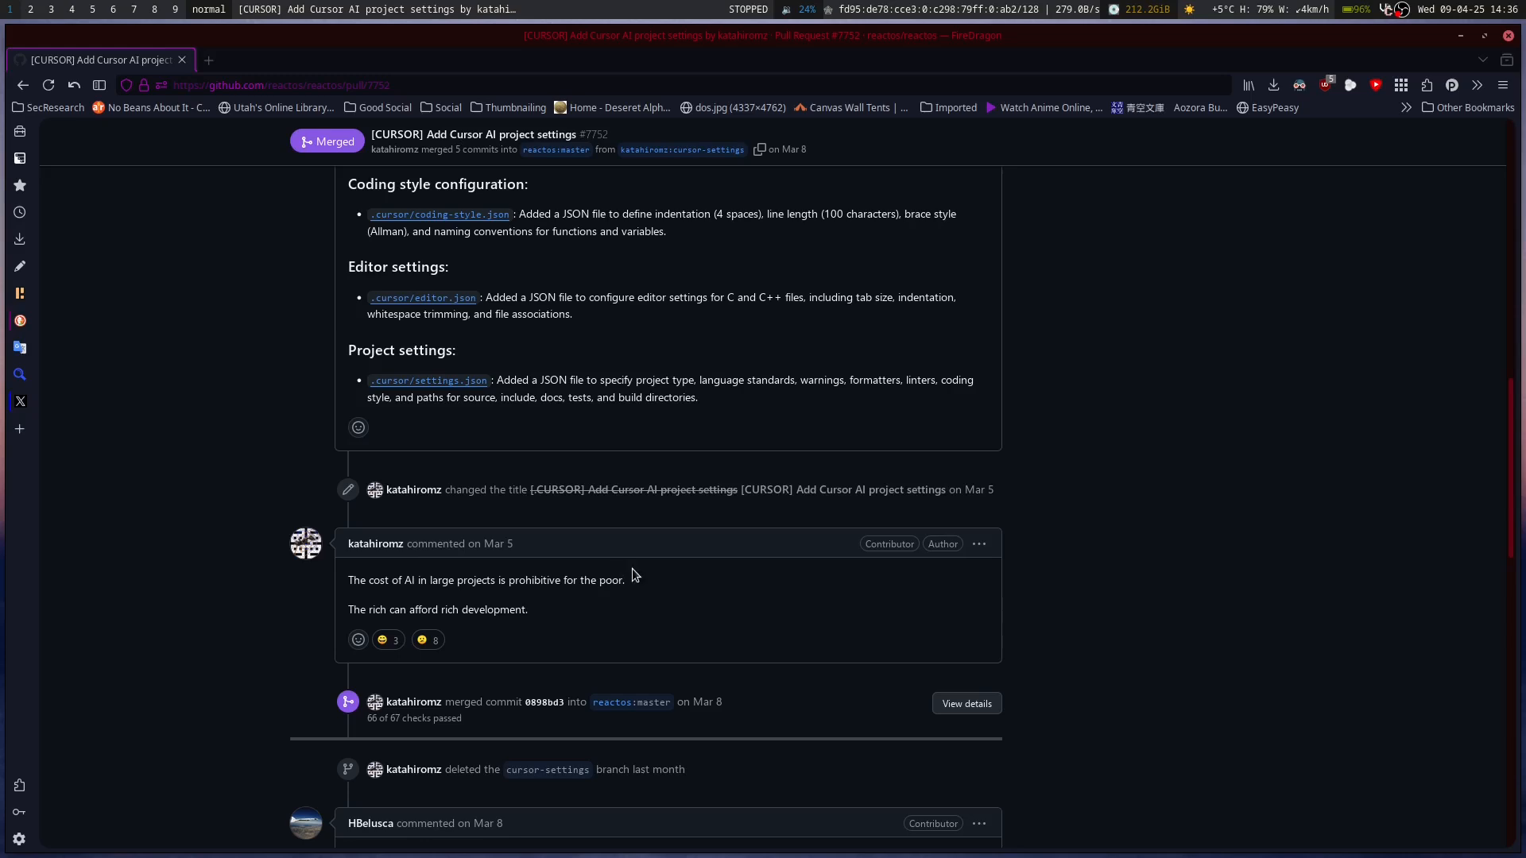
mouse_move(644, 599)
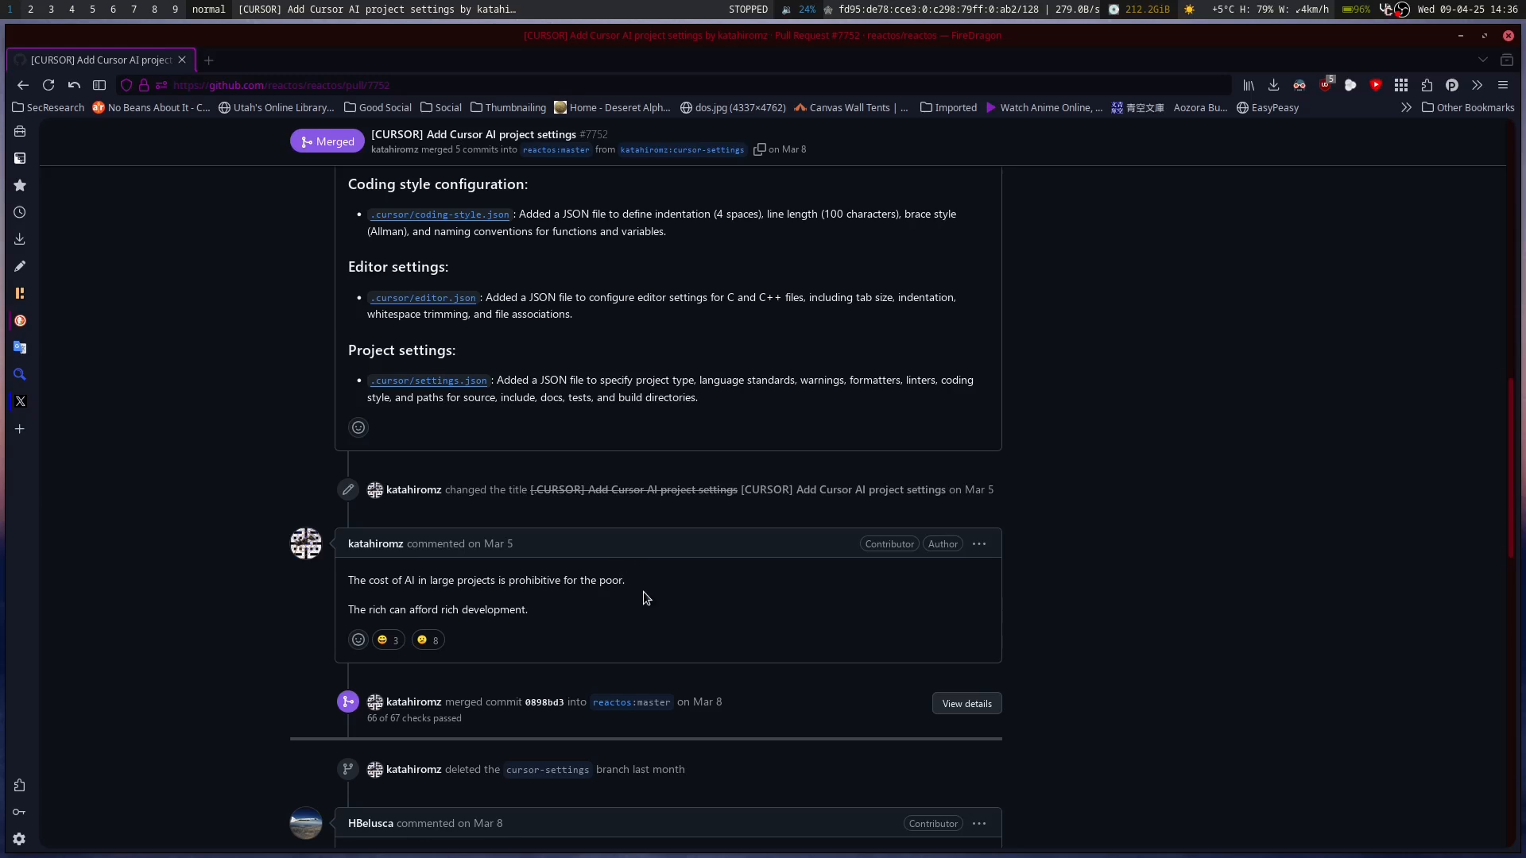
scroll(up, 3)
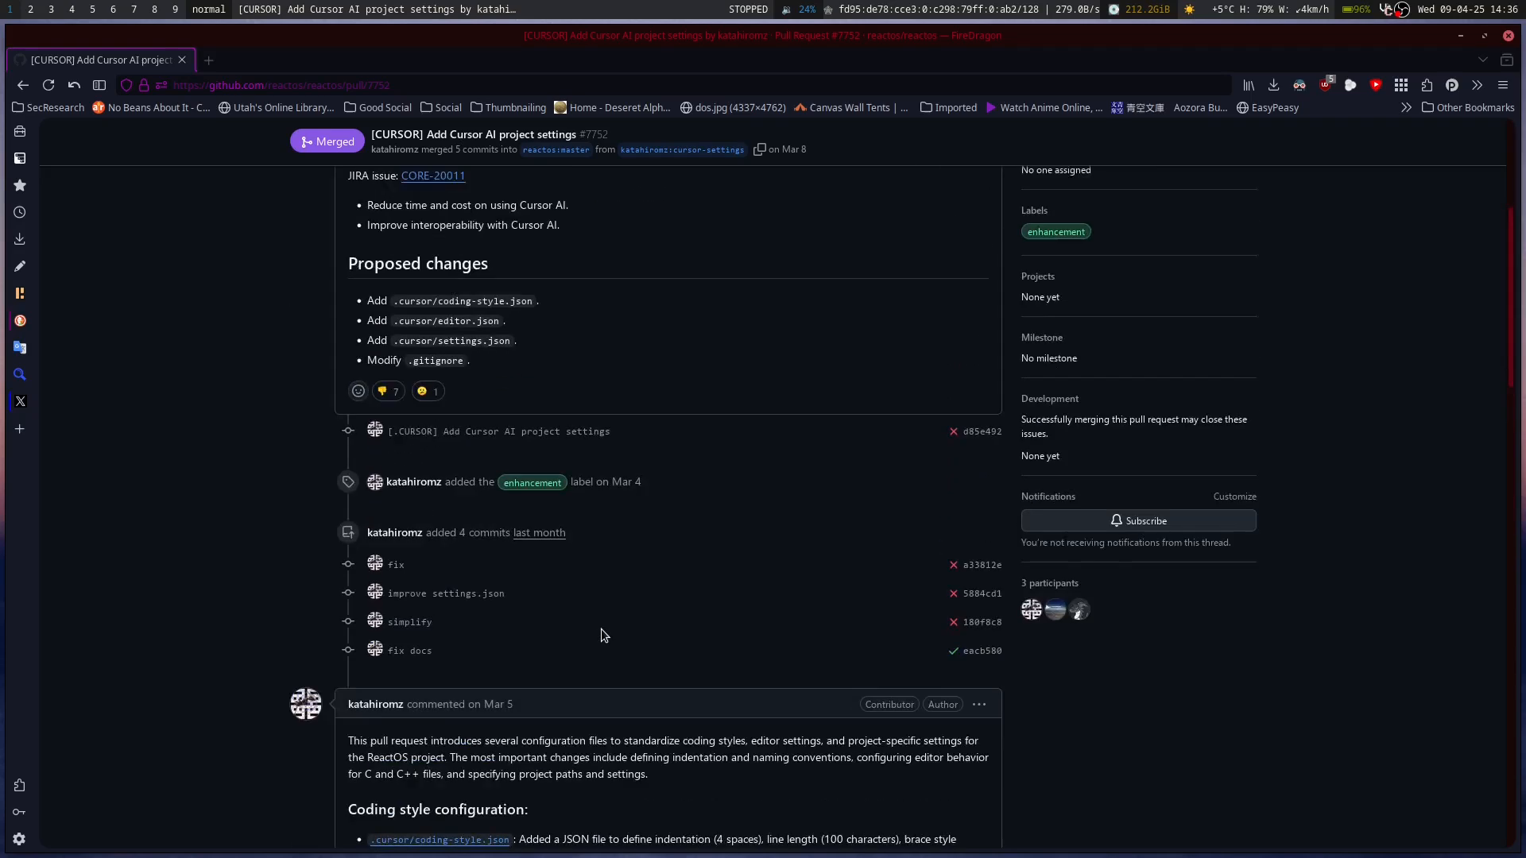
scroll(up, 3)
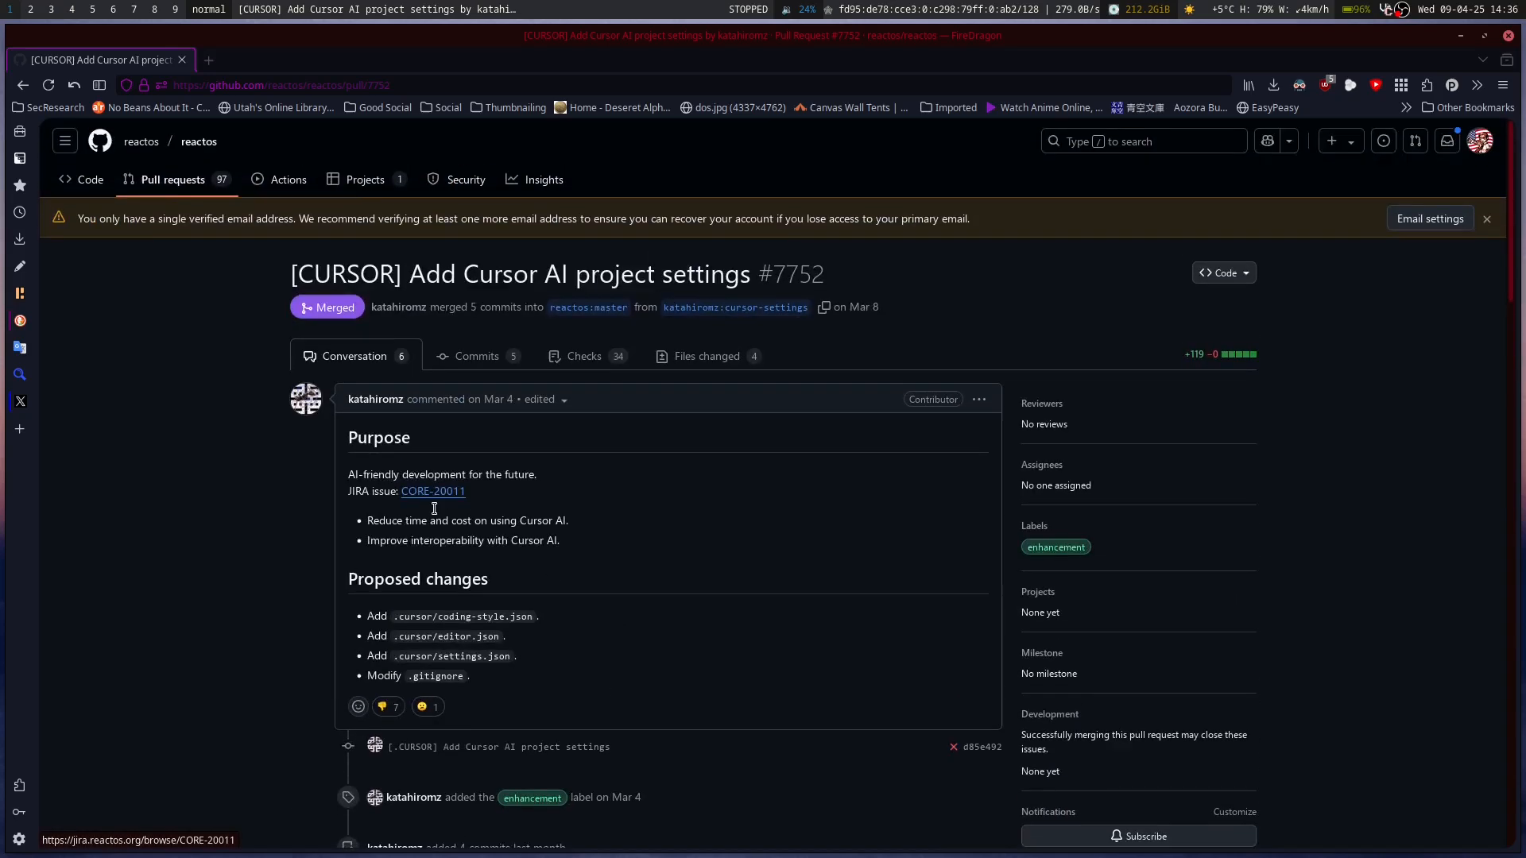
scroll(down, 3)
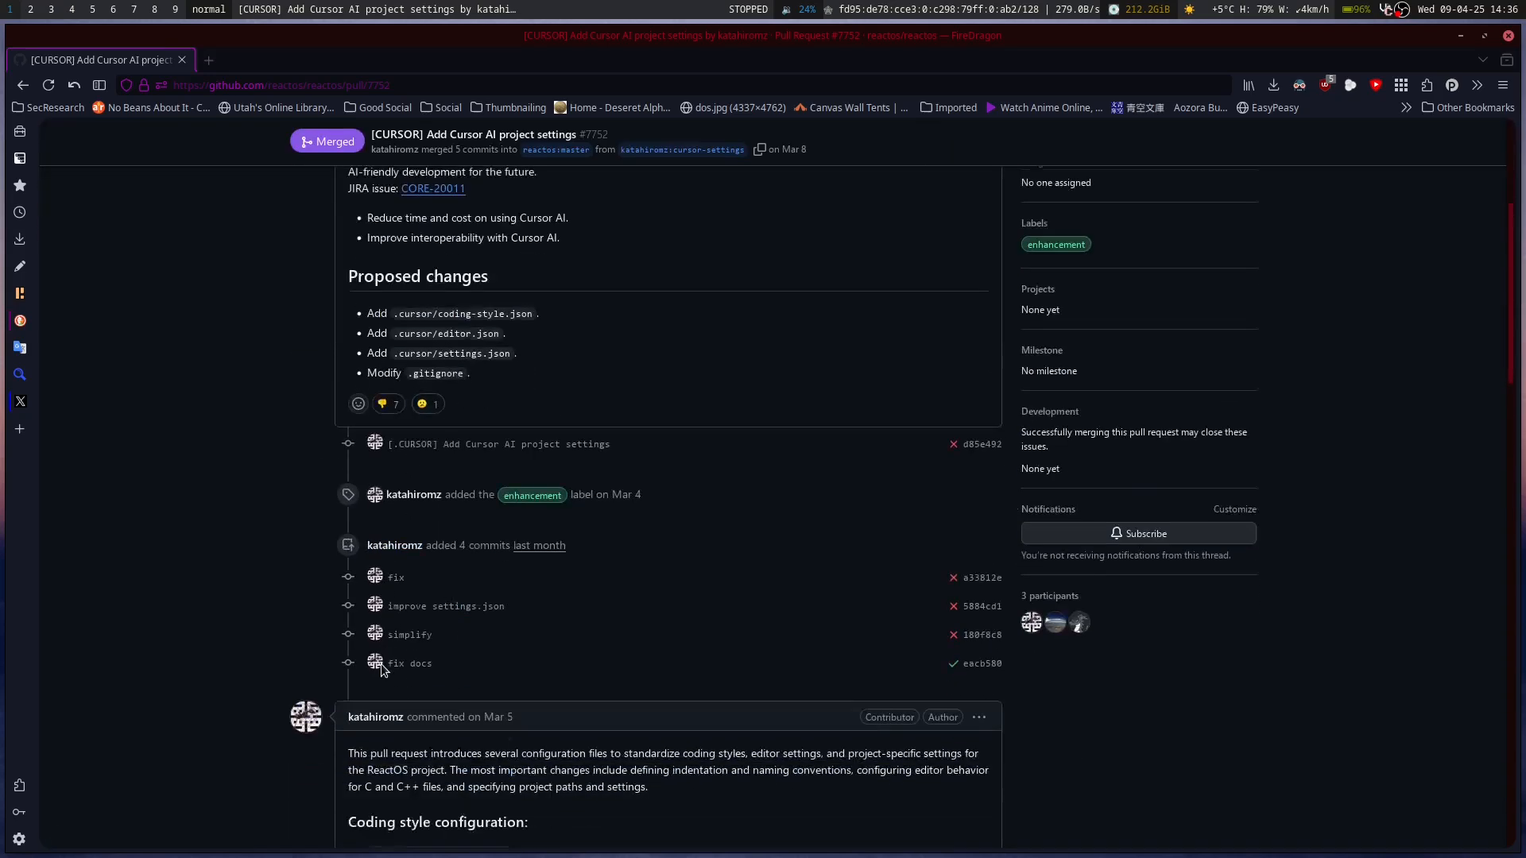
Step: Read the discussion comments down to the merged-and-closed notice, then return to the PR's top
scroll(down, 3)
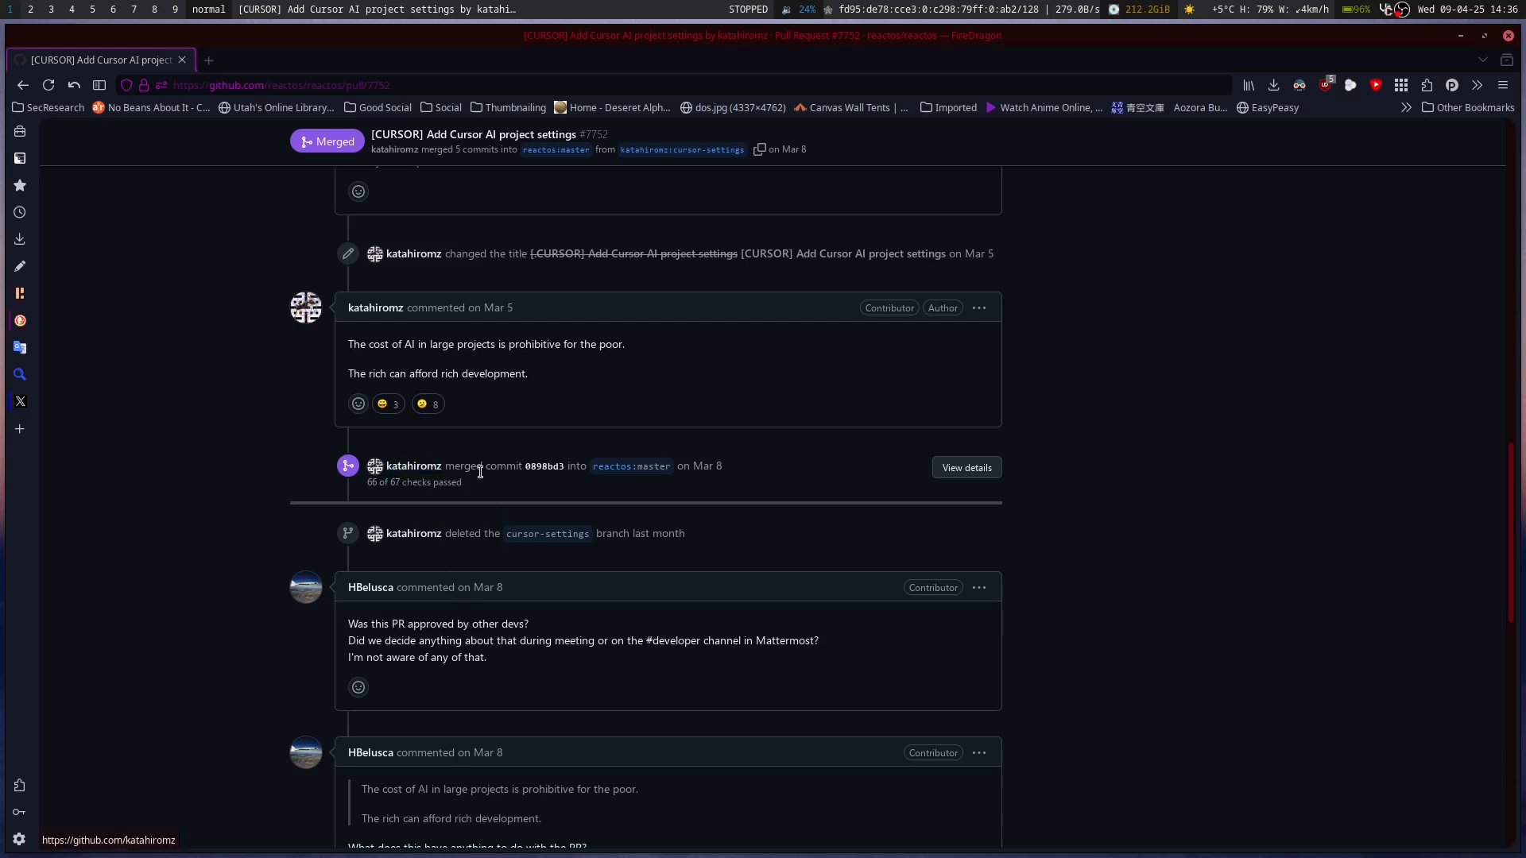
mouse_move(396, 695)
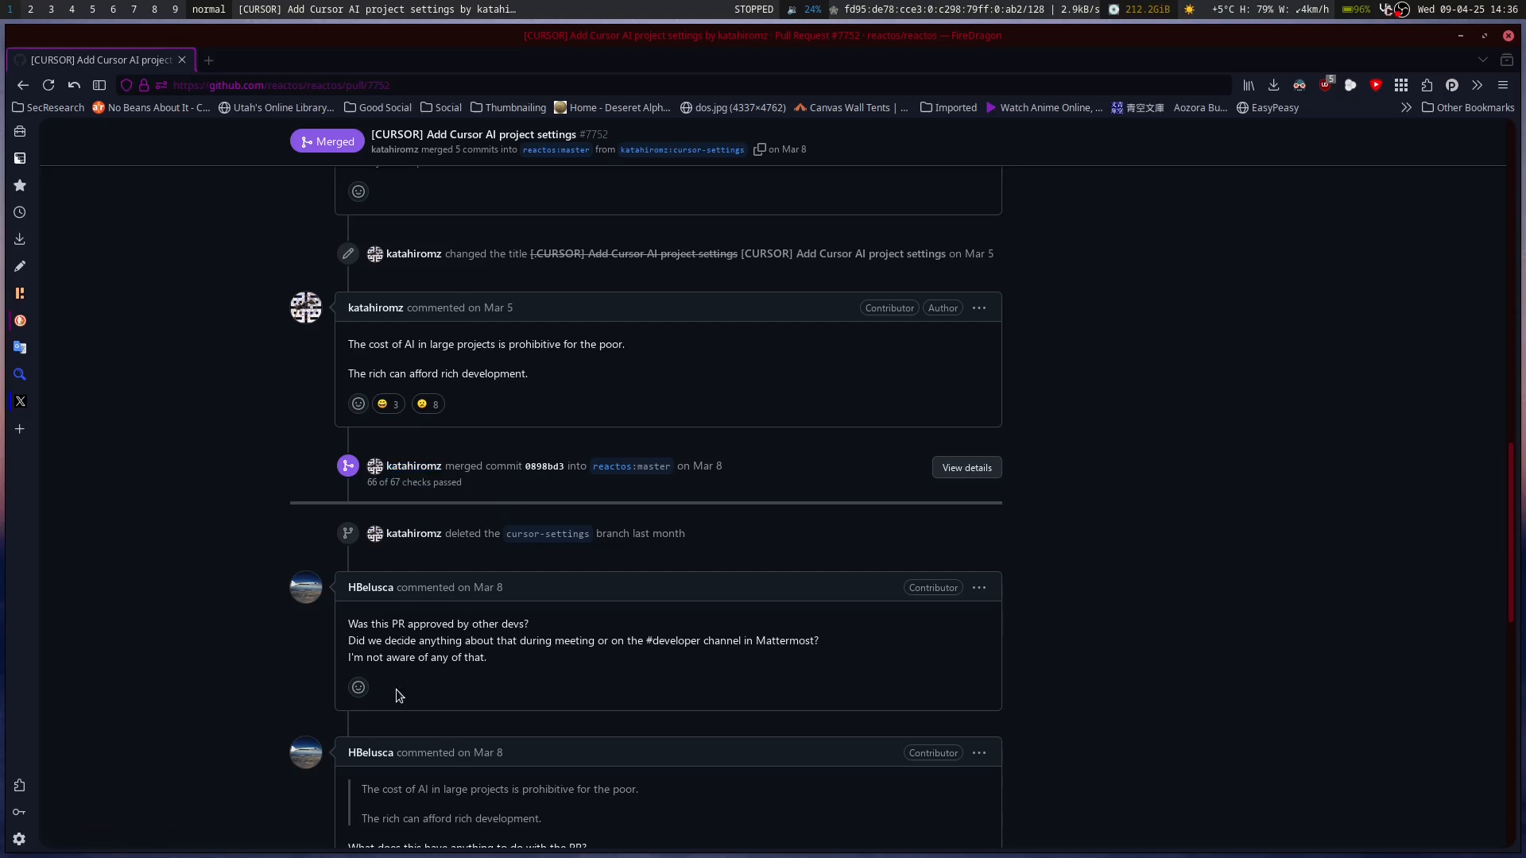
mouse_move(375, 622)
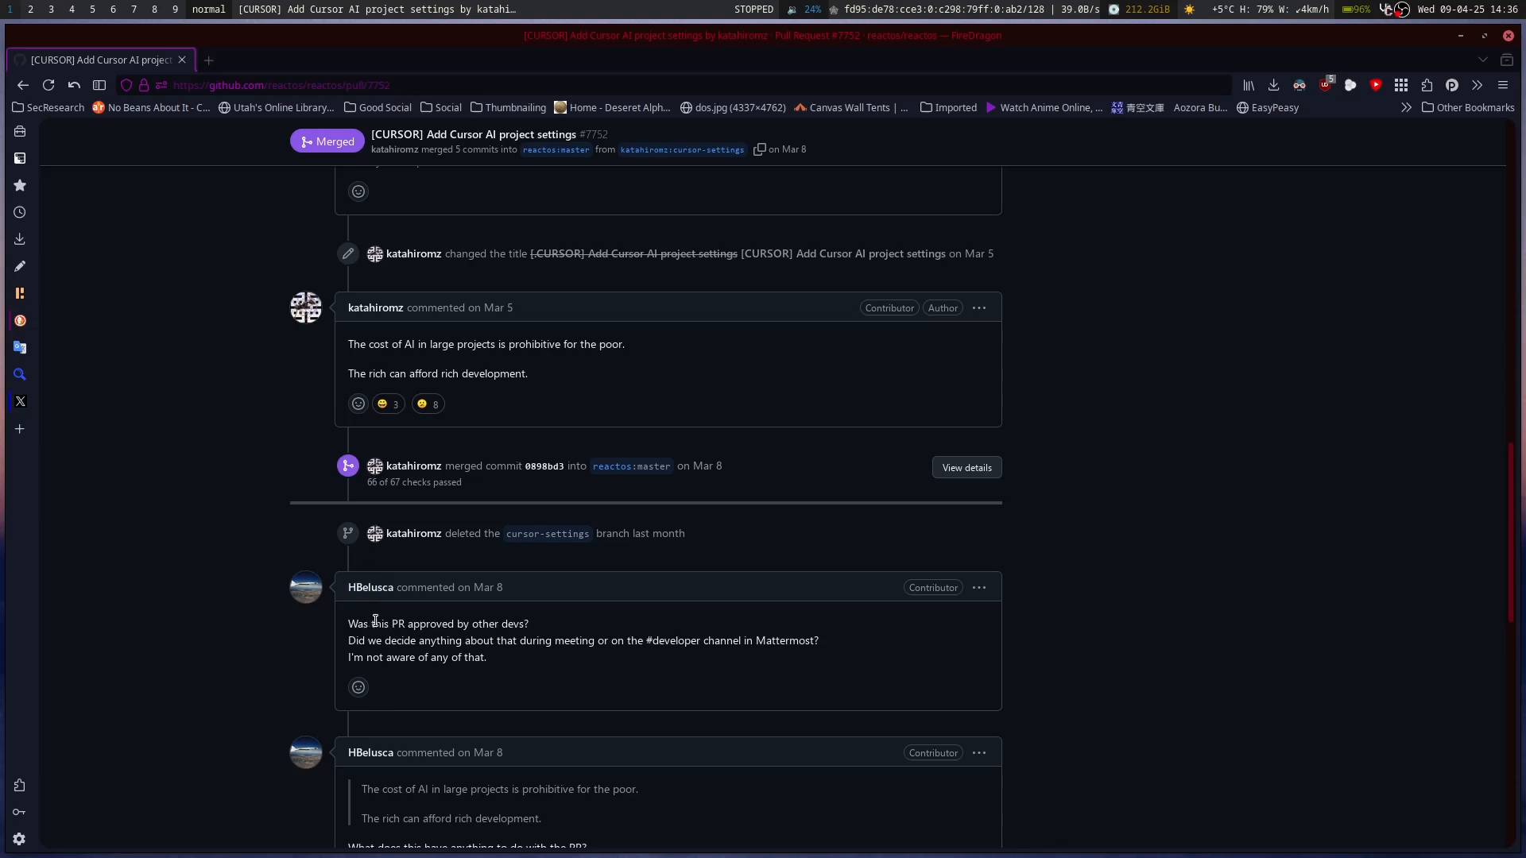
scroll(down, 3)
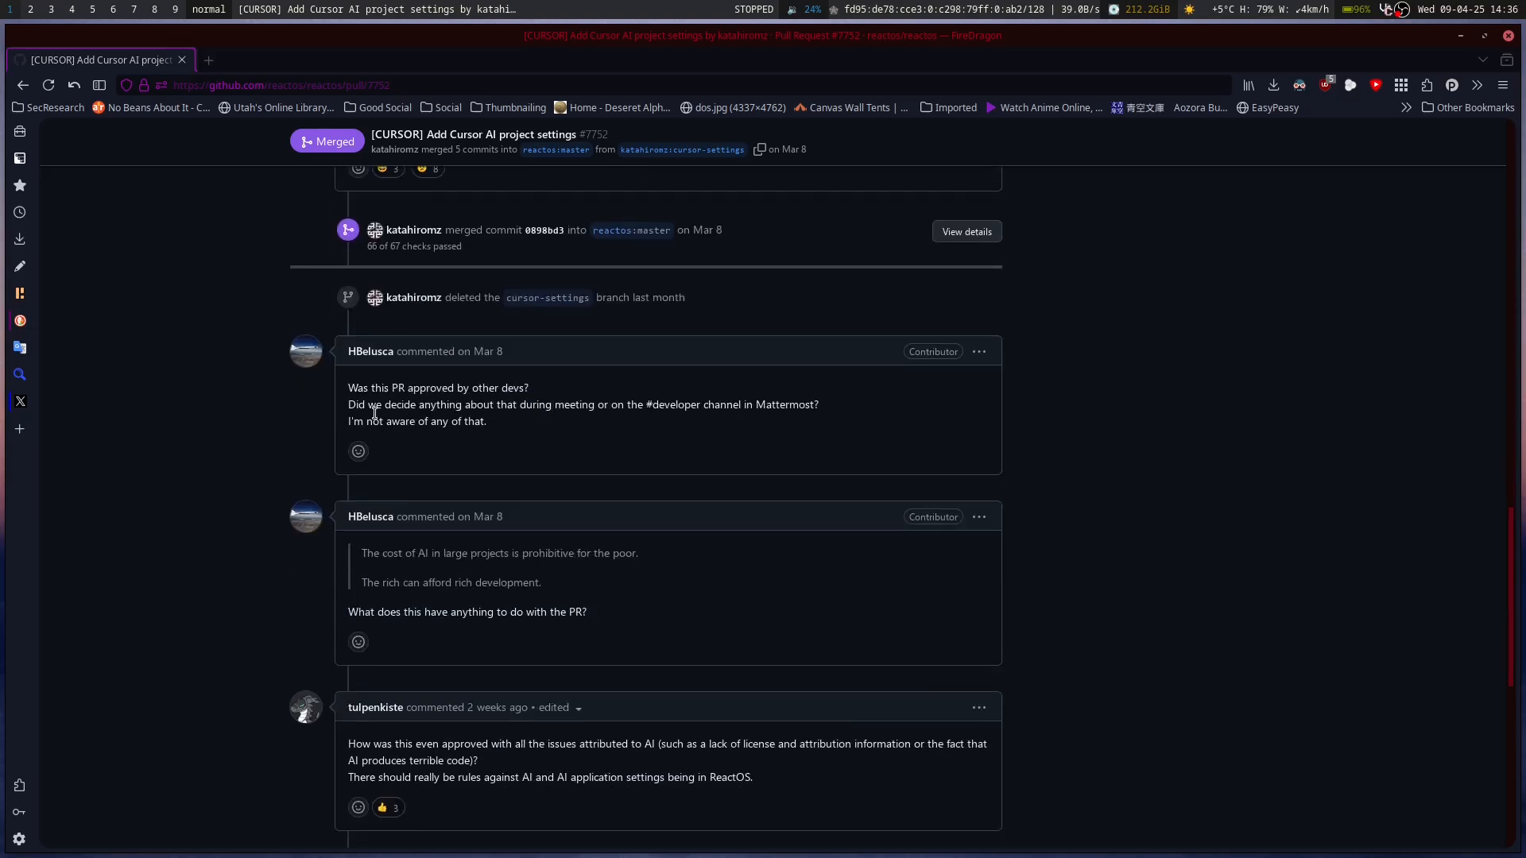
mouse_move(719, 401)
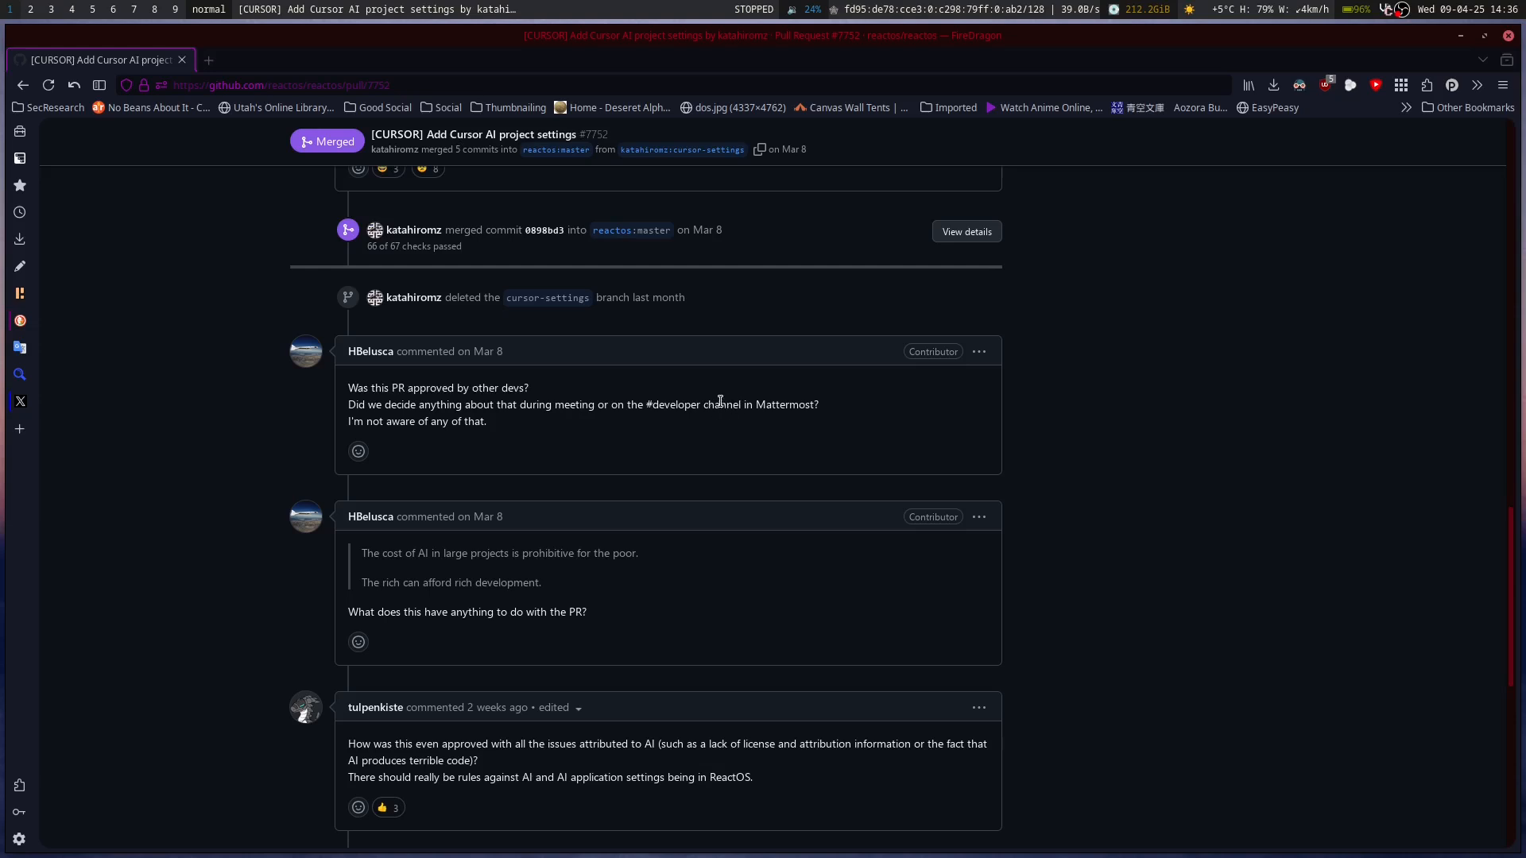
mouse_move(731, 418)
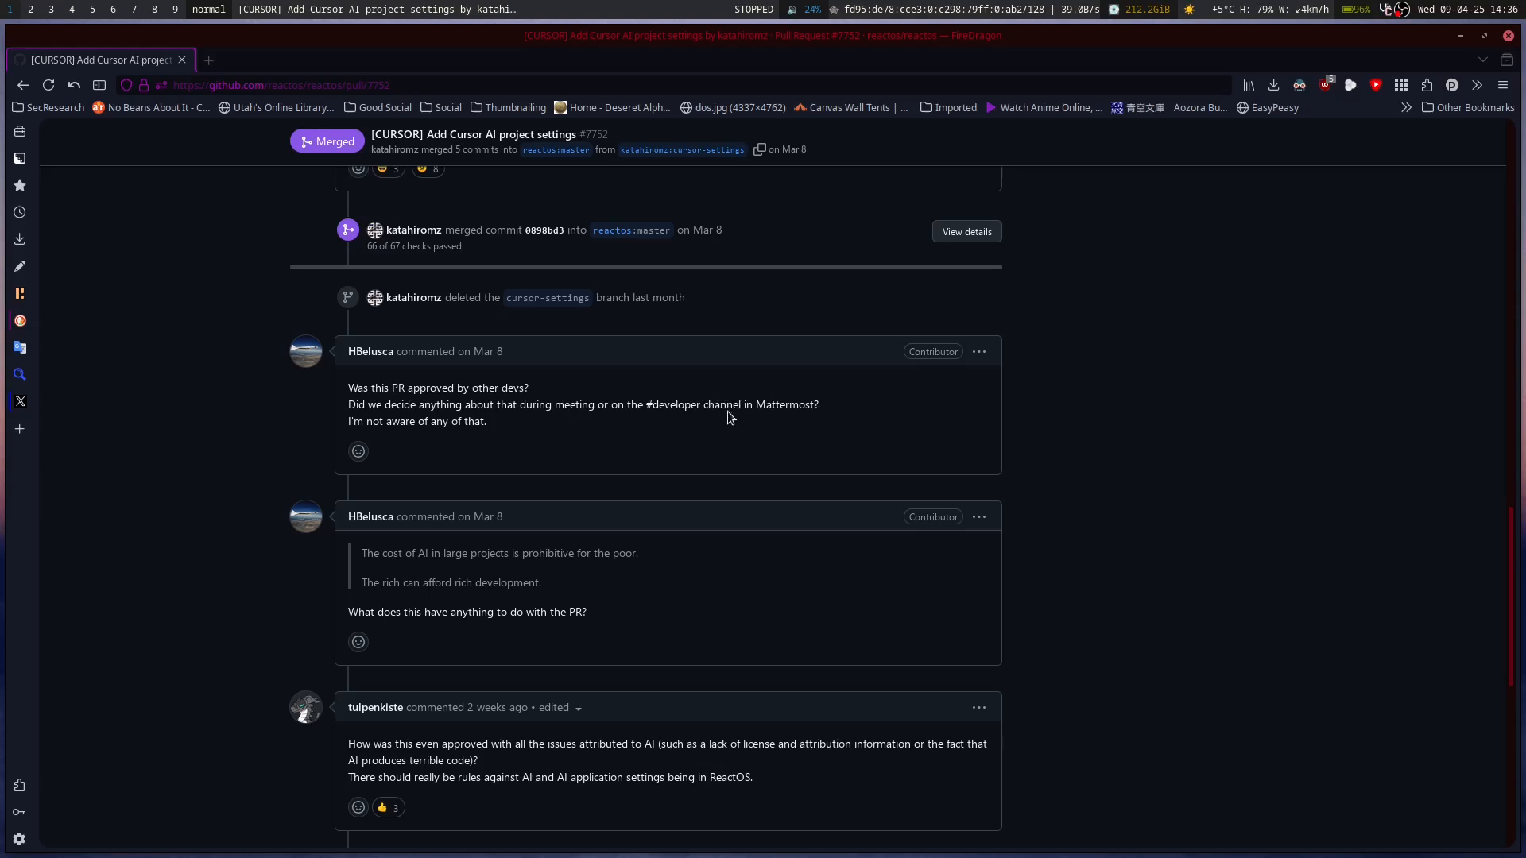
mouse_move(378, 438)
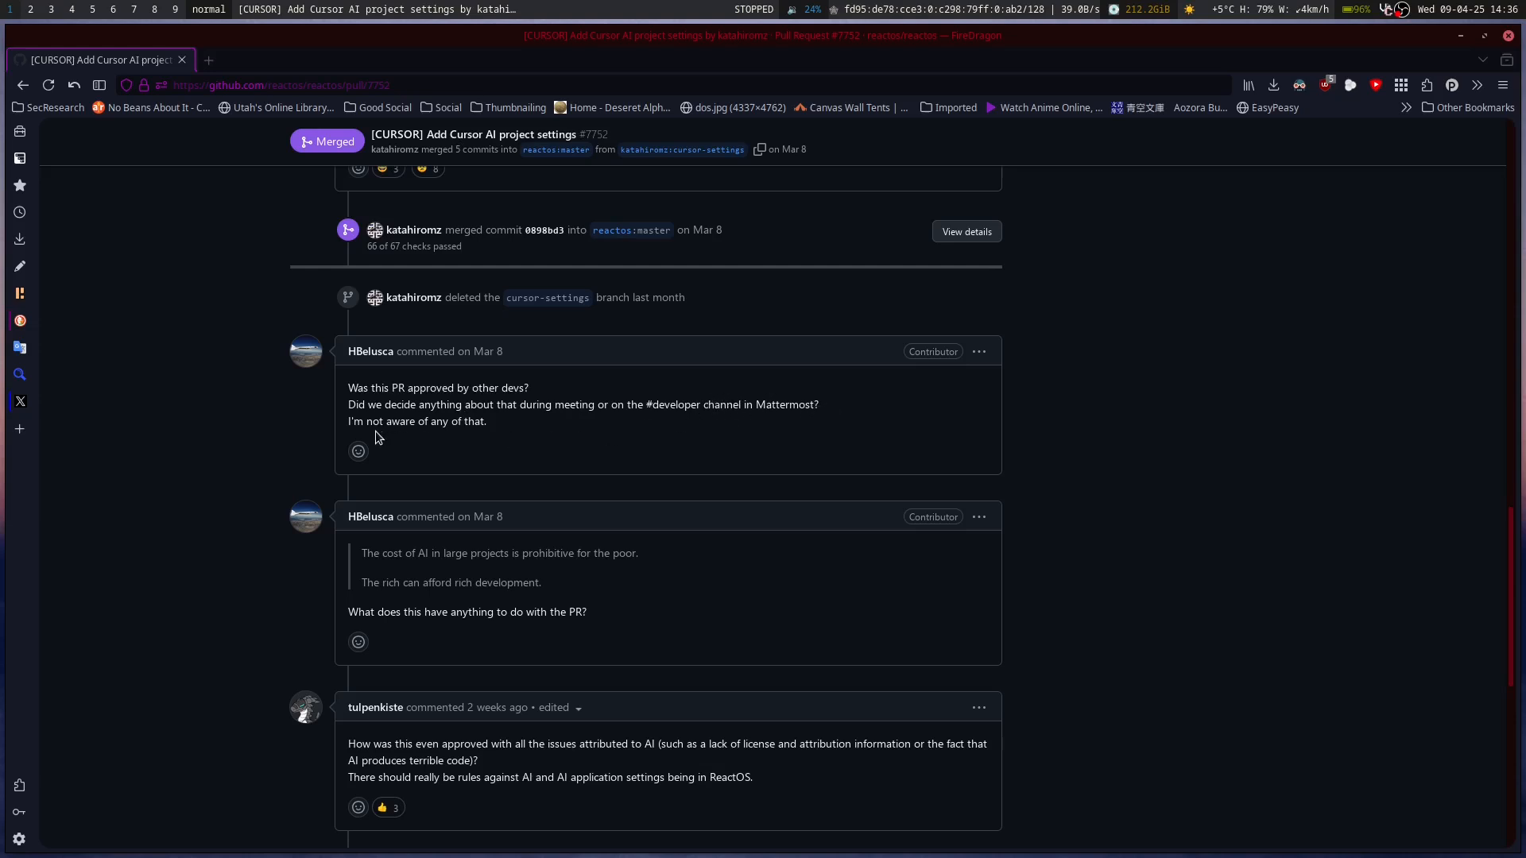
mouse_move(471, 610)
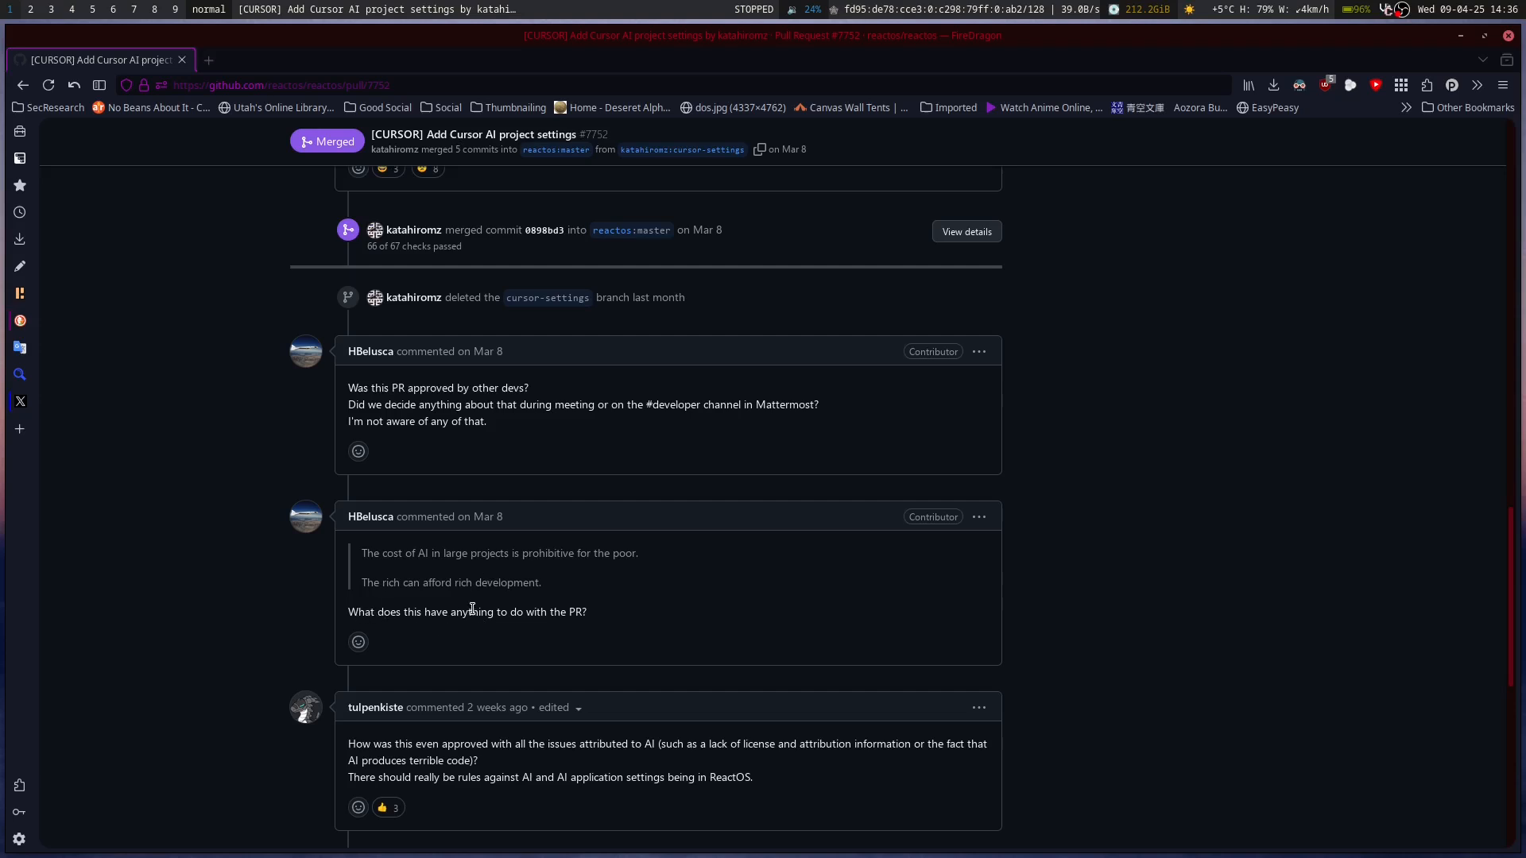
mouse_move(430, 611)
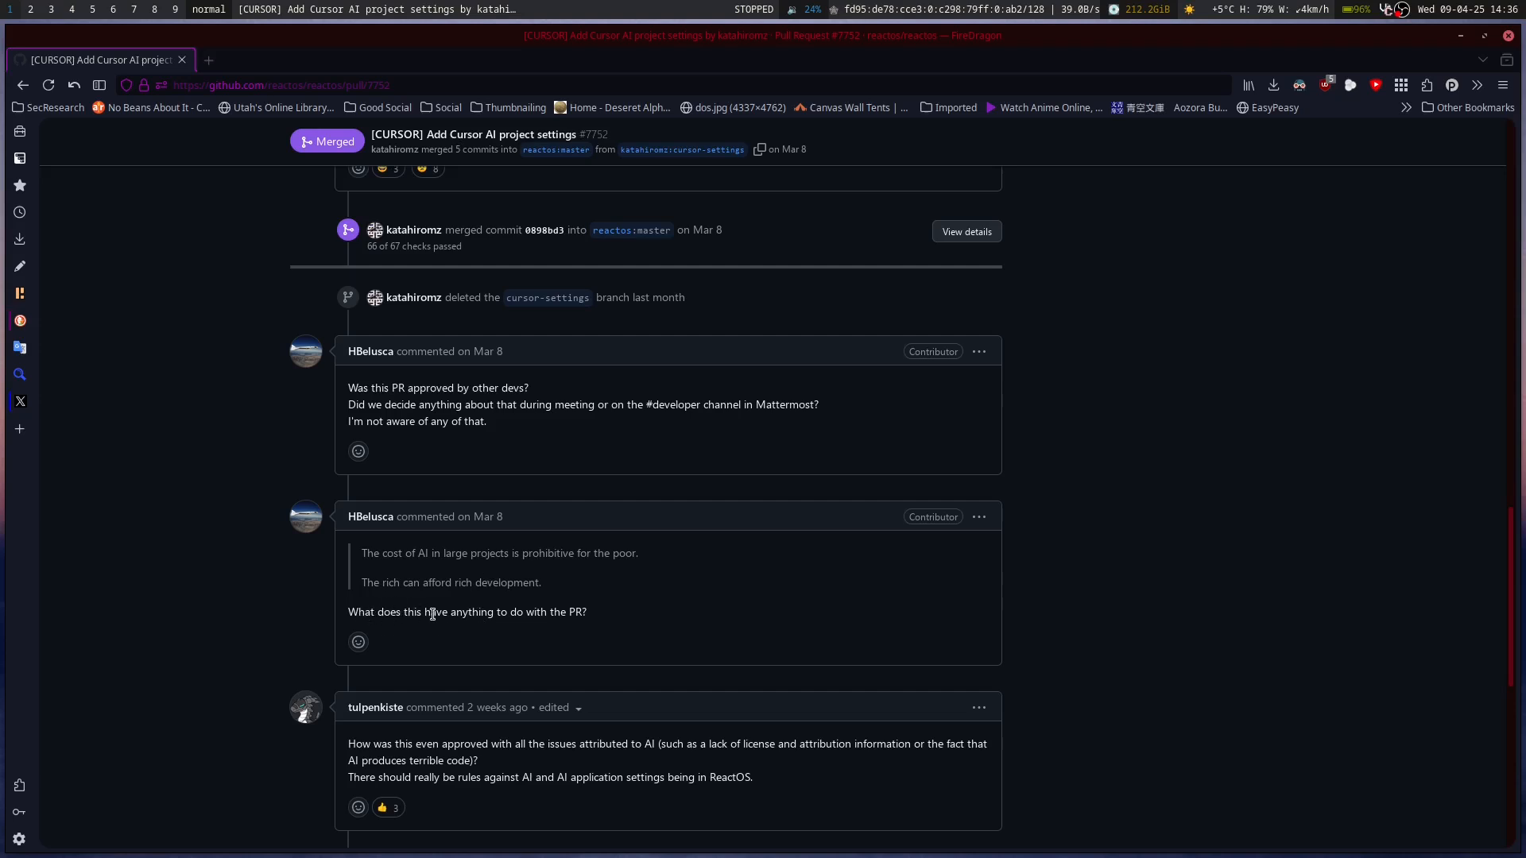
mouse_move(607, 618)
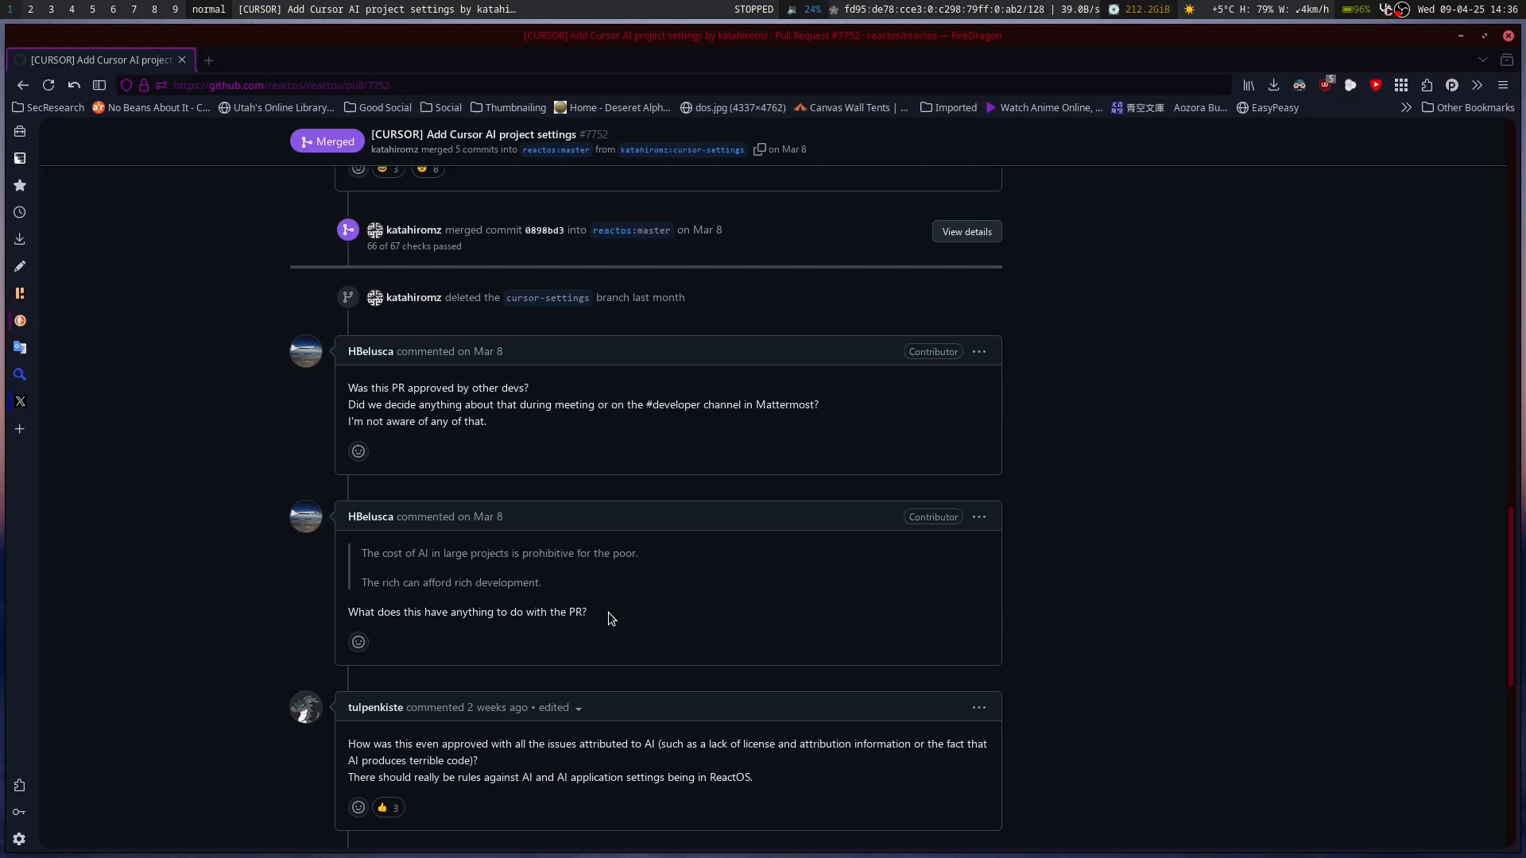
scroll(down, 3)
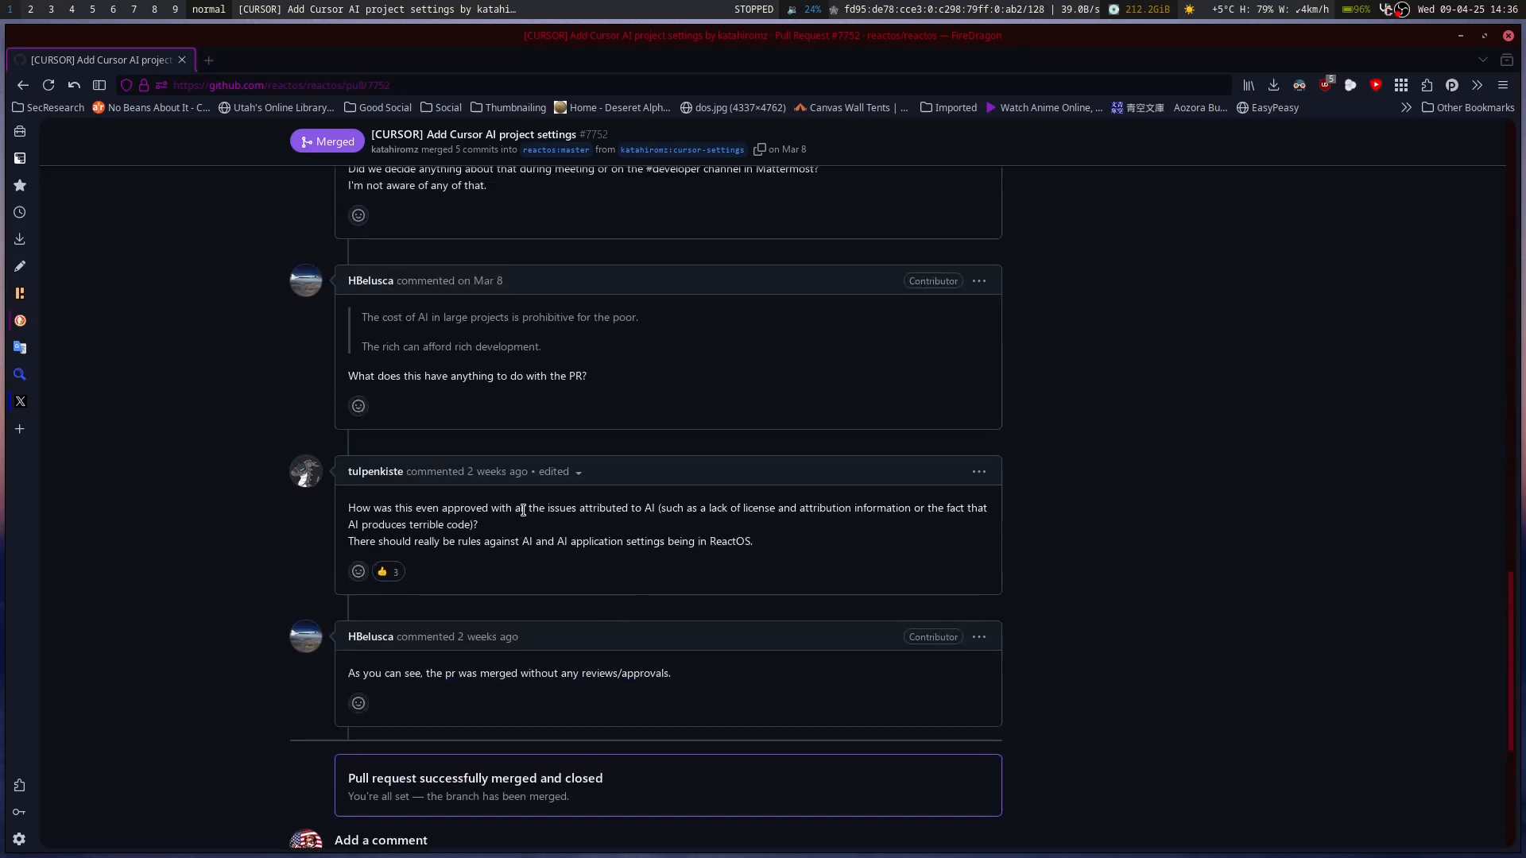
mouse_move(809, 507)
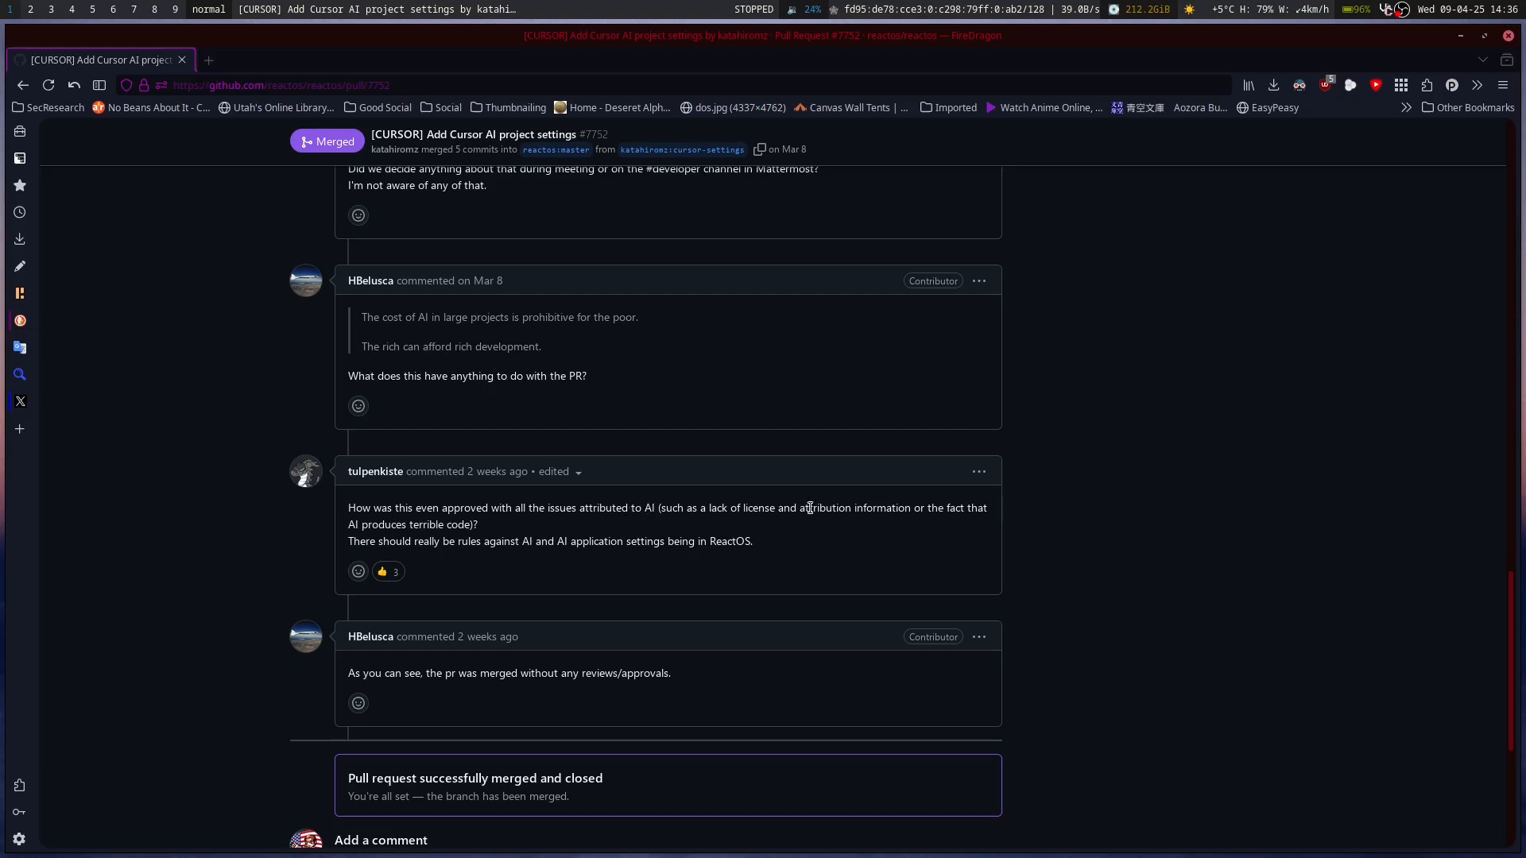
mouse_move(764, 507)
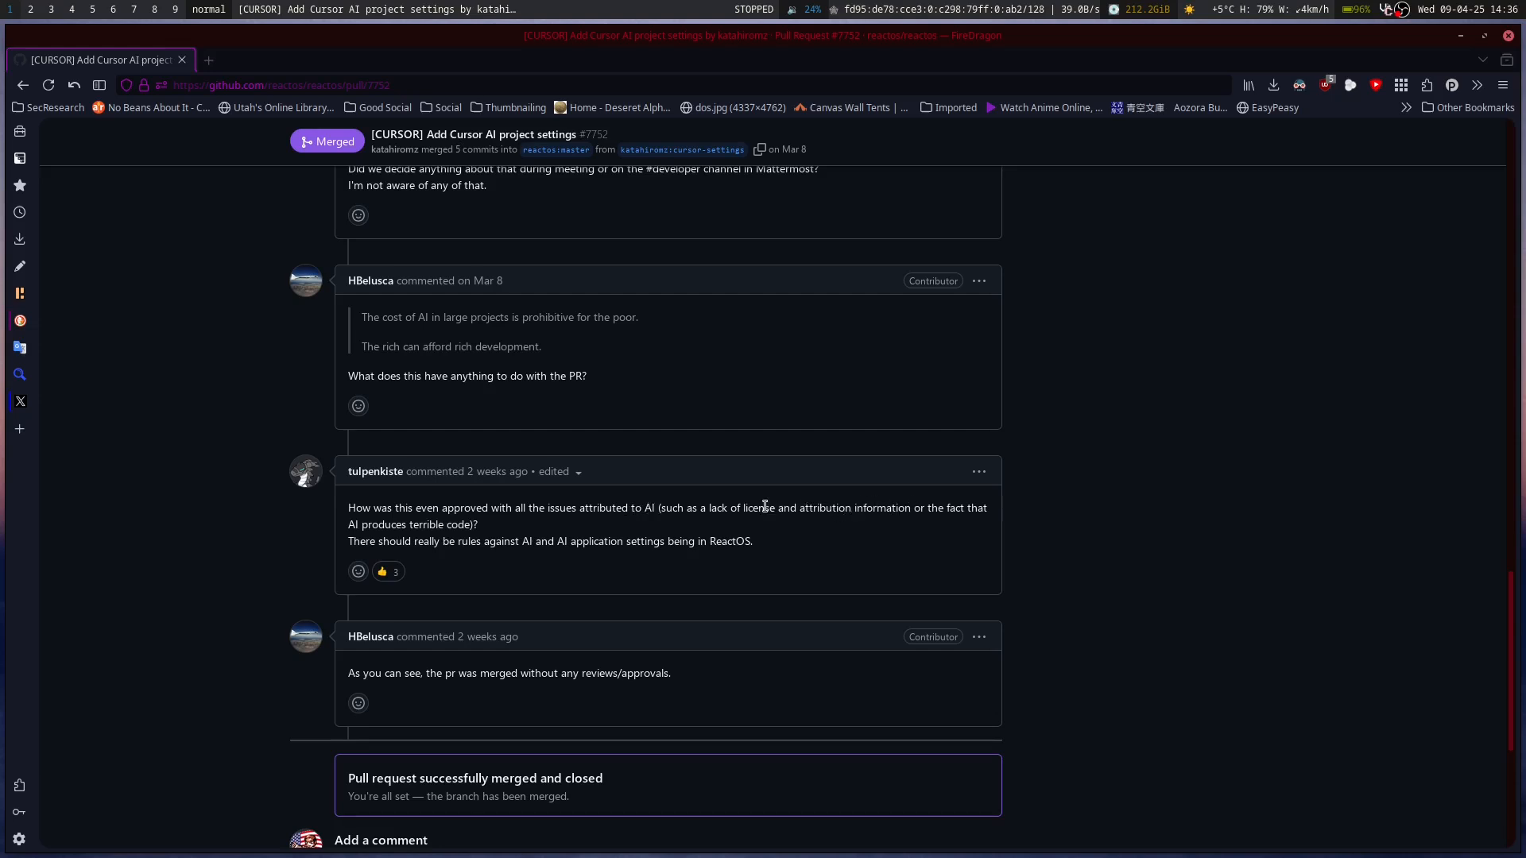
mouse_move(471, 513)
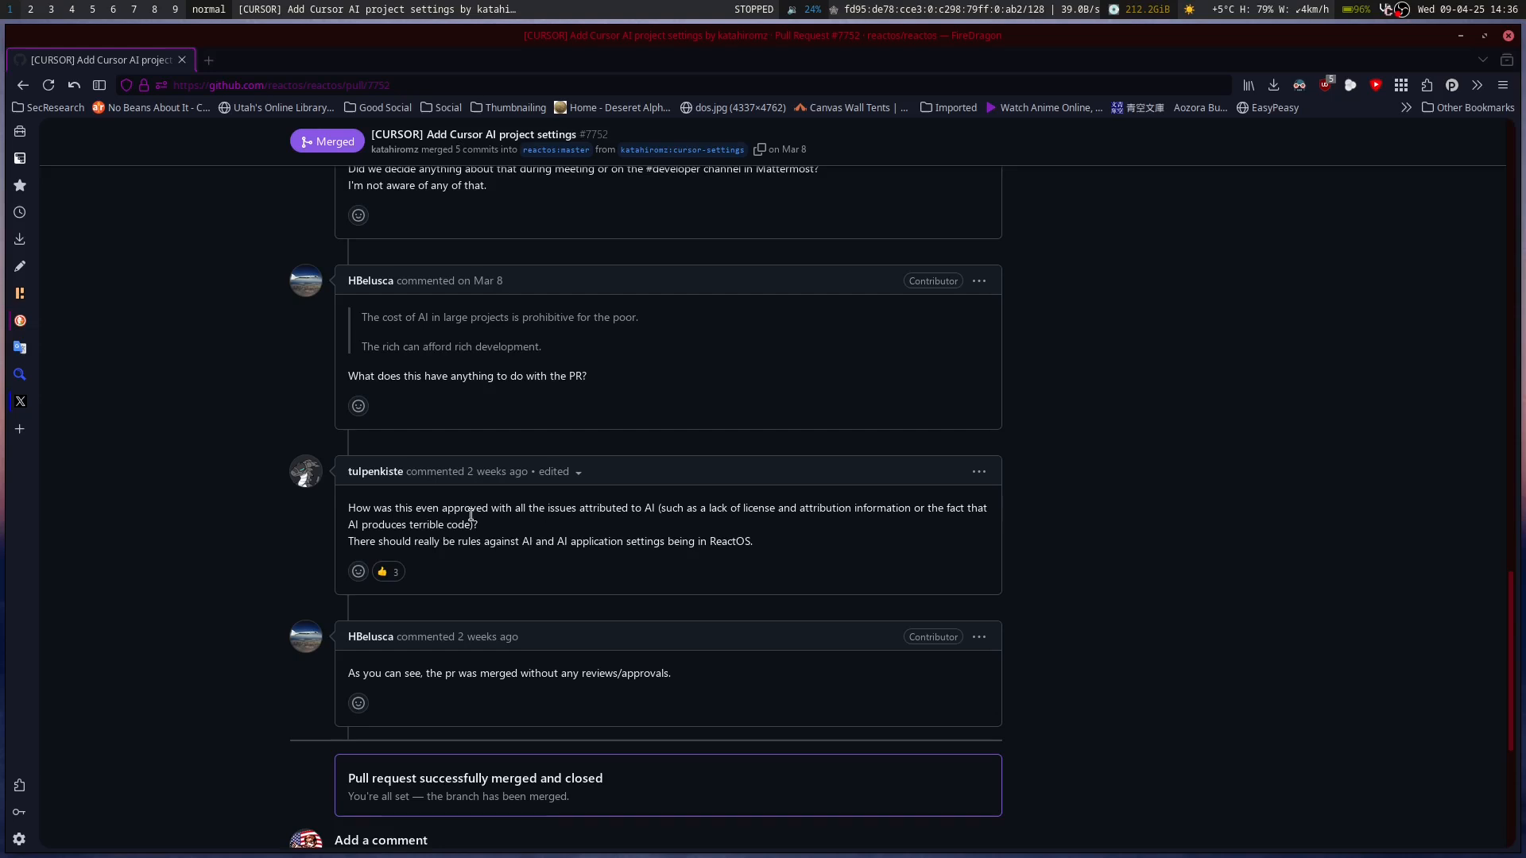
mouse_move(439, 540)
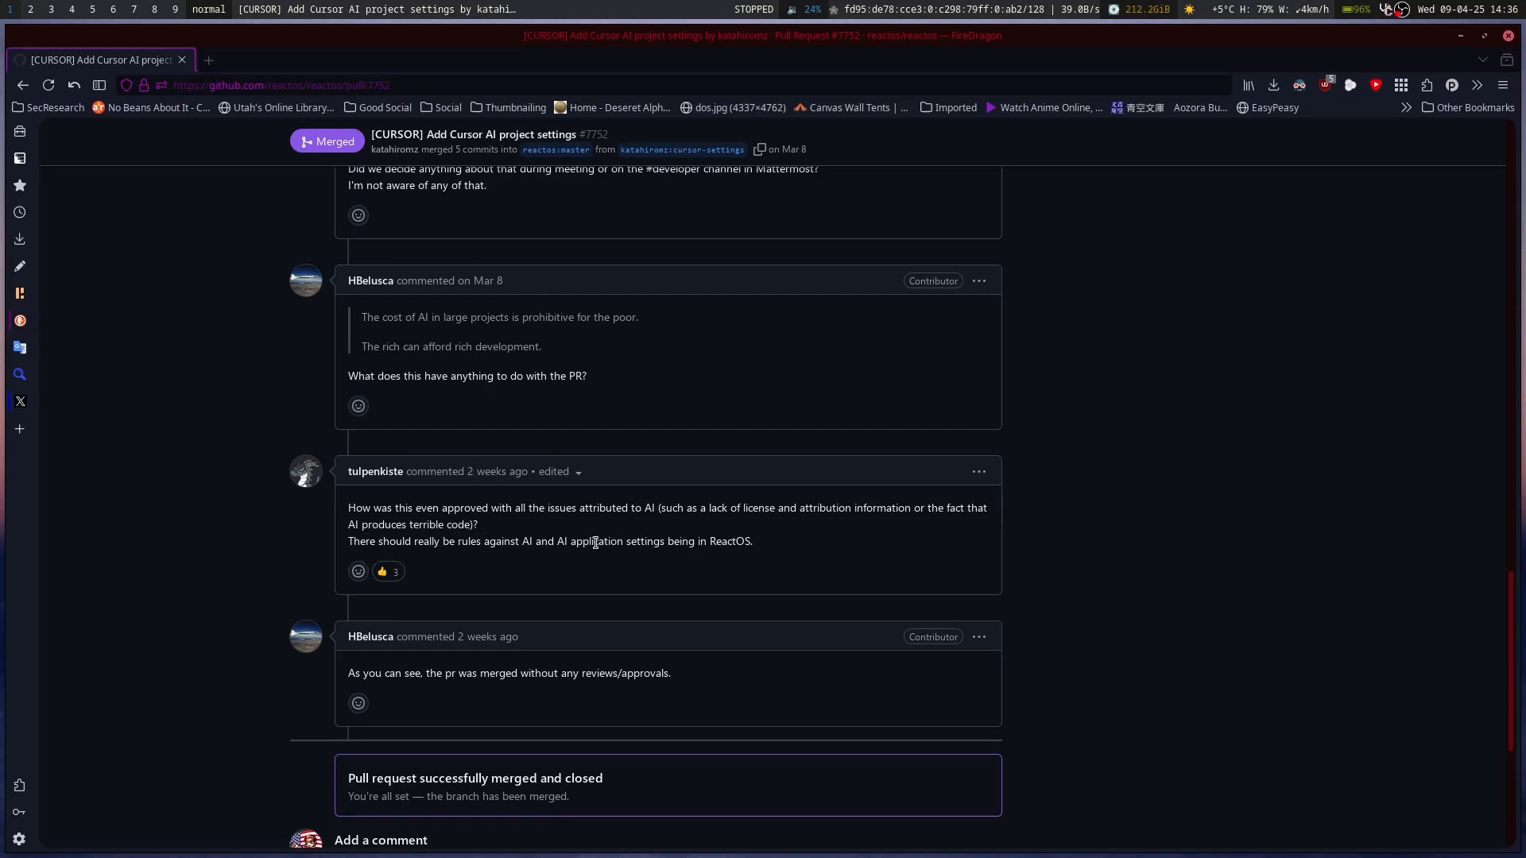
mouse_move(463, 561)
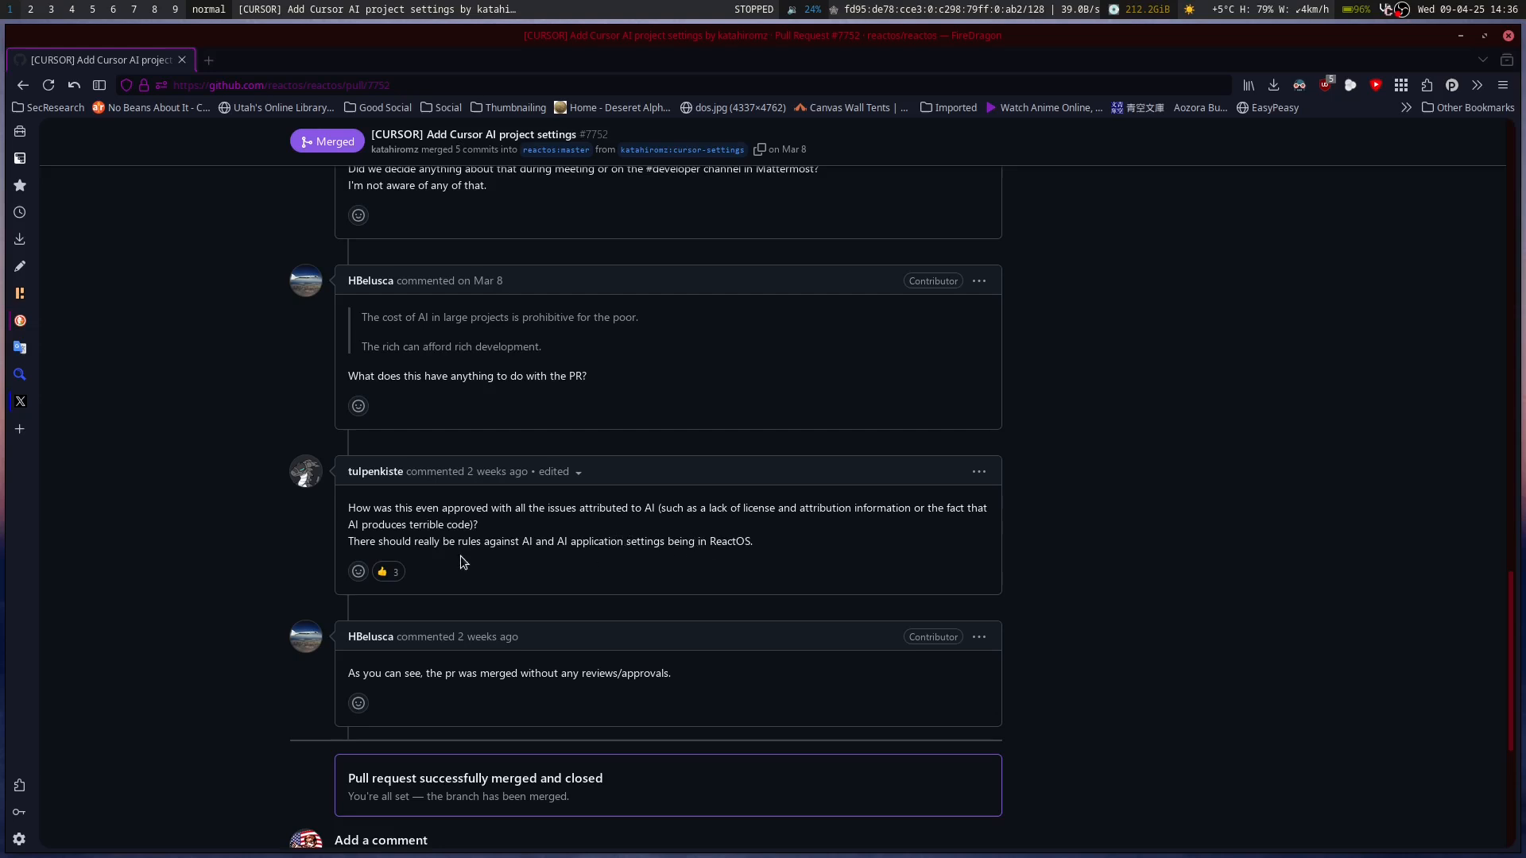
mouse_move(583, 672)
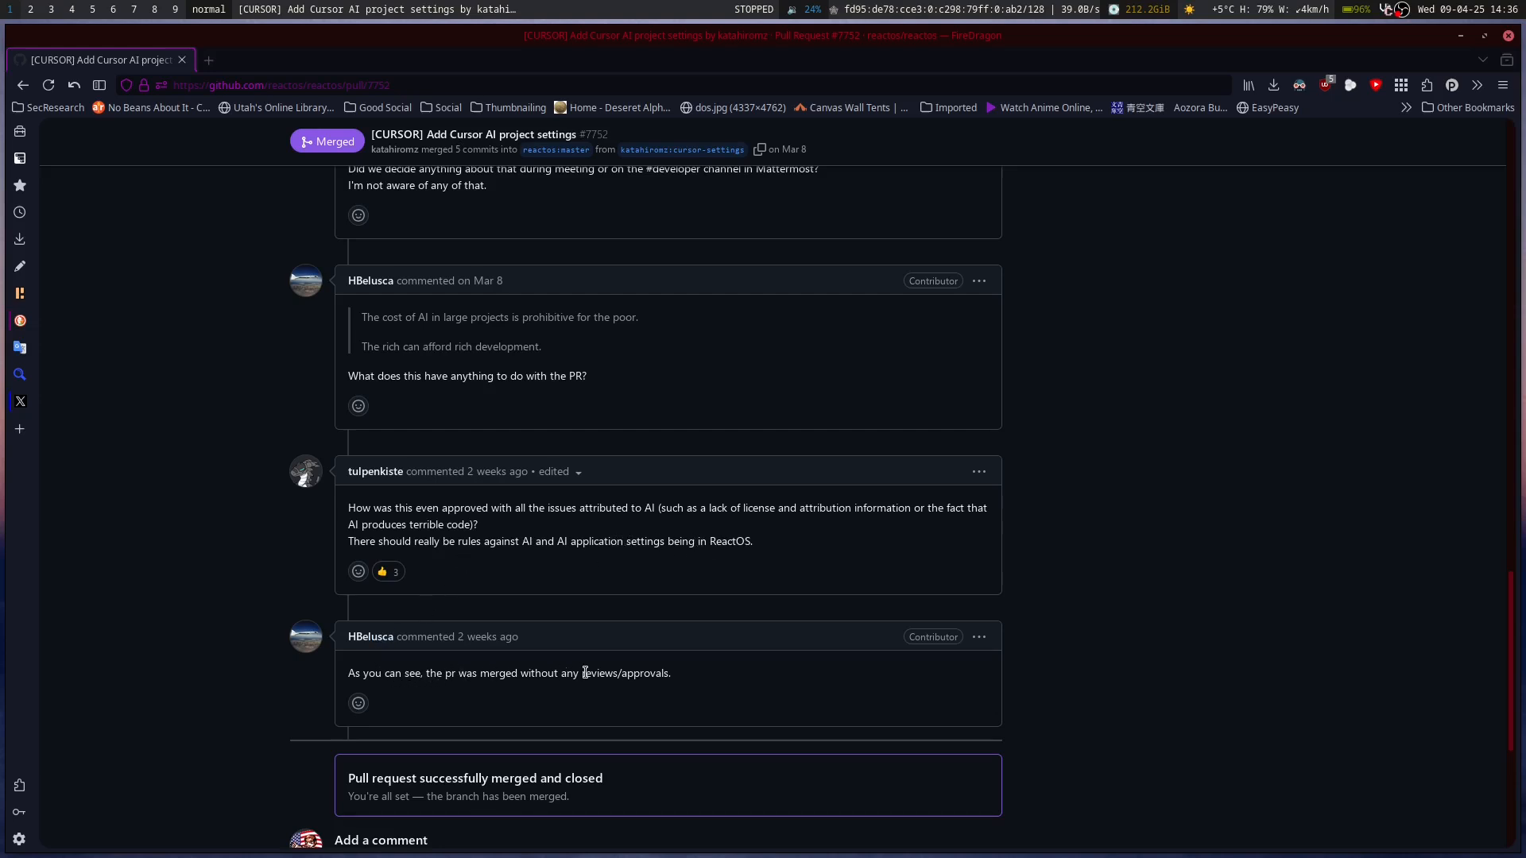
mouse_move(499, 670)
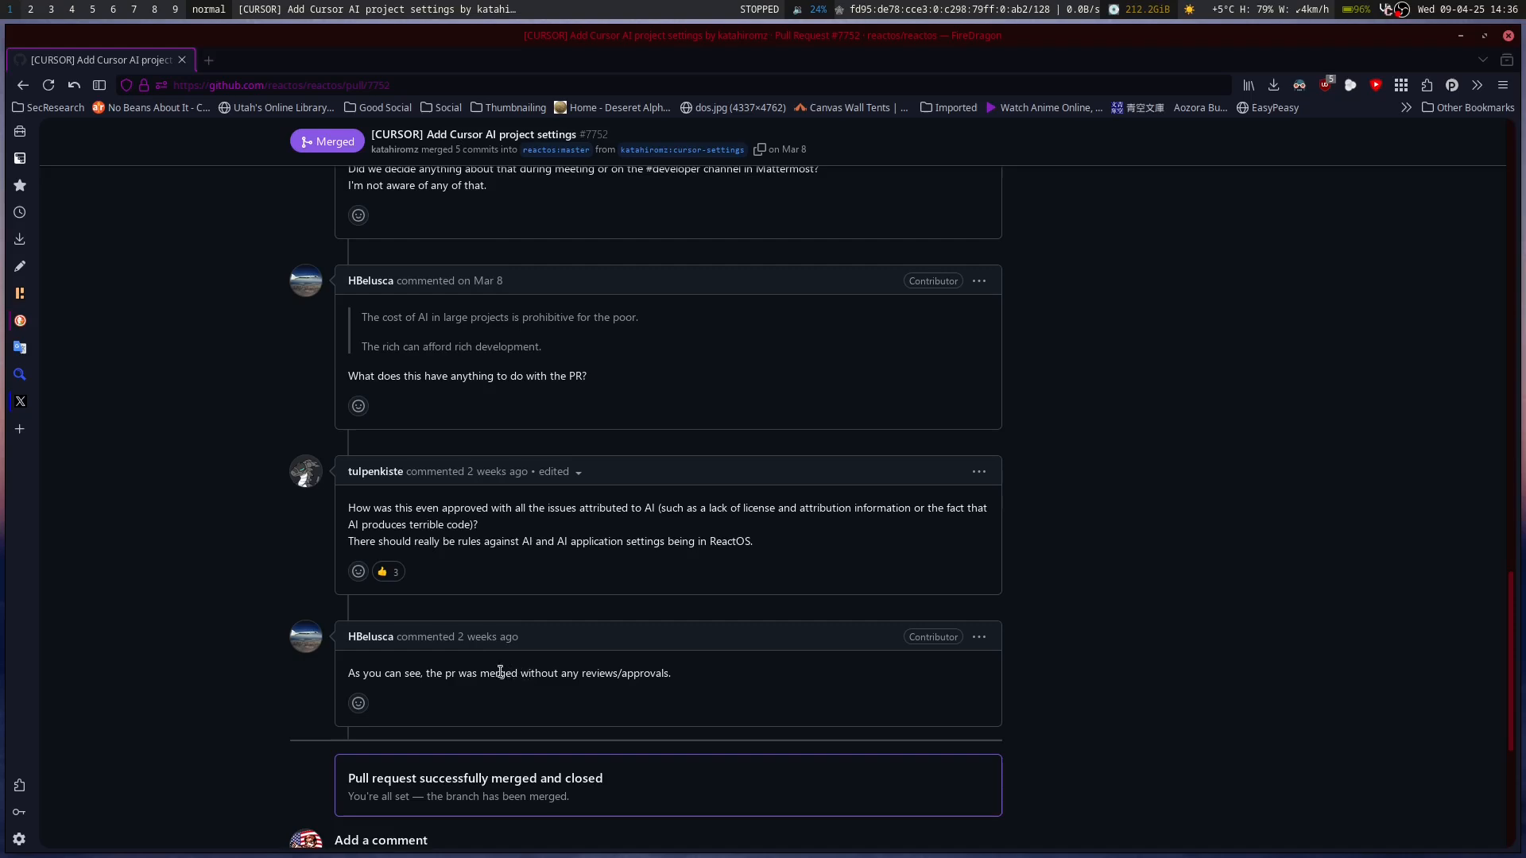
scroll(up, 3)
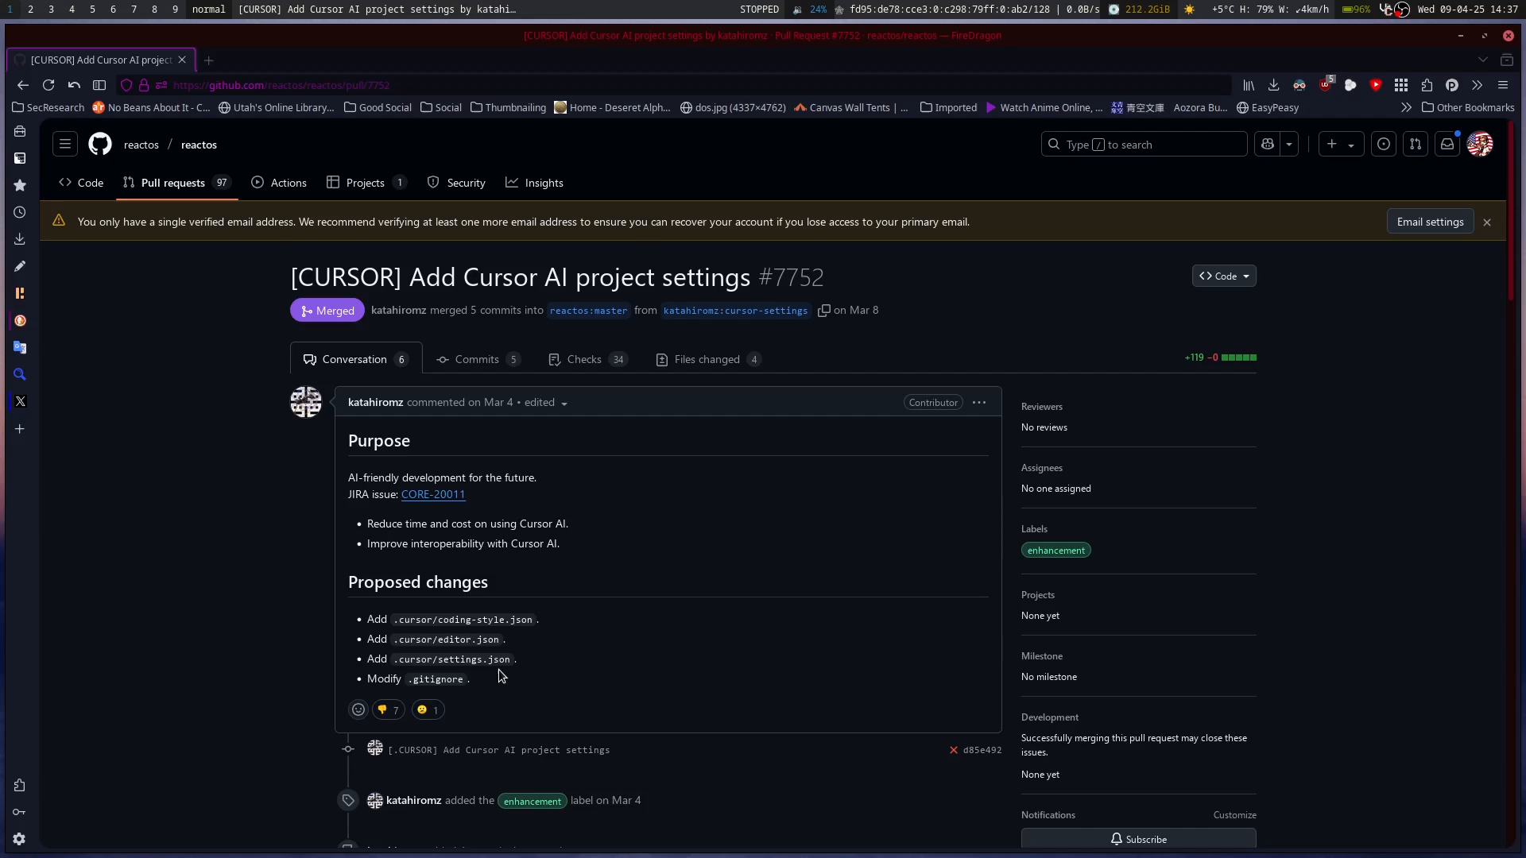
scroll(down, 3)
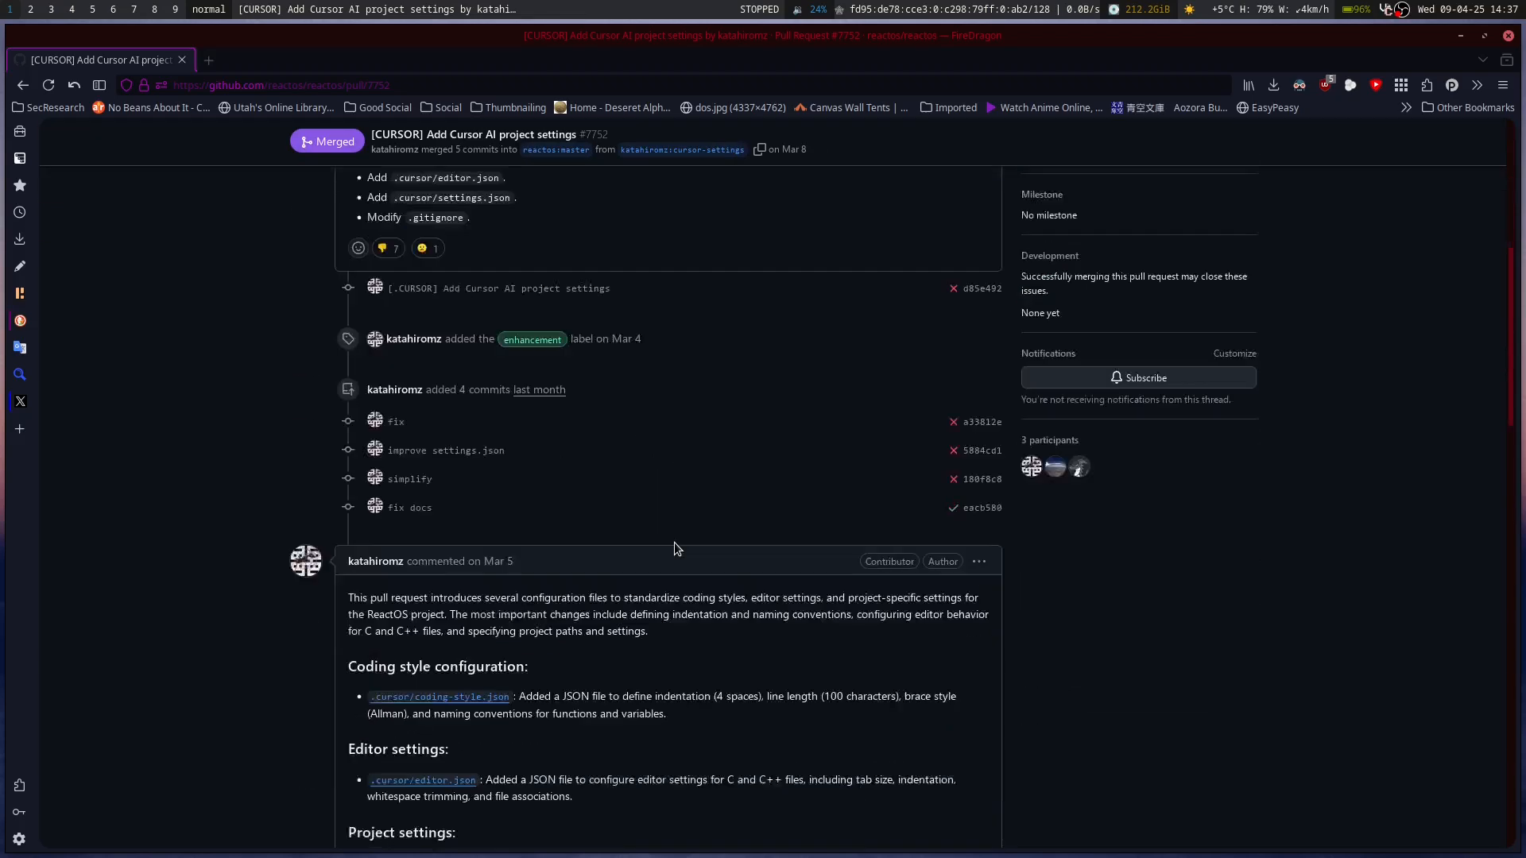
scroll(up, 3)
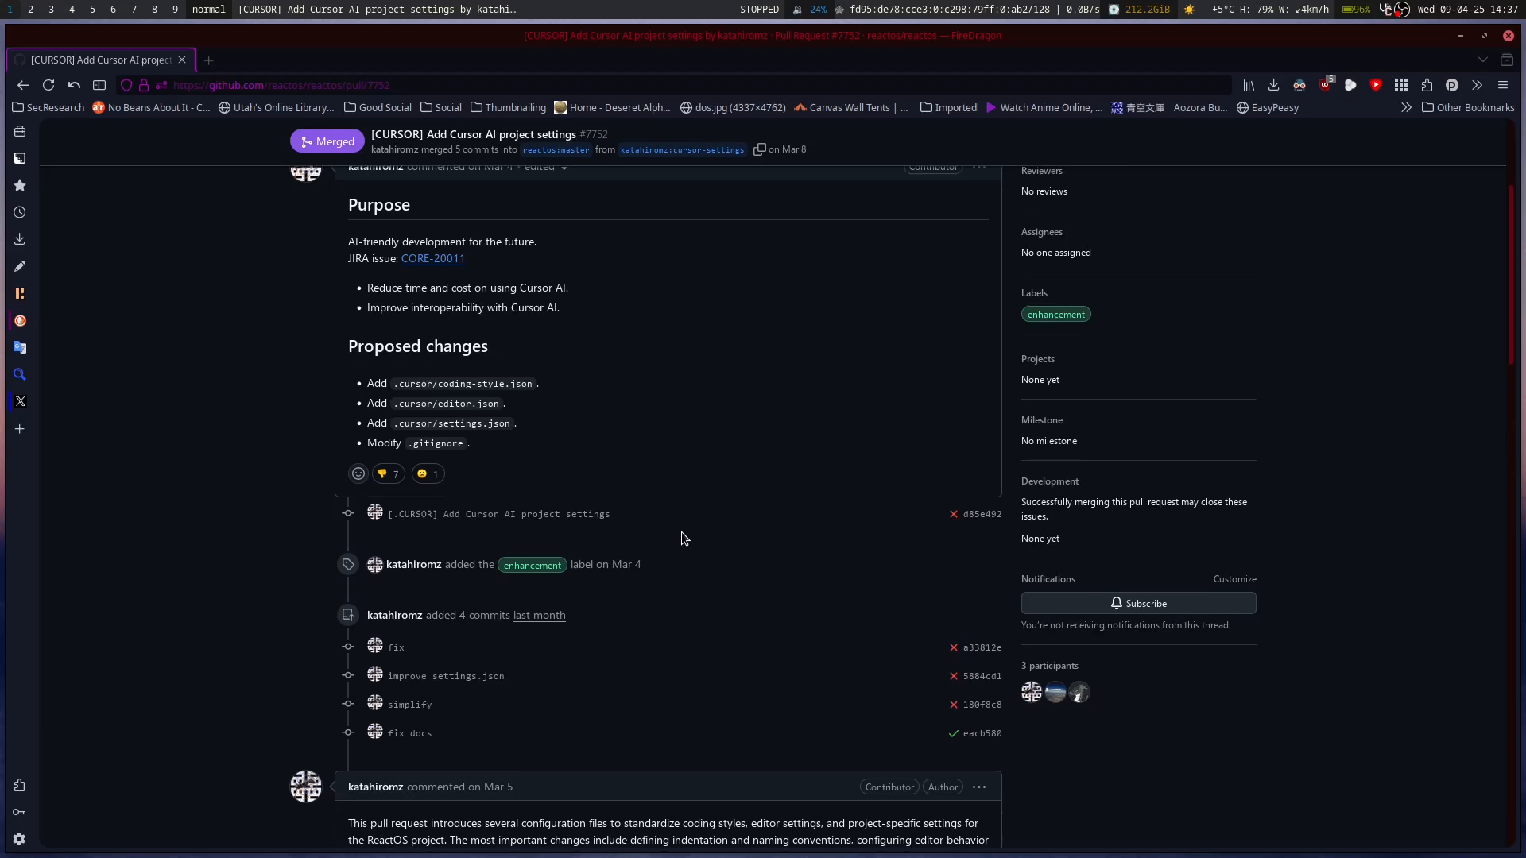
scroll(down, 3)
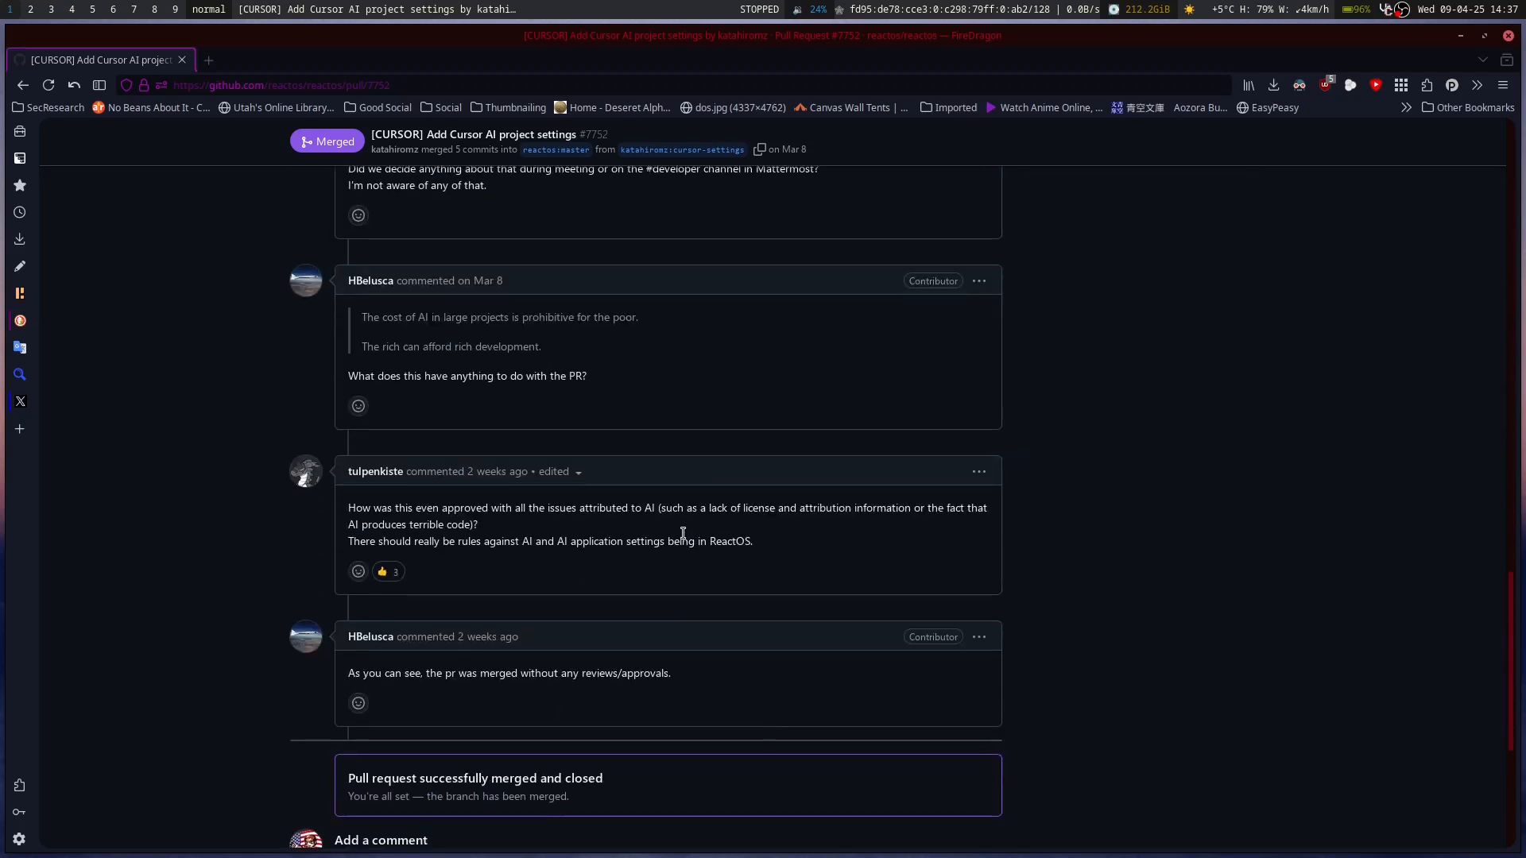
scroll(down, 3)
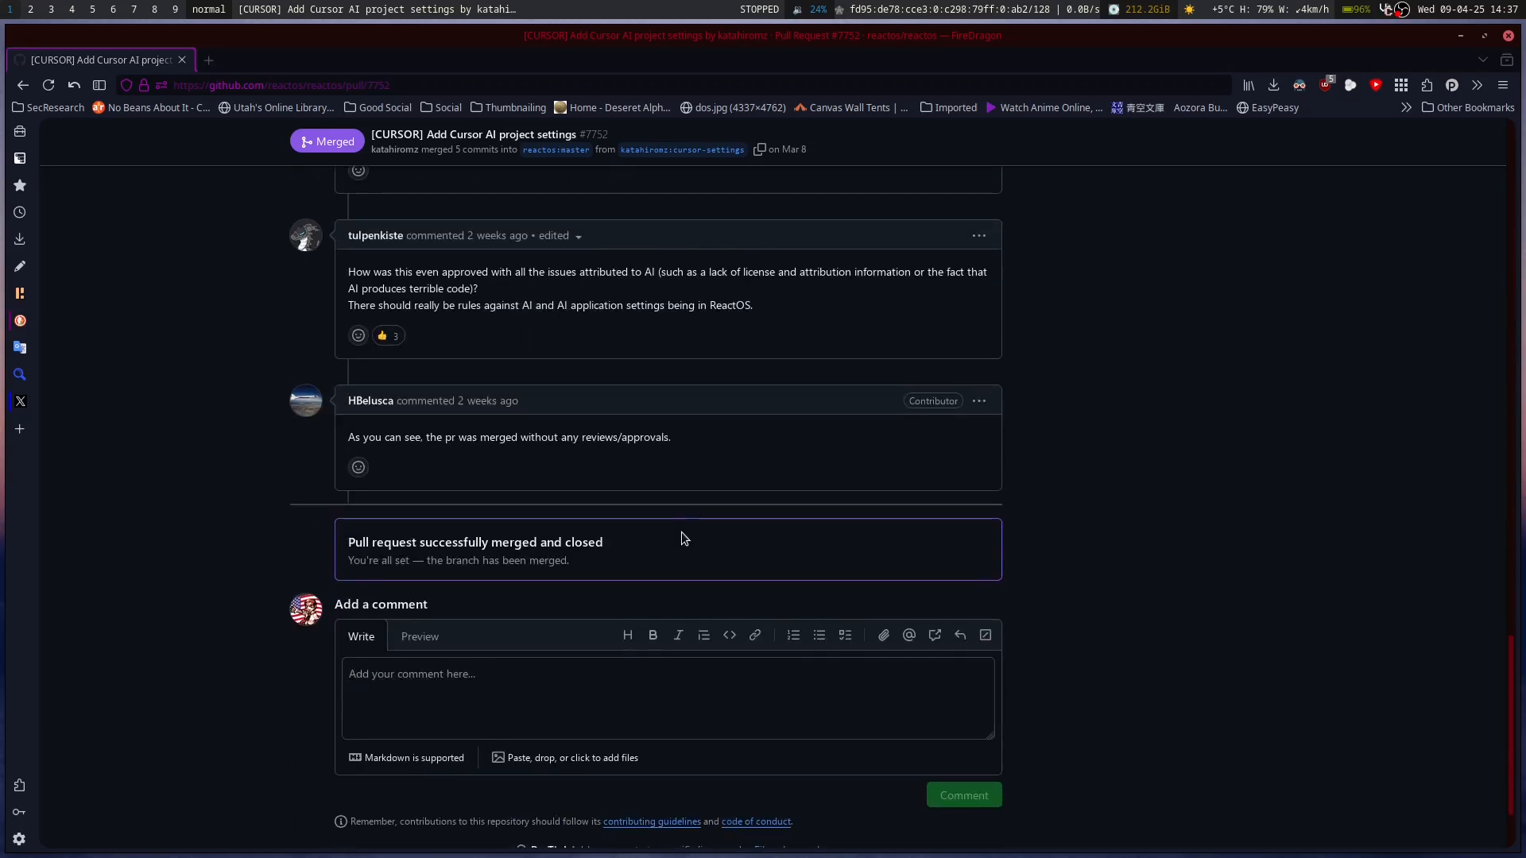
scroll(up, 3)
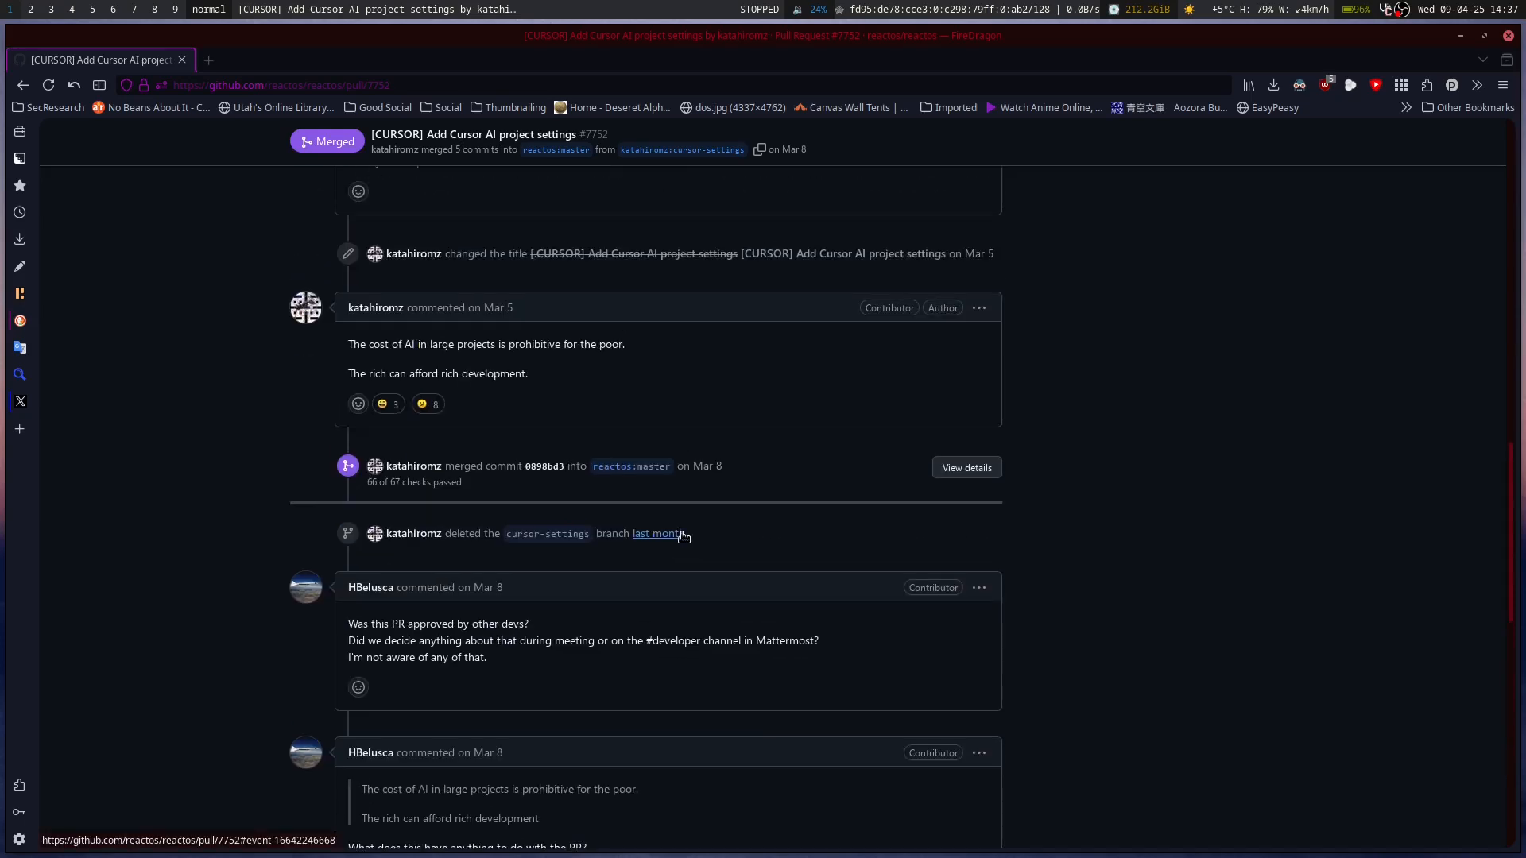
scroll(down, 3)
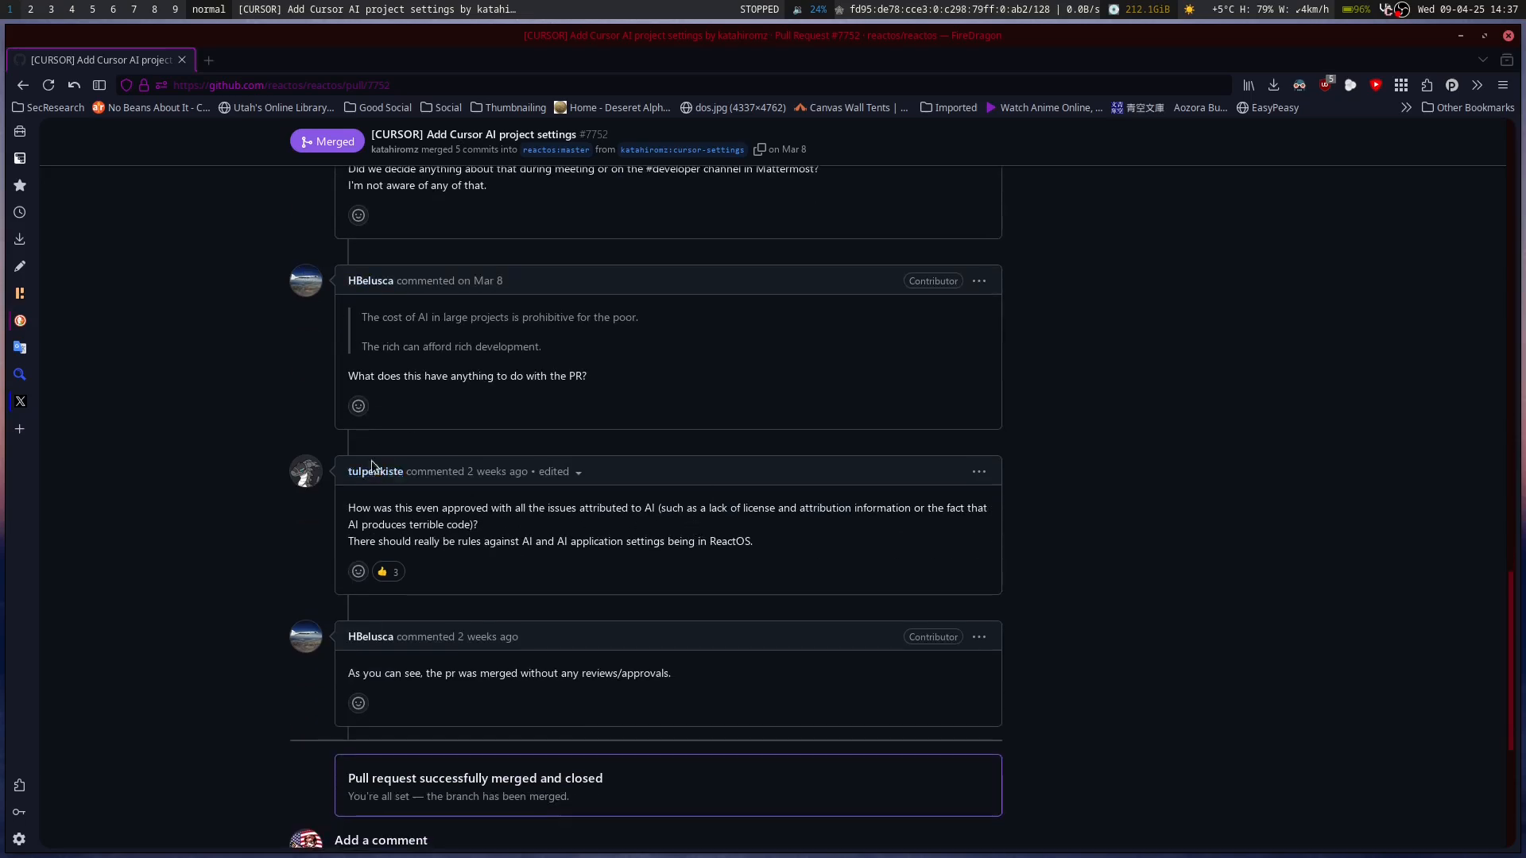
scroll(up, 3)
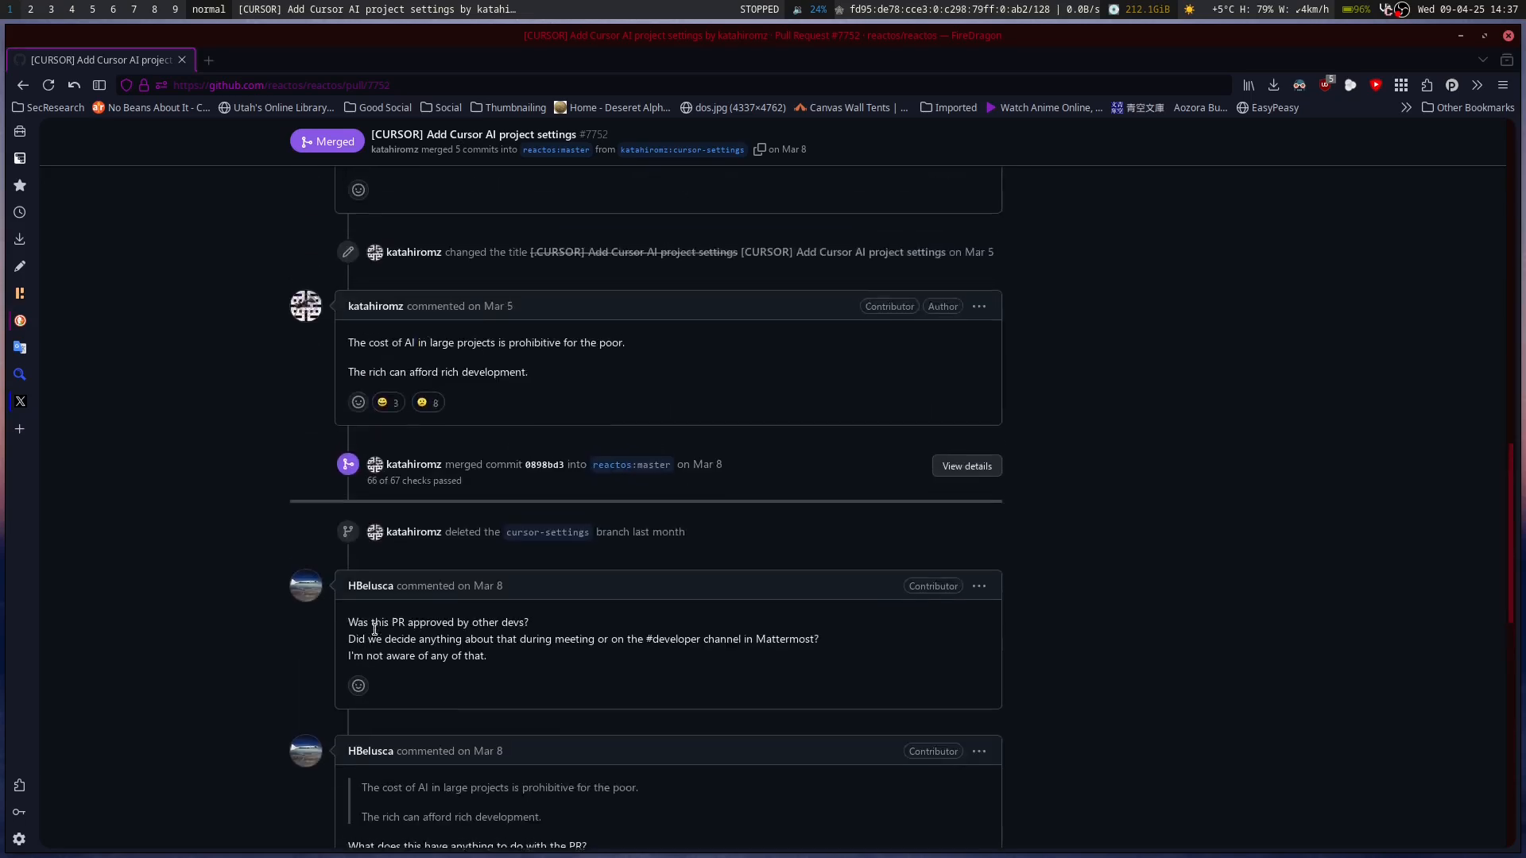
scroll(down, 3)
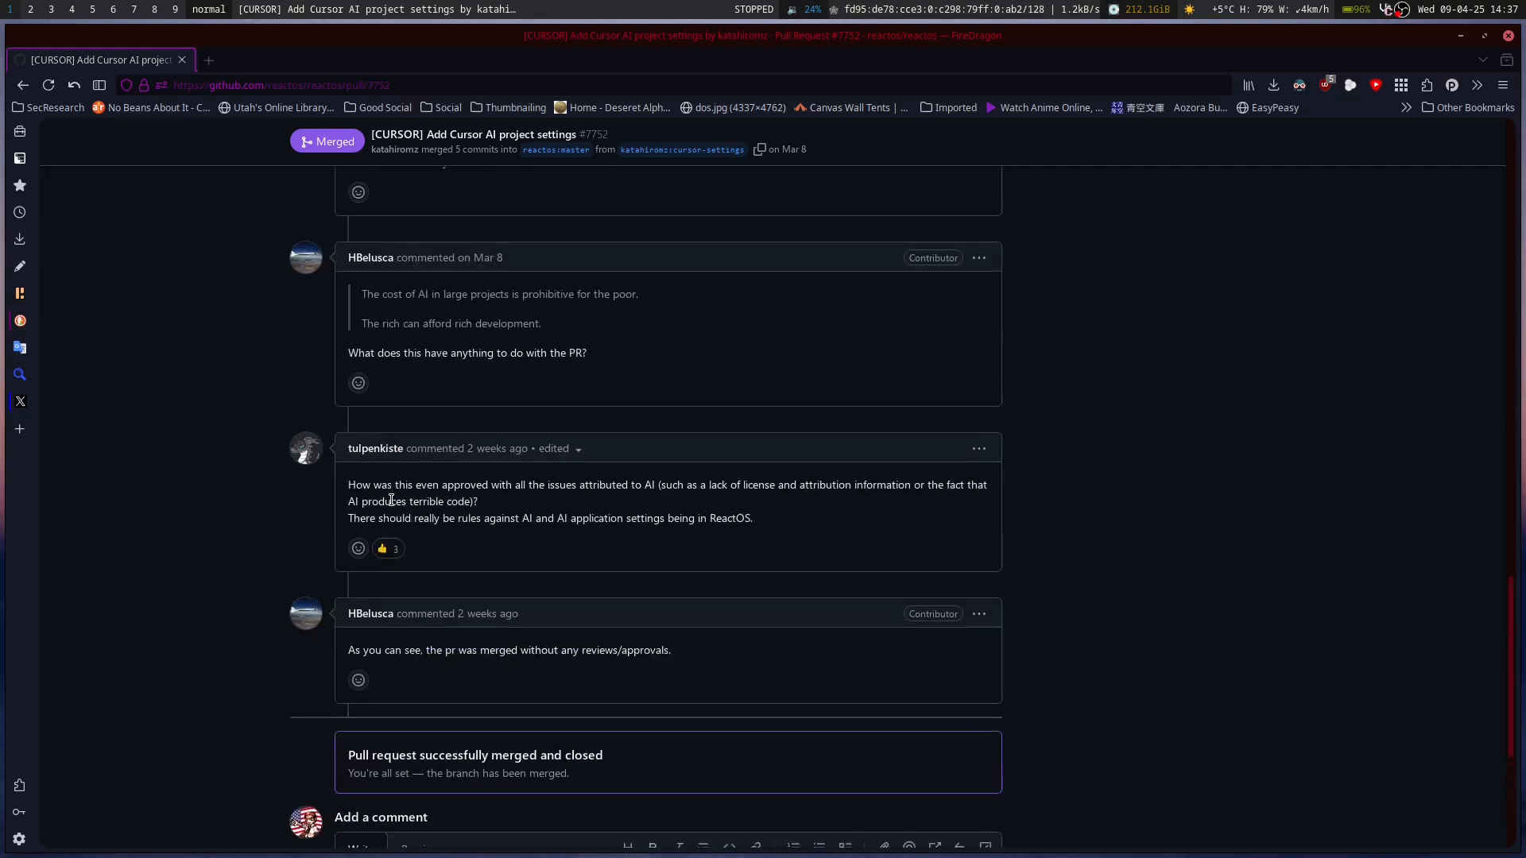
mouse_move(388, 572)
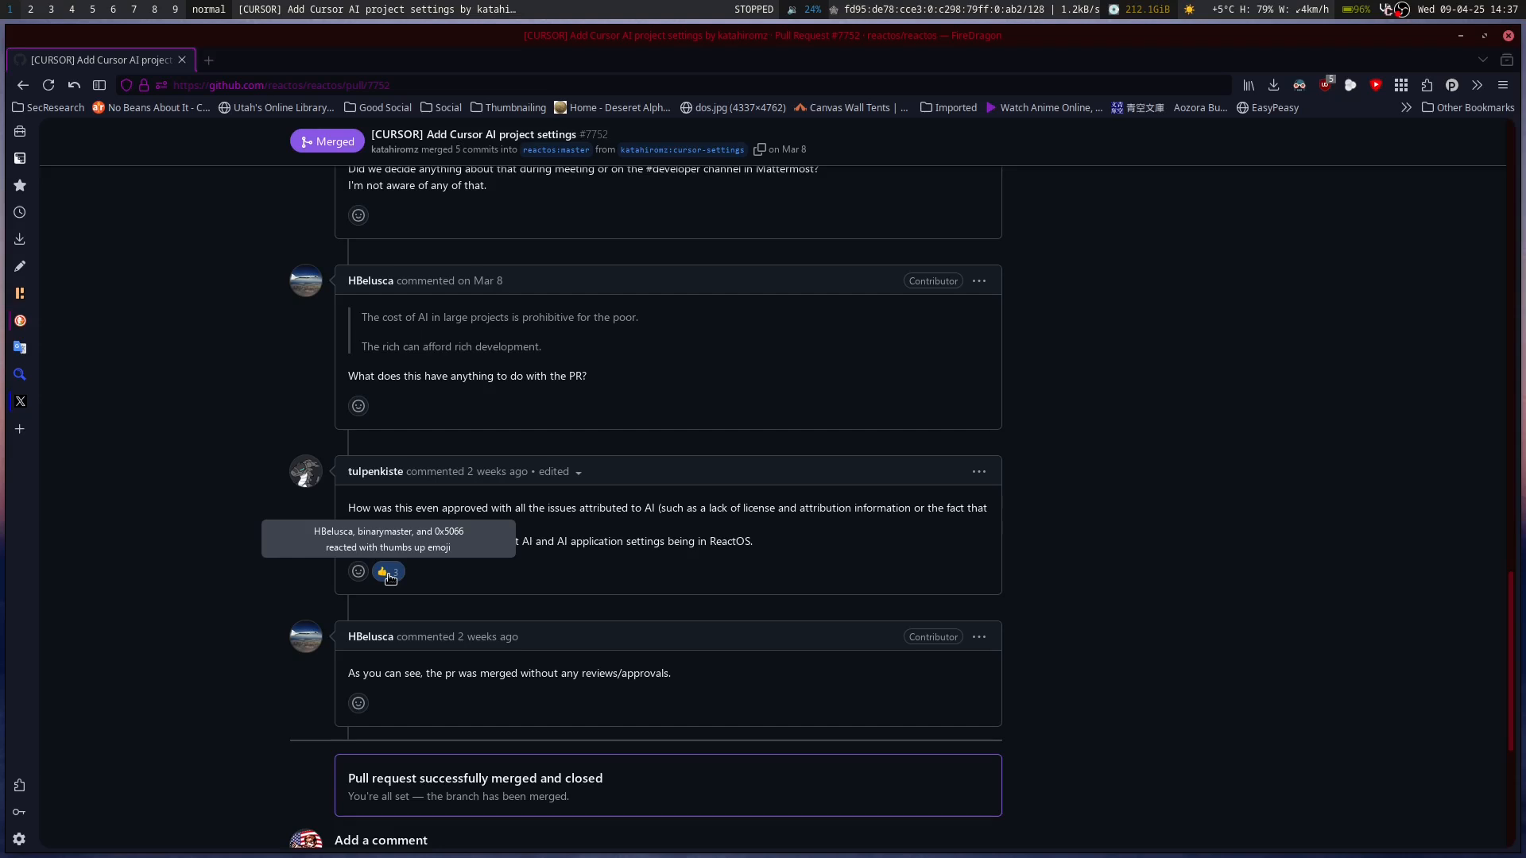
mouse_move(862, 569)
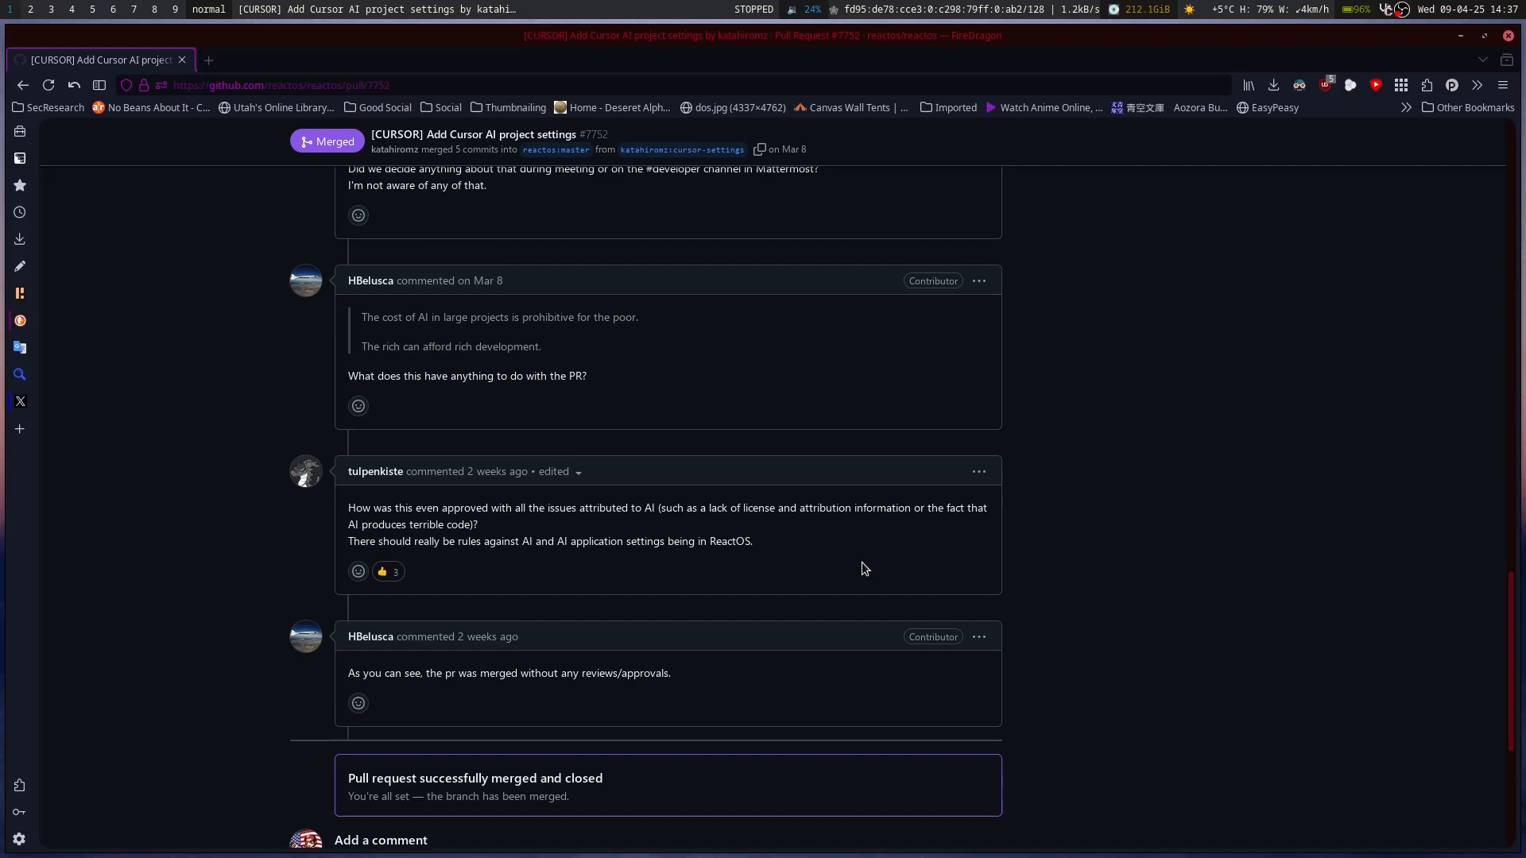
scroll(up, 3)
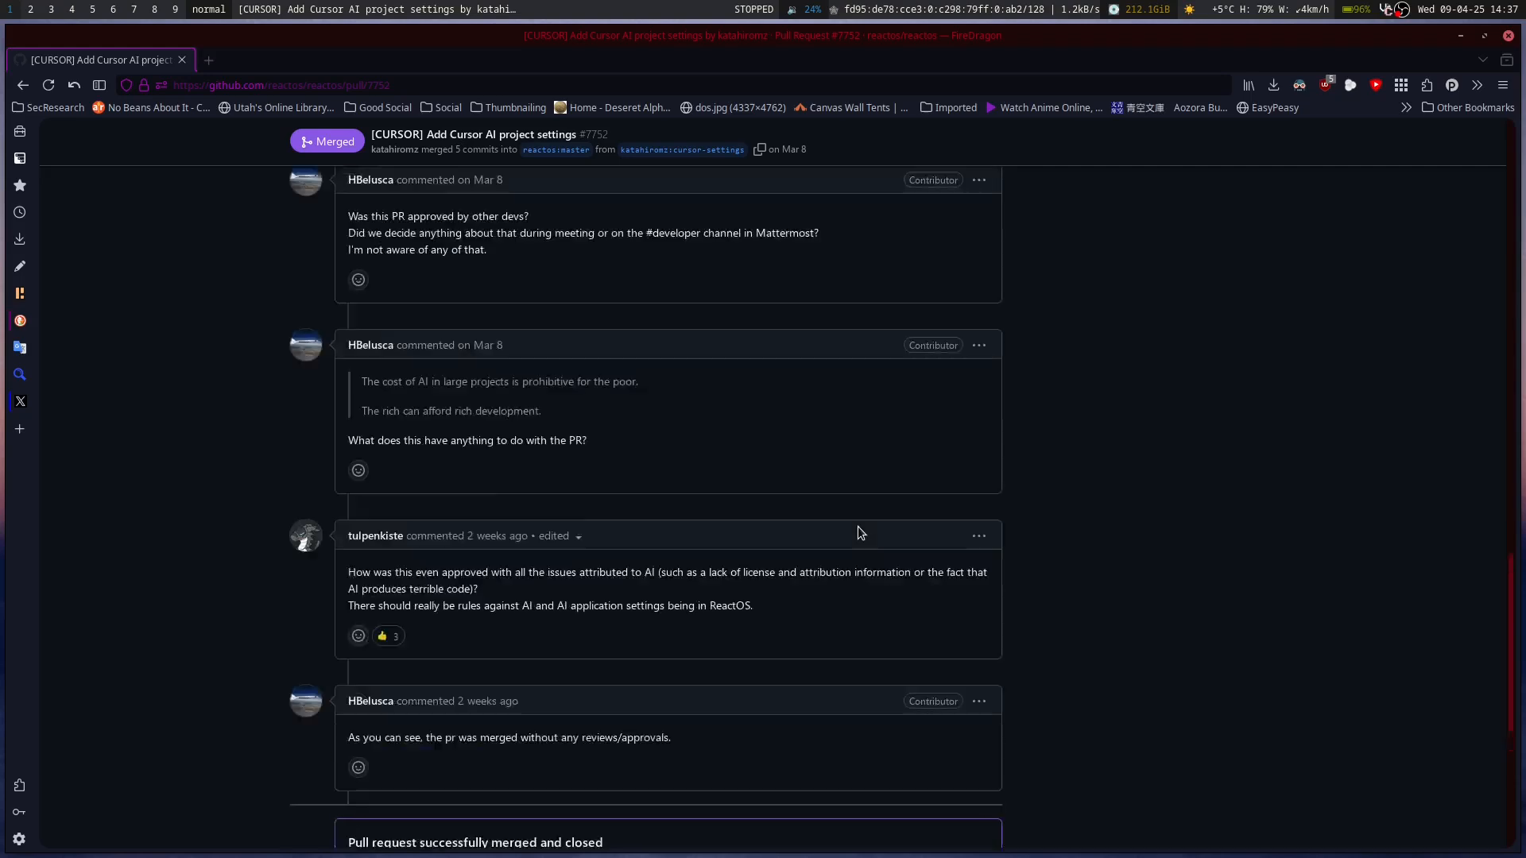
scroll(up, 3)
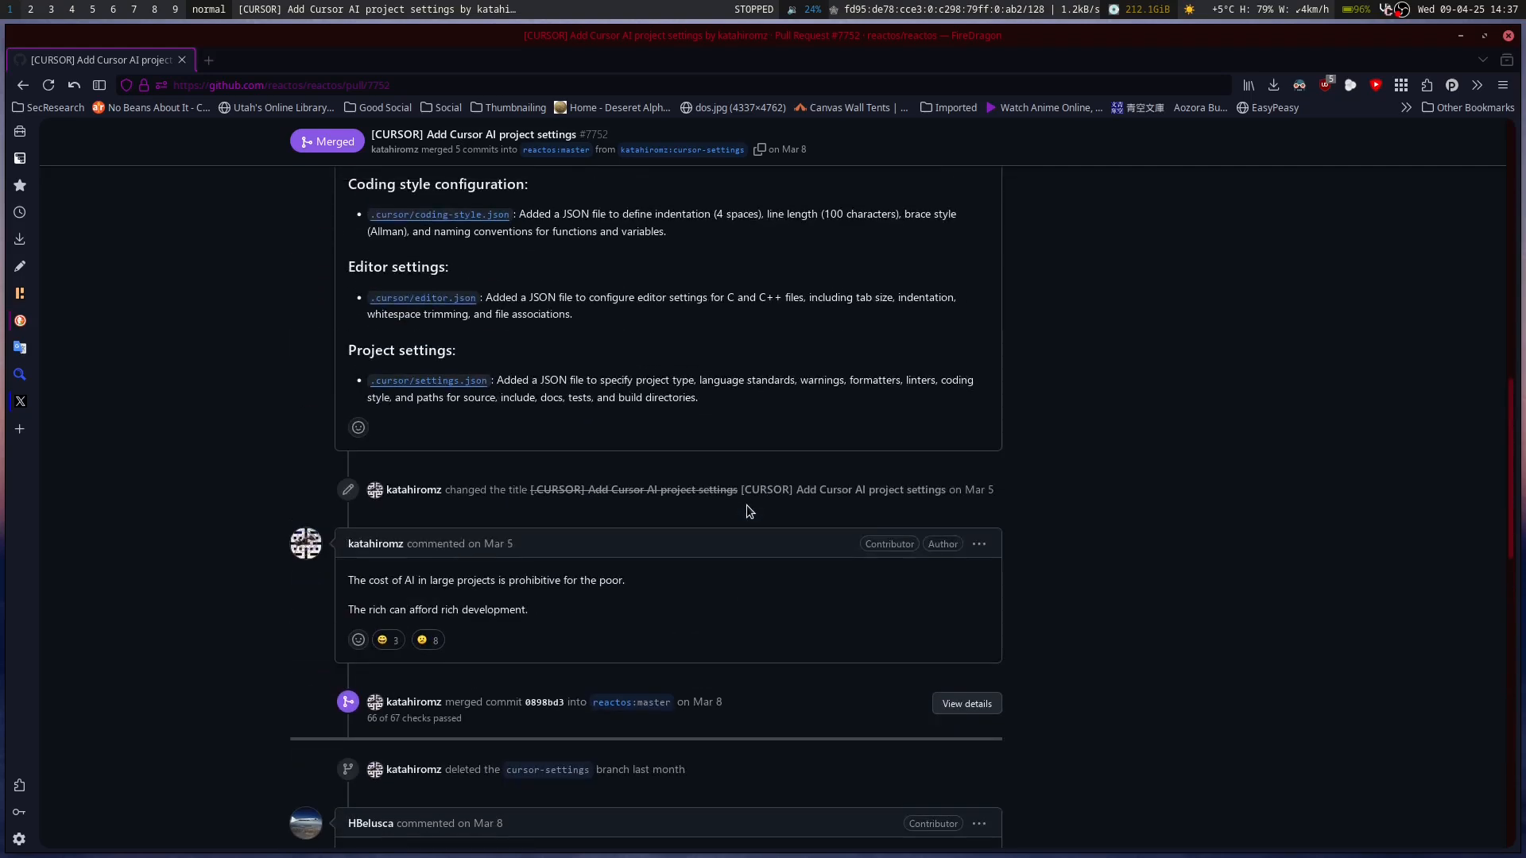
scroll(up, 3)
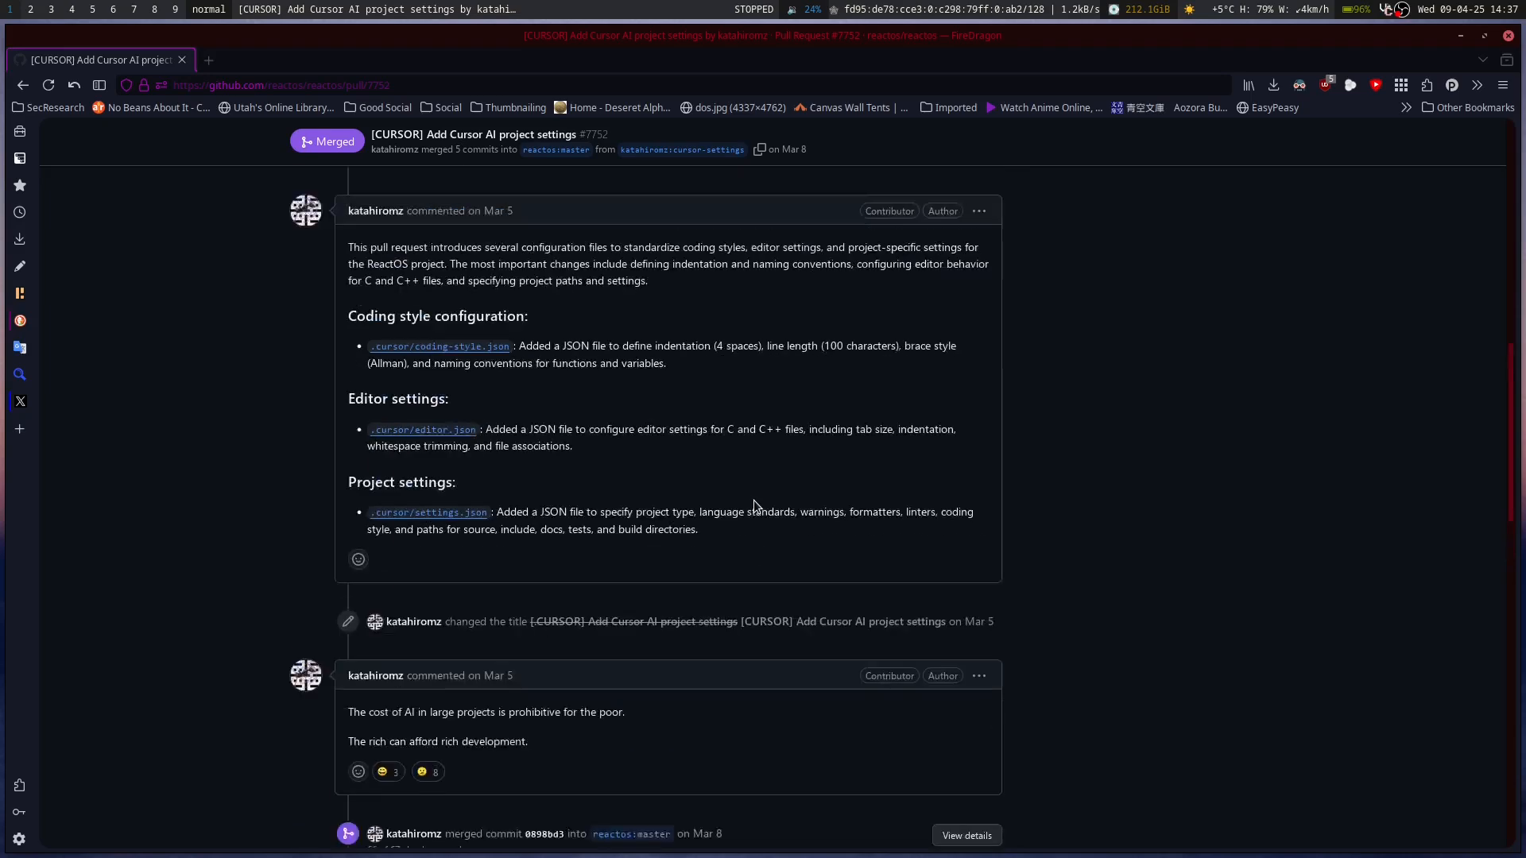
scroll(up, 3)
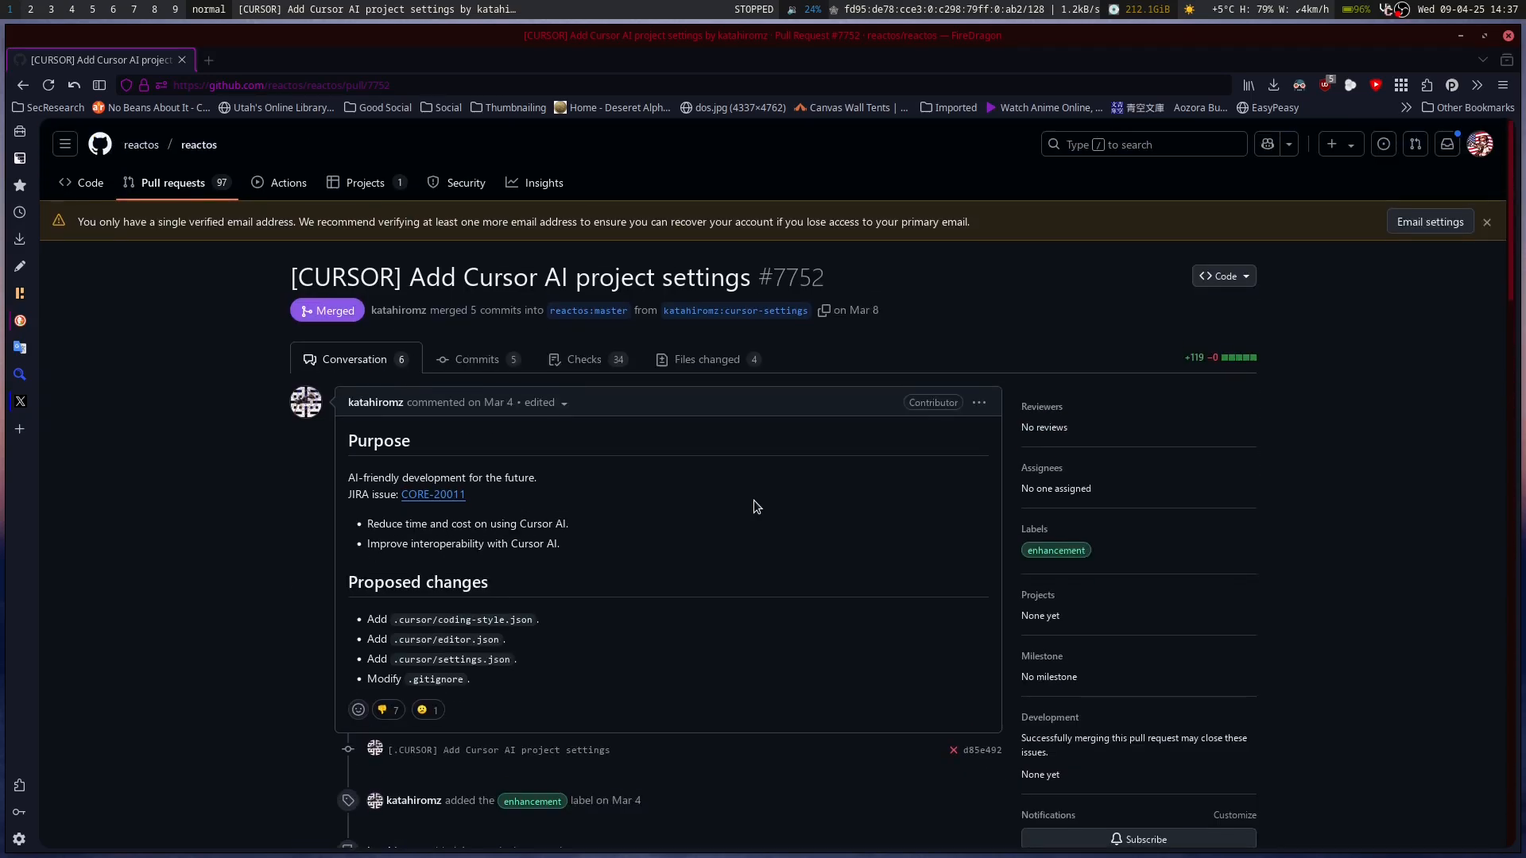
mouse_move(1224, 339)
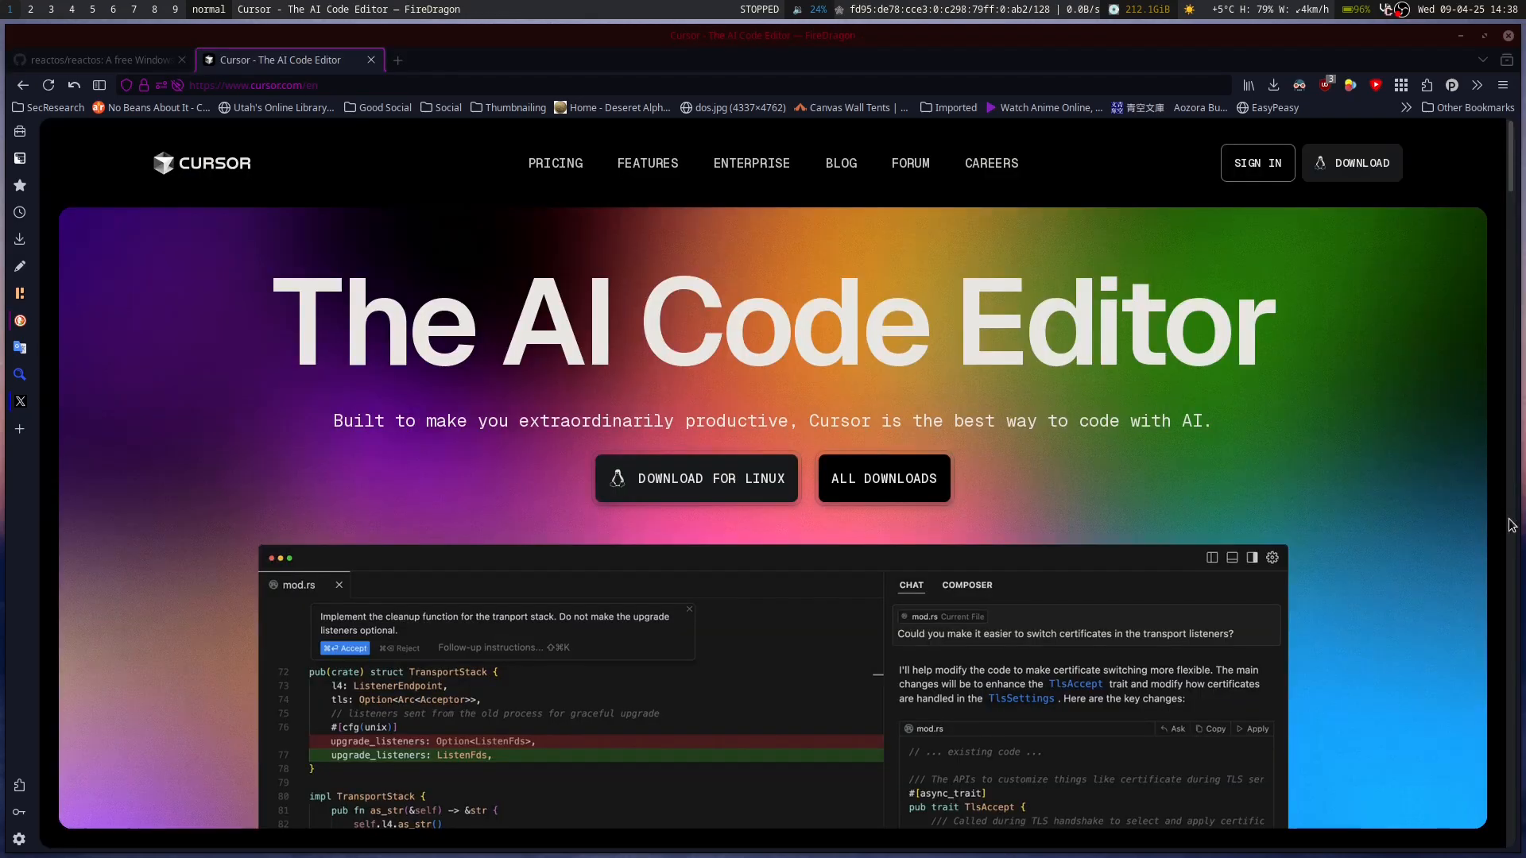
mouse_move(1049, 443)
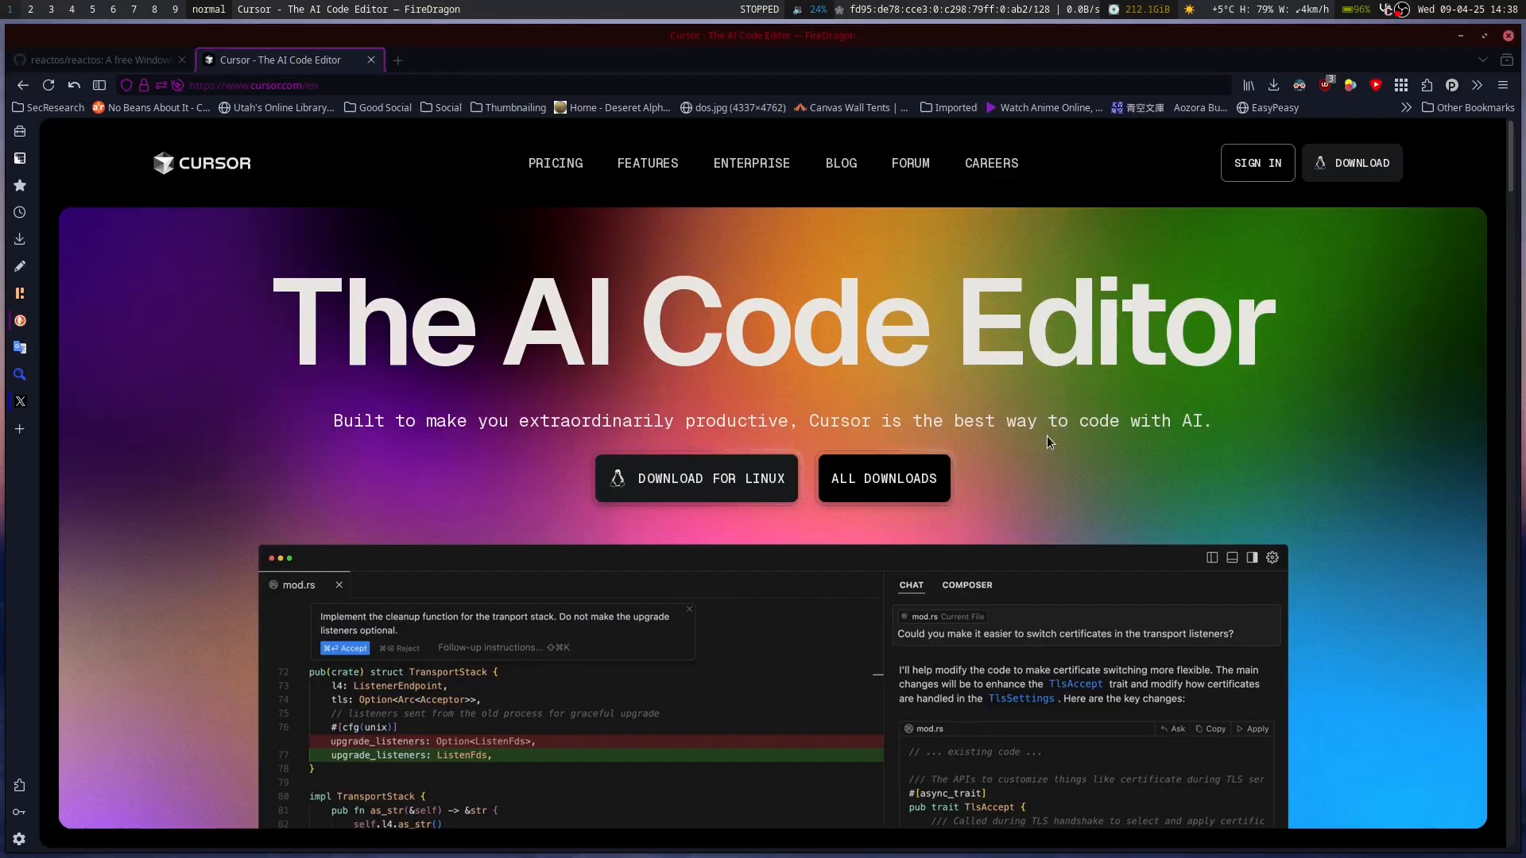
mouse_move(882, 408)
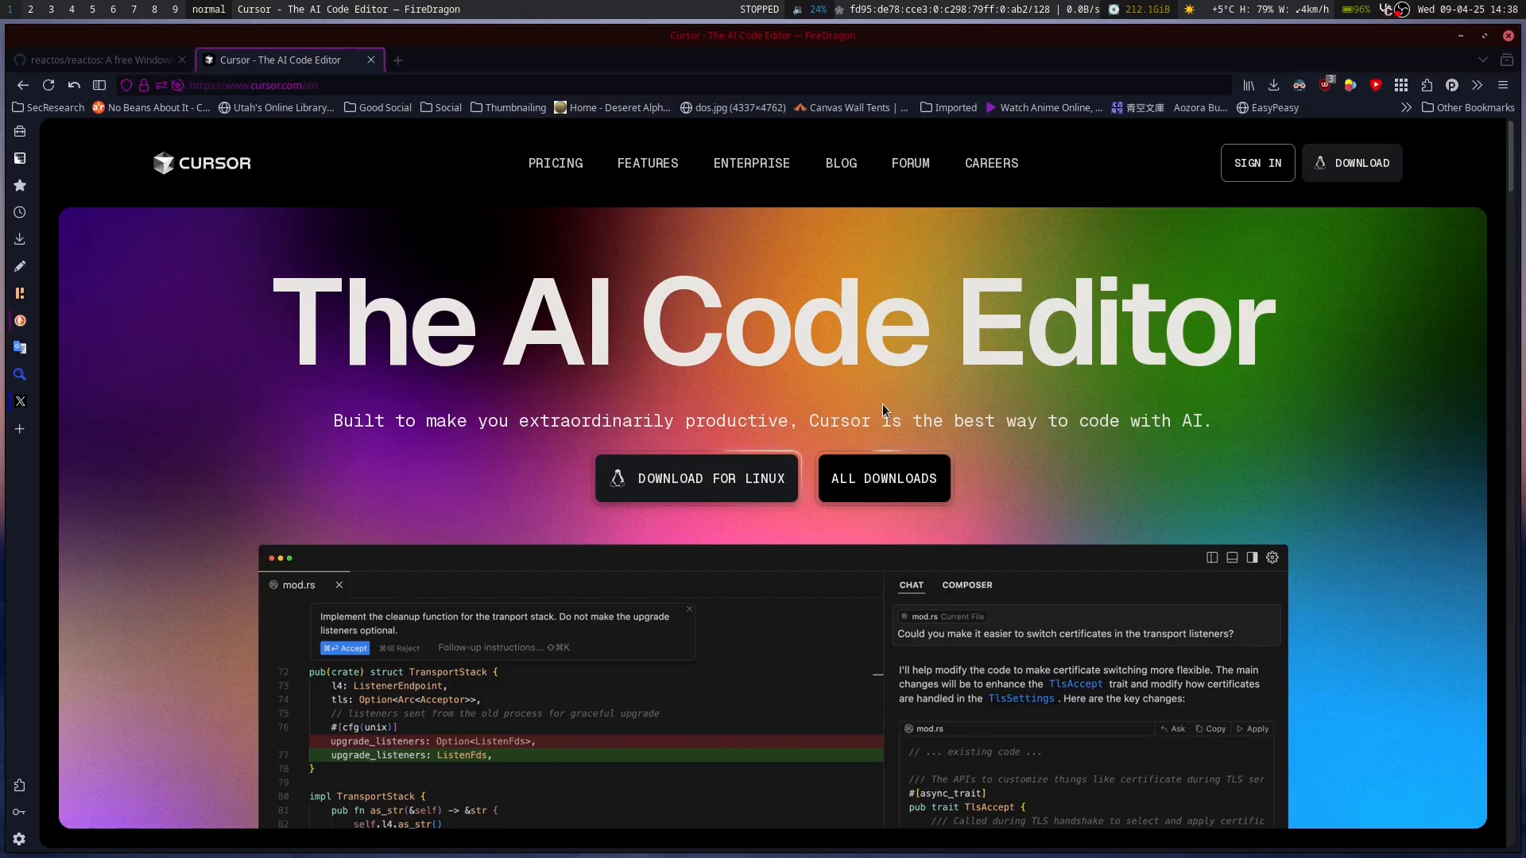
Step: Skim up and down the Cursor homepage sections
scroll(down, 3)
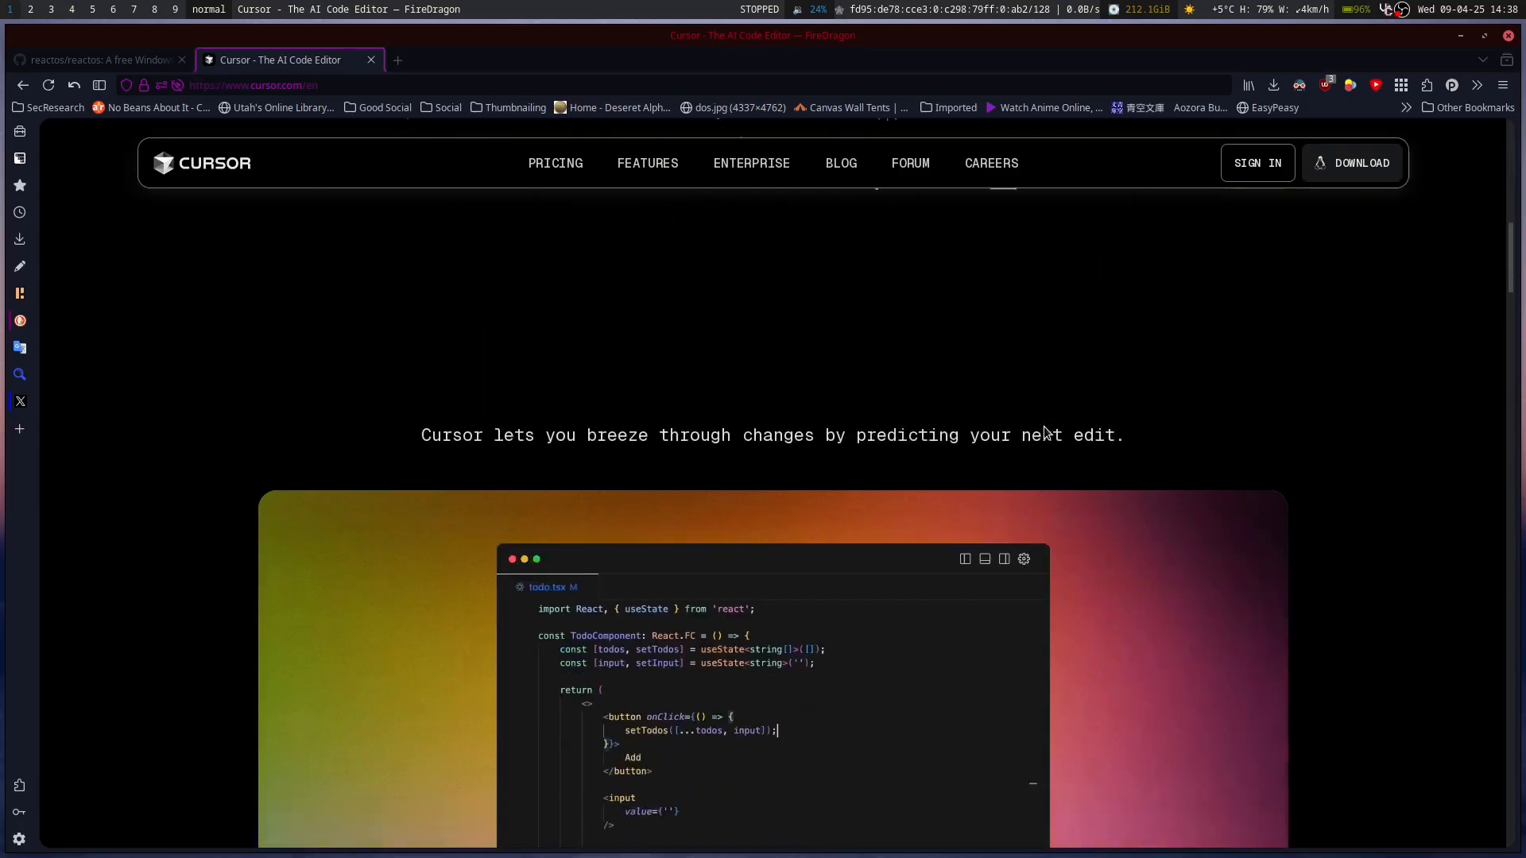
scroll(down, 3)
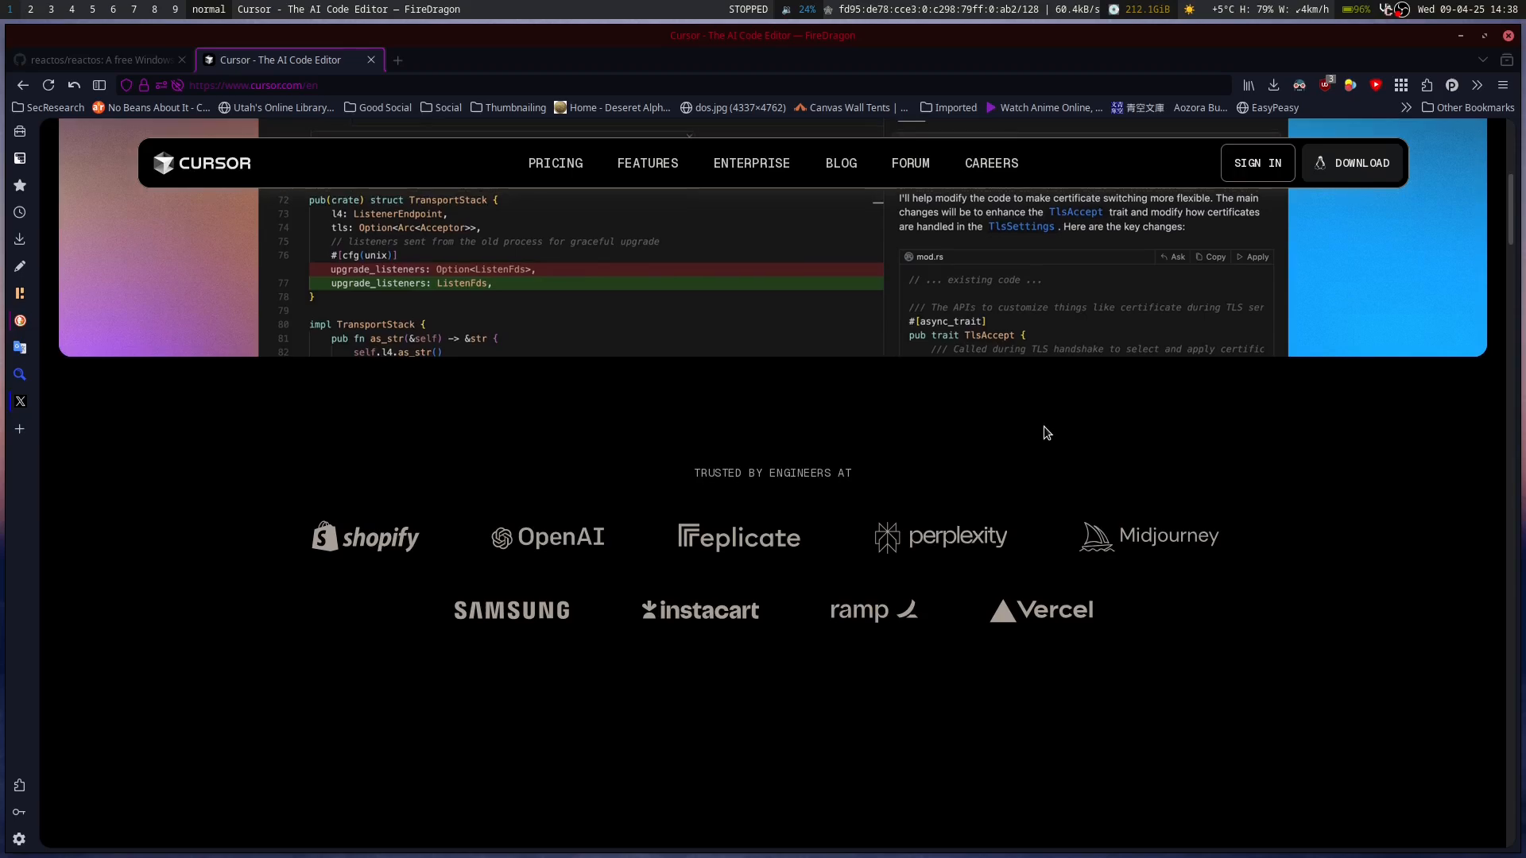
scroll(up, 3)
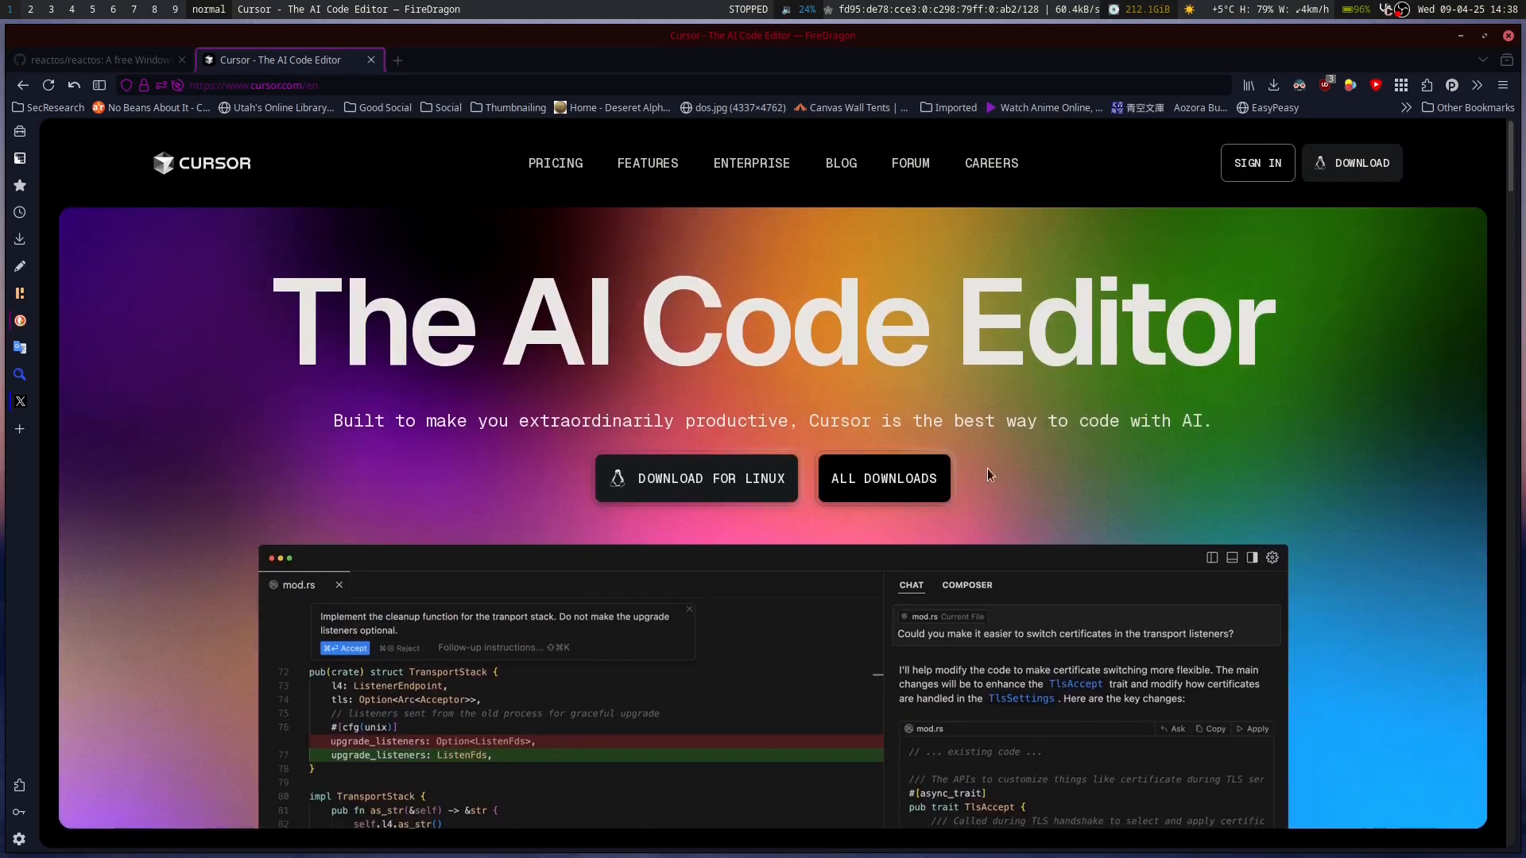
scroll(down, 3)
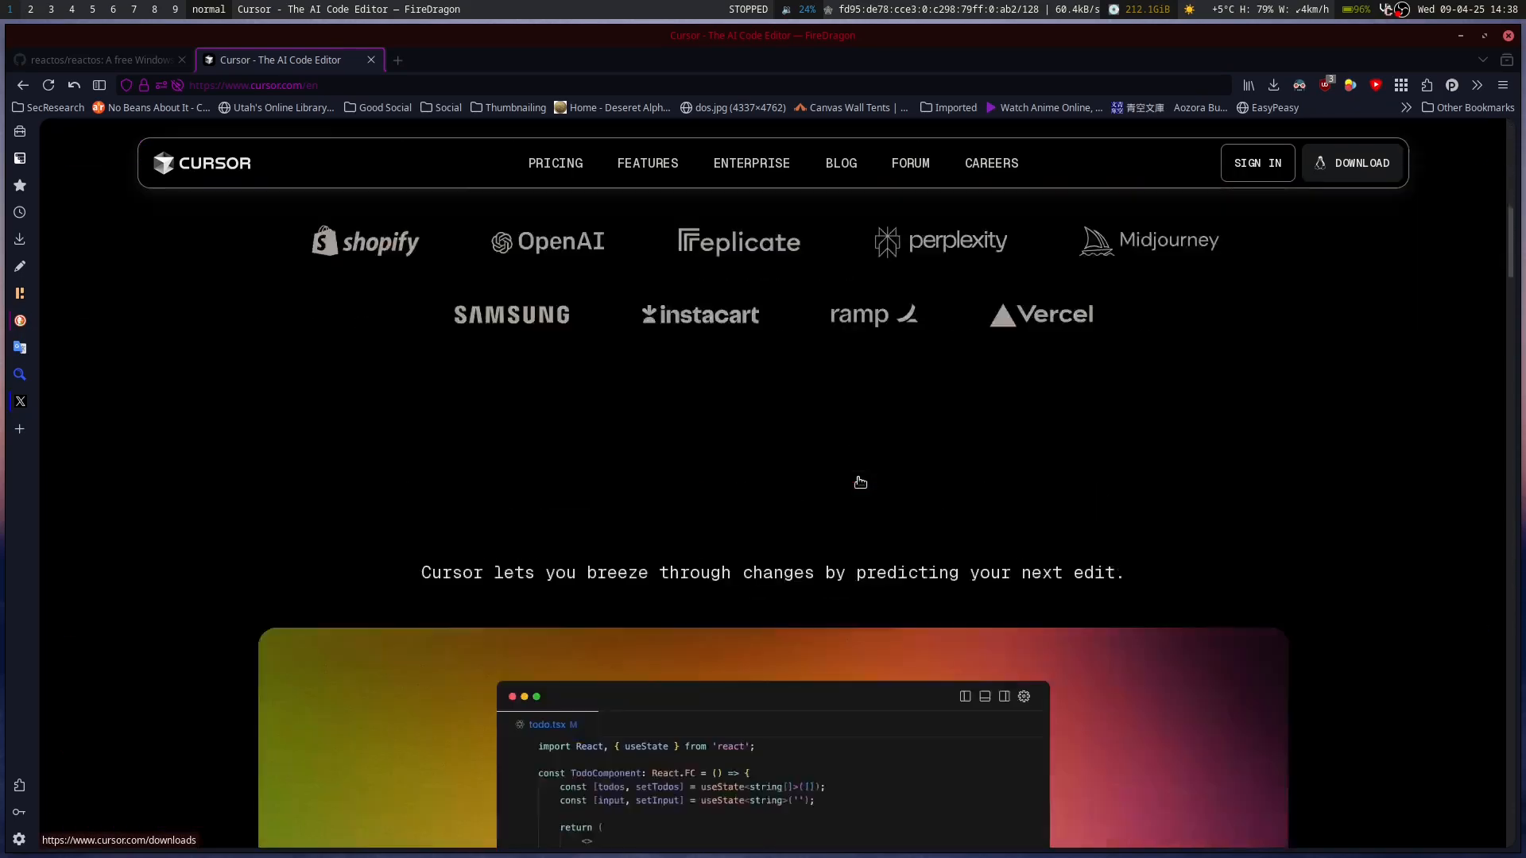
scroll(down, 3)
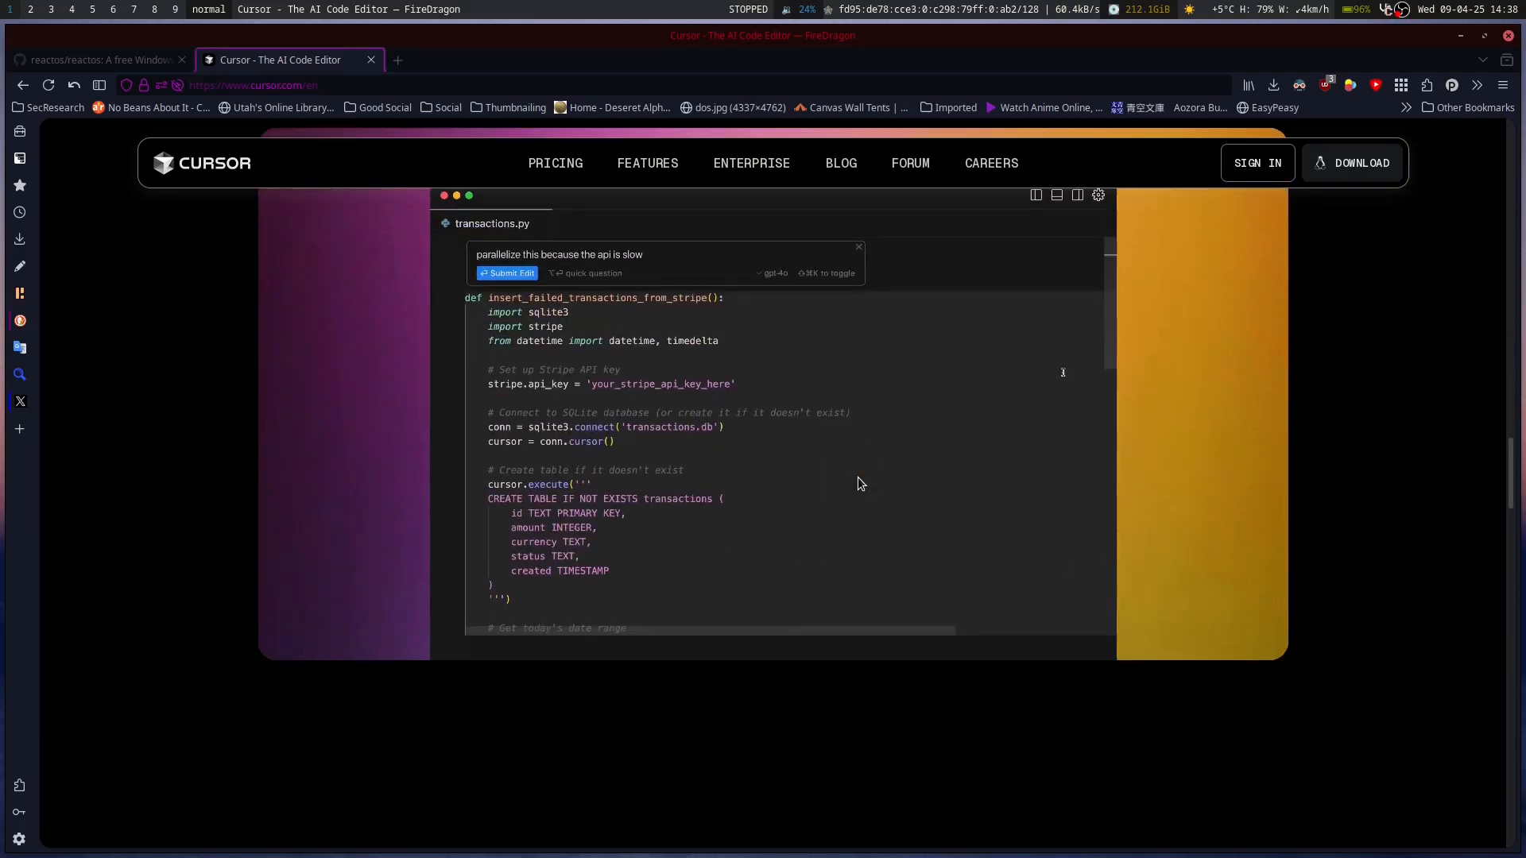
scroll(up, 3)
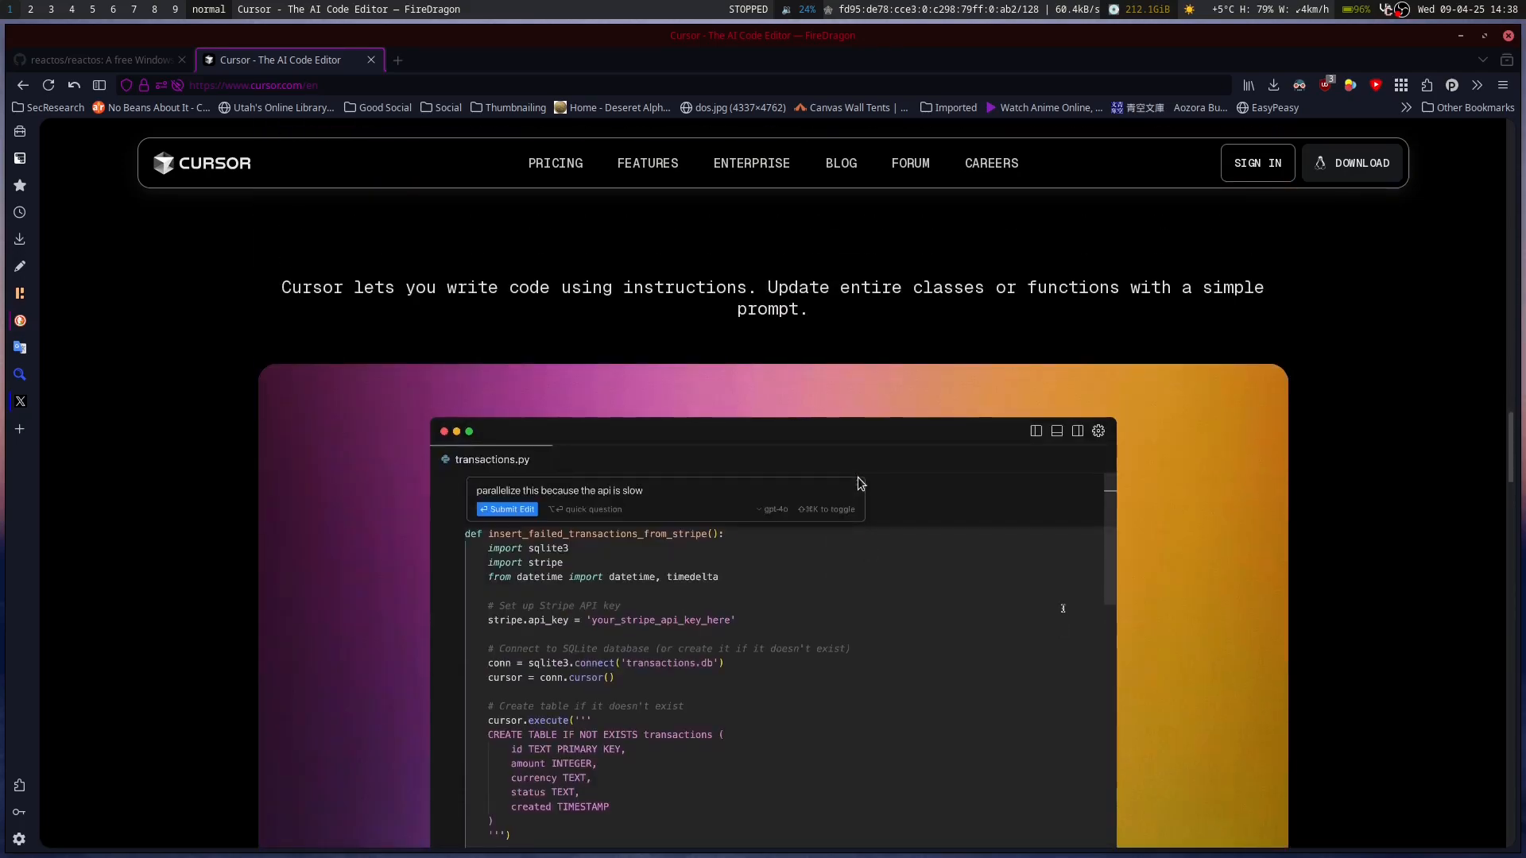
scroll(down, 3)
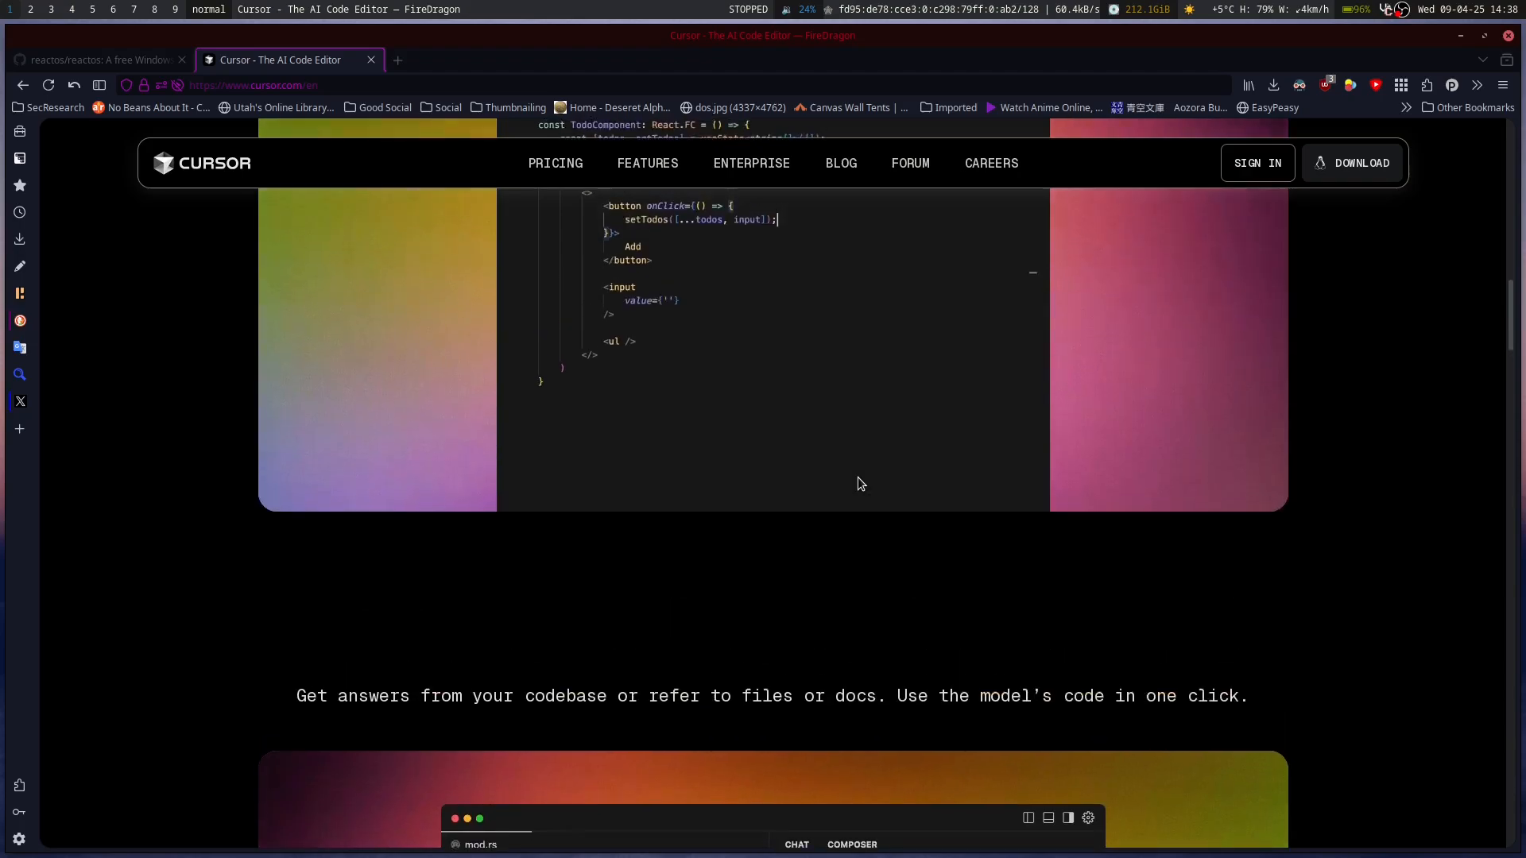
scroll(up, 3)
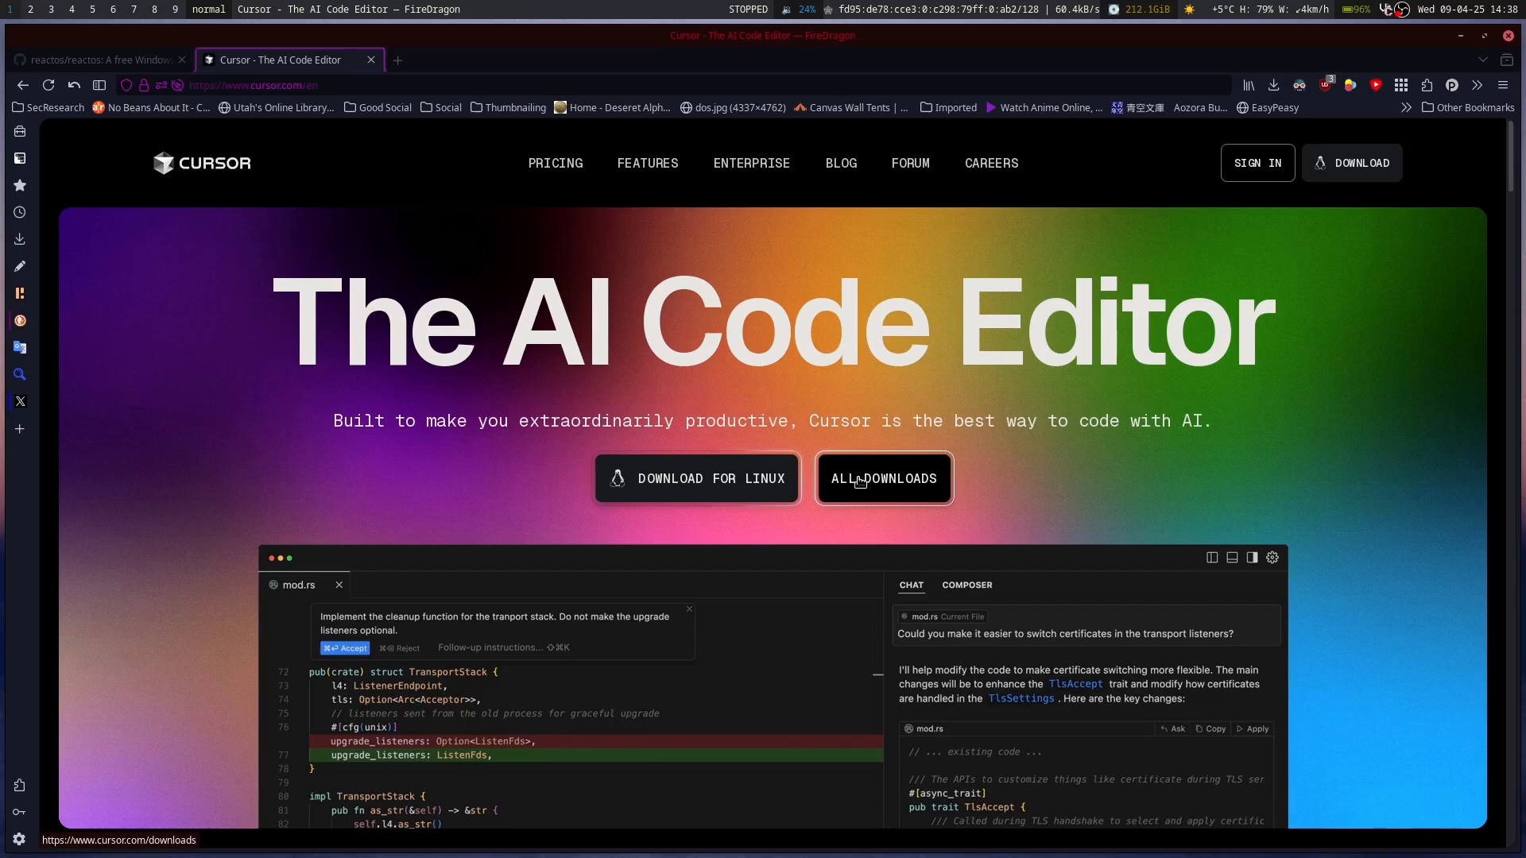
mouse_move(665, 152)
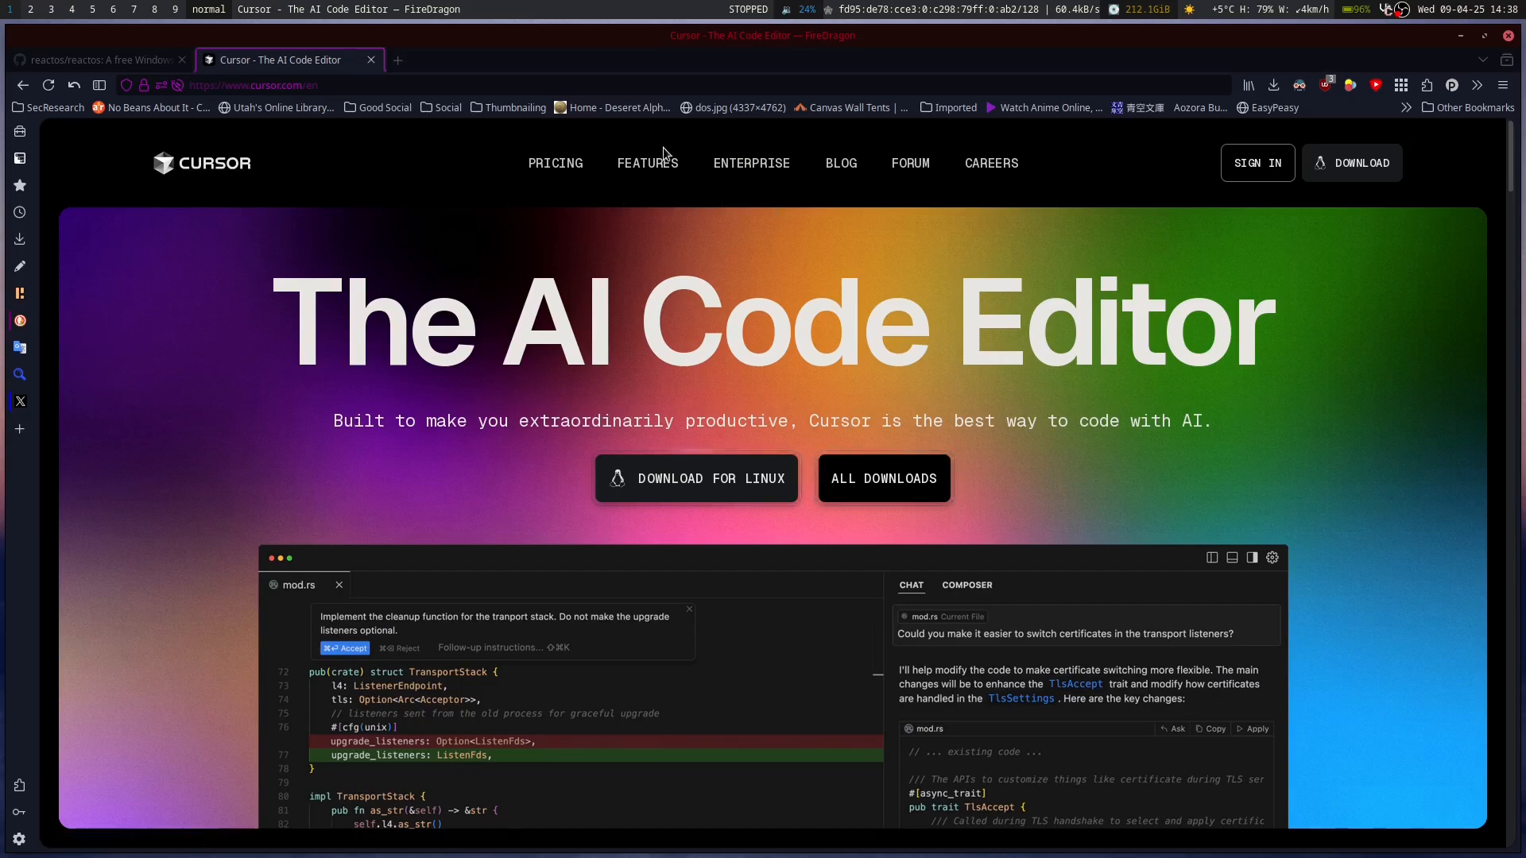
mouse_move(696, 478)
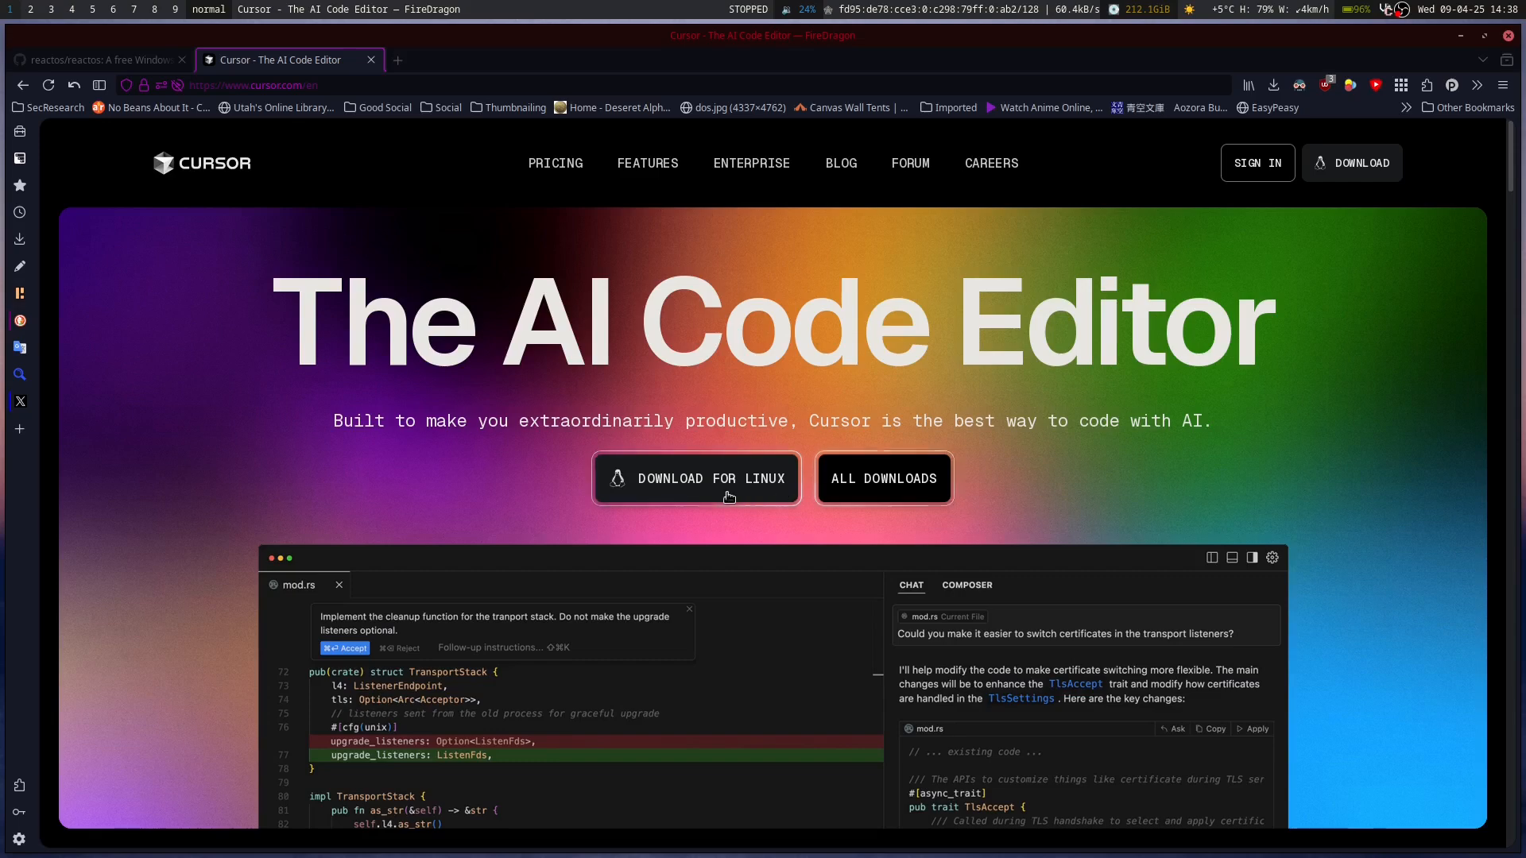
Step: Cancel the Linux AppImage download and view the All Downloads page of version 0.48 installers
click(696, 478)
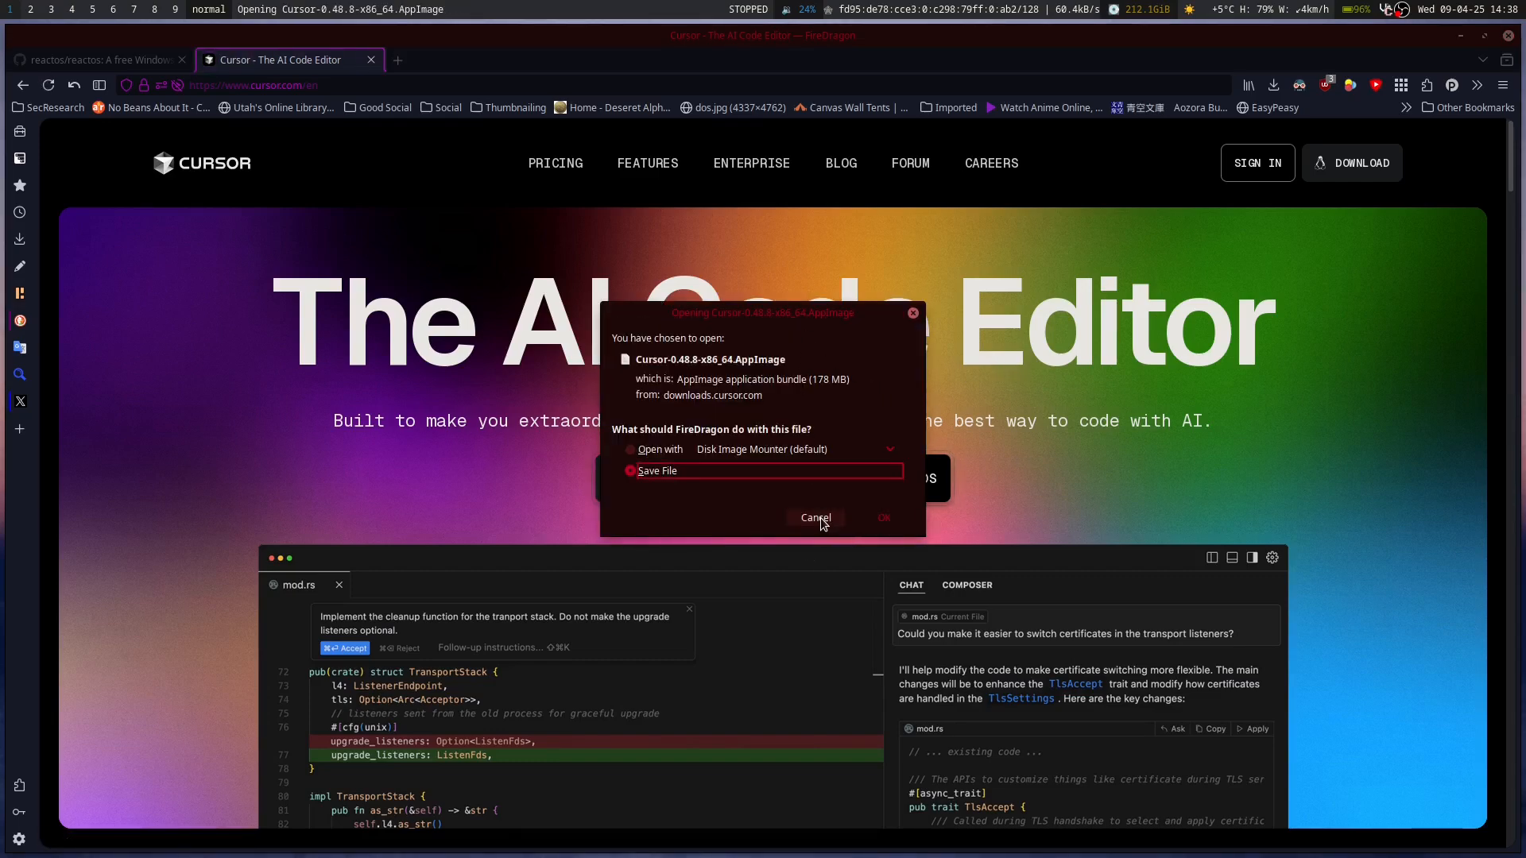
click(813, 517)
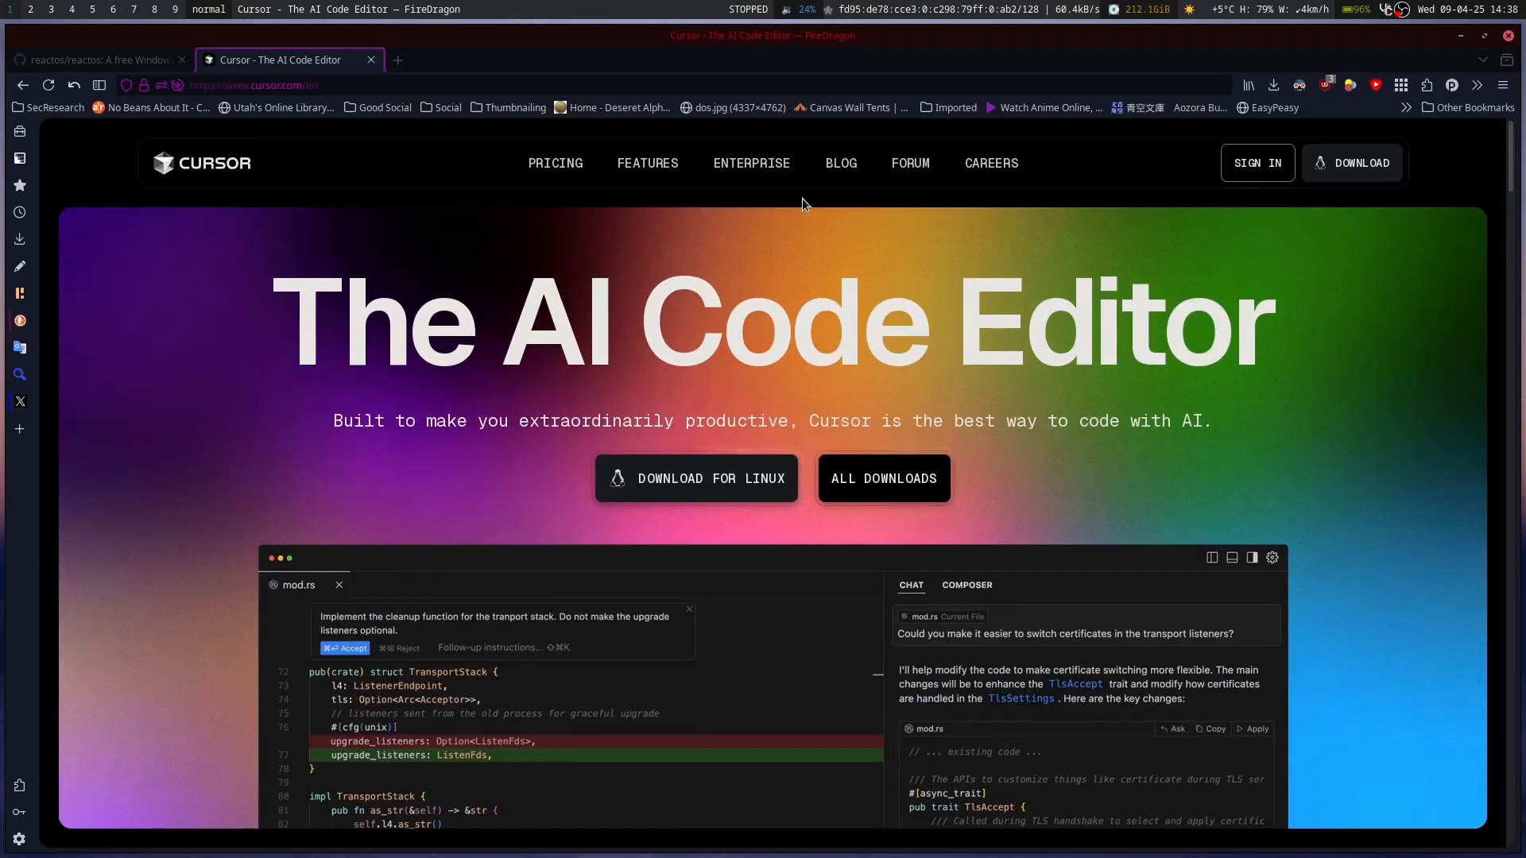
click(882, 478)
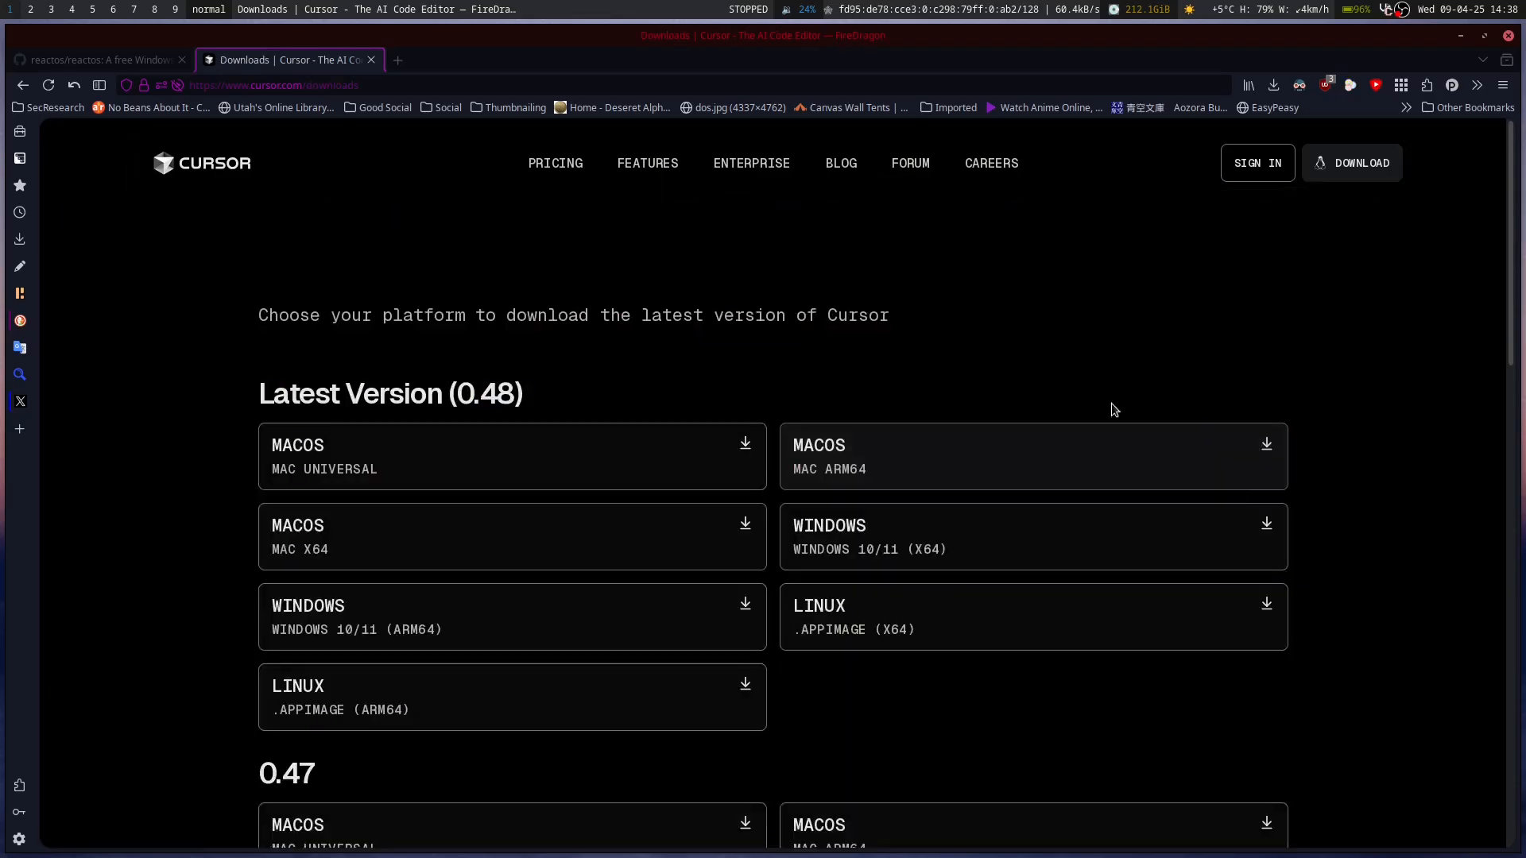
scroll(down, 3)
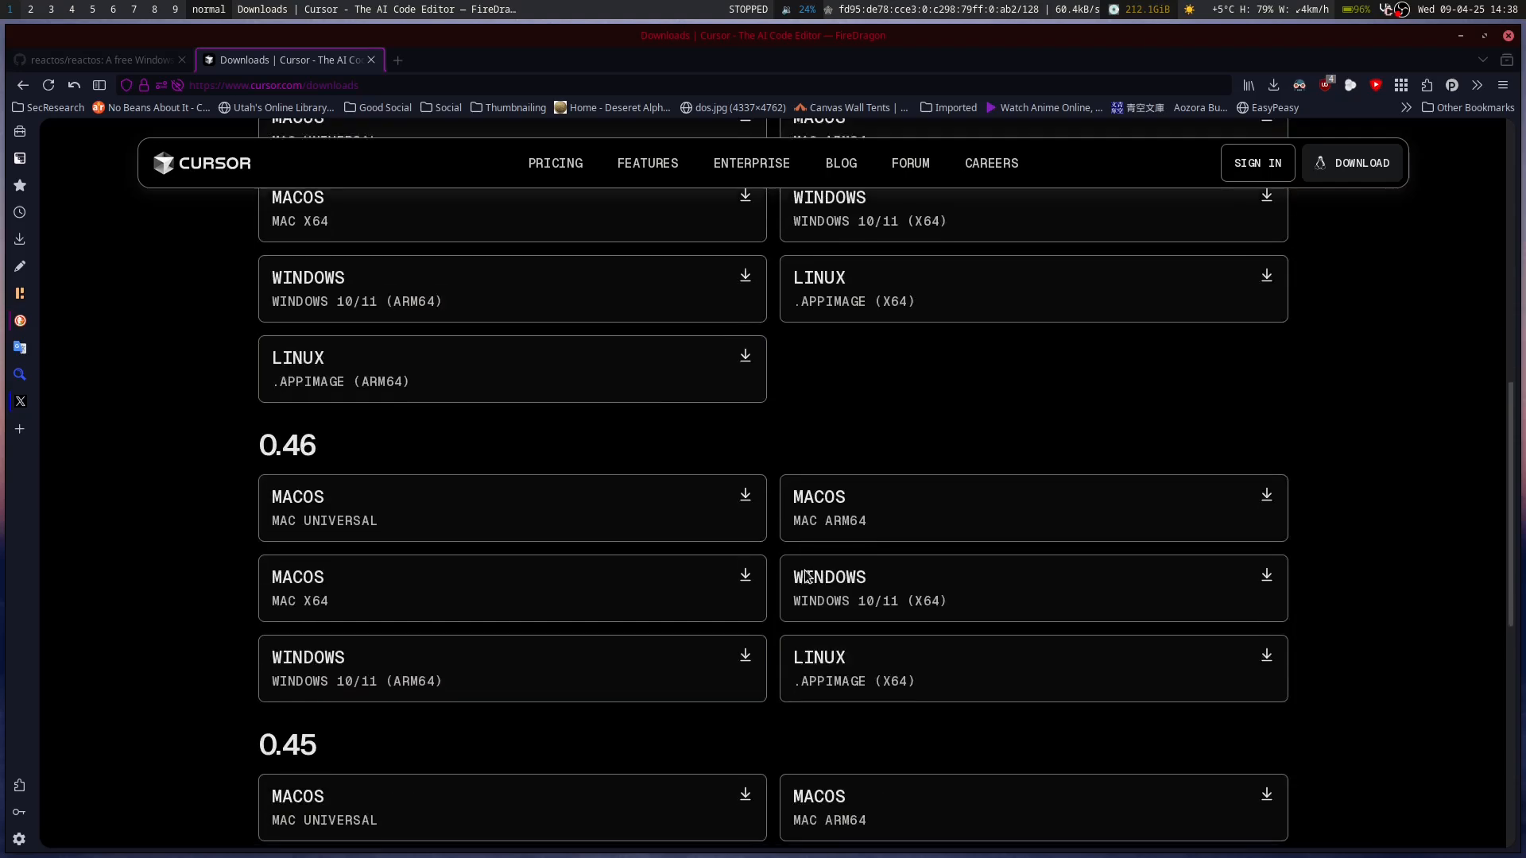
scroll(up, 3)
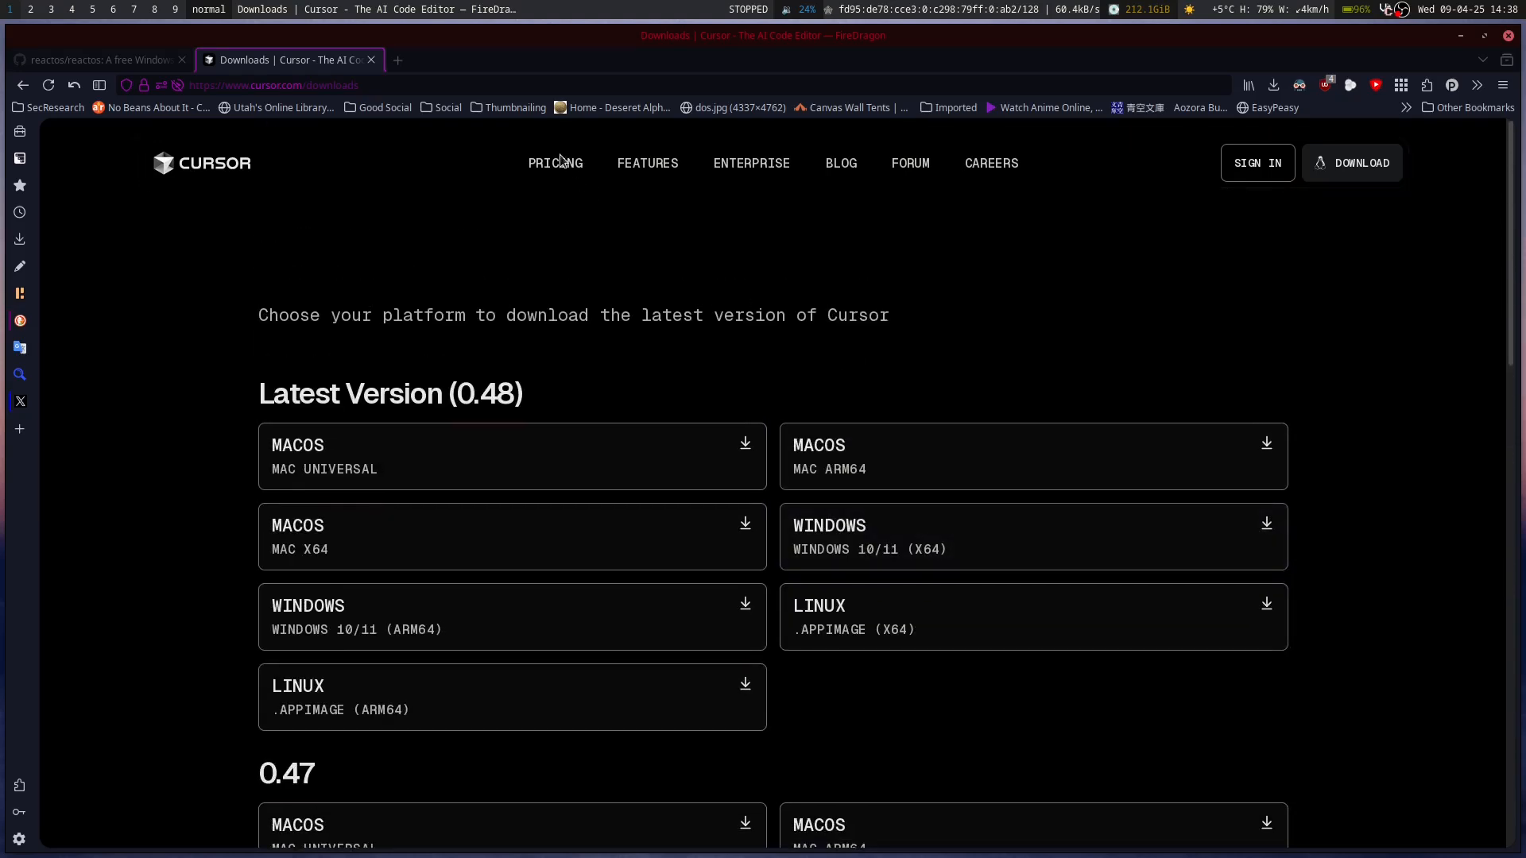
Step: View Cursor's Features page past Finds Context, Runs Commands and Loops on Errors to the Tab section
click(647, 162)
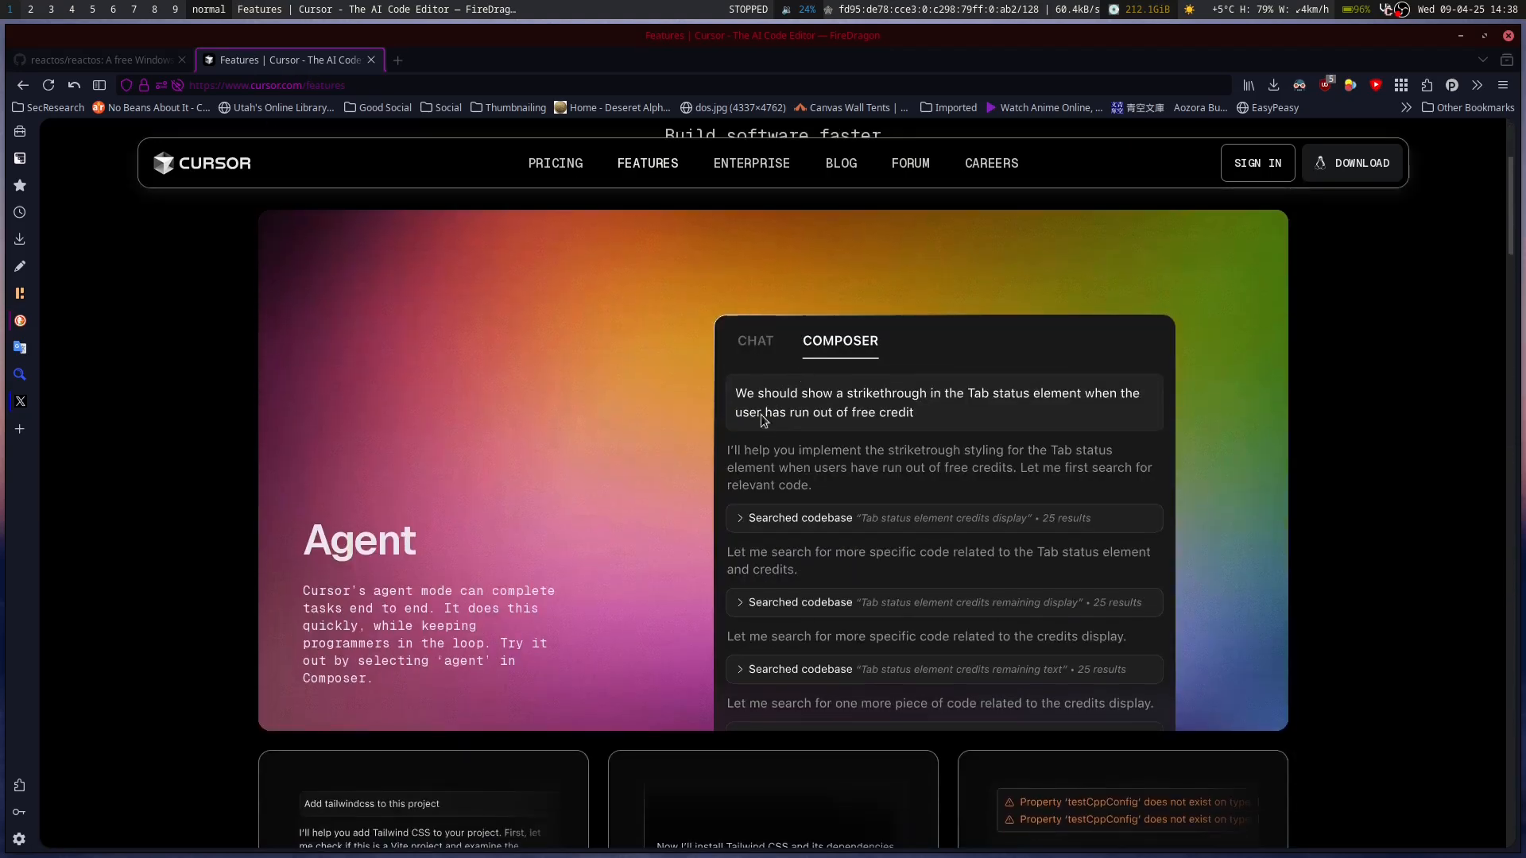
mouse_move(735, 559)
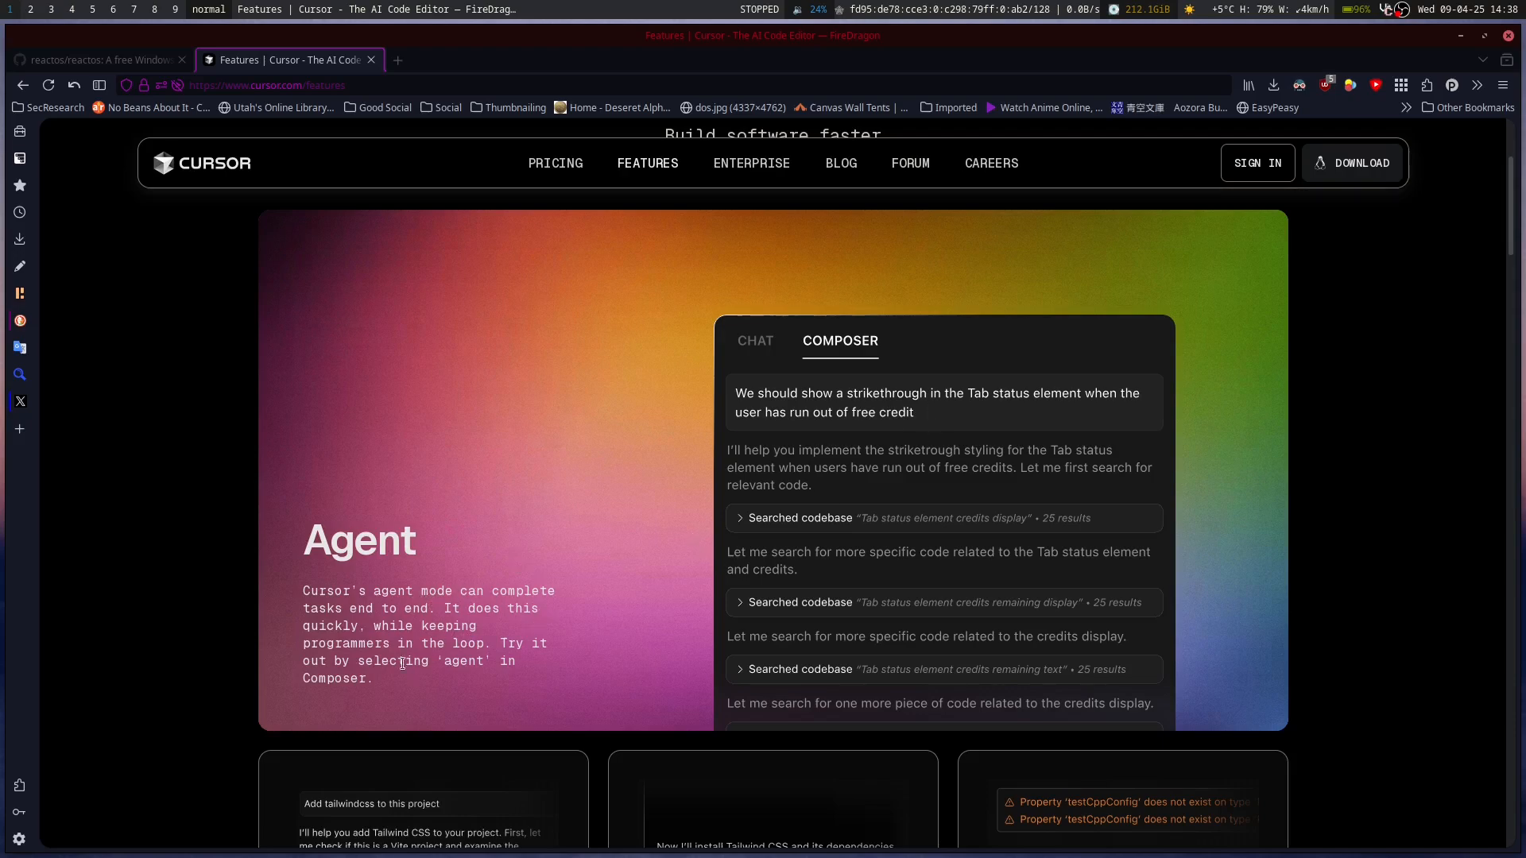
scroll(down, 3)
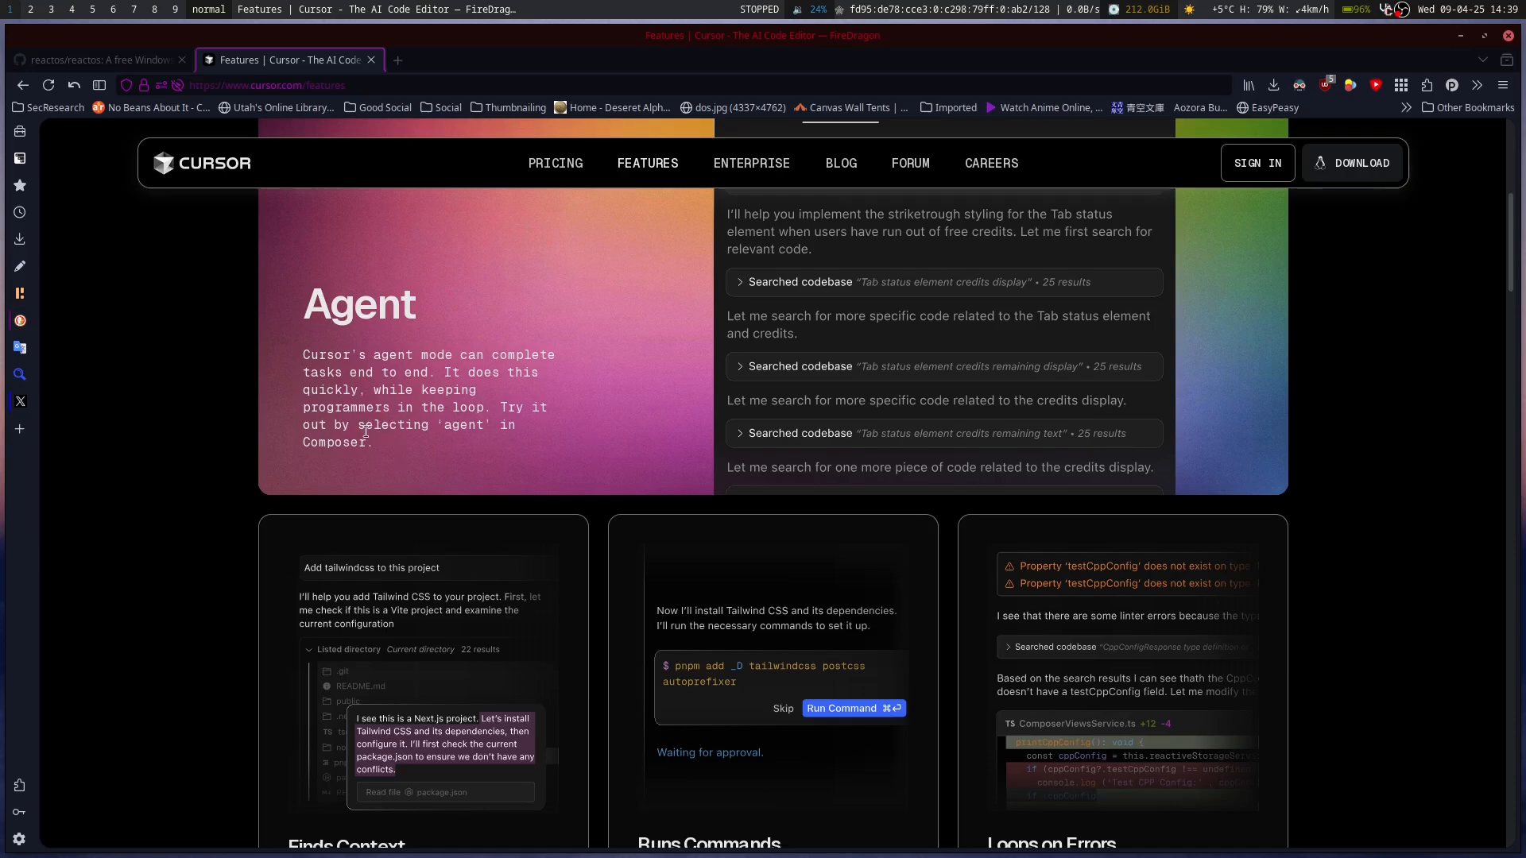
scroll(down, 3)
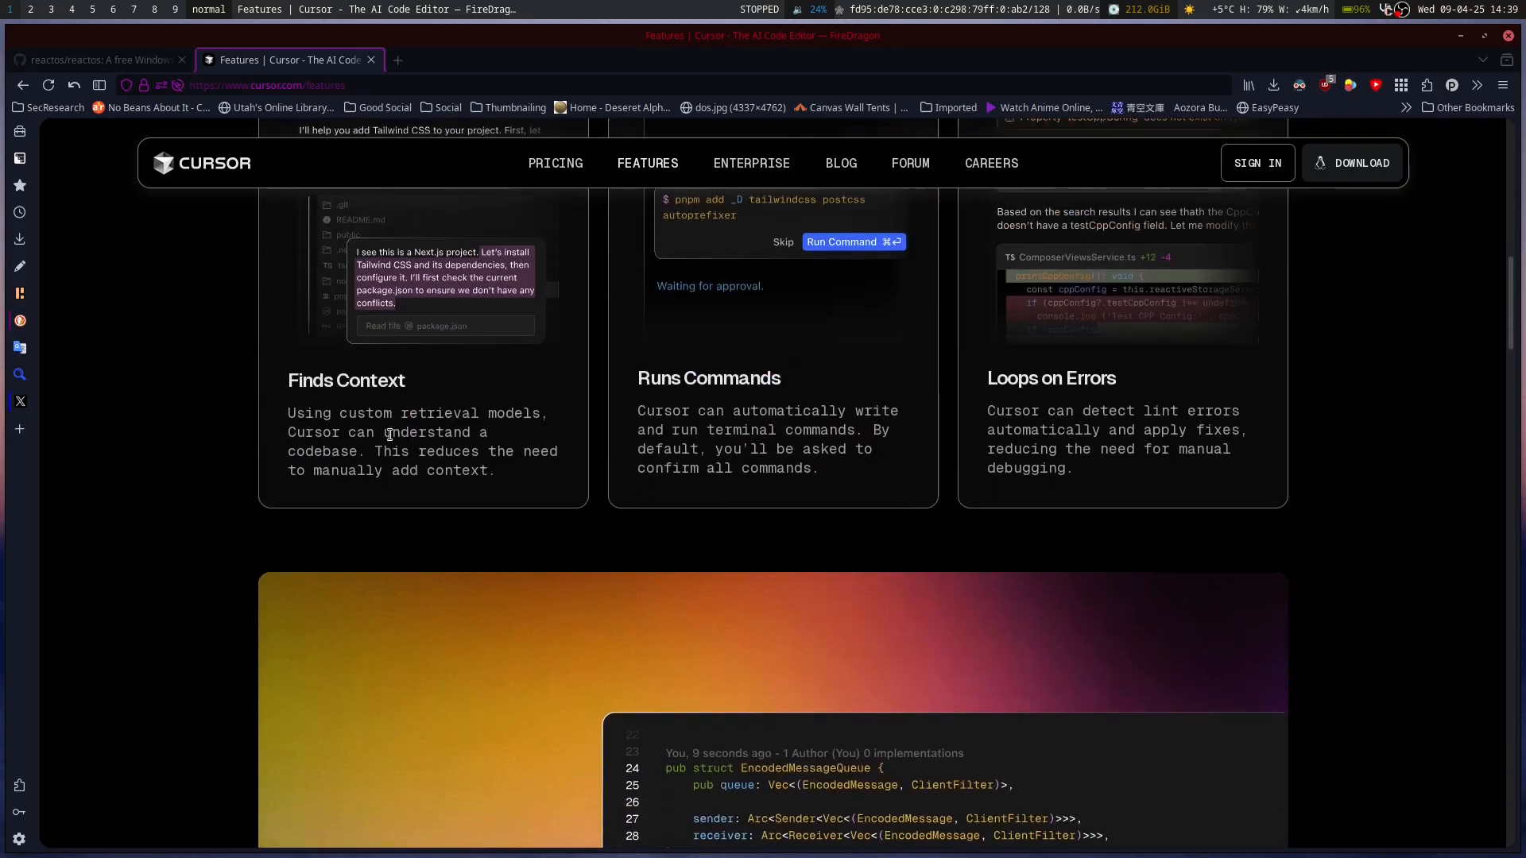
scroll(down, 3)
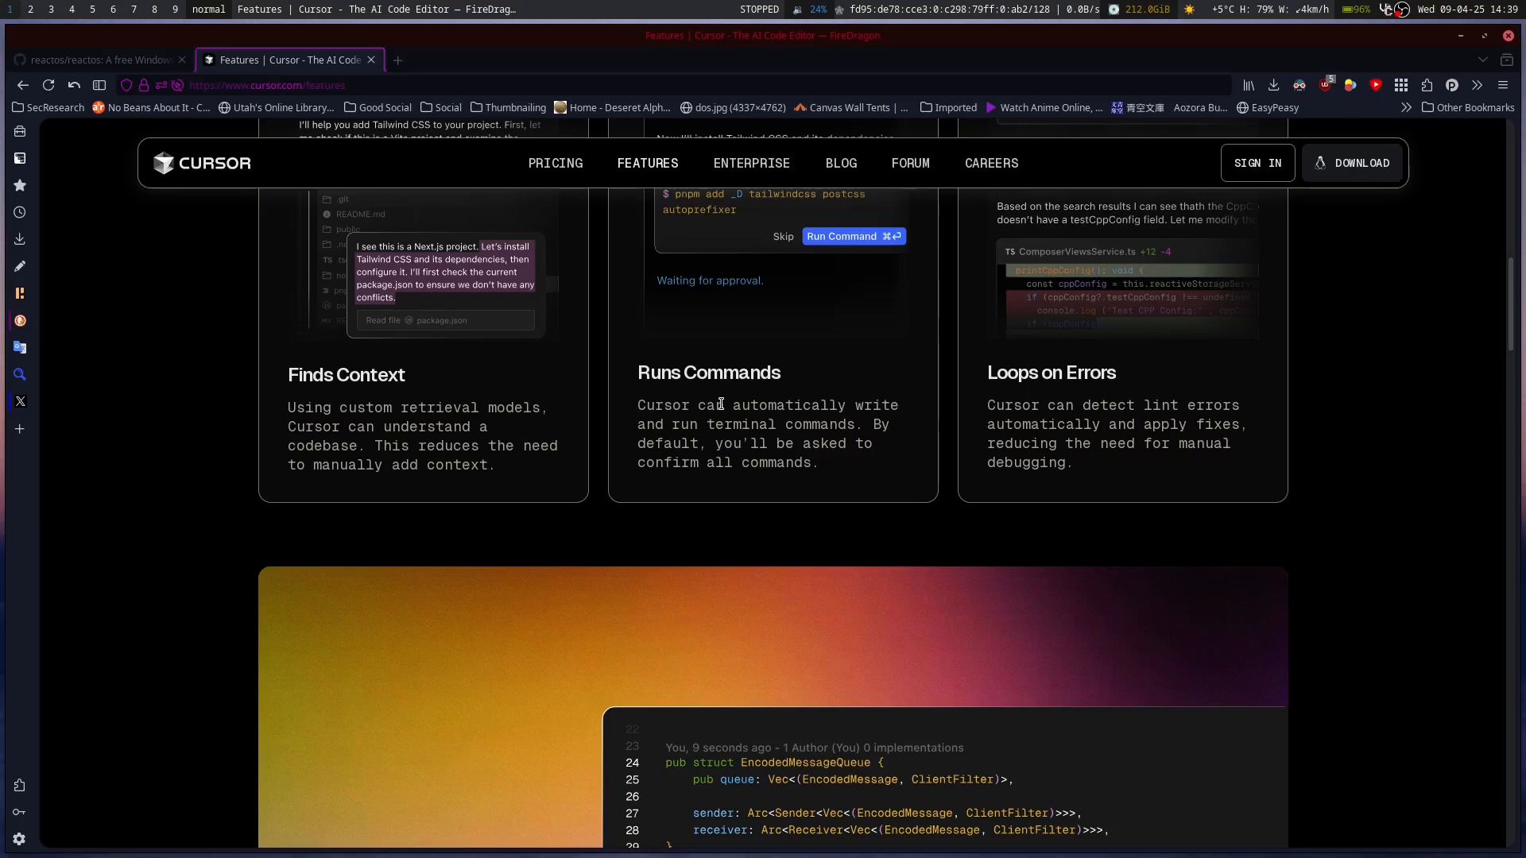
mouse_move(1198, 429)
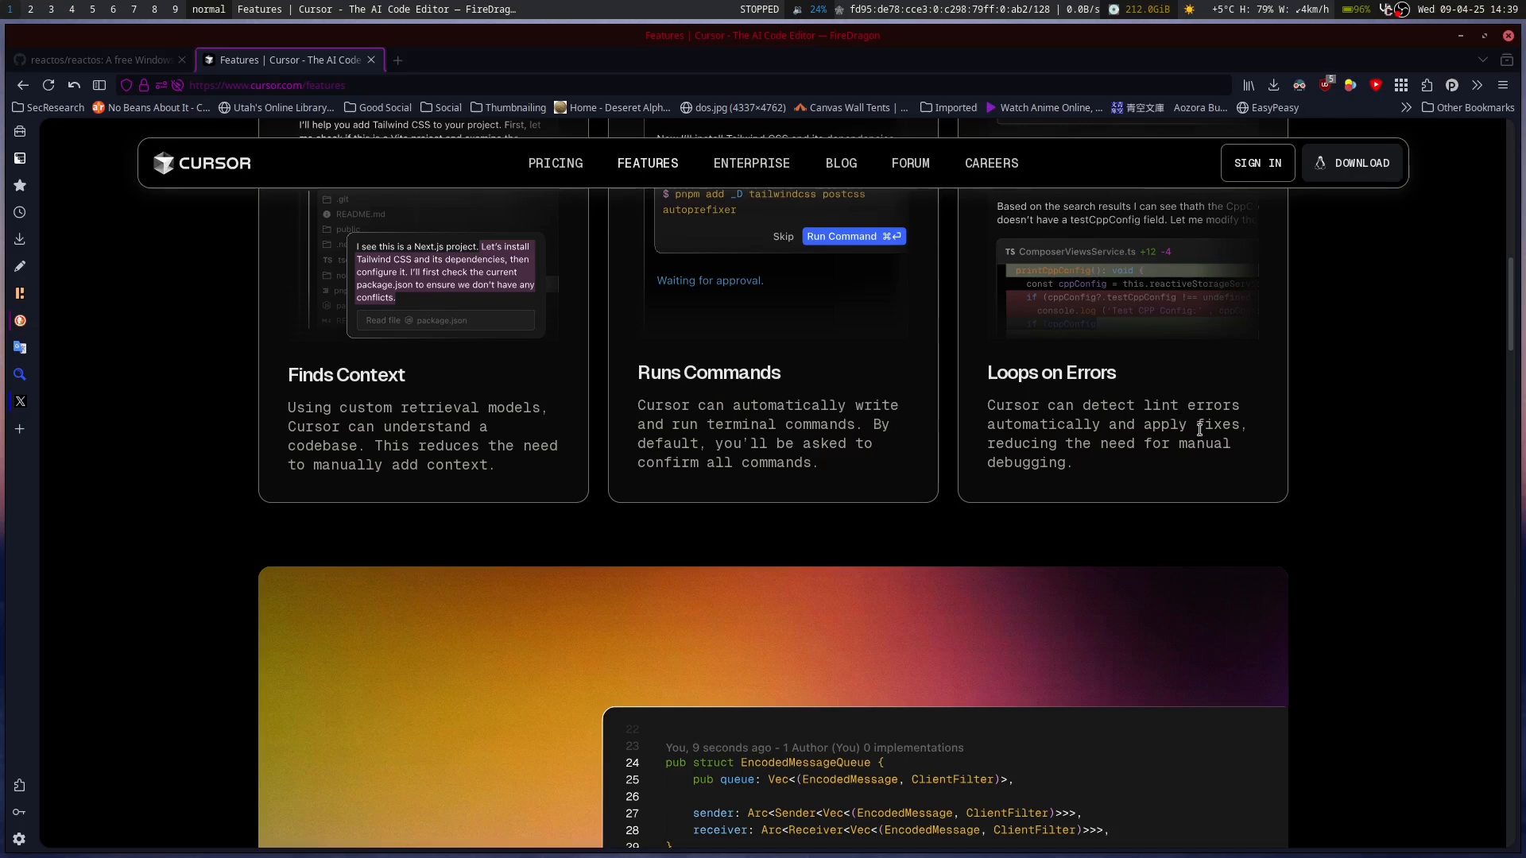
scroll(down, 3)
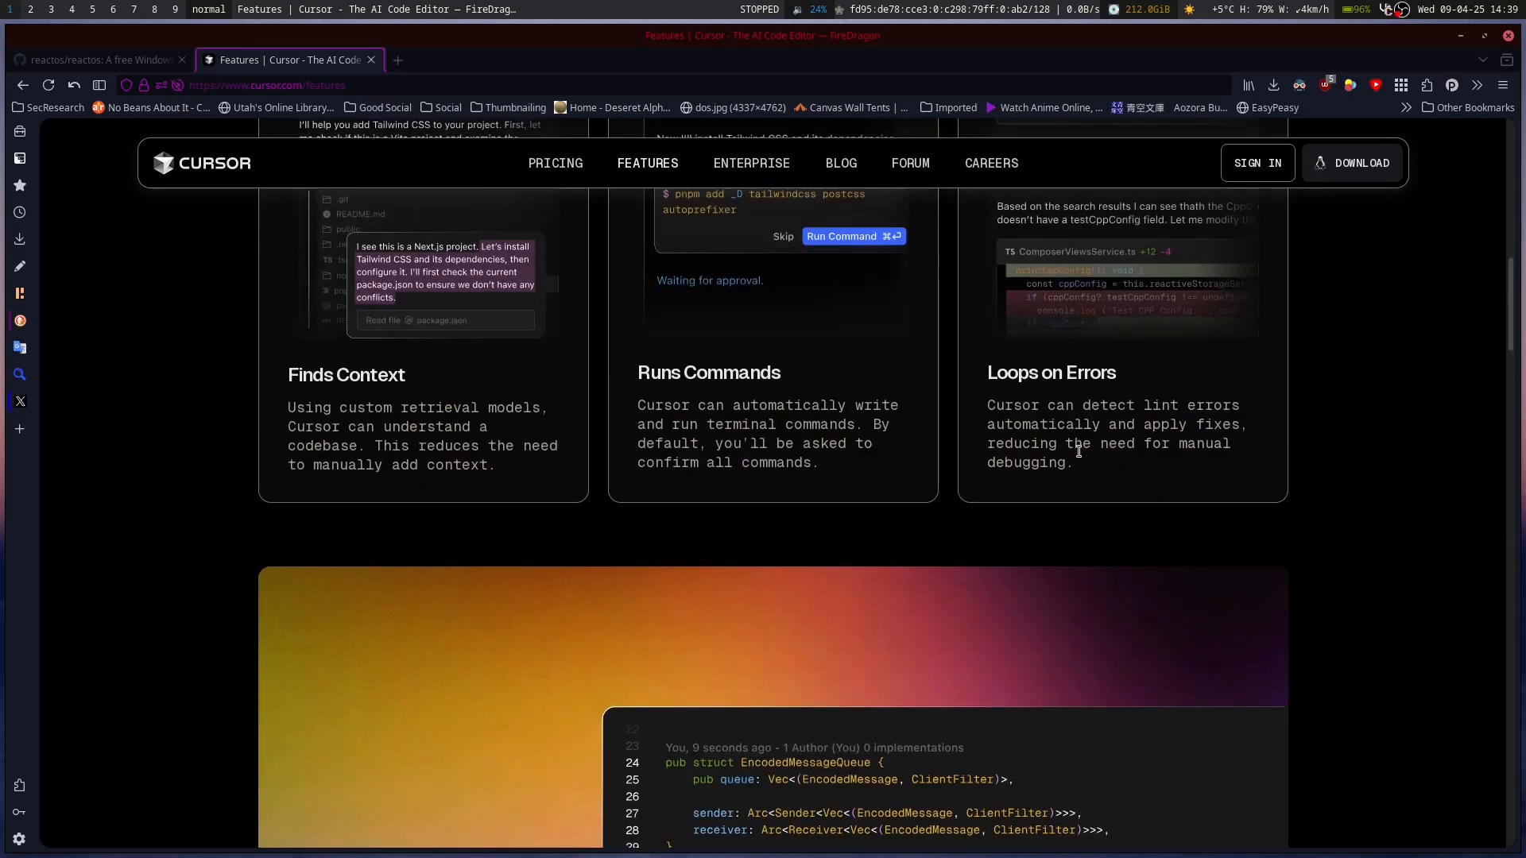
scroll(down, 3)
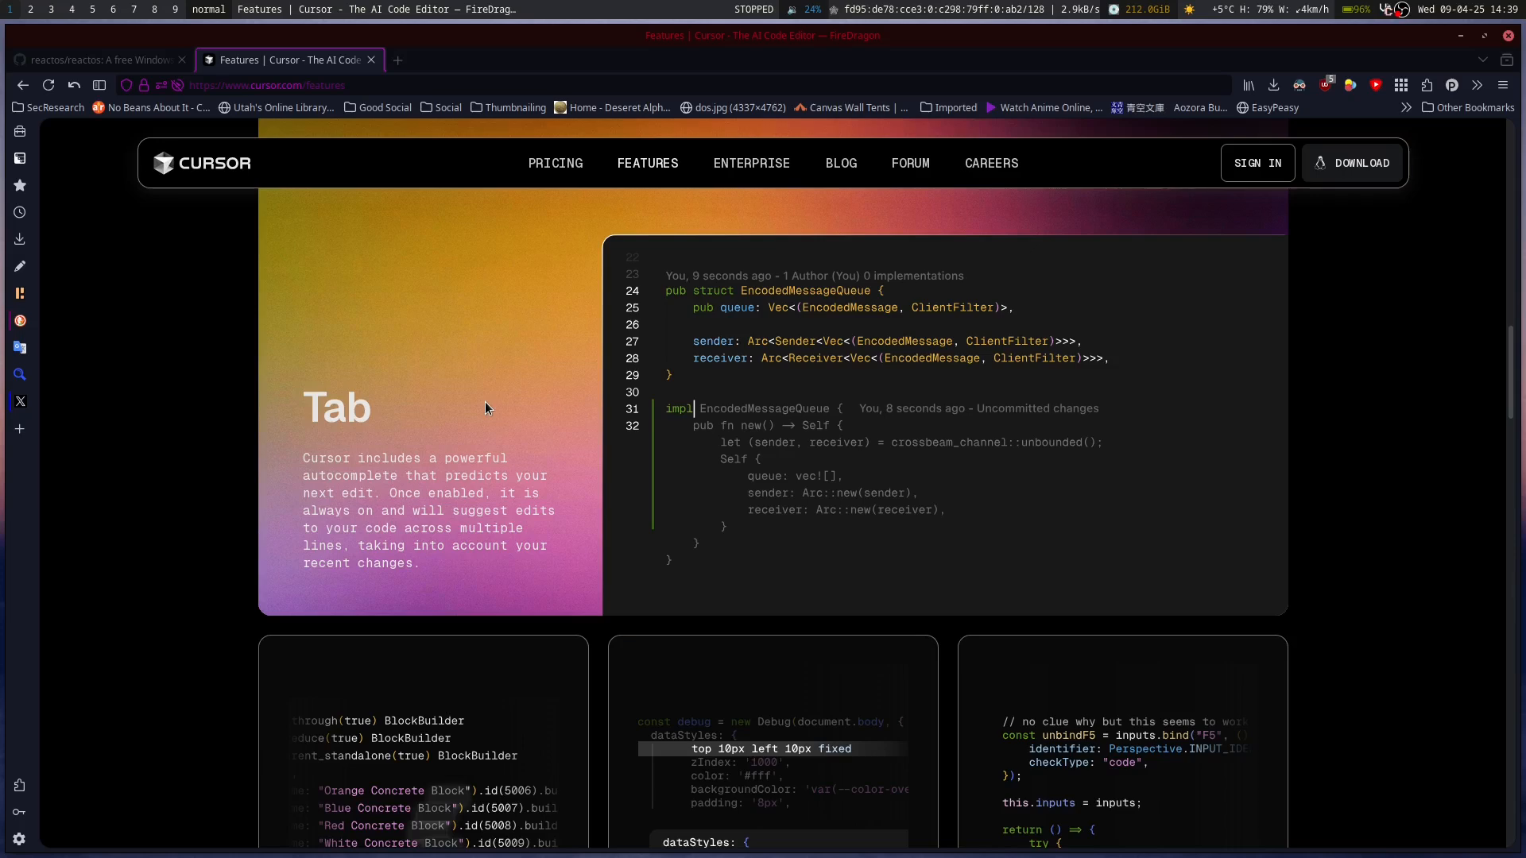
mouse_move(335, 453)
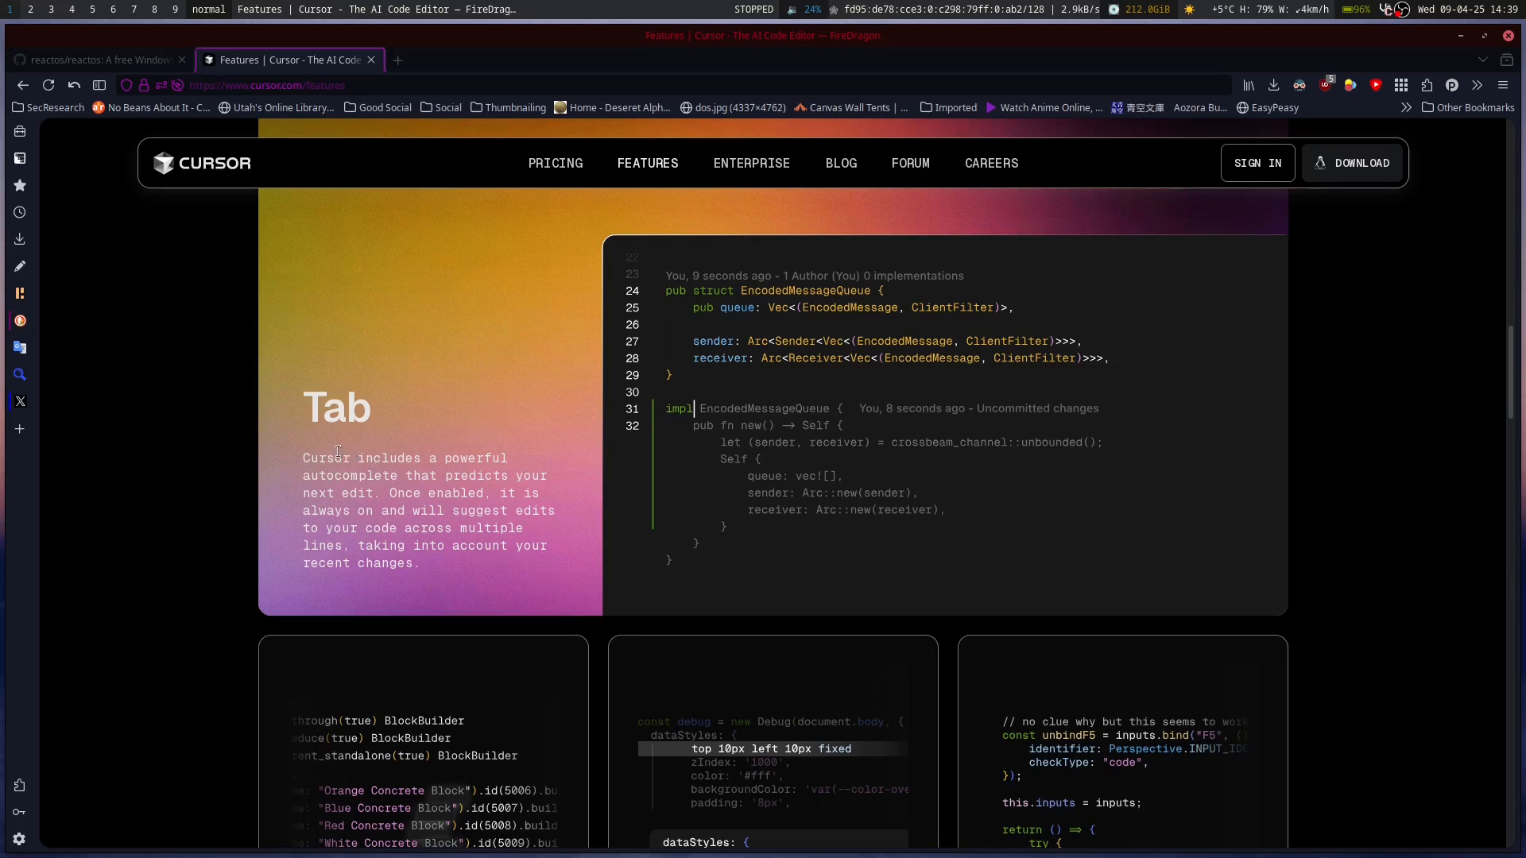
mouse_move(548, 505)
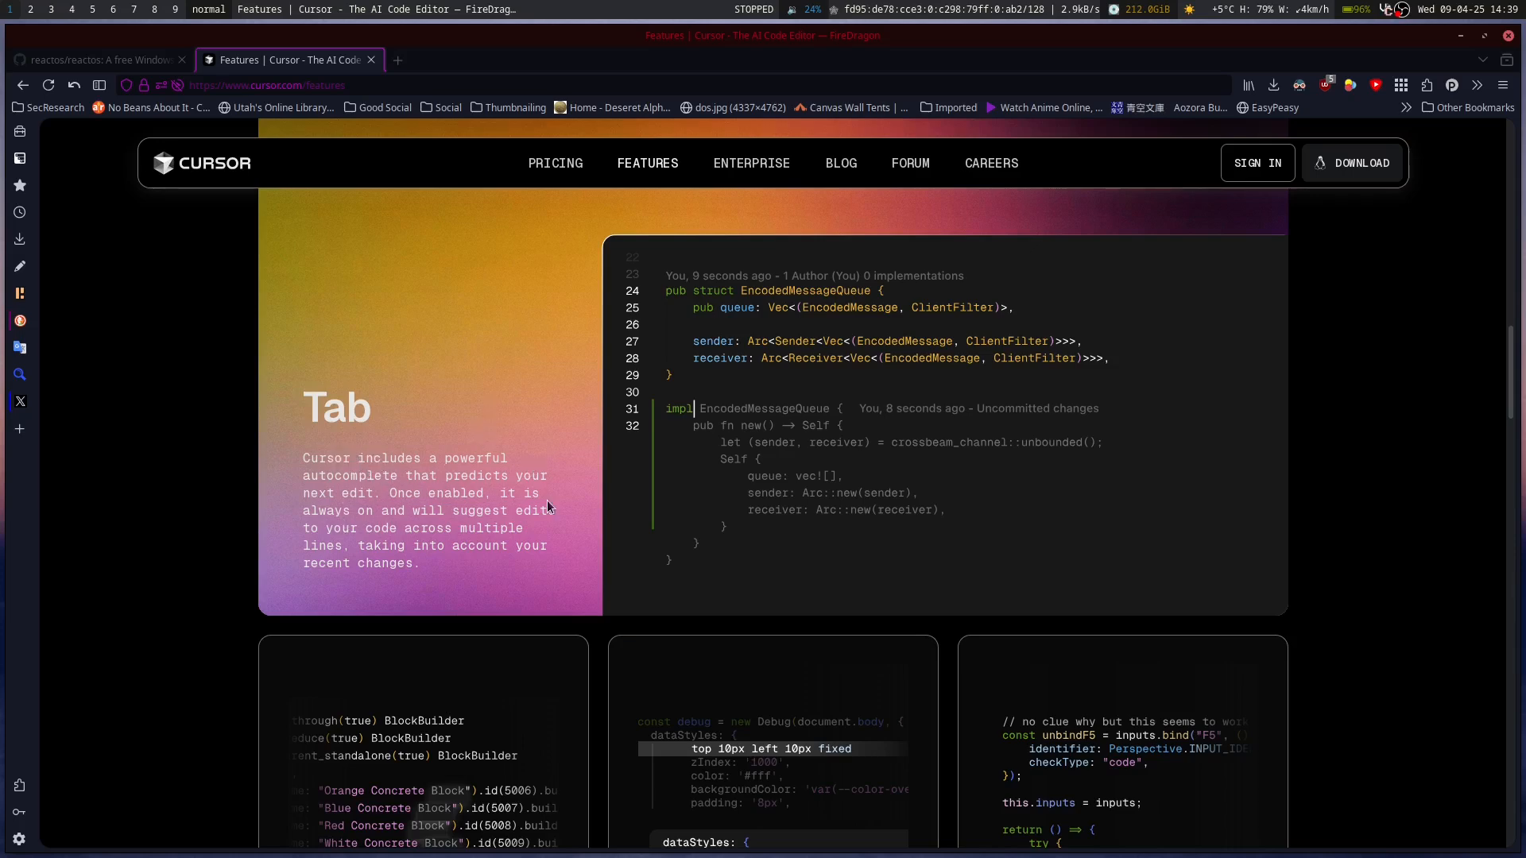
mouse_move(285, 536)
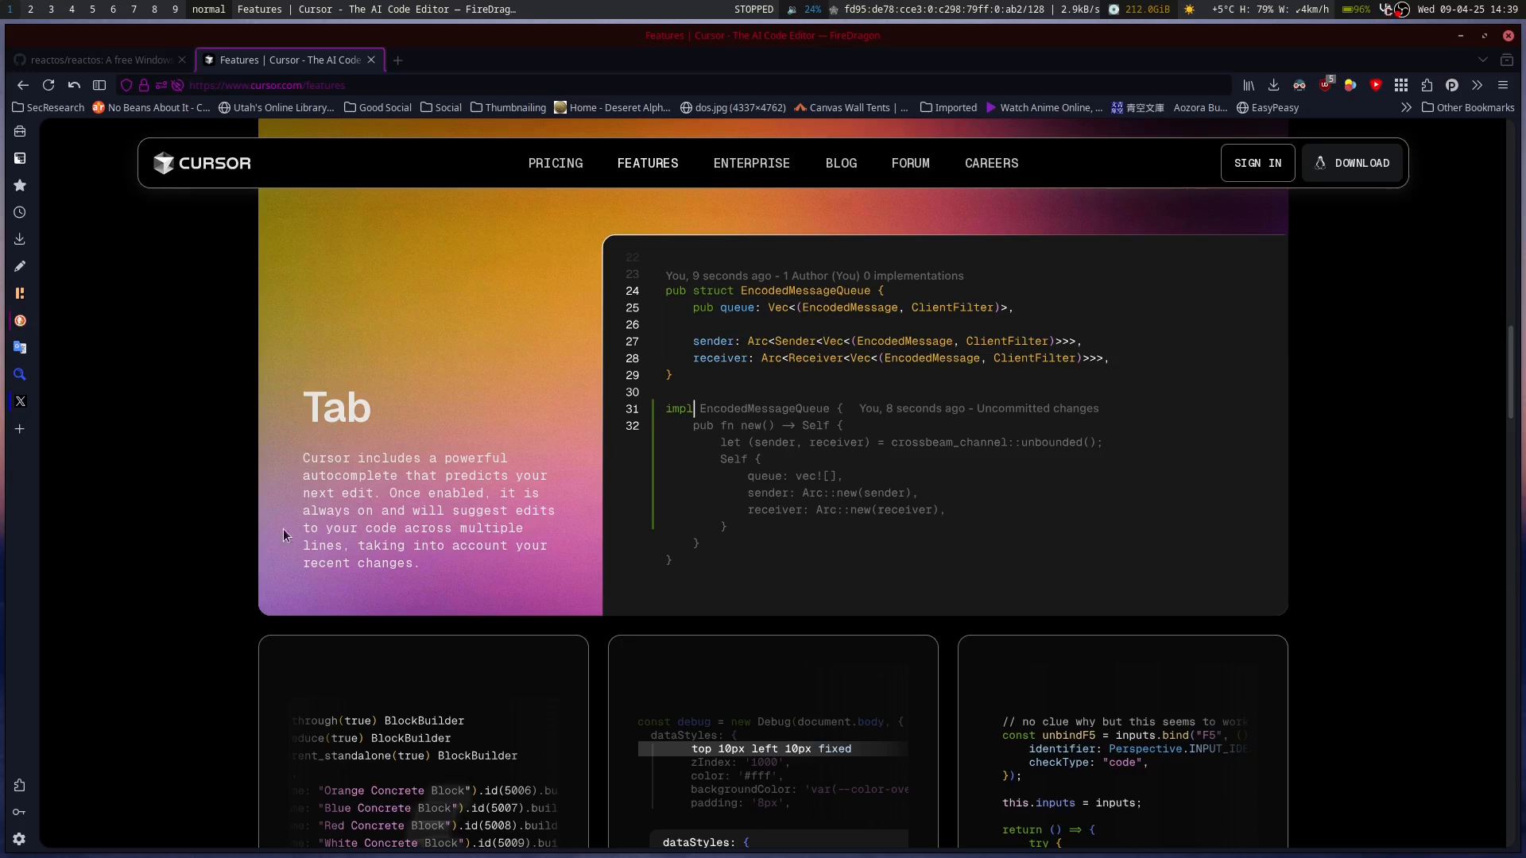
mouse_move(458, 564)
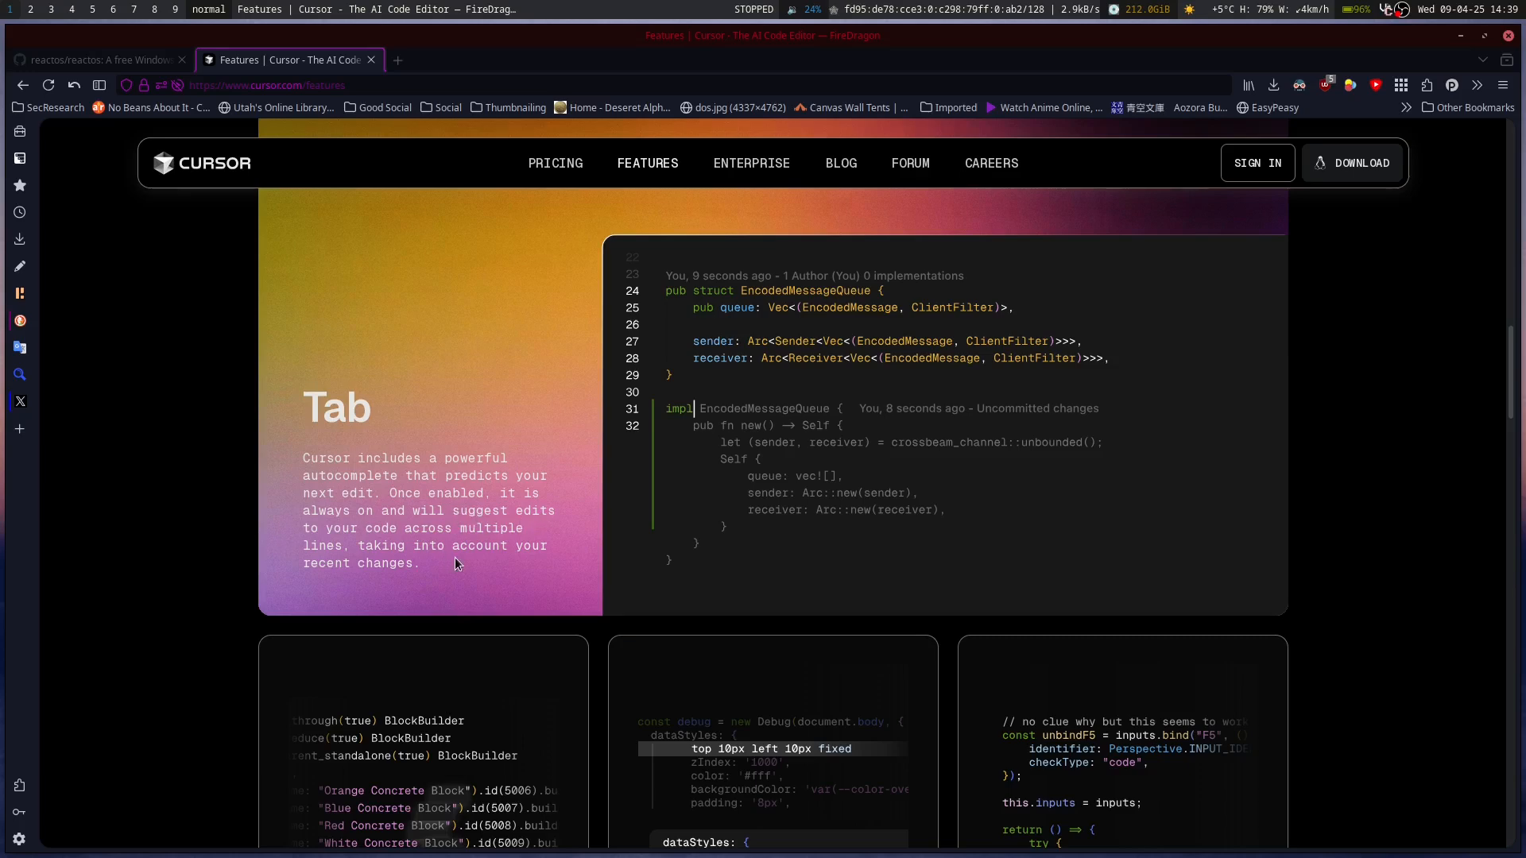
mouse_move(477, 534)
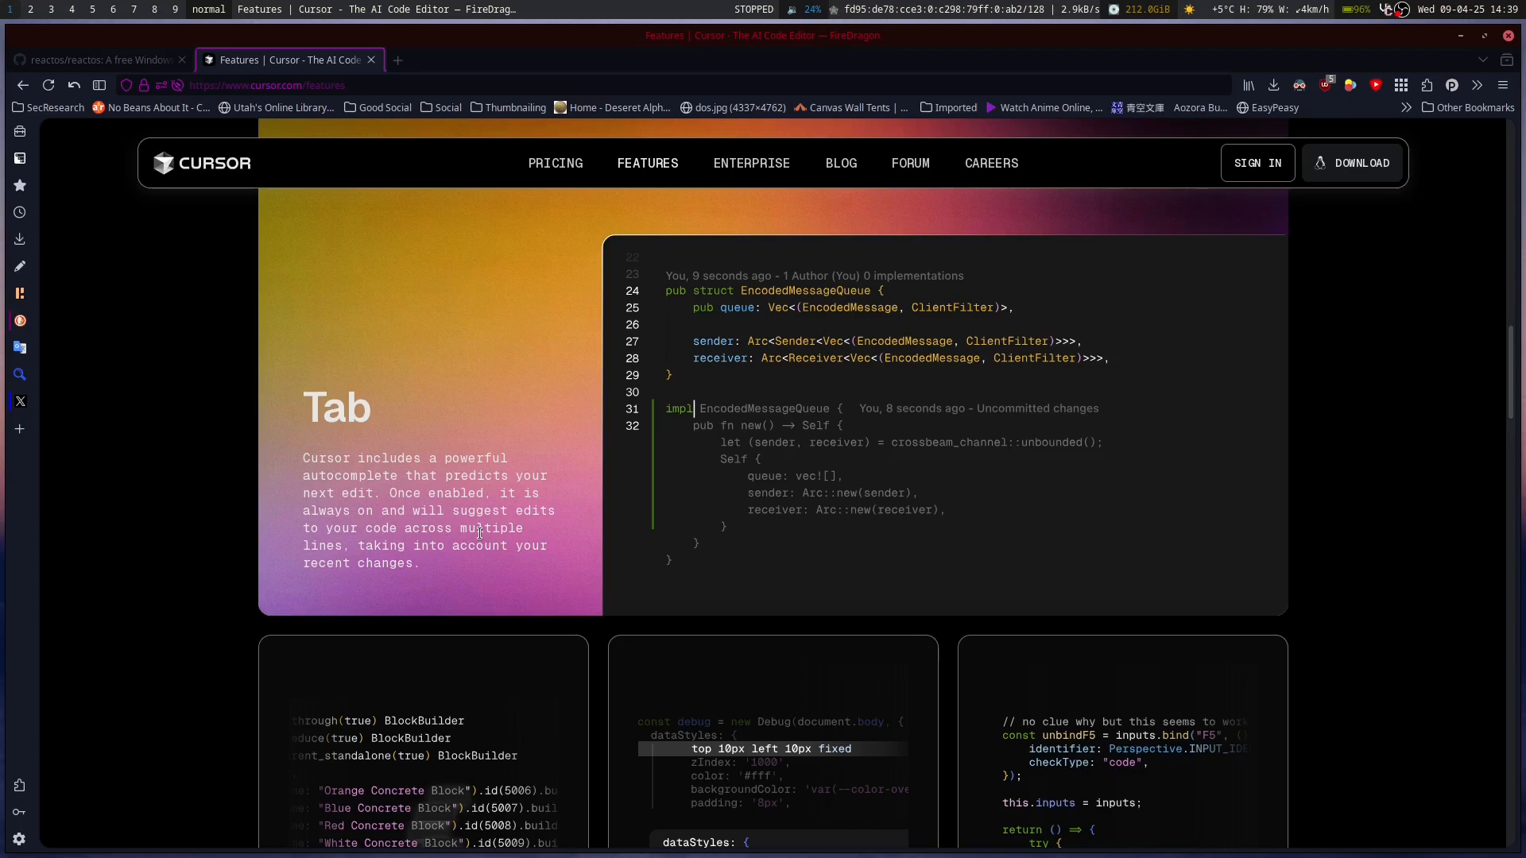
Step: Read the Tab, Multi-Line Edits, Chat and Instant Apply cards, then switch to the reactos/reactos tab
scroll(down, 3)
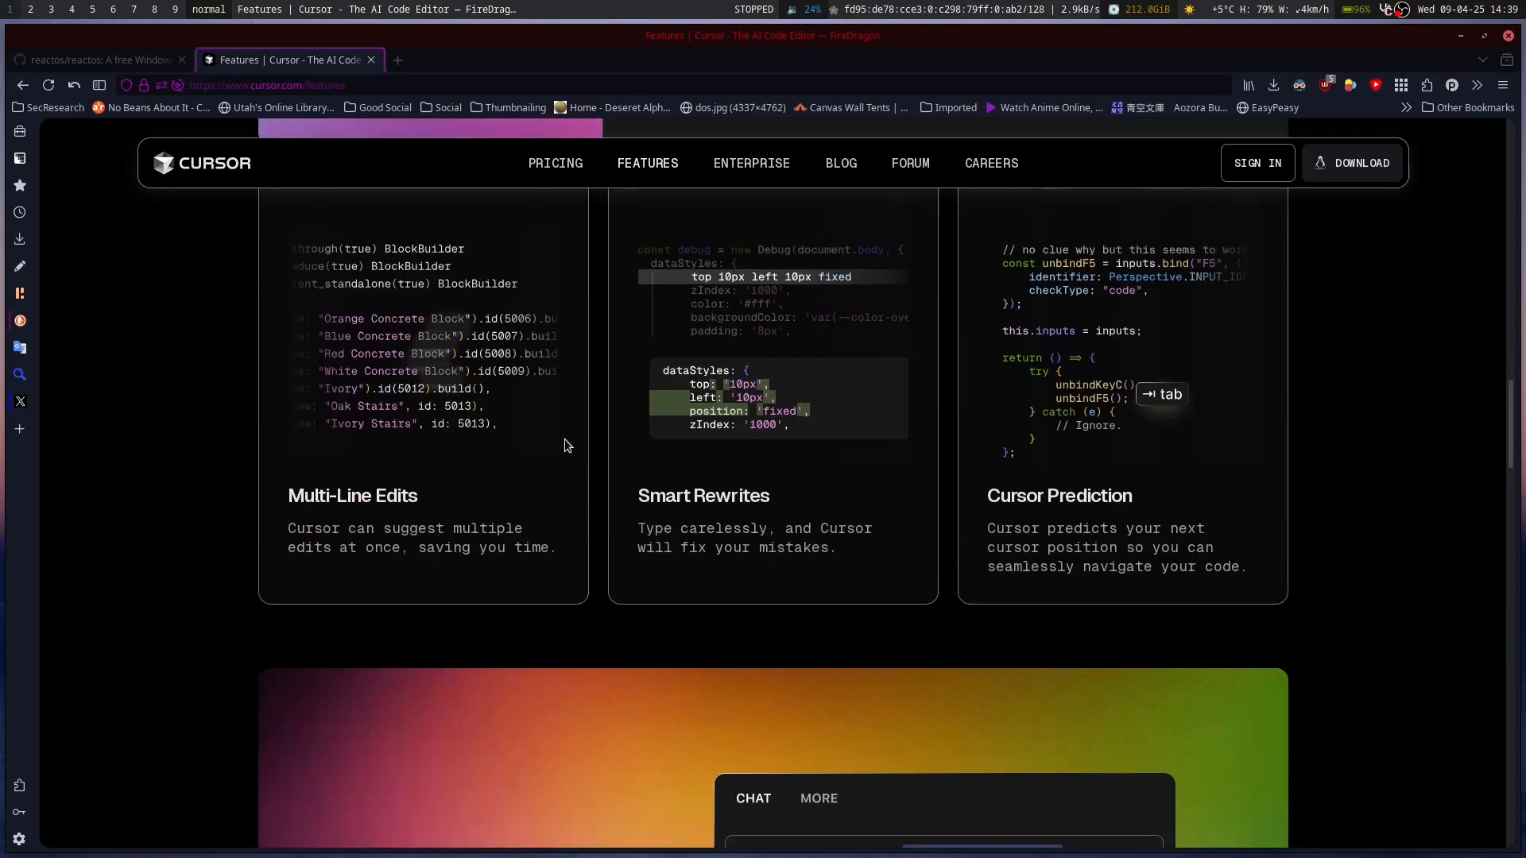
mouse_move(596, 459)
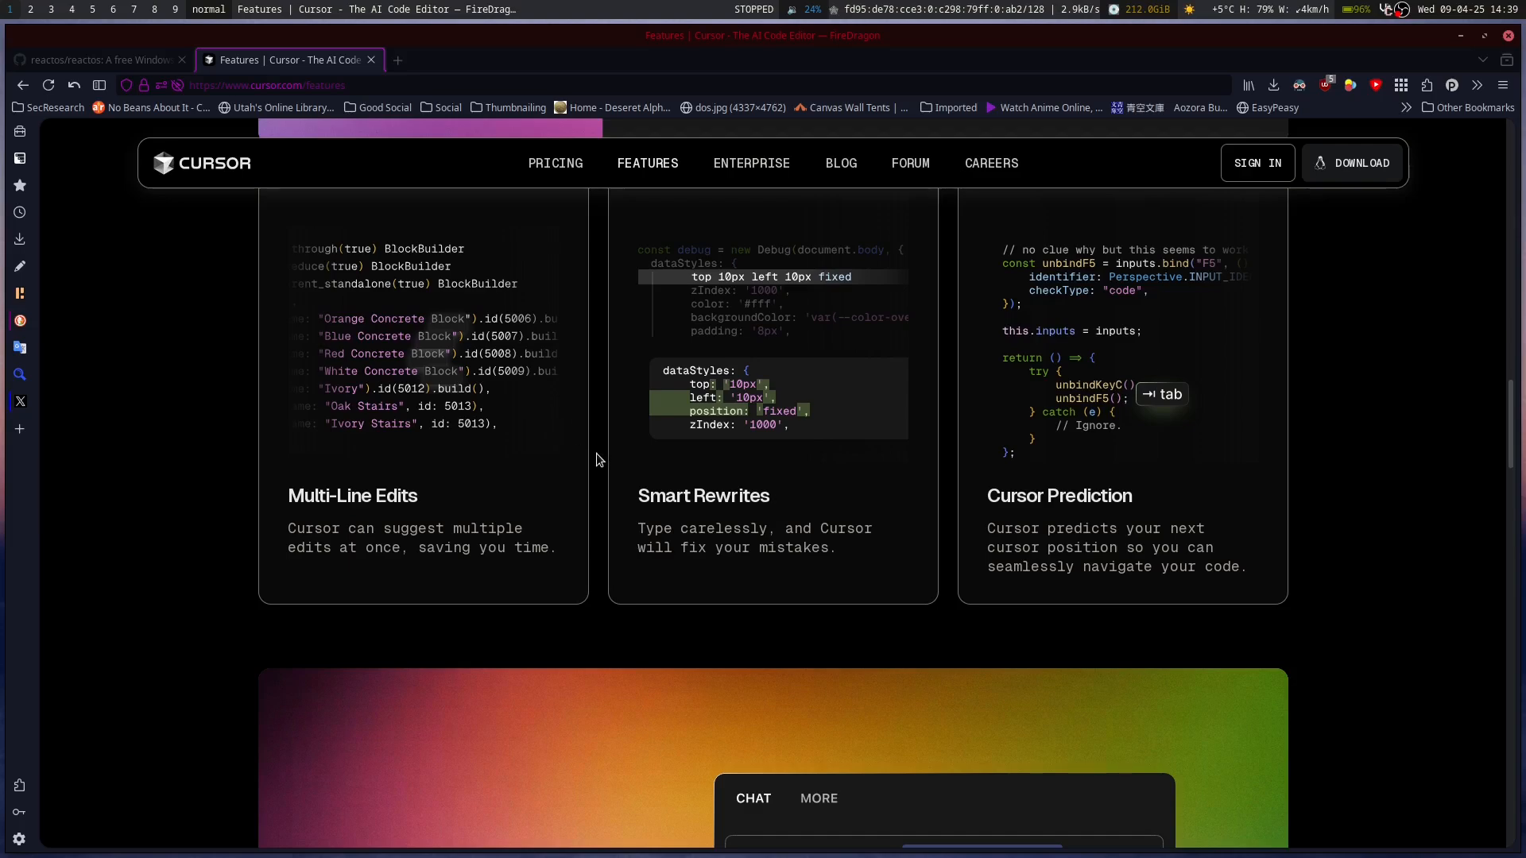
mouse_move(599, 514)
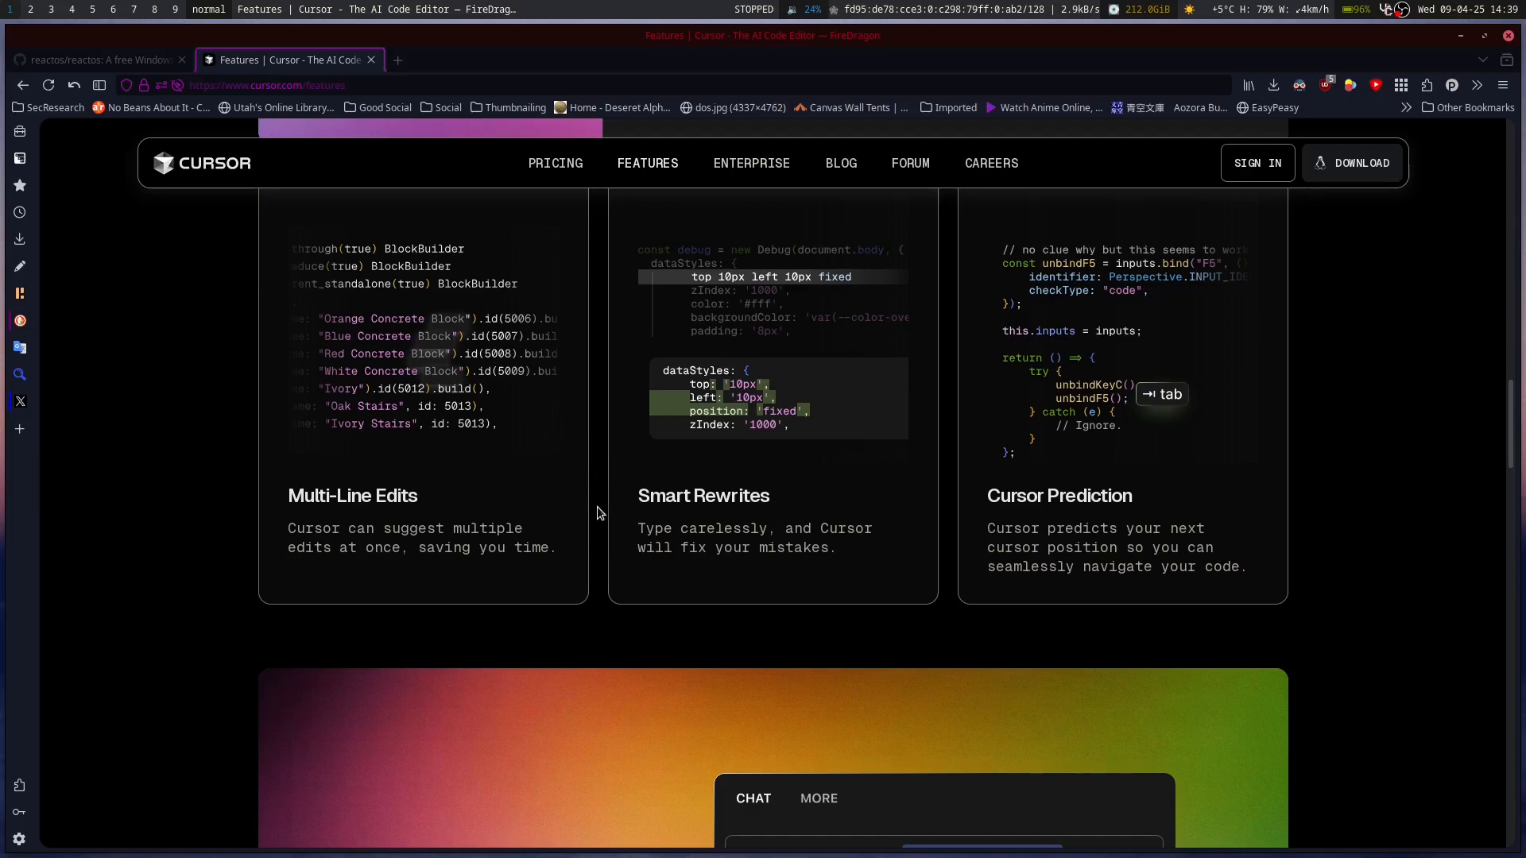
scroll(down, 3)
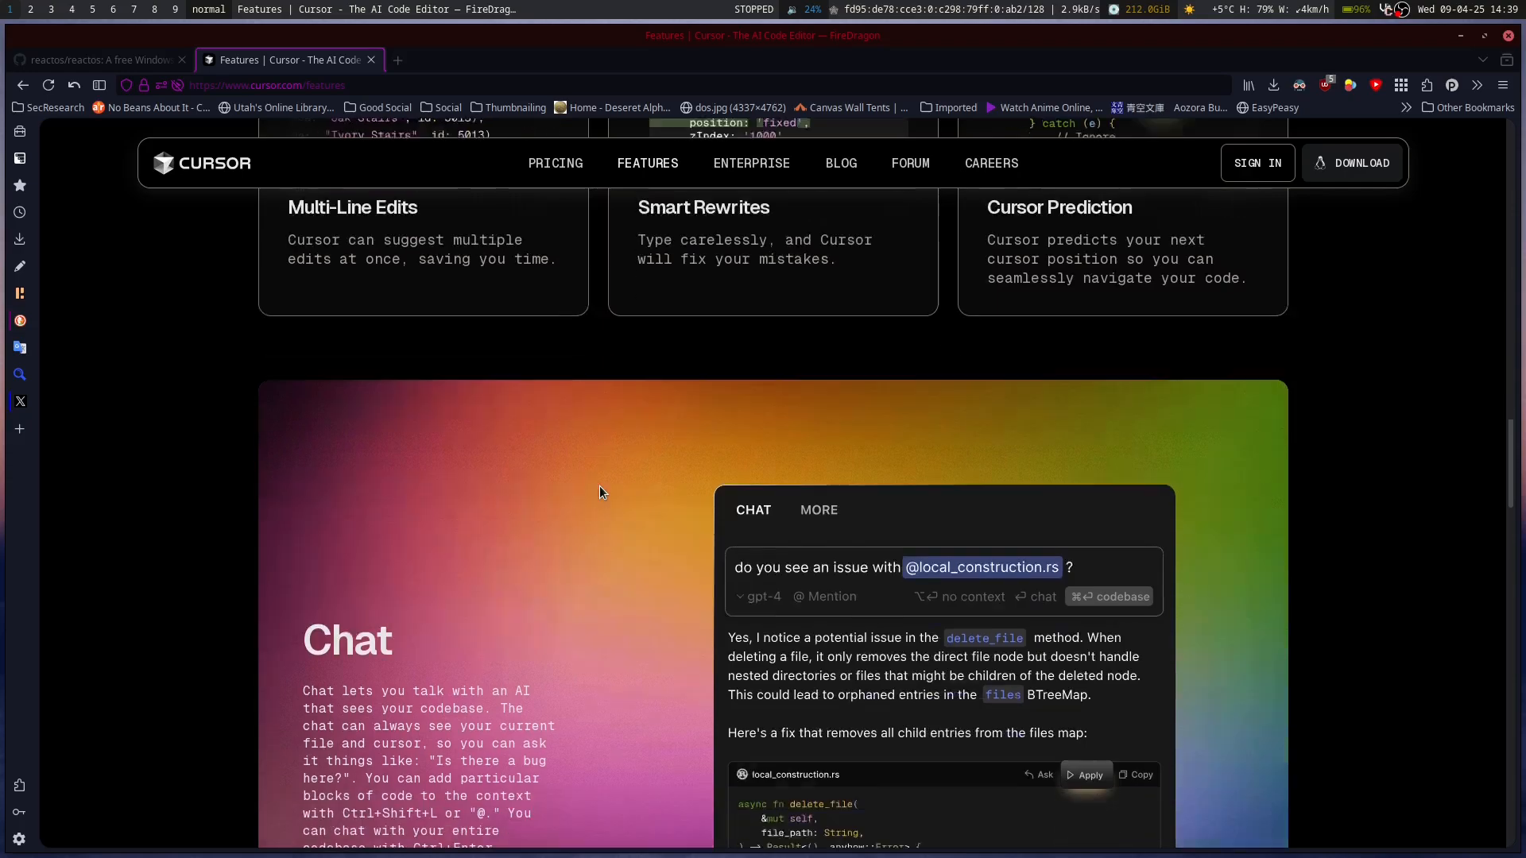
scroll(down, 3)
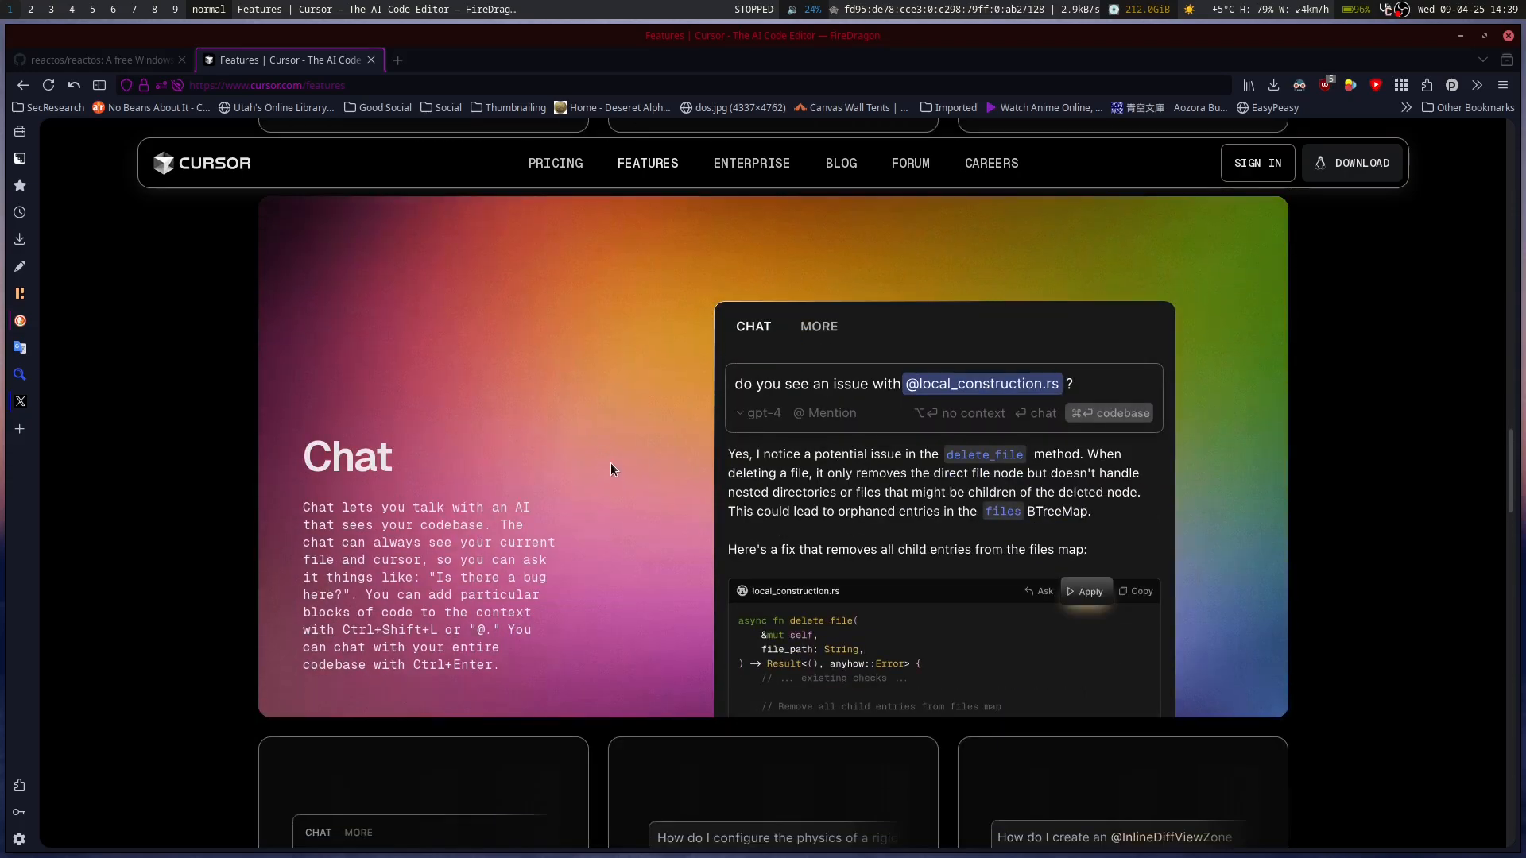
scroll(down, 3)
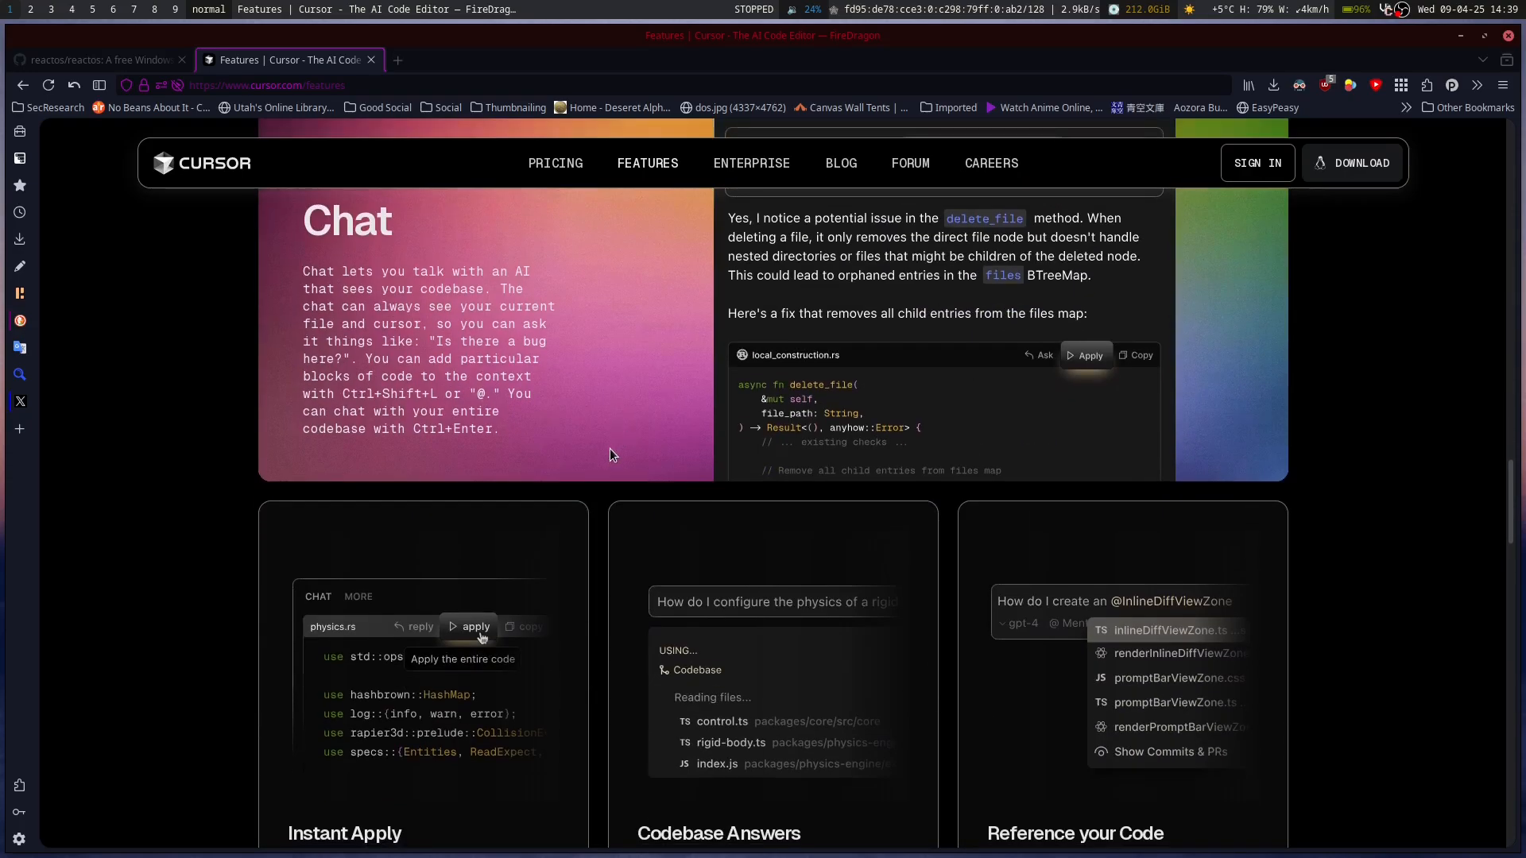
scroll(down, 3)
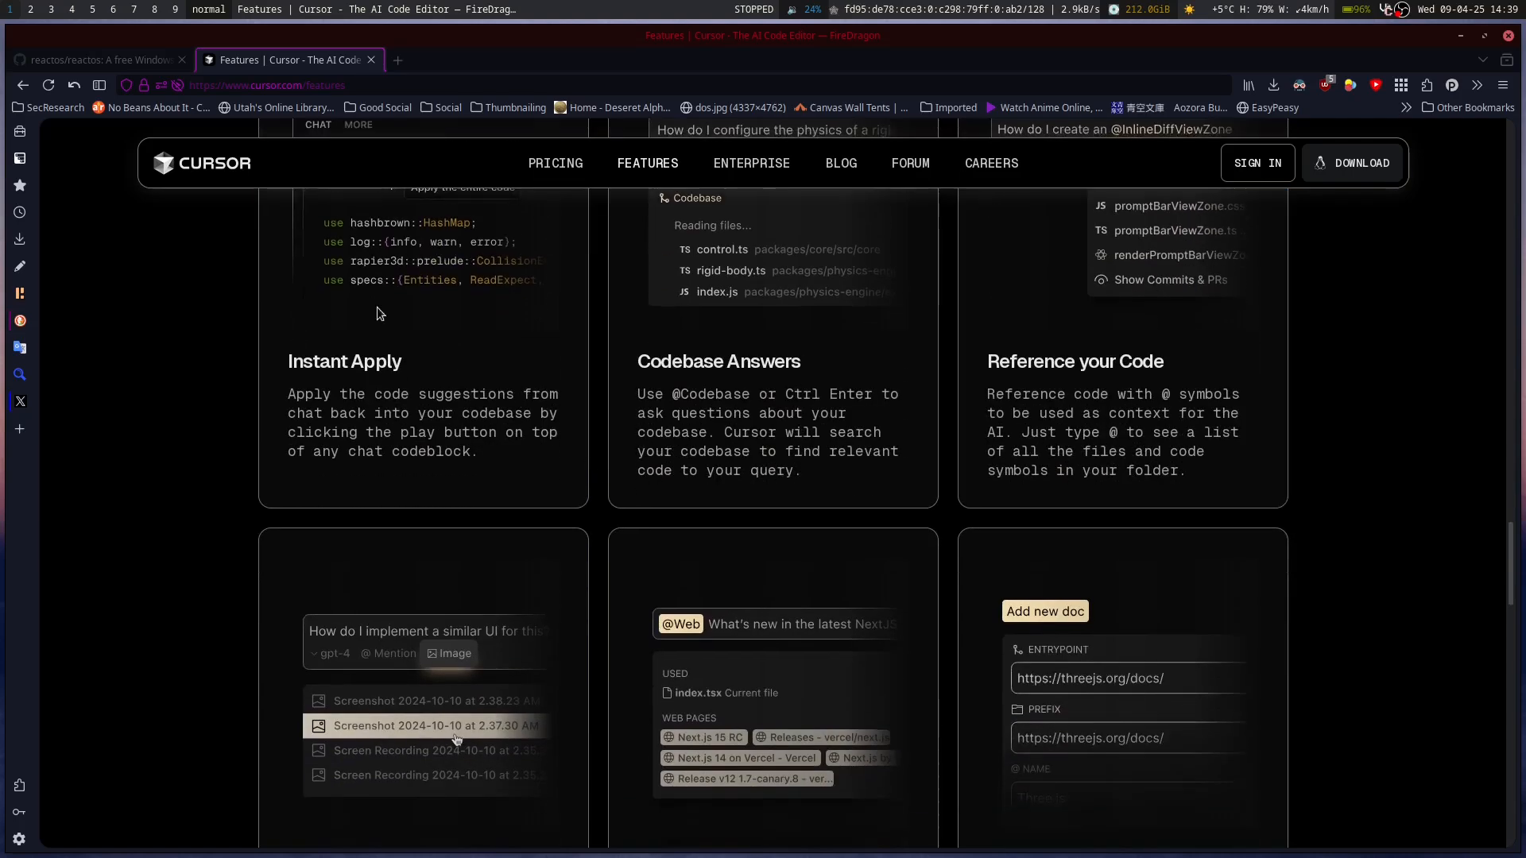
click(97, 59)
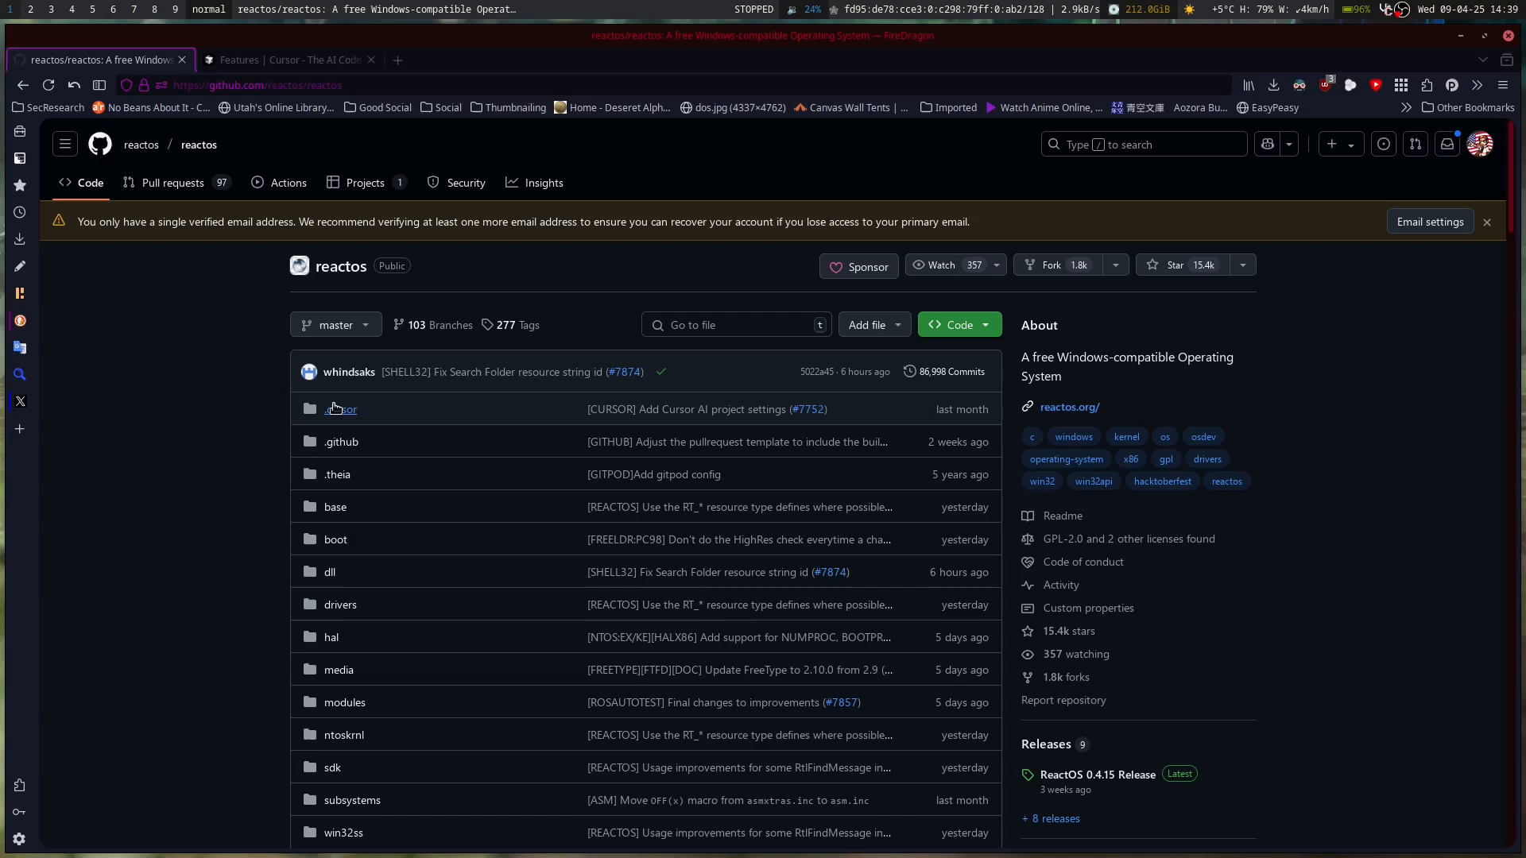
click(340, 408)
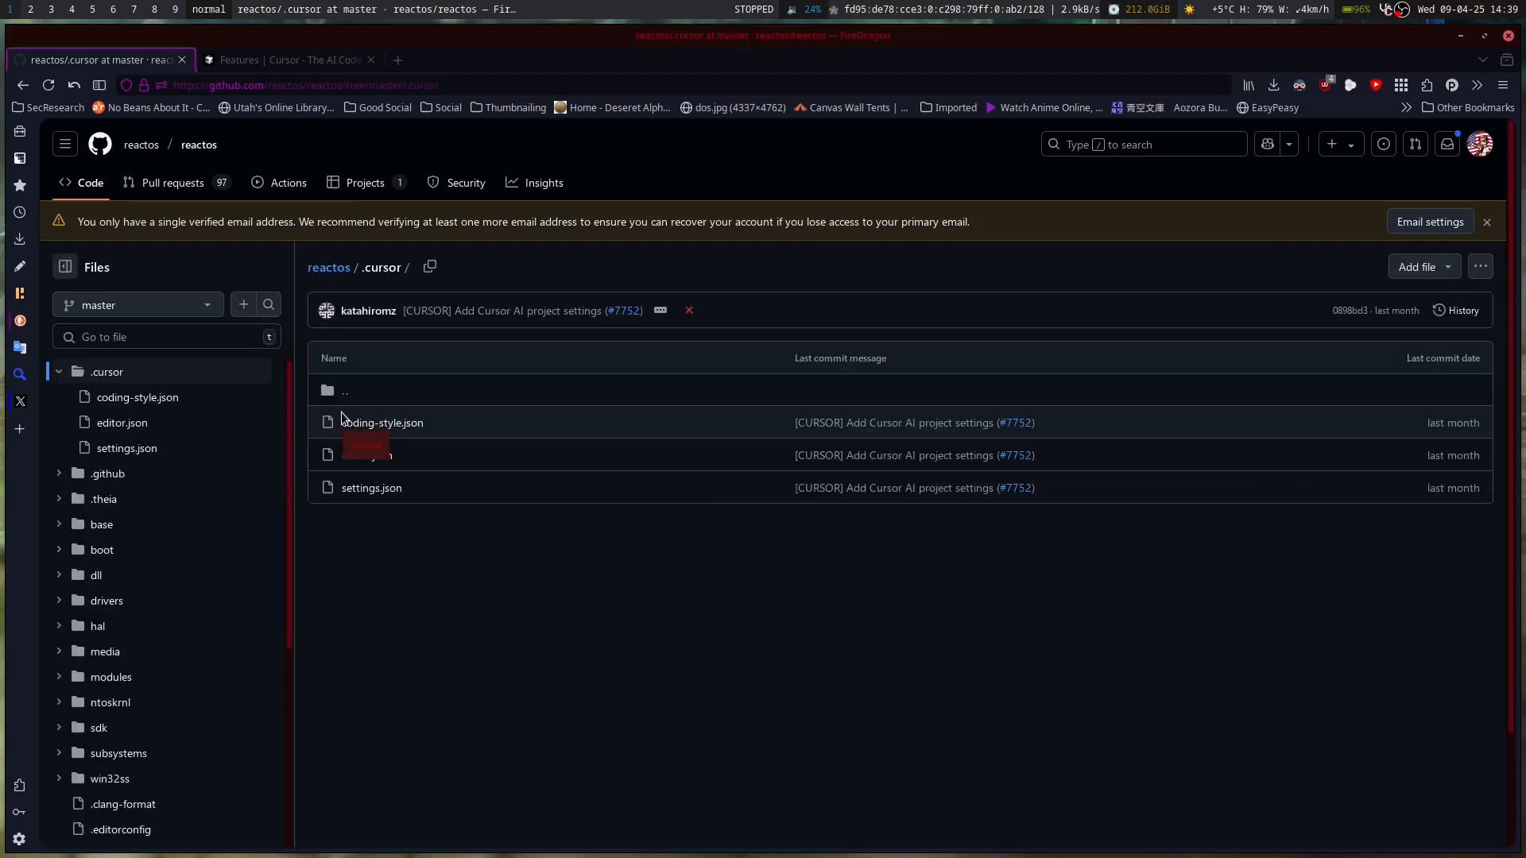
mouse_move(350, 320)
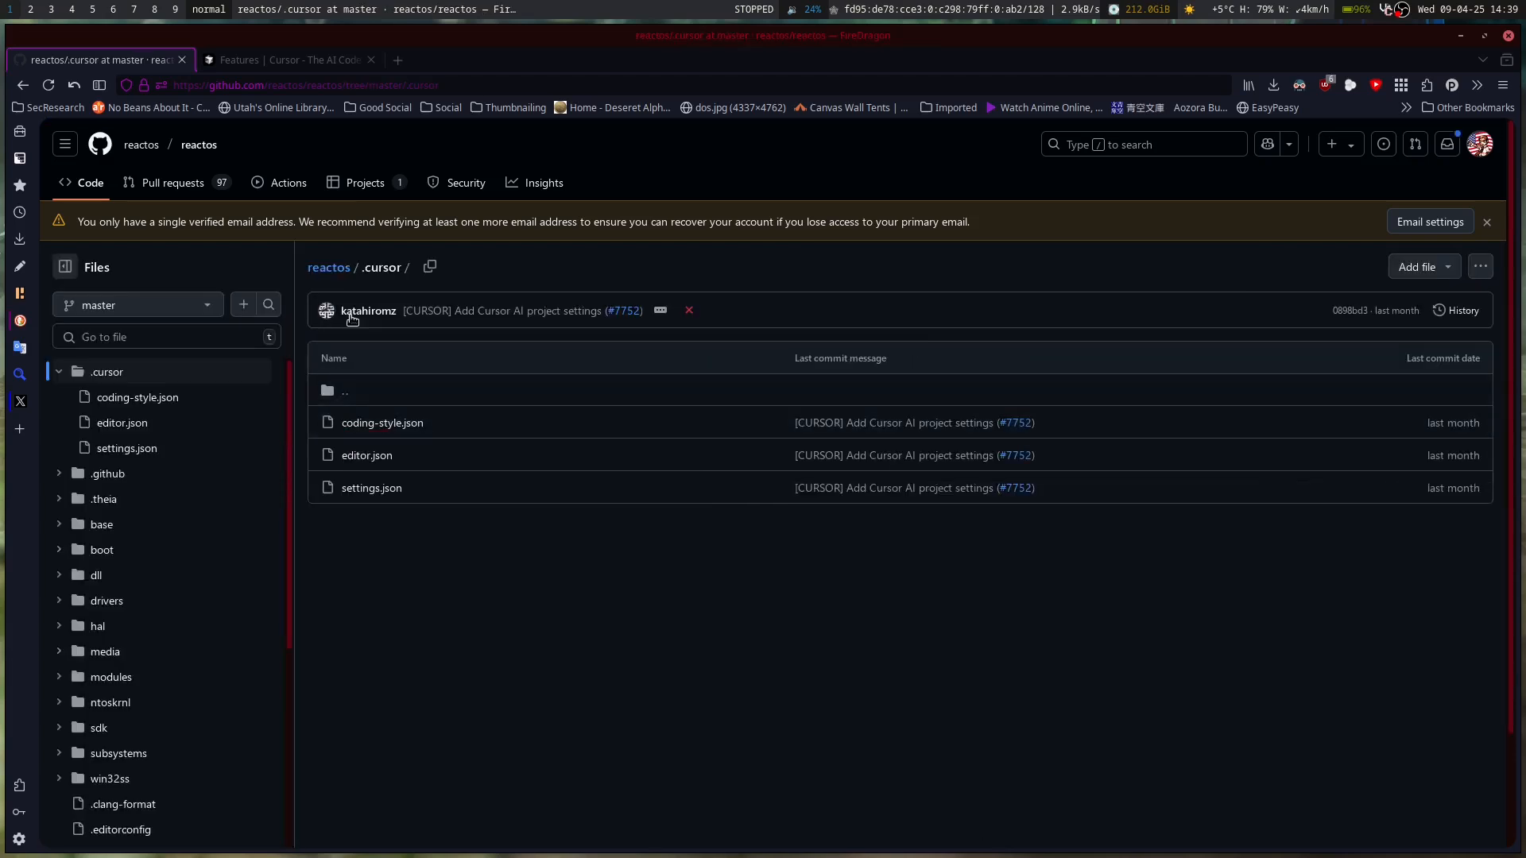
click(198, 145)
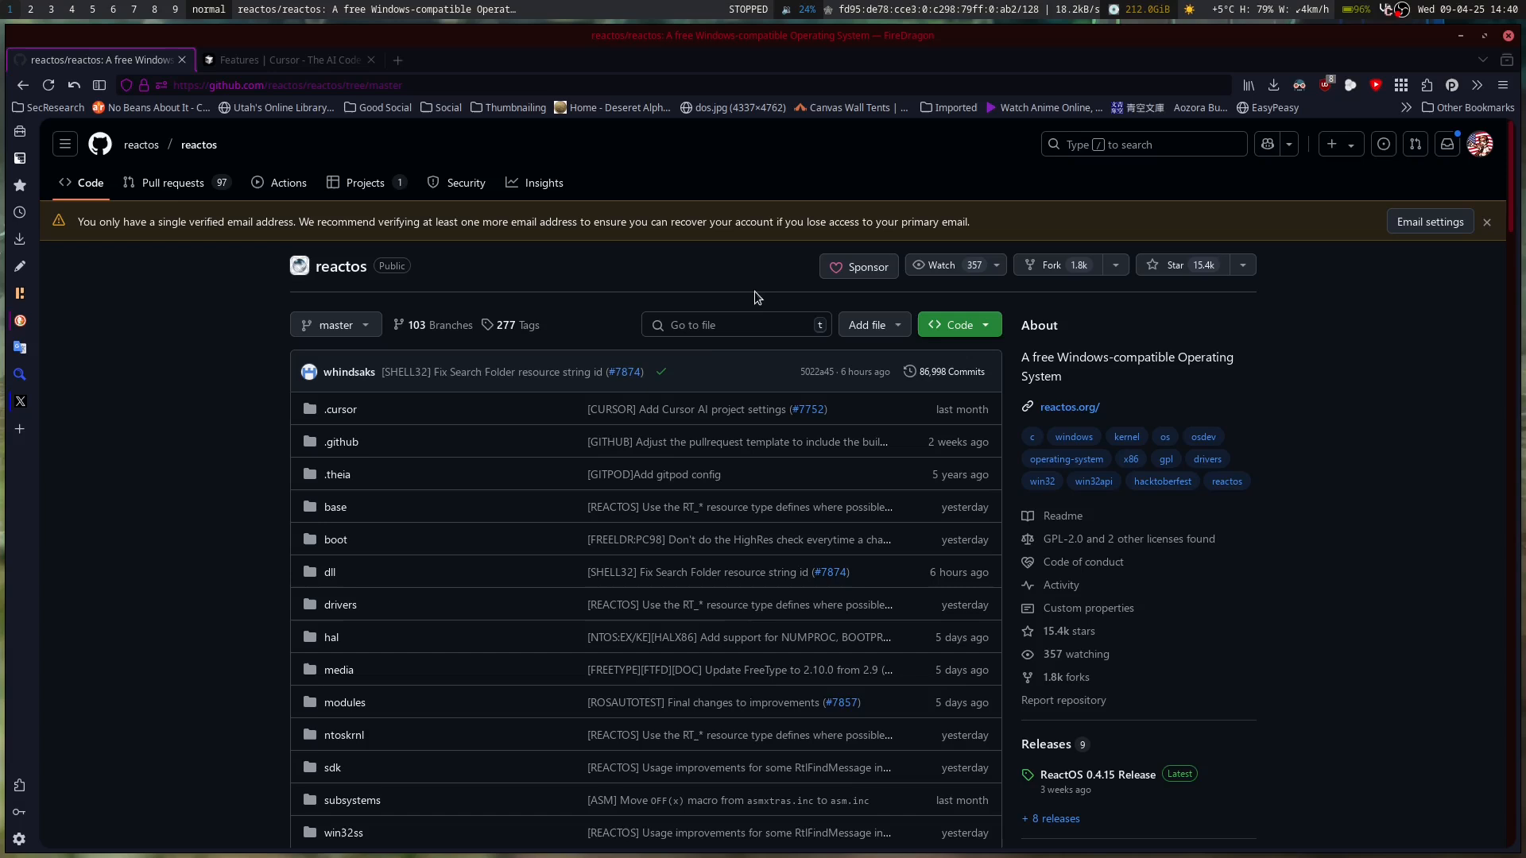
mouse_move(1062, 583)
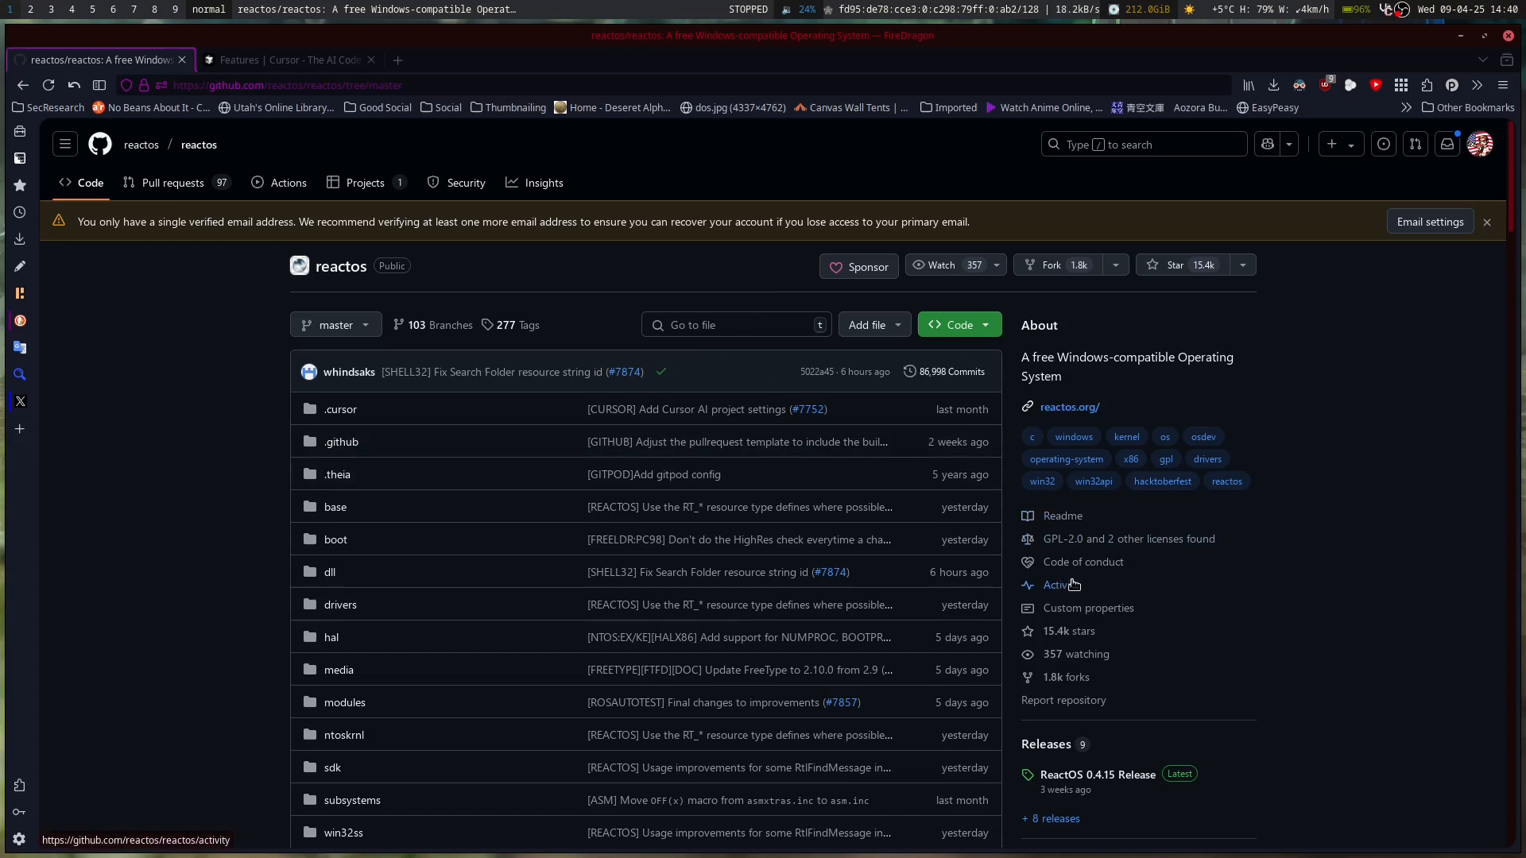
mouse_move(1202, 476)
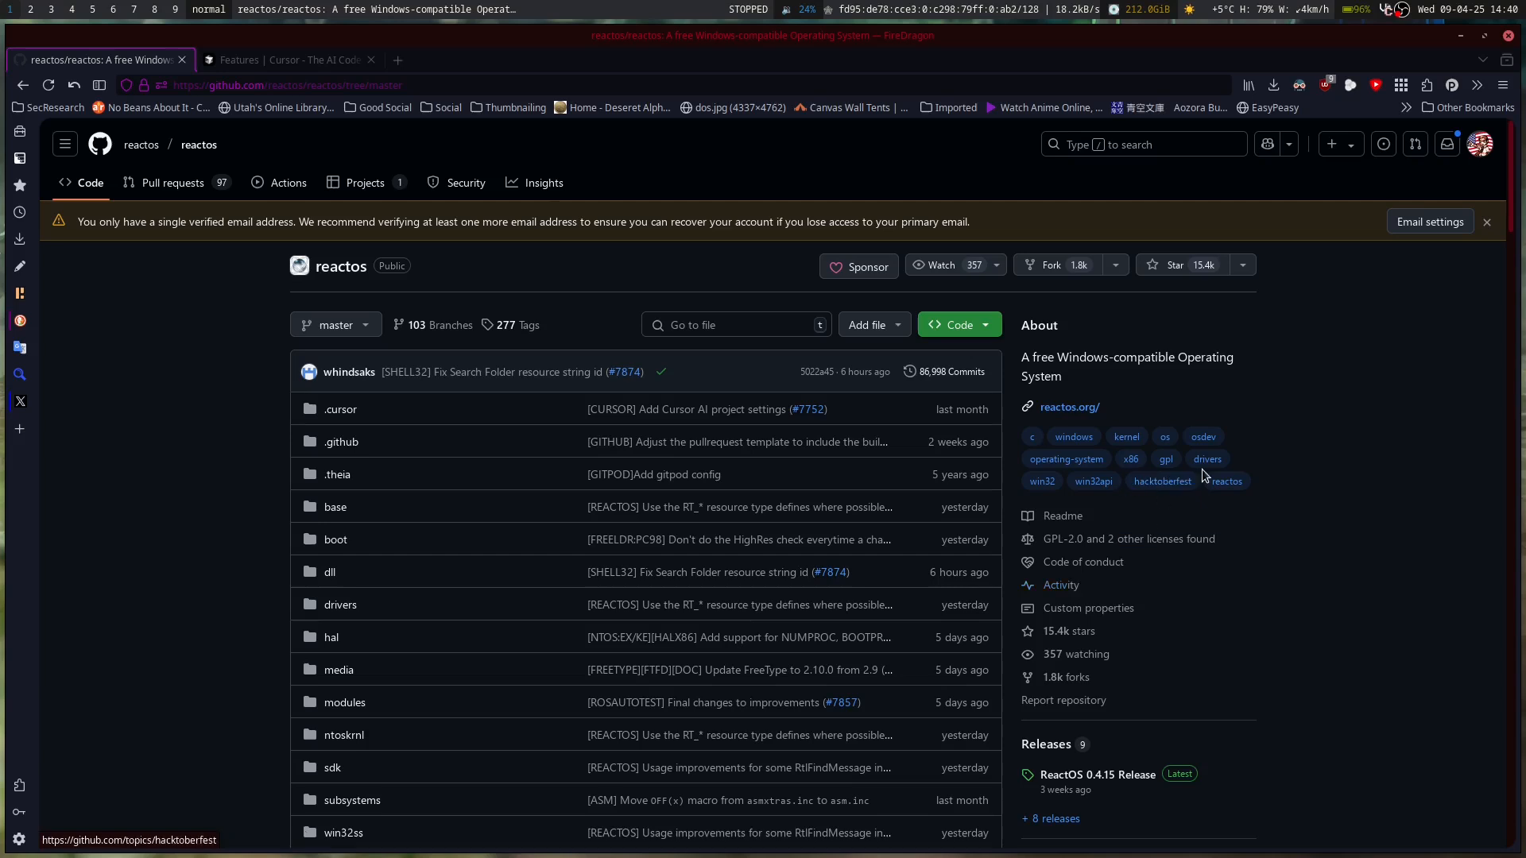
mouse_move(797, 409)
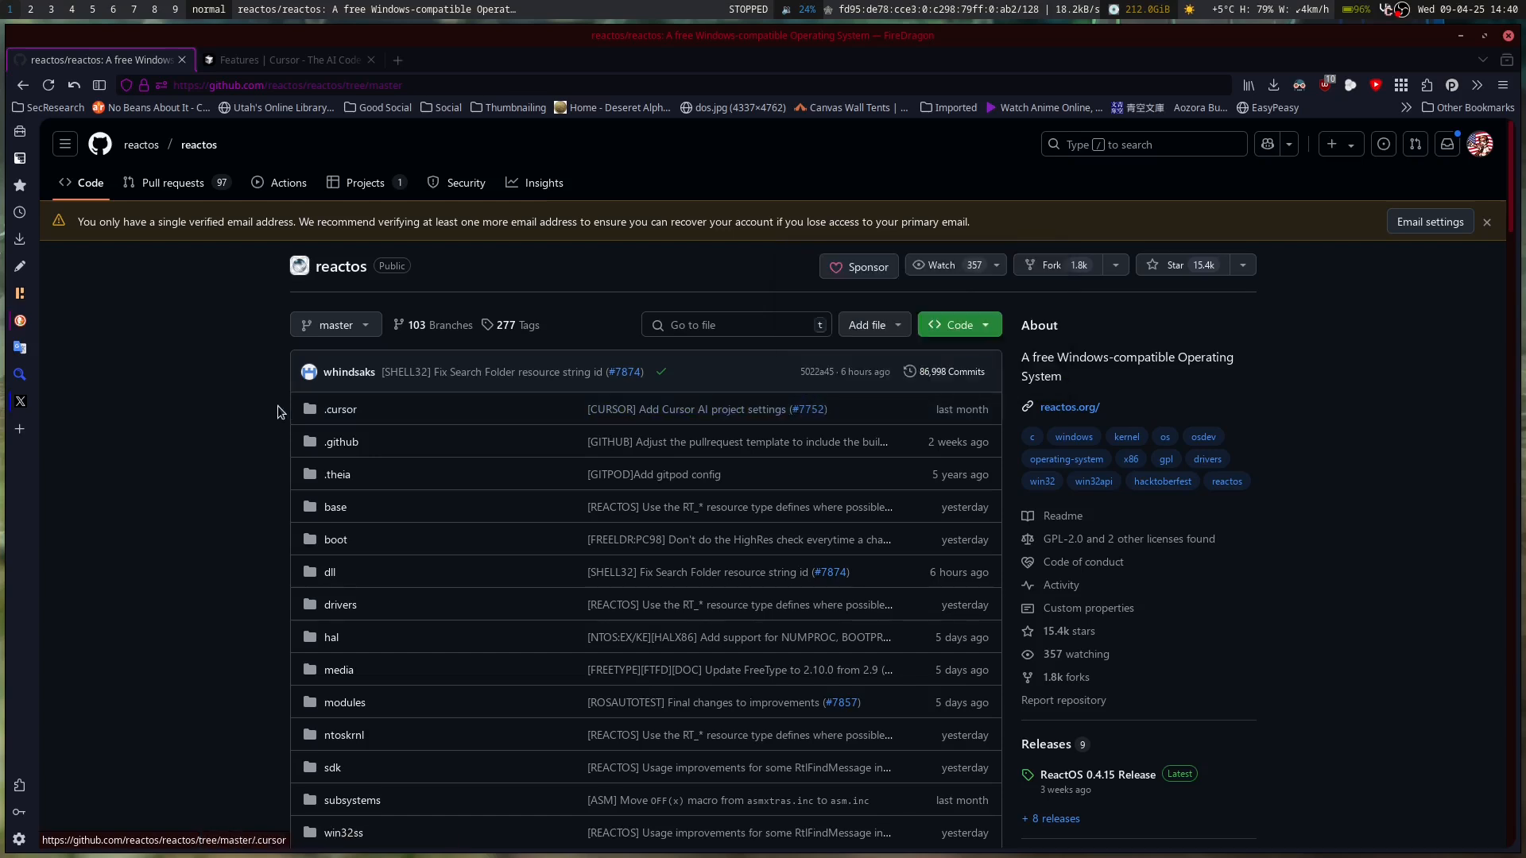
click(340, 408)
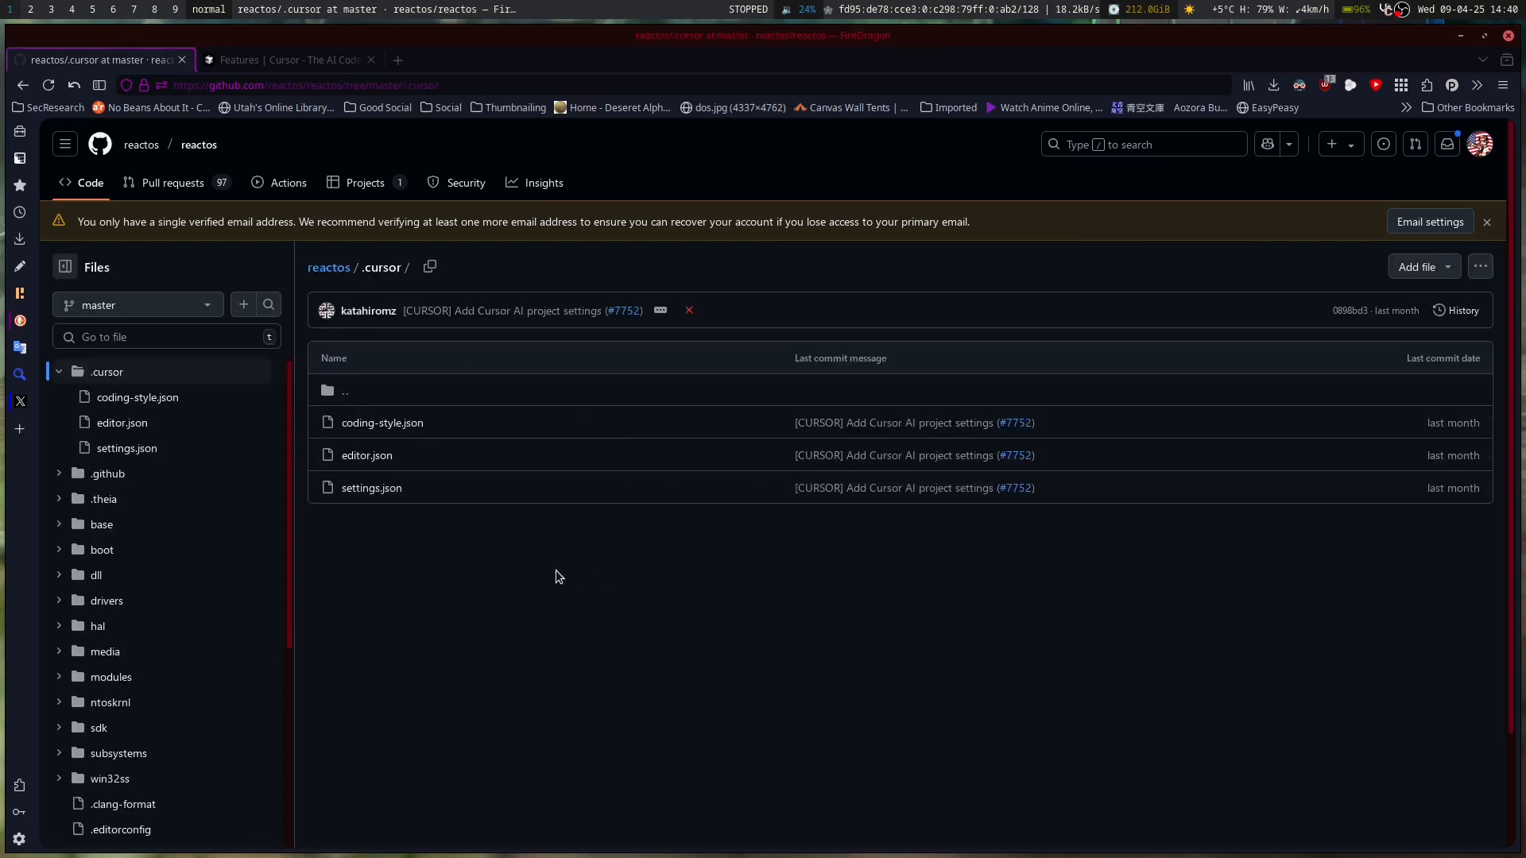
mouse_move(754, 456)
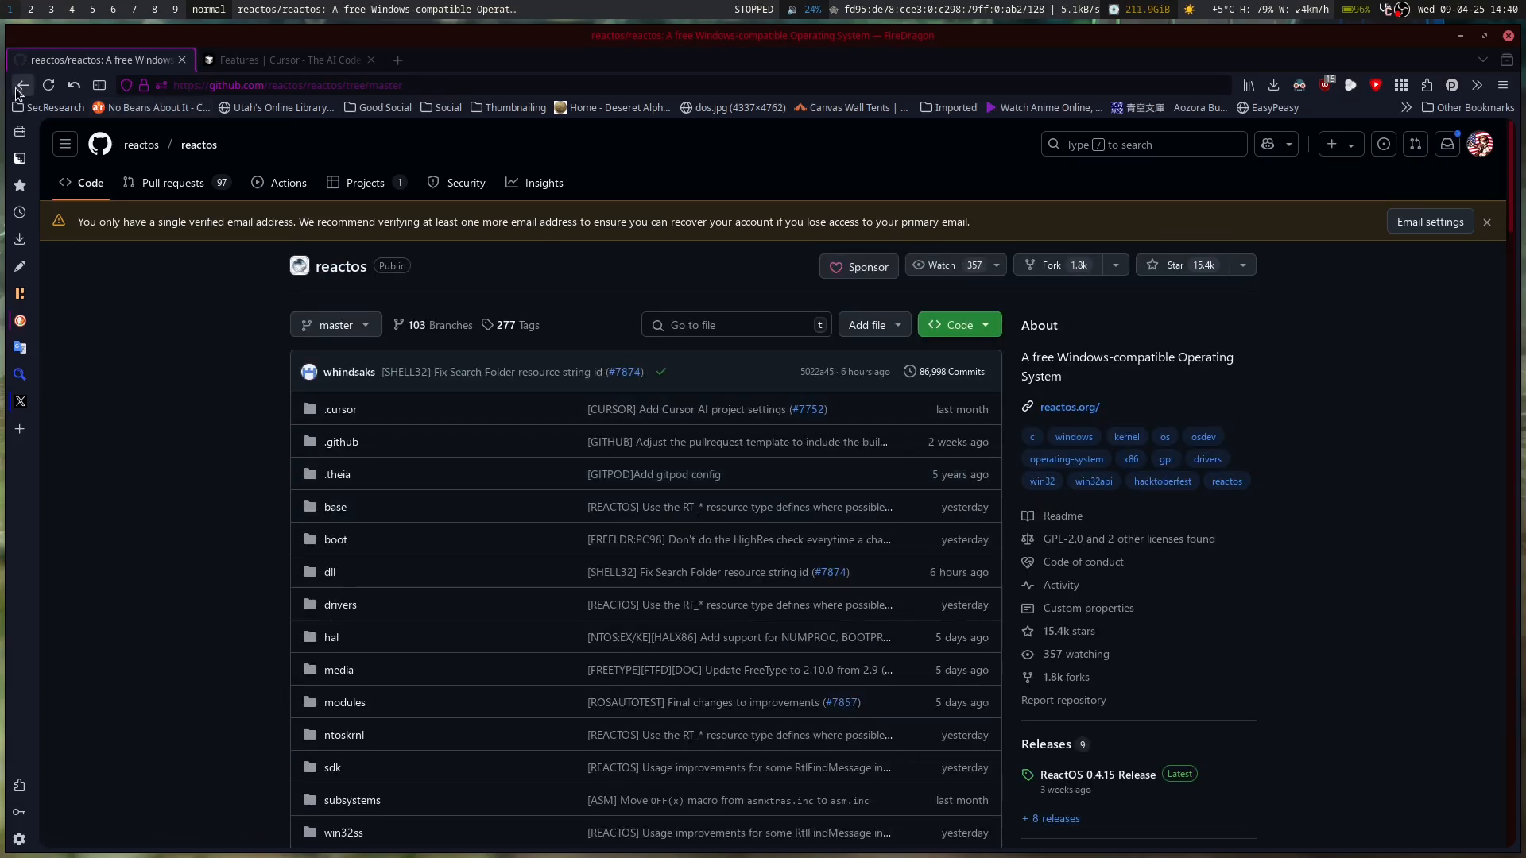
click(21, 85)
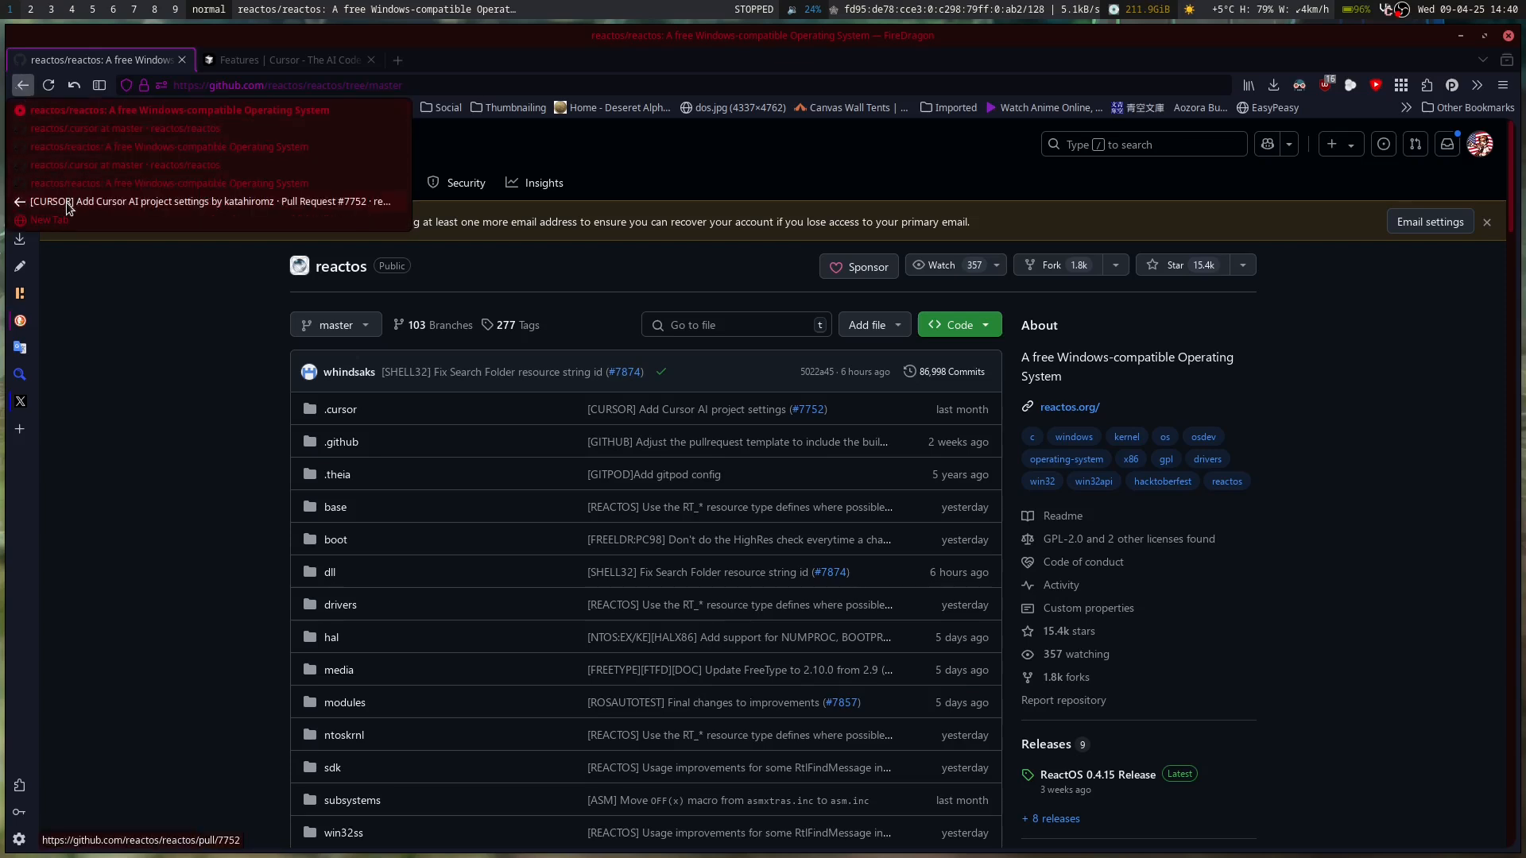
click(210, 201)
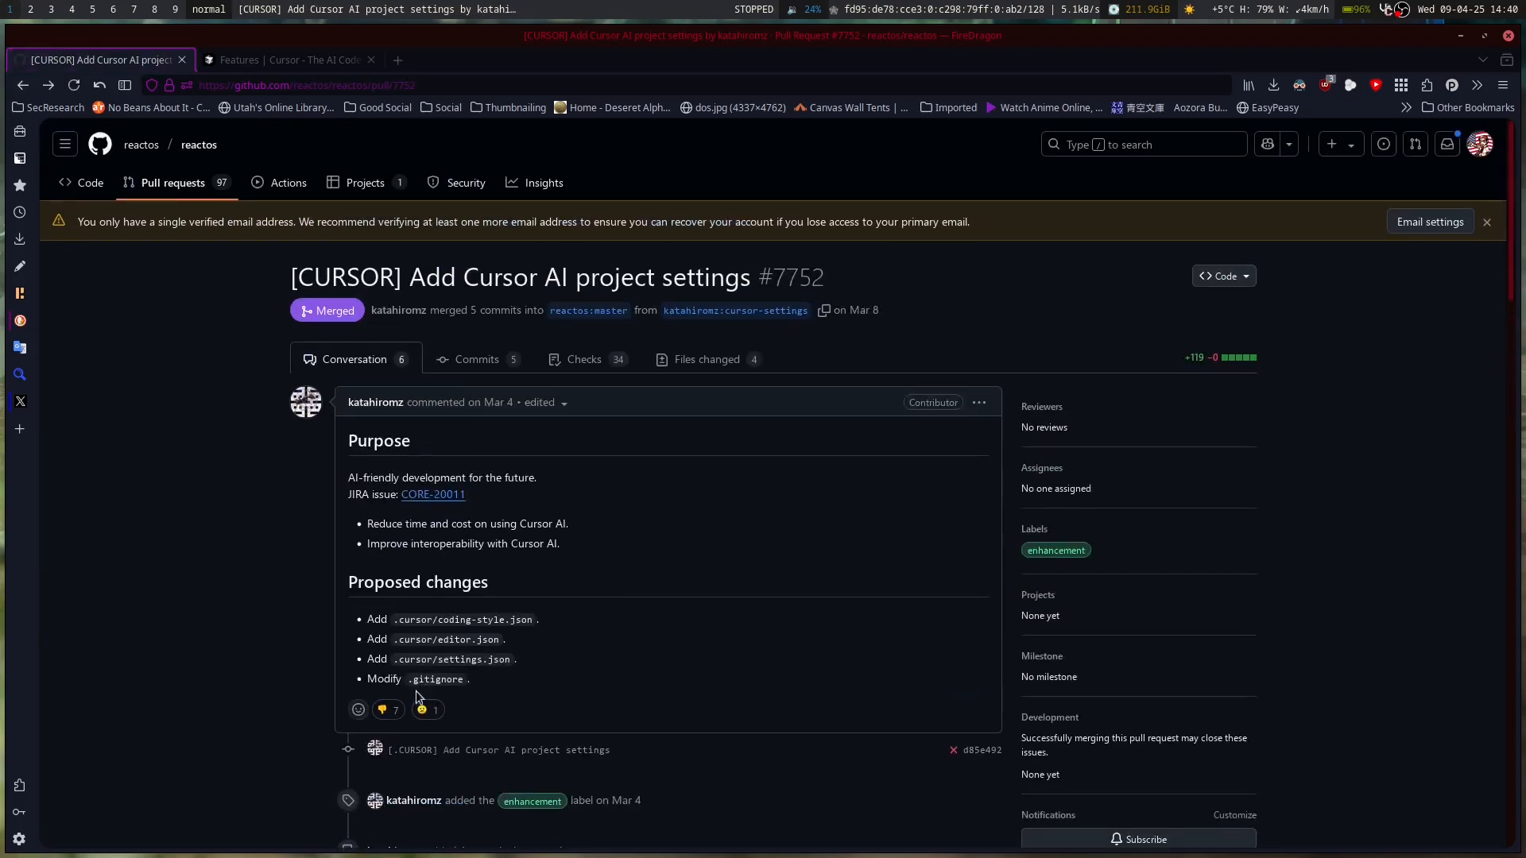
mouse_move(424, 709)
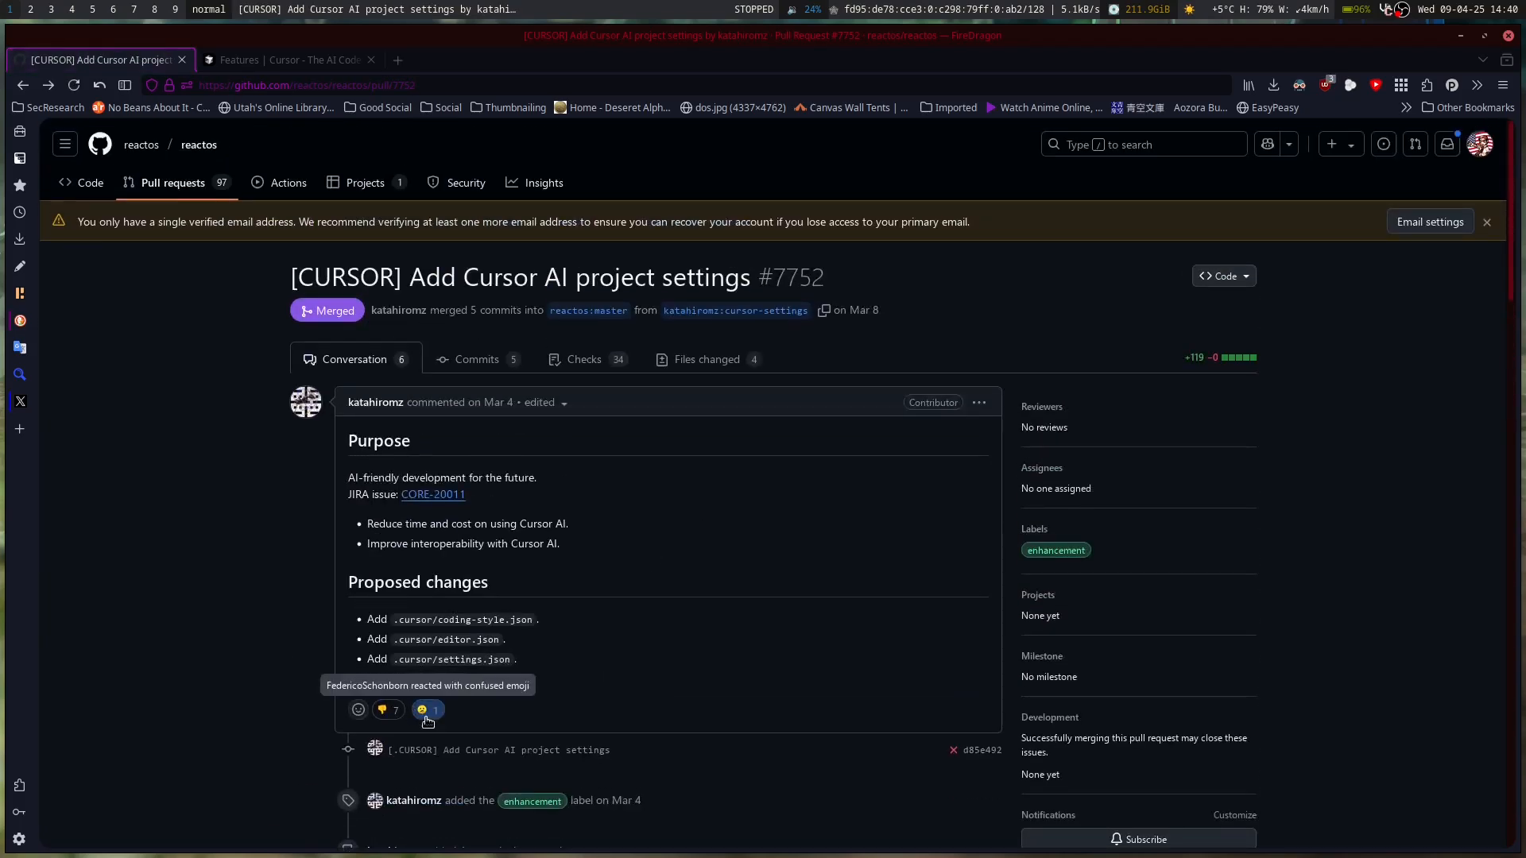
mouse_move(387, 709)
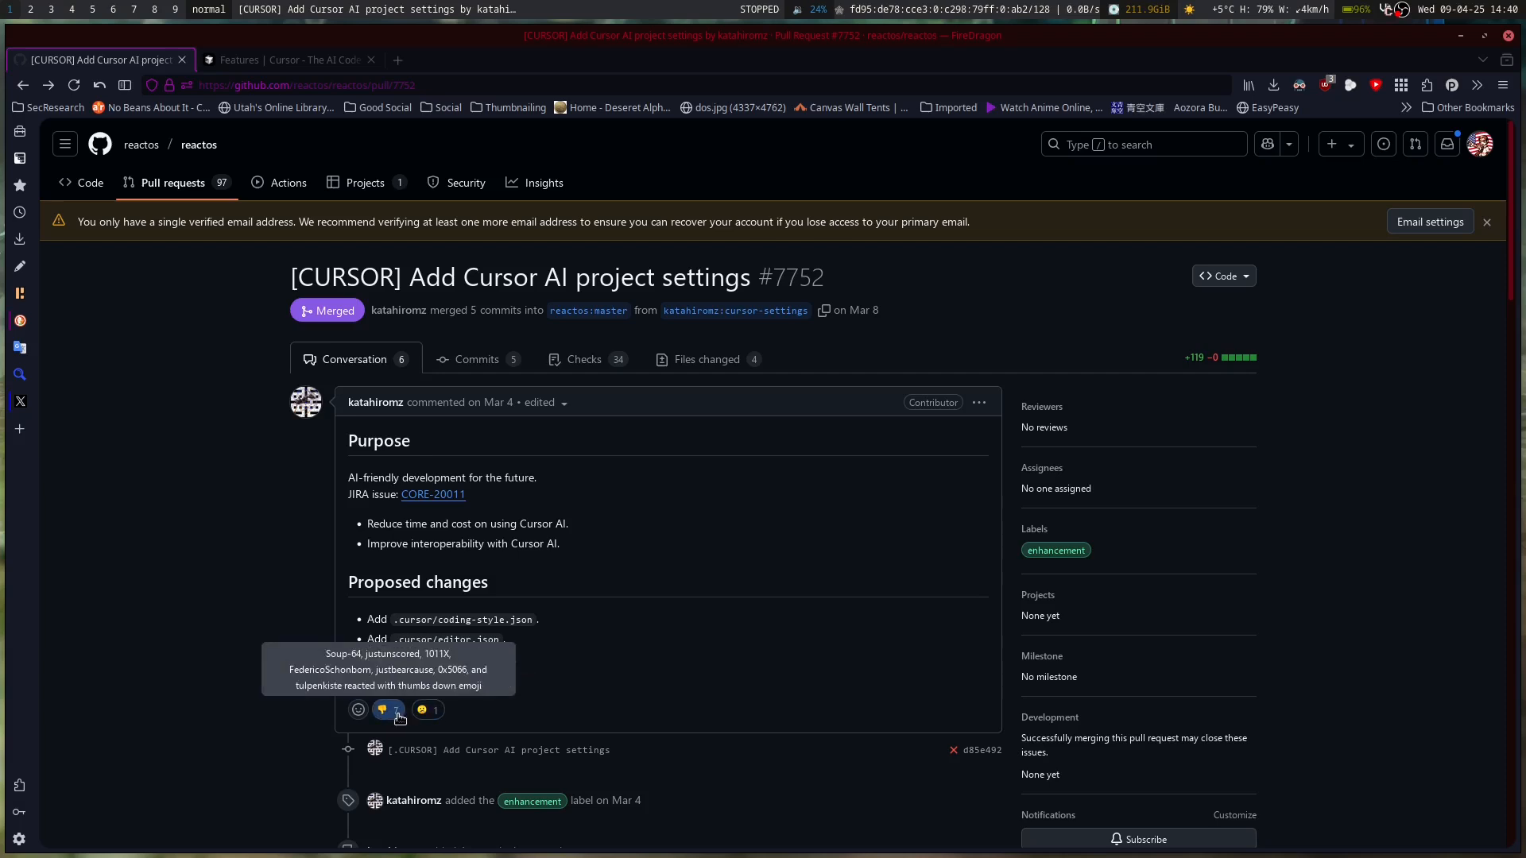
scroll(down, 3)
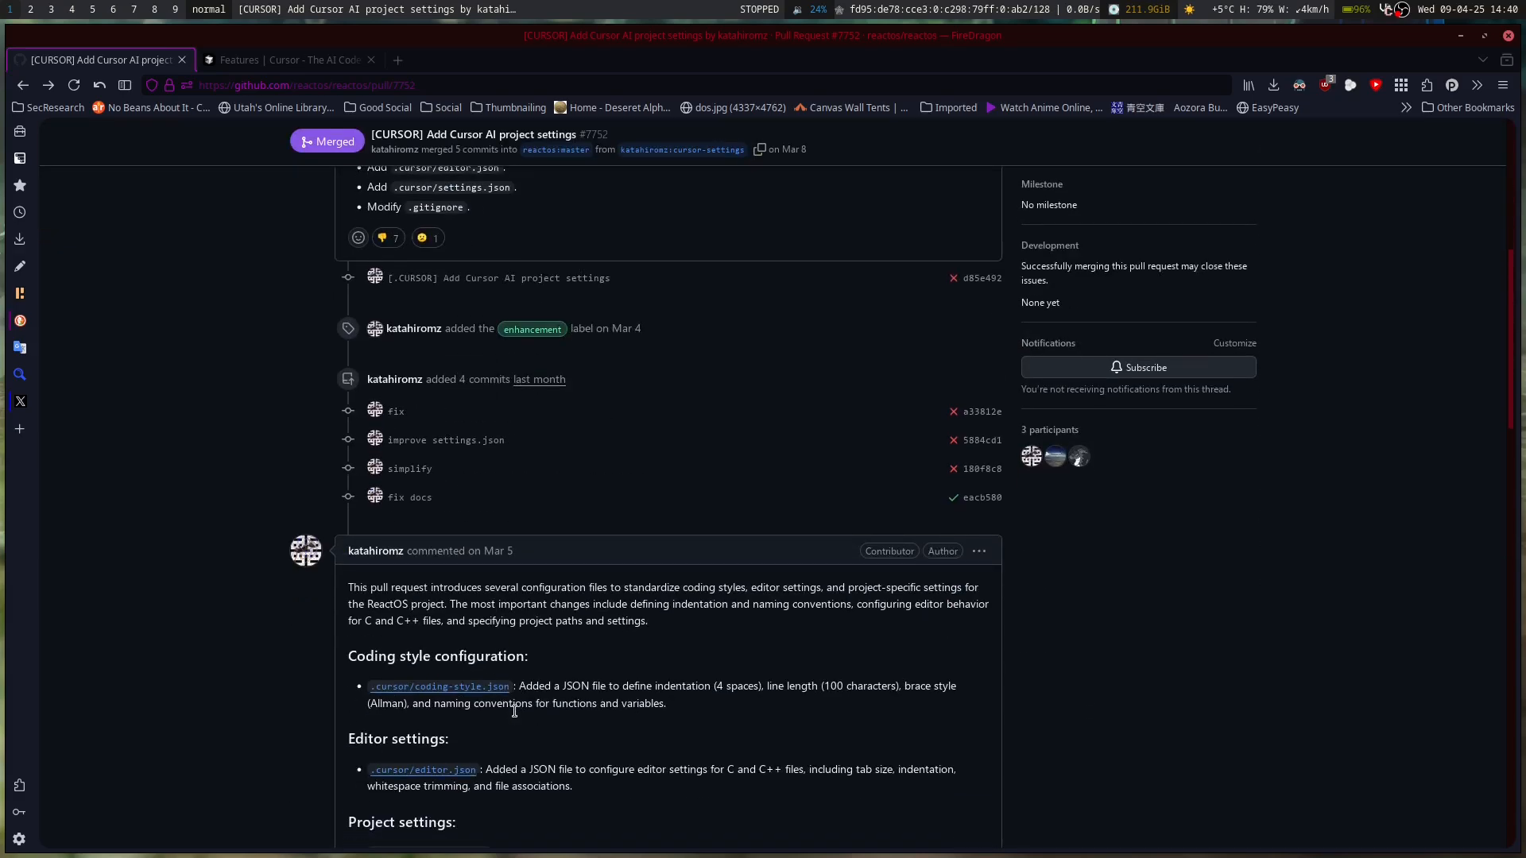
mouse_move(441, 263)
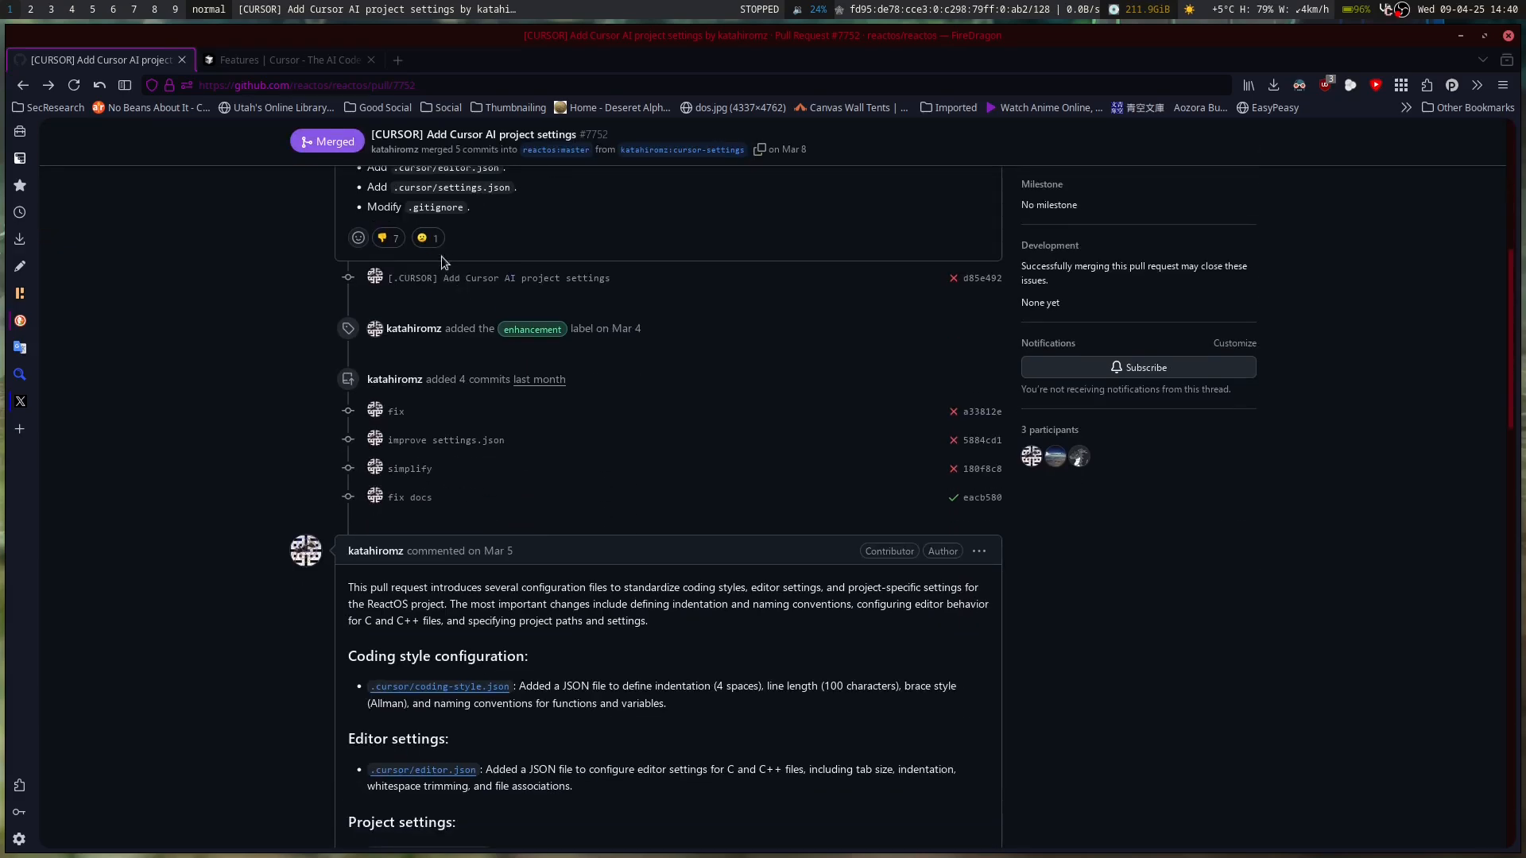
mouse_move(388, 237)
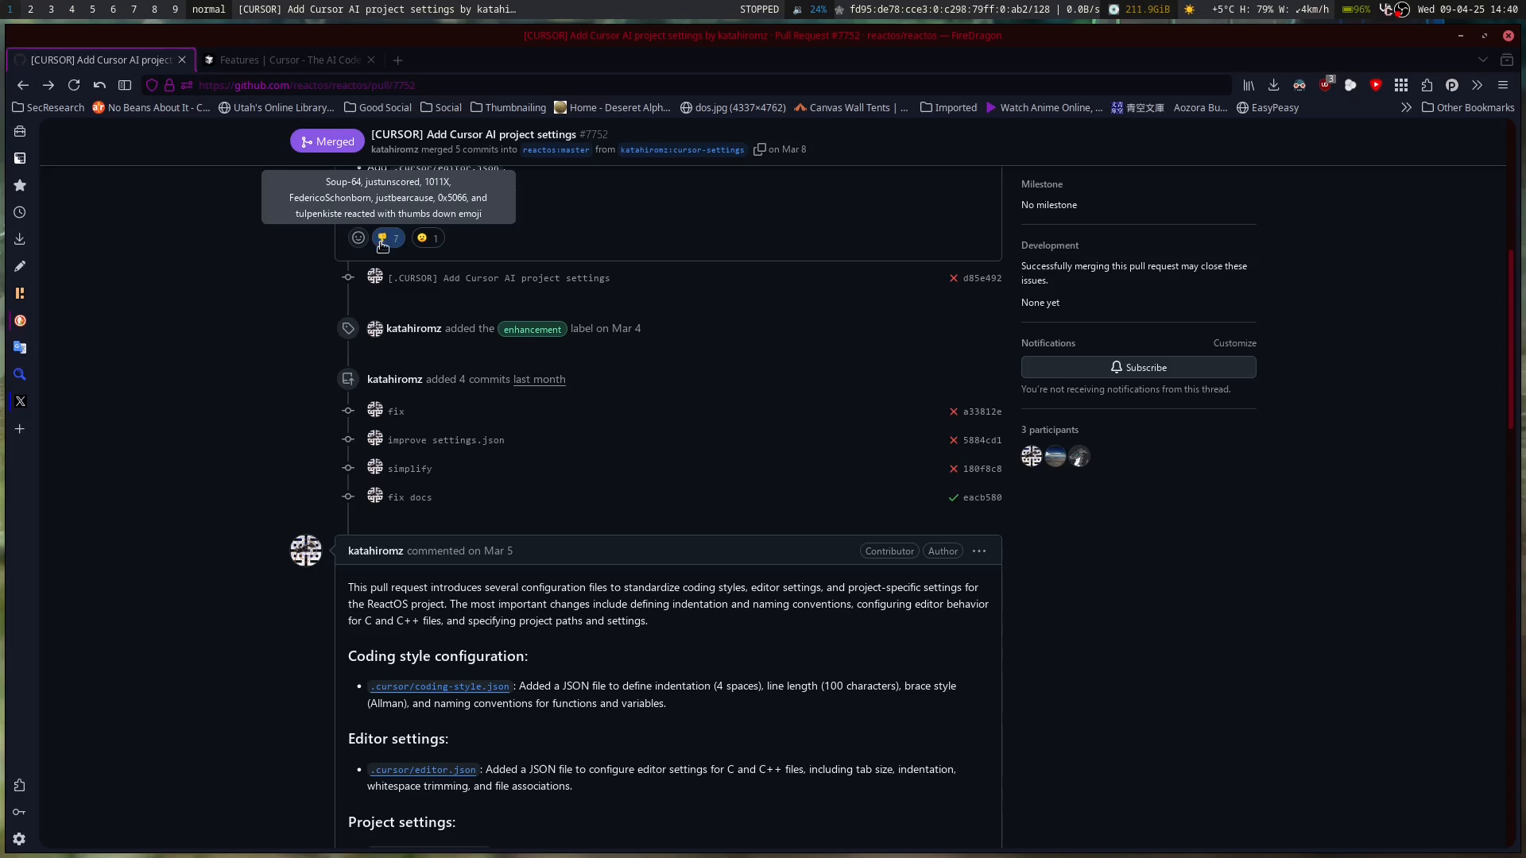
scroll(down, 3)
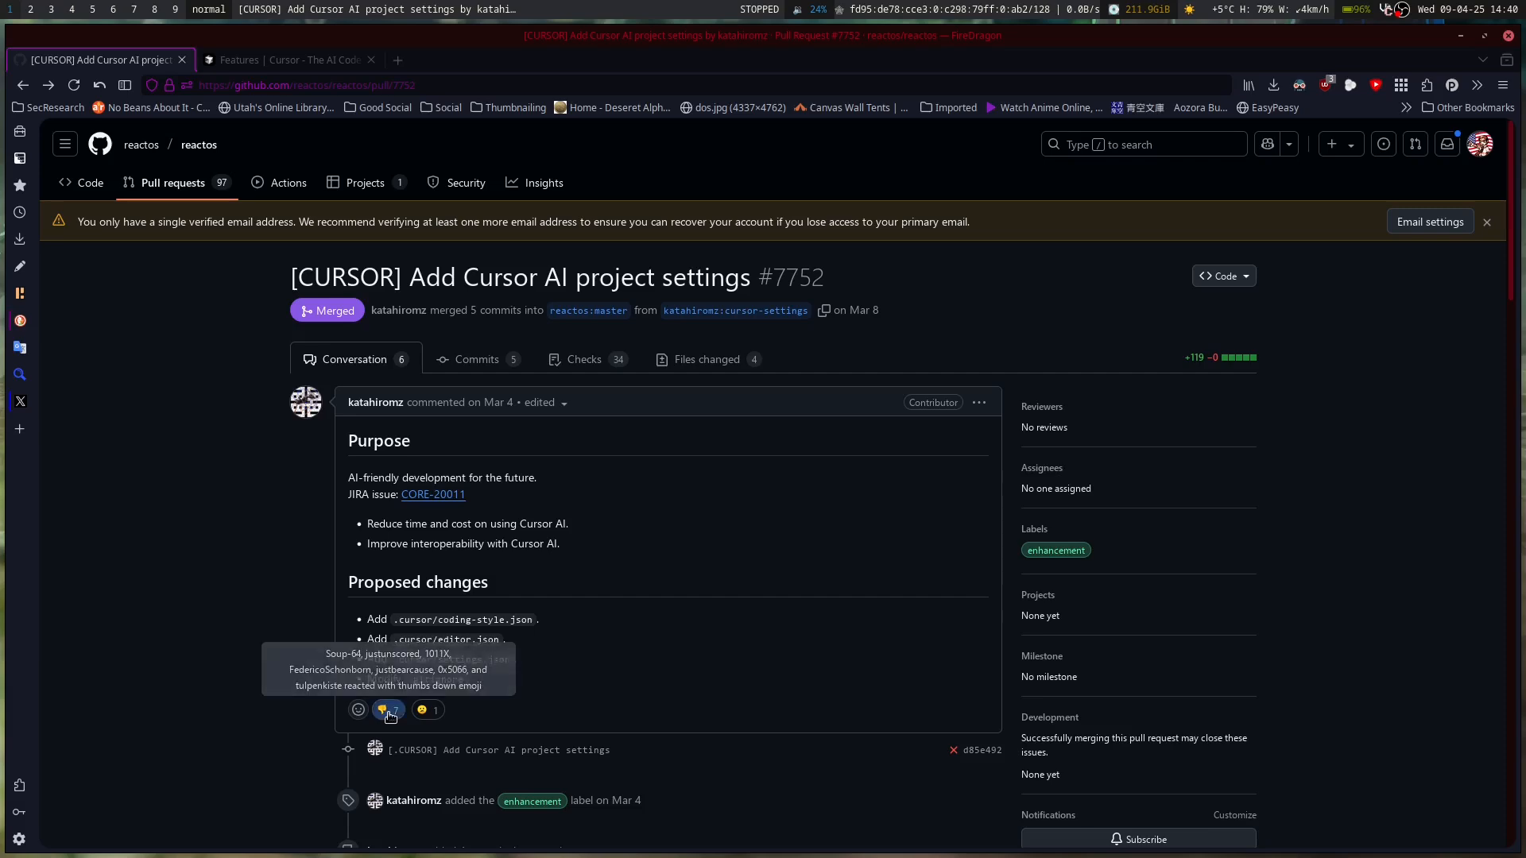
mouse_move(596, 773)
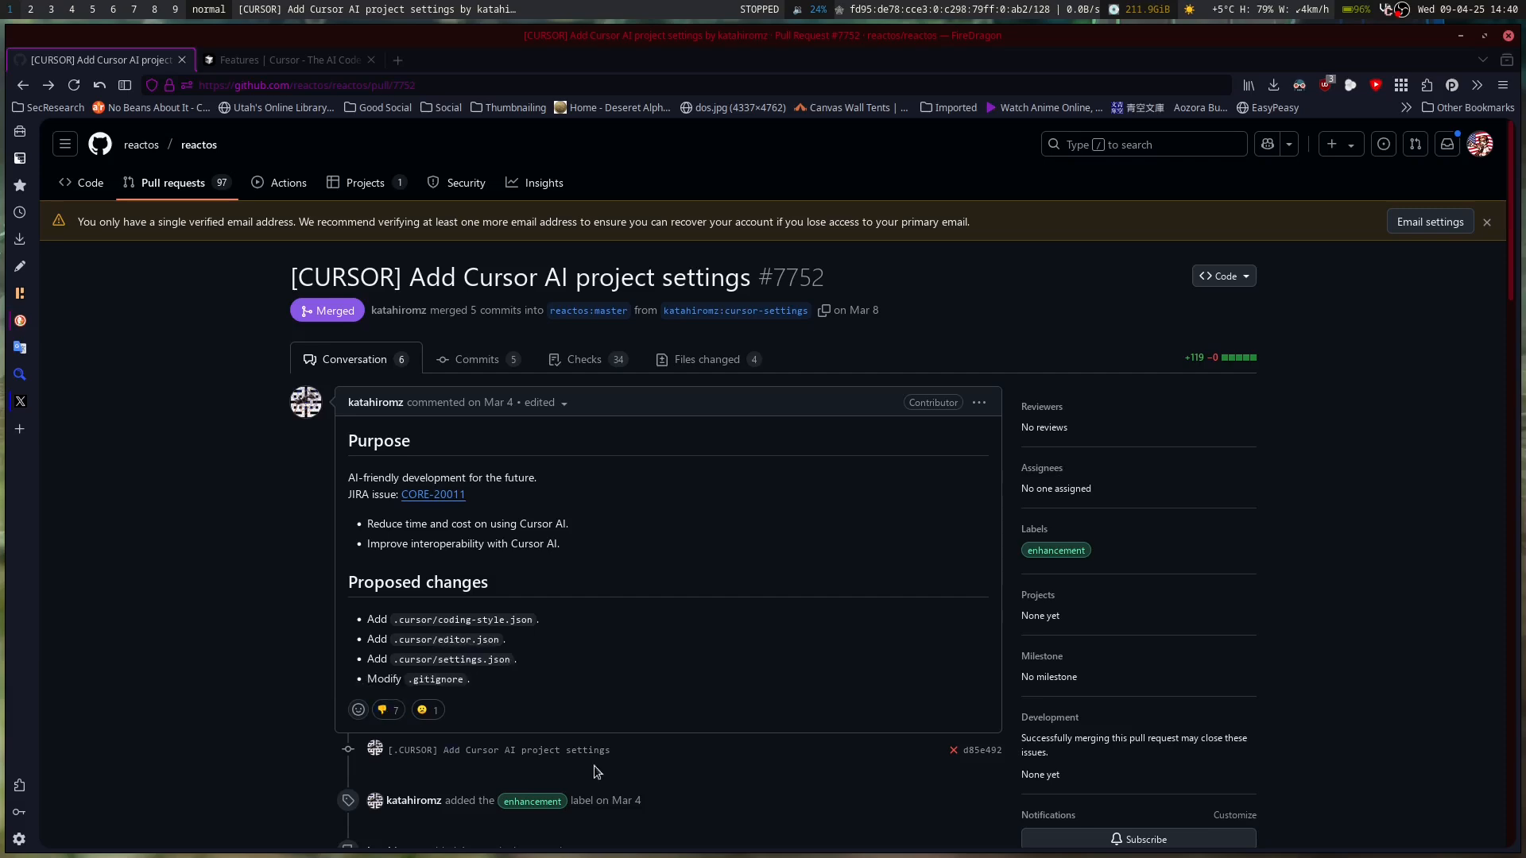
scroll(down, 3)
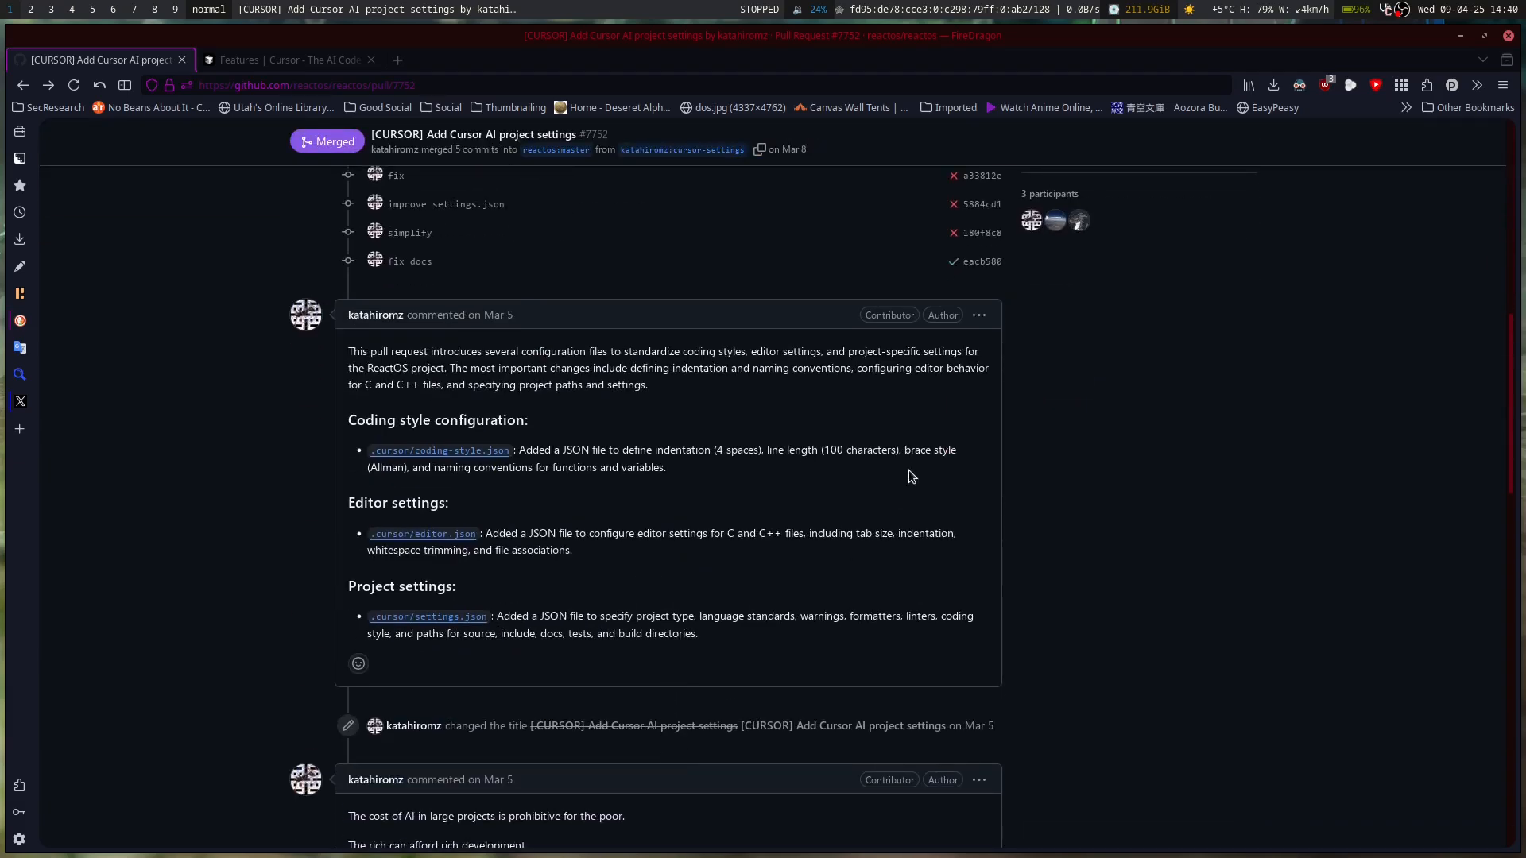
scroll(down, 3)
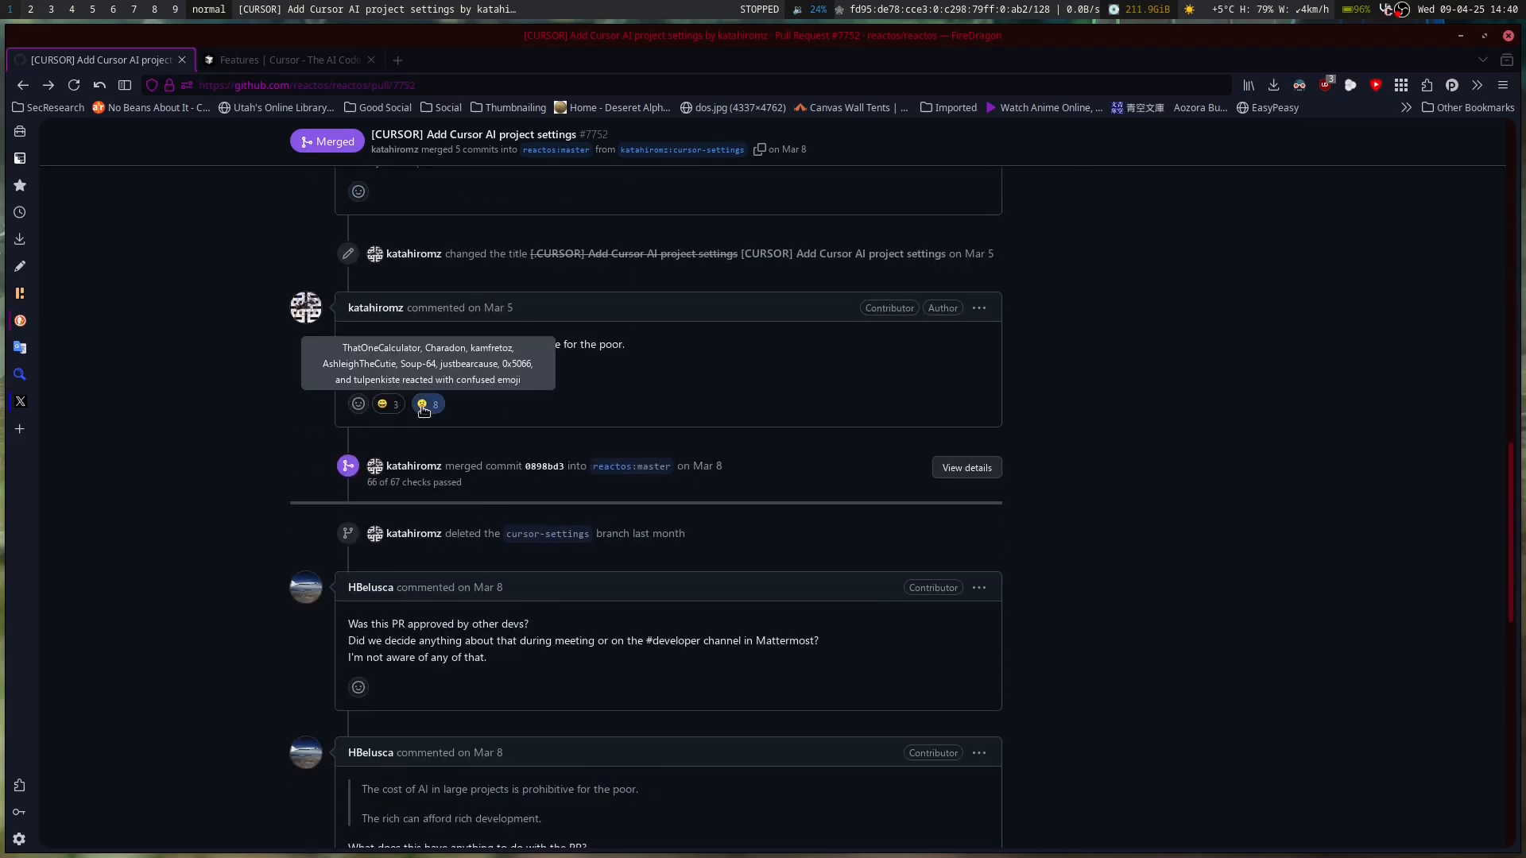
mouse_move(387, 404)
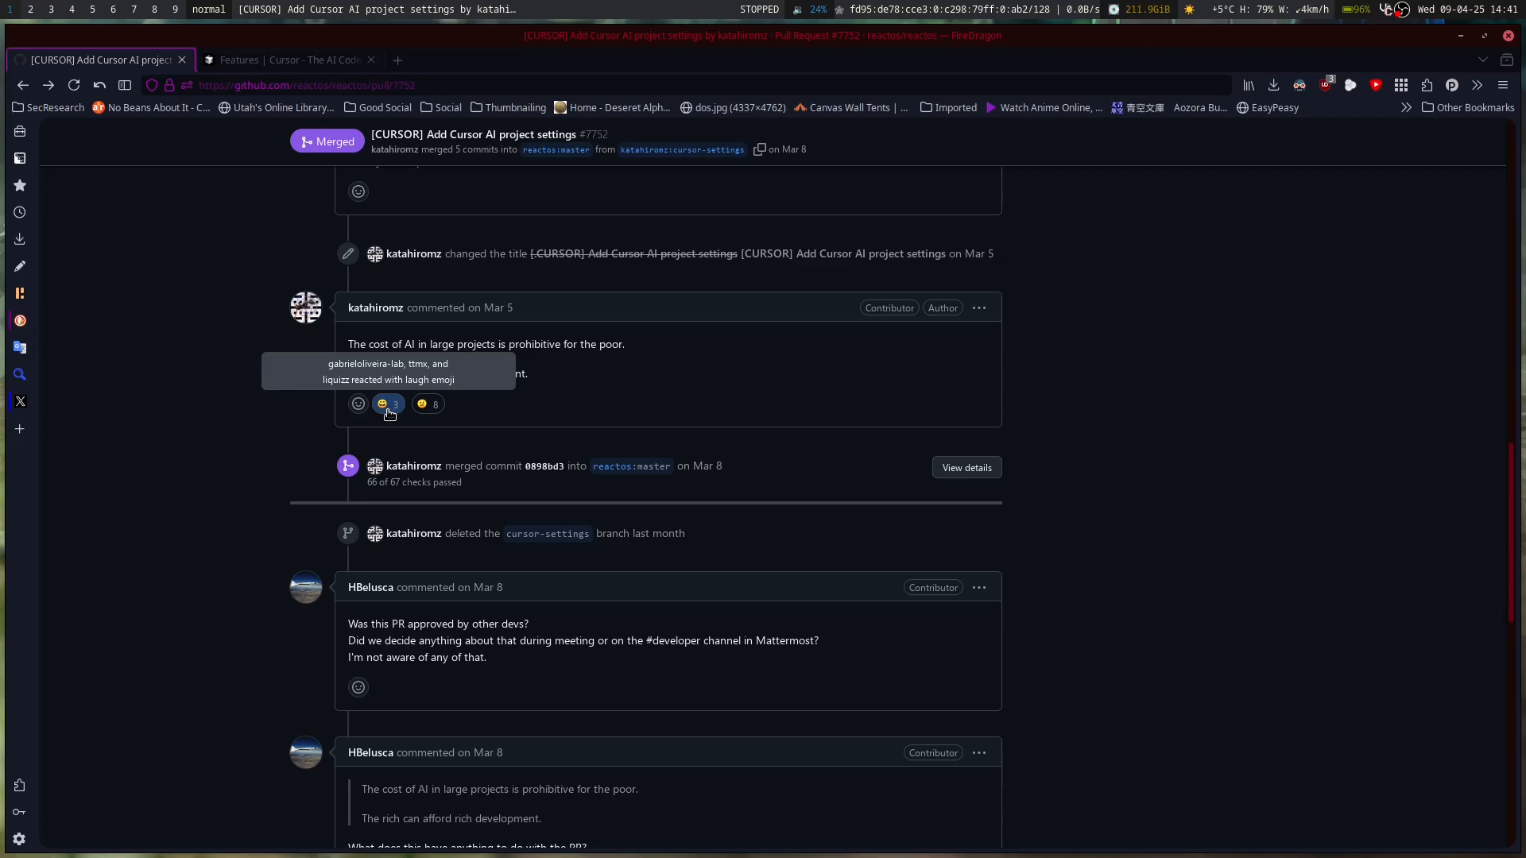
mouse_move(427, 404)
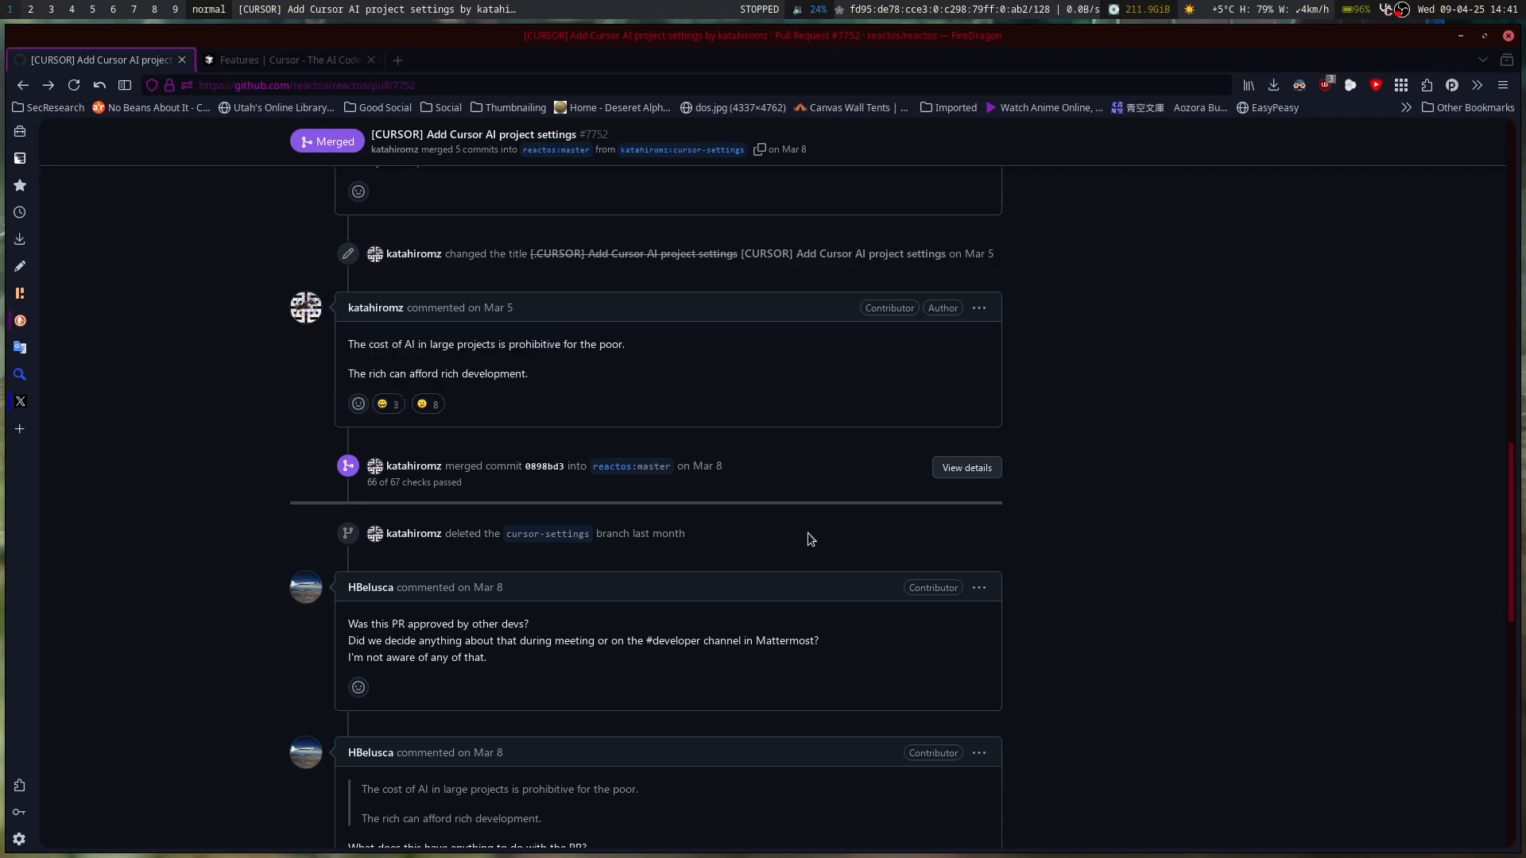
scroll(down, 3)
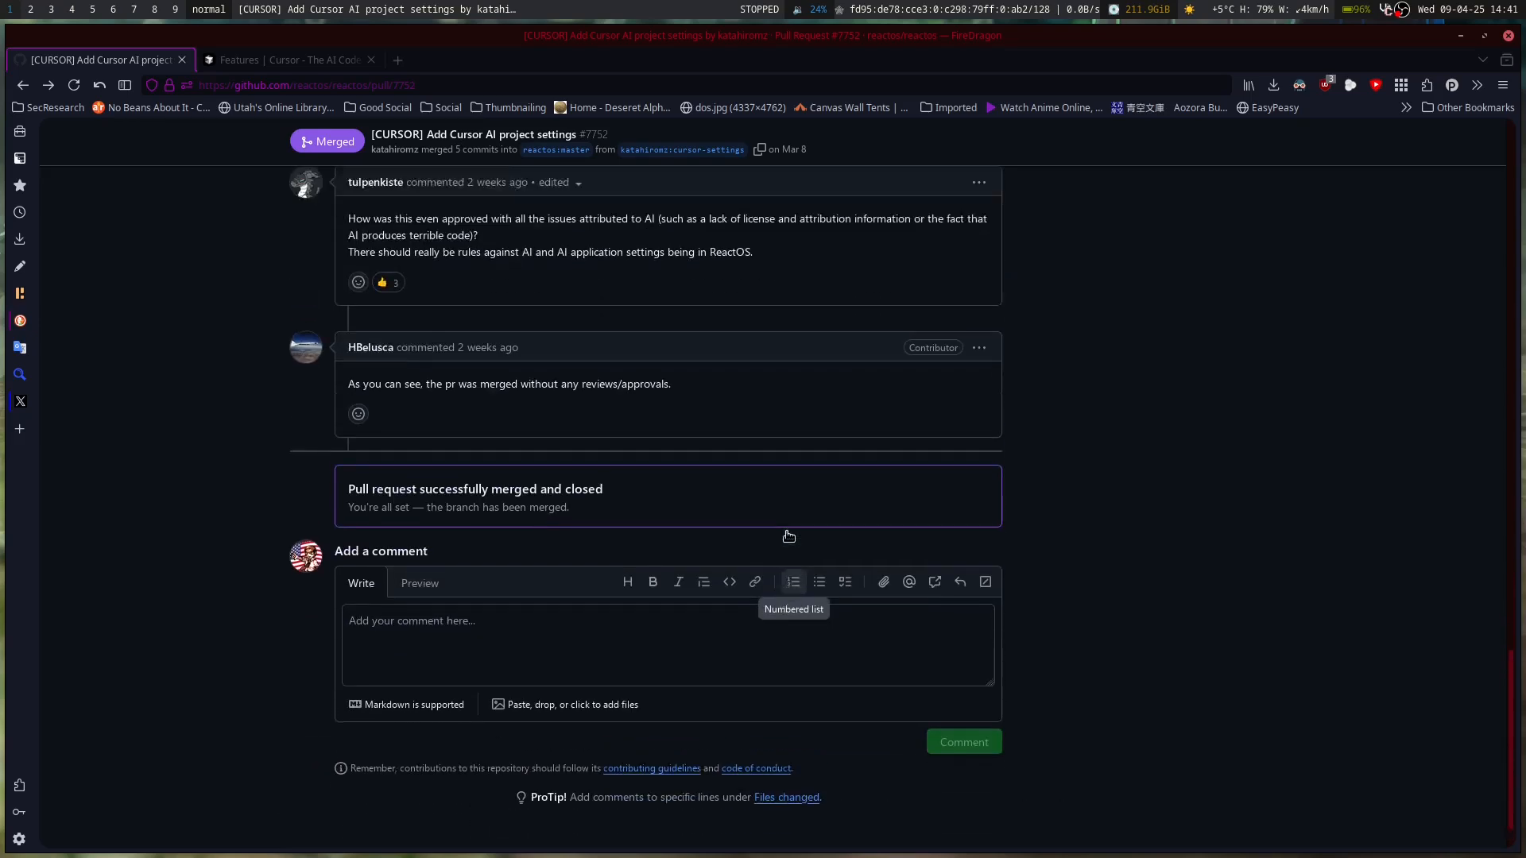
scroll(down, 3)
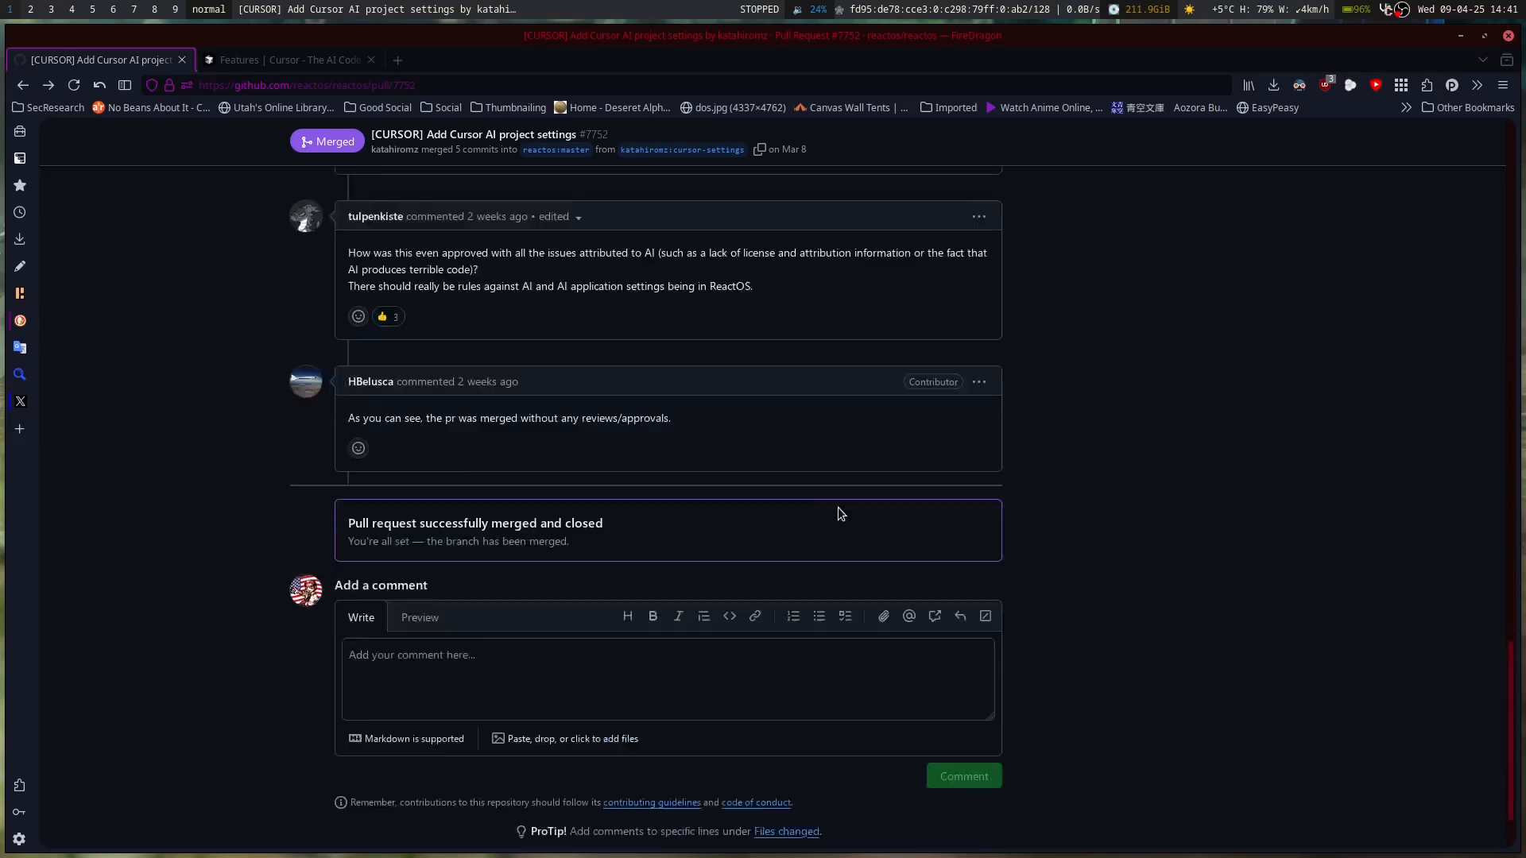
scroll(up, 3)
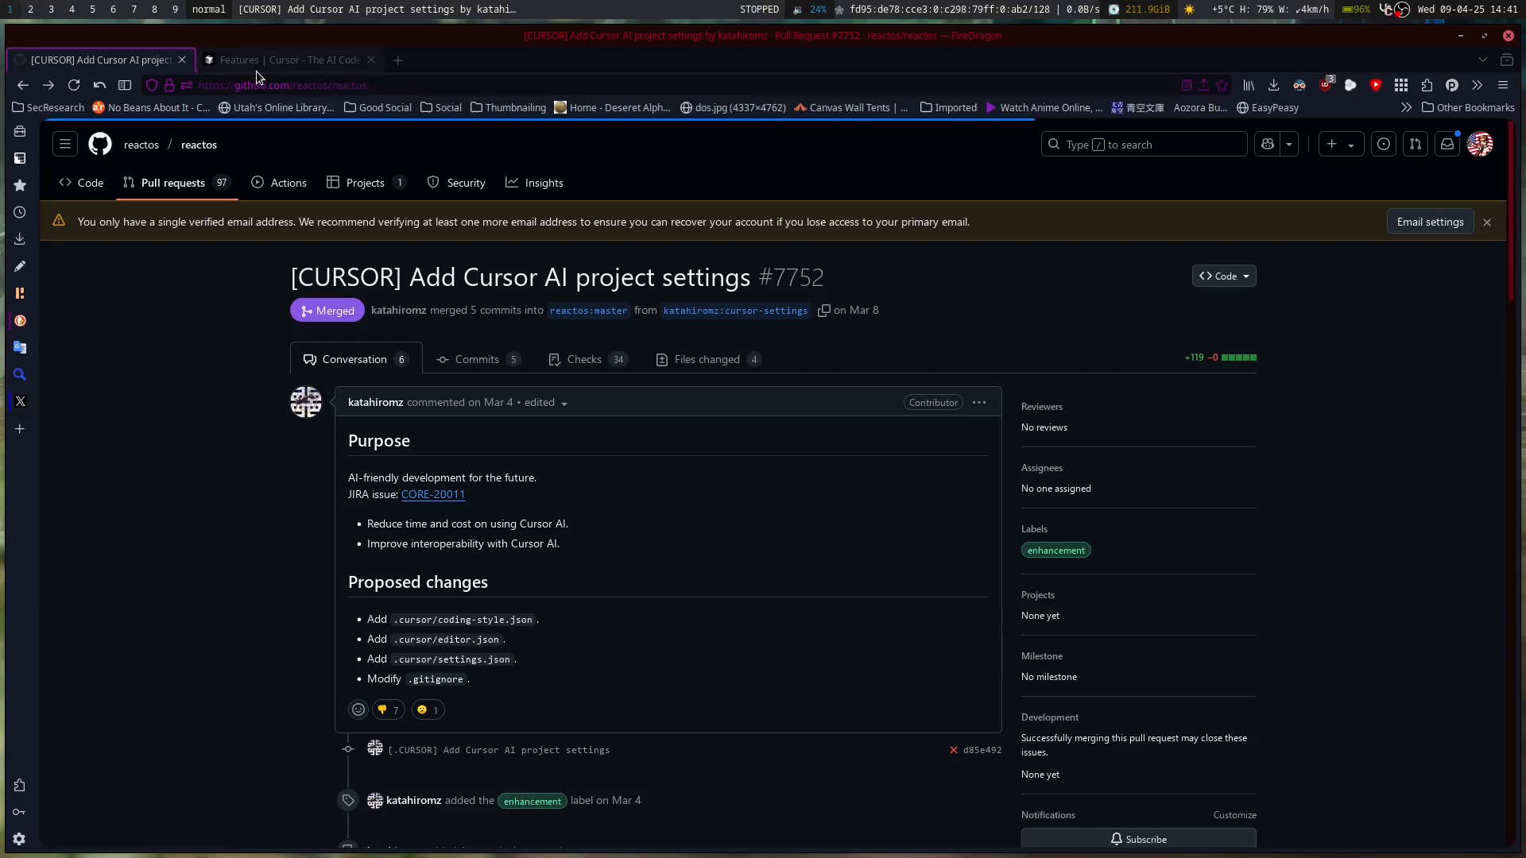
Step: Skim Cursor's Features page from Agent and Ctrl K to the footer, then return to the ReactOS repository
click(288, 58)
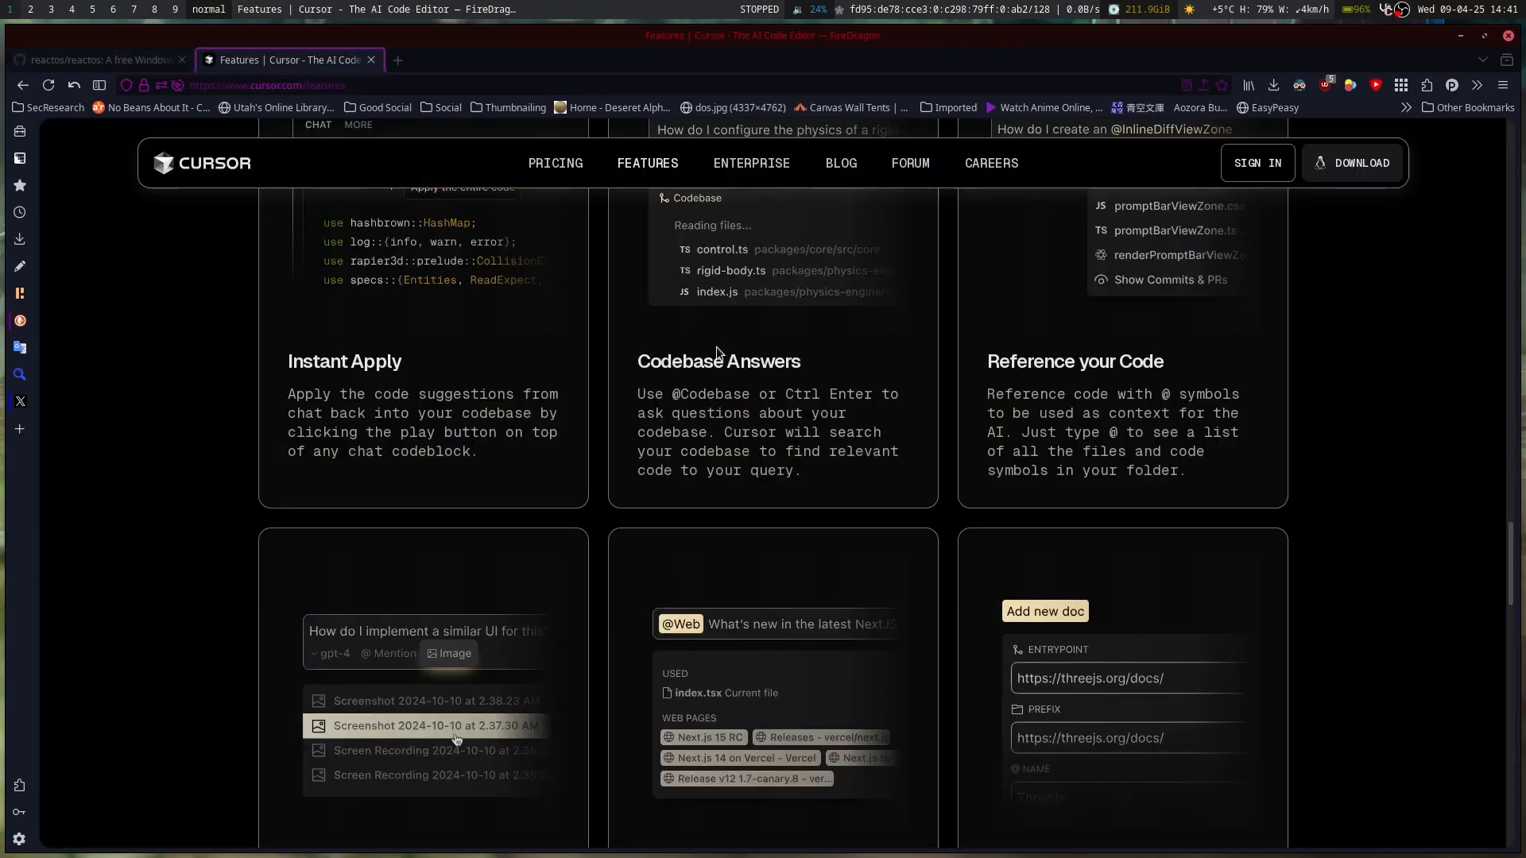
scroll(up, 3)
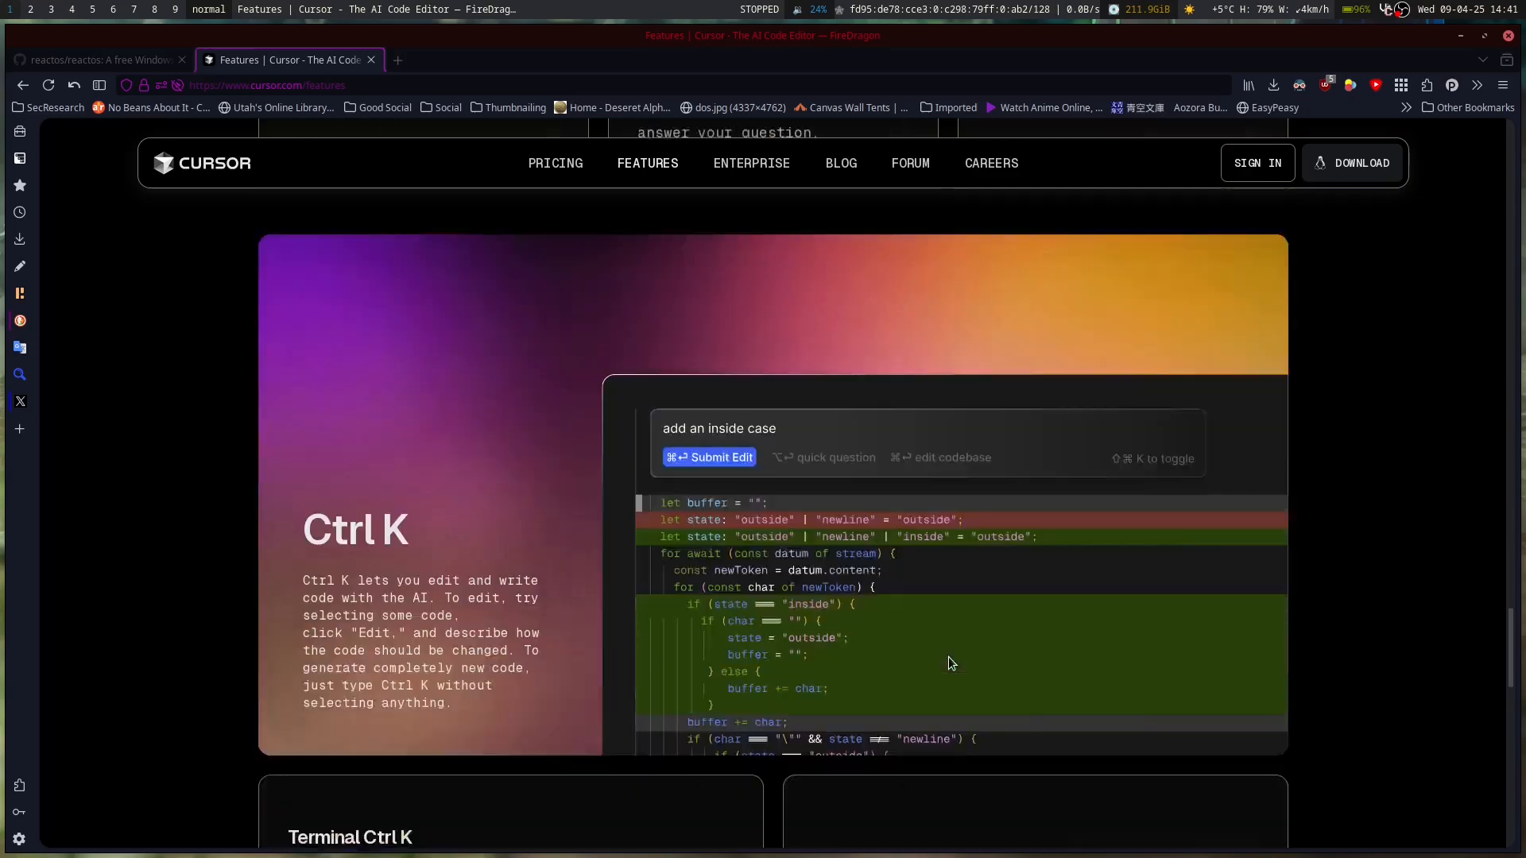
scroll(down, 3)
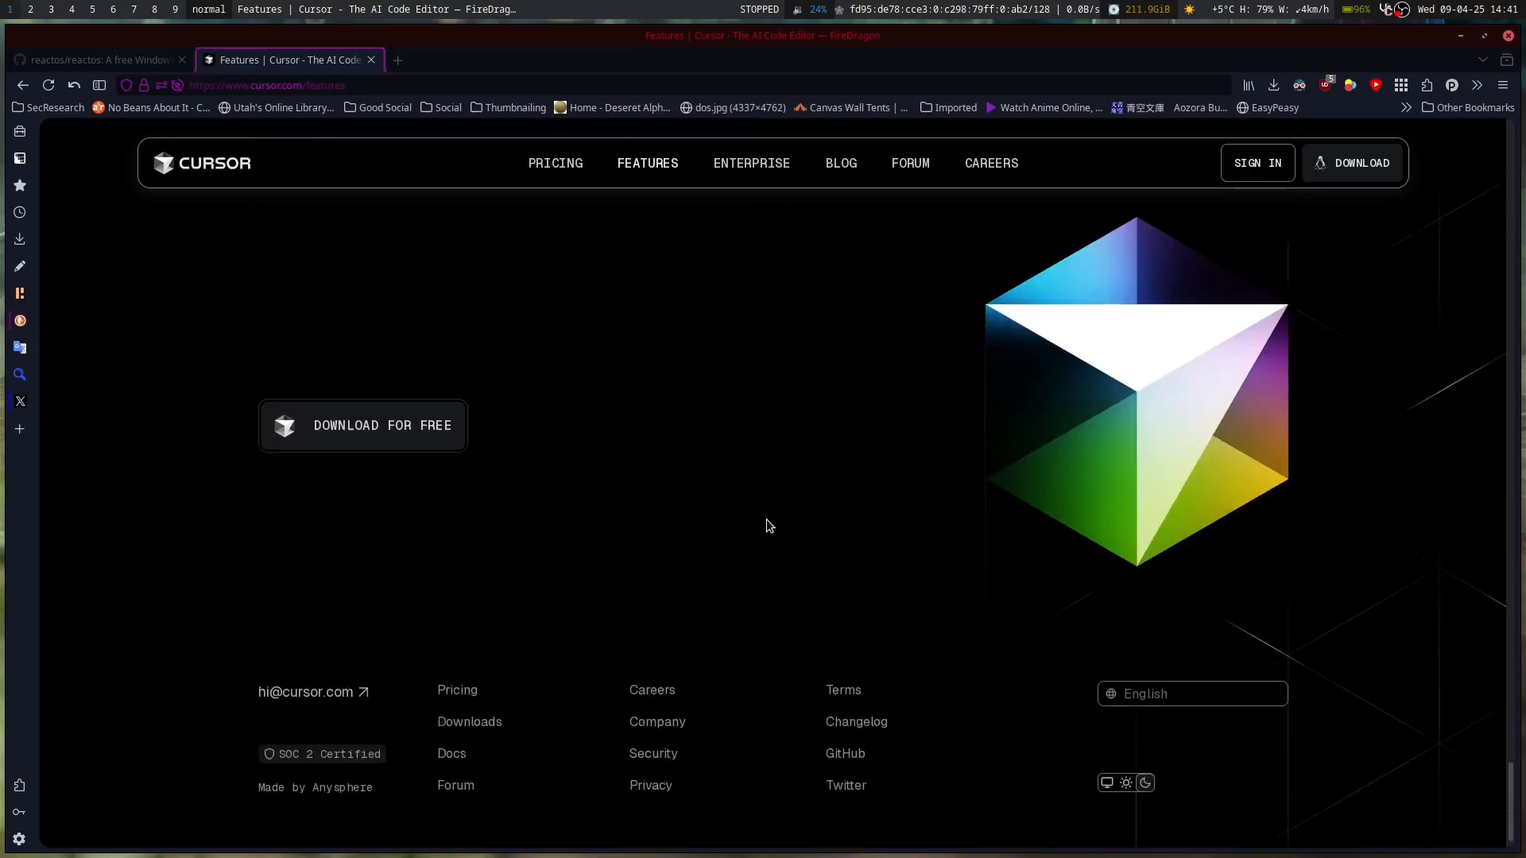
scroll(up, 3)
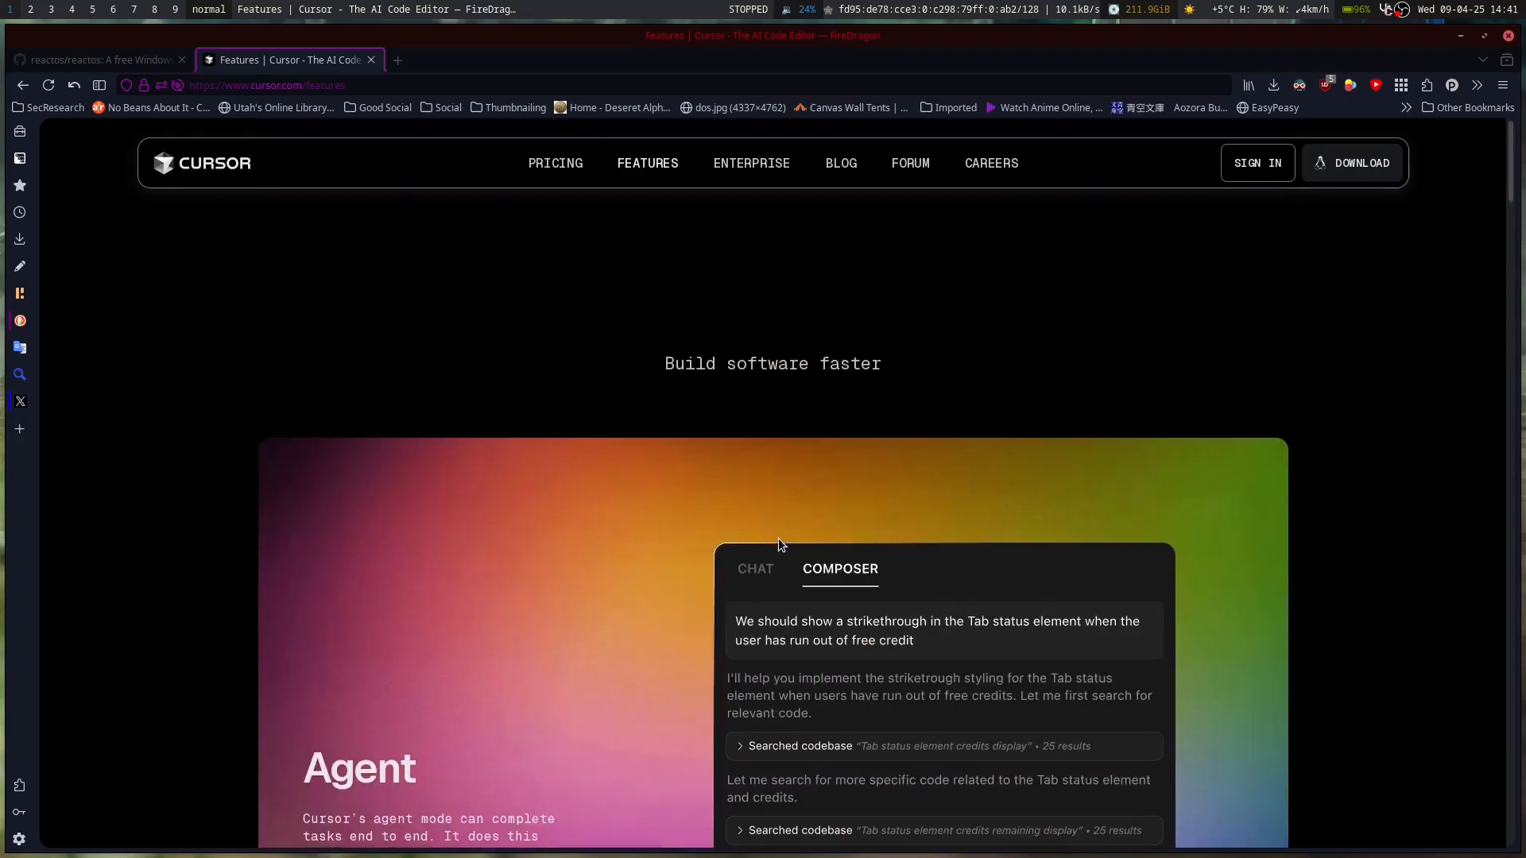
click(97, 59)
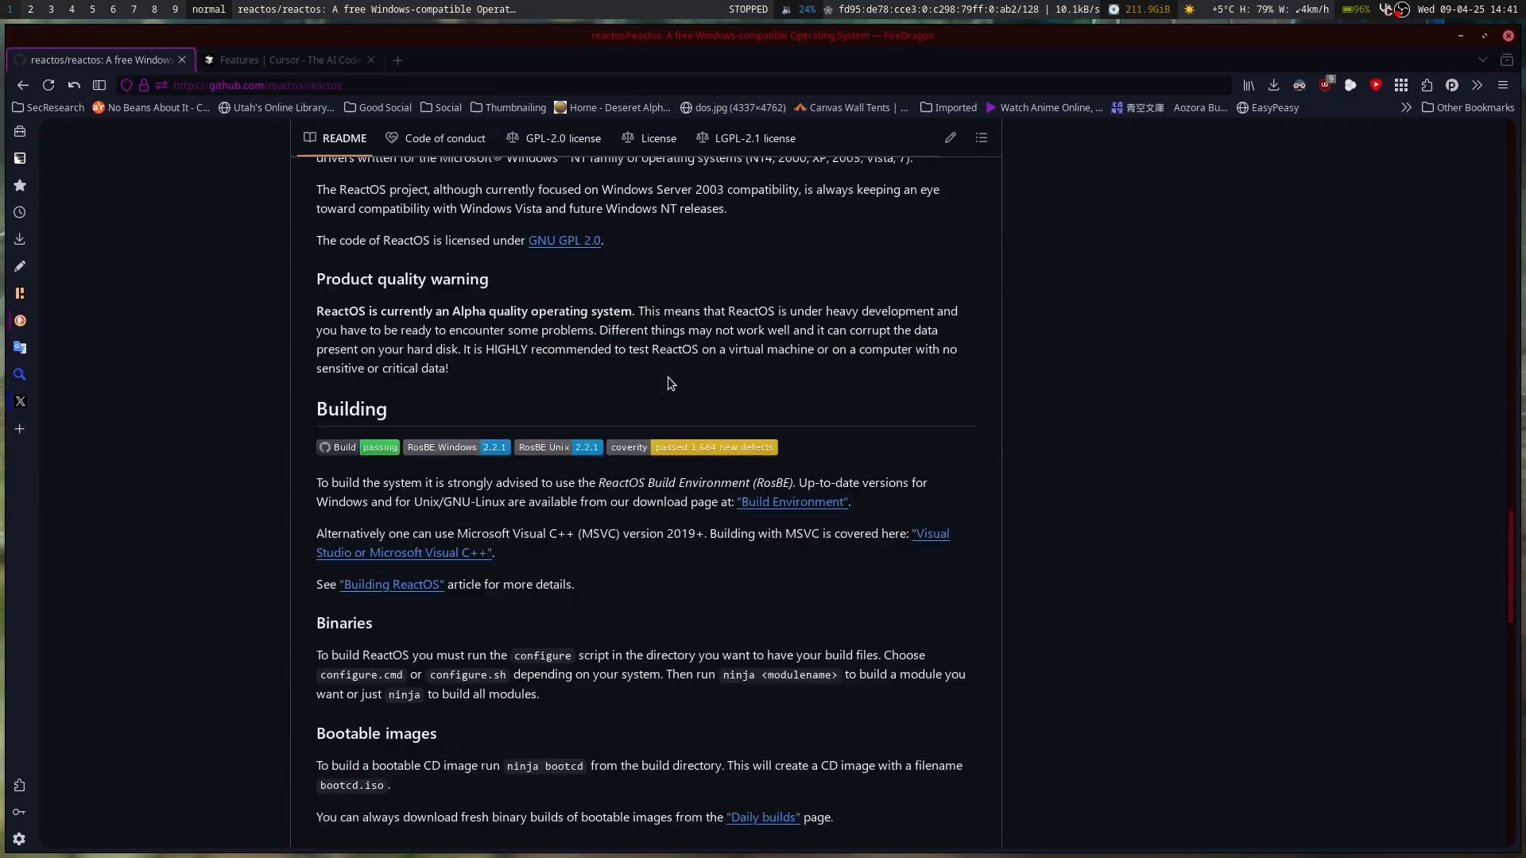
Step: Read the README's installing, testing, contributing and more-information sections, then return to the file list
scroll(up, 3)
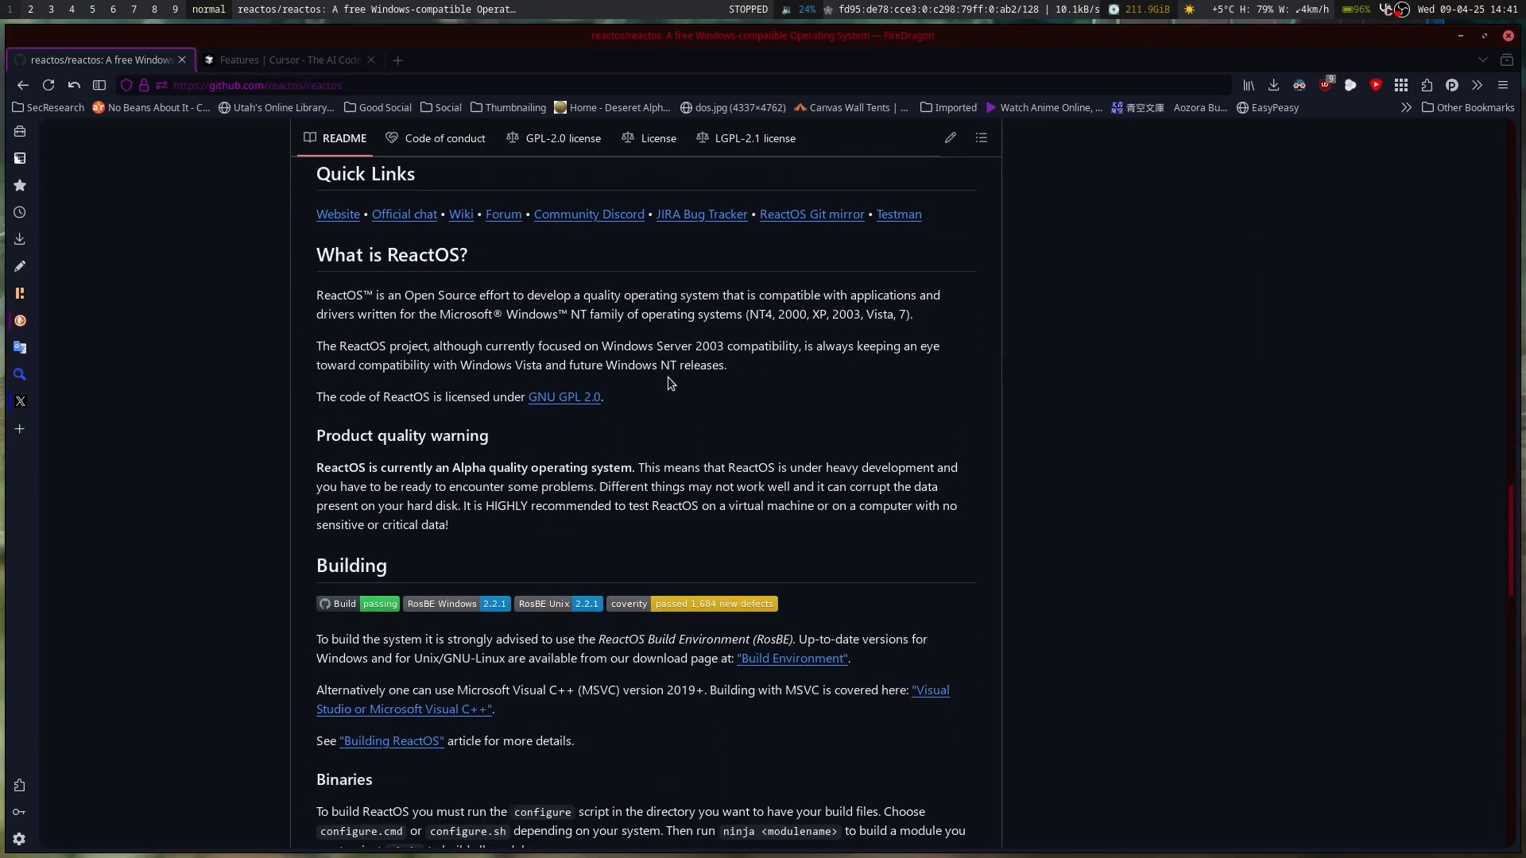
scroll(down, 3)
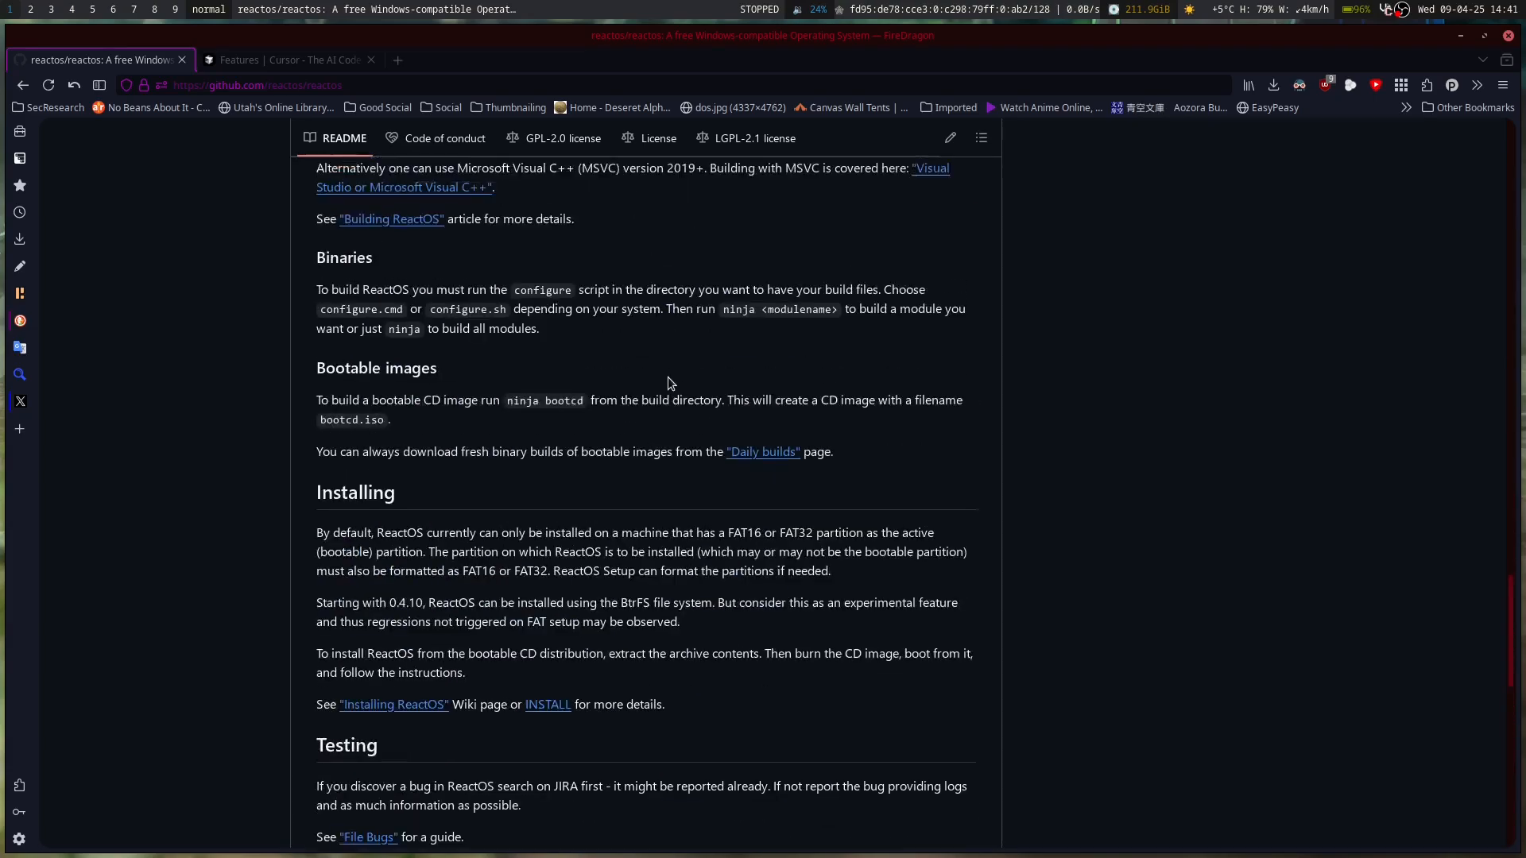
scroll(down, 3)
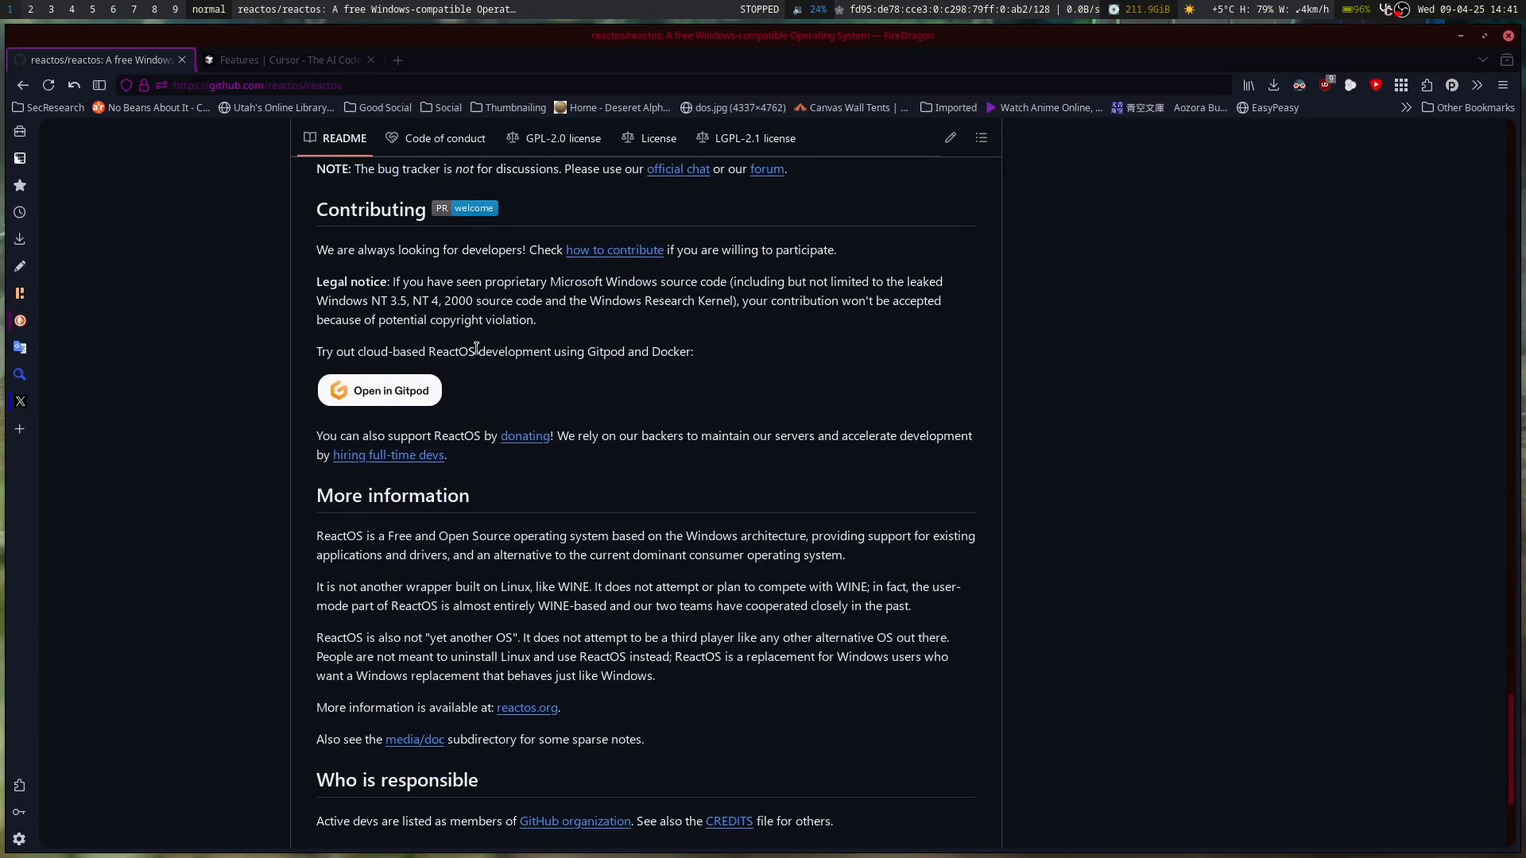
scroll(up, 3)
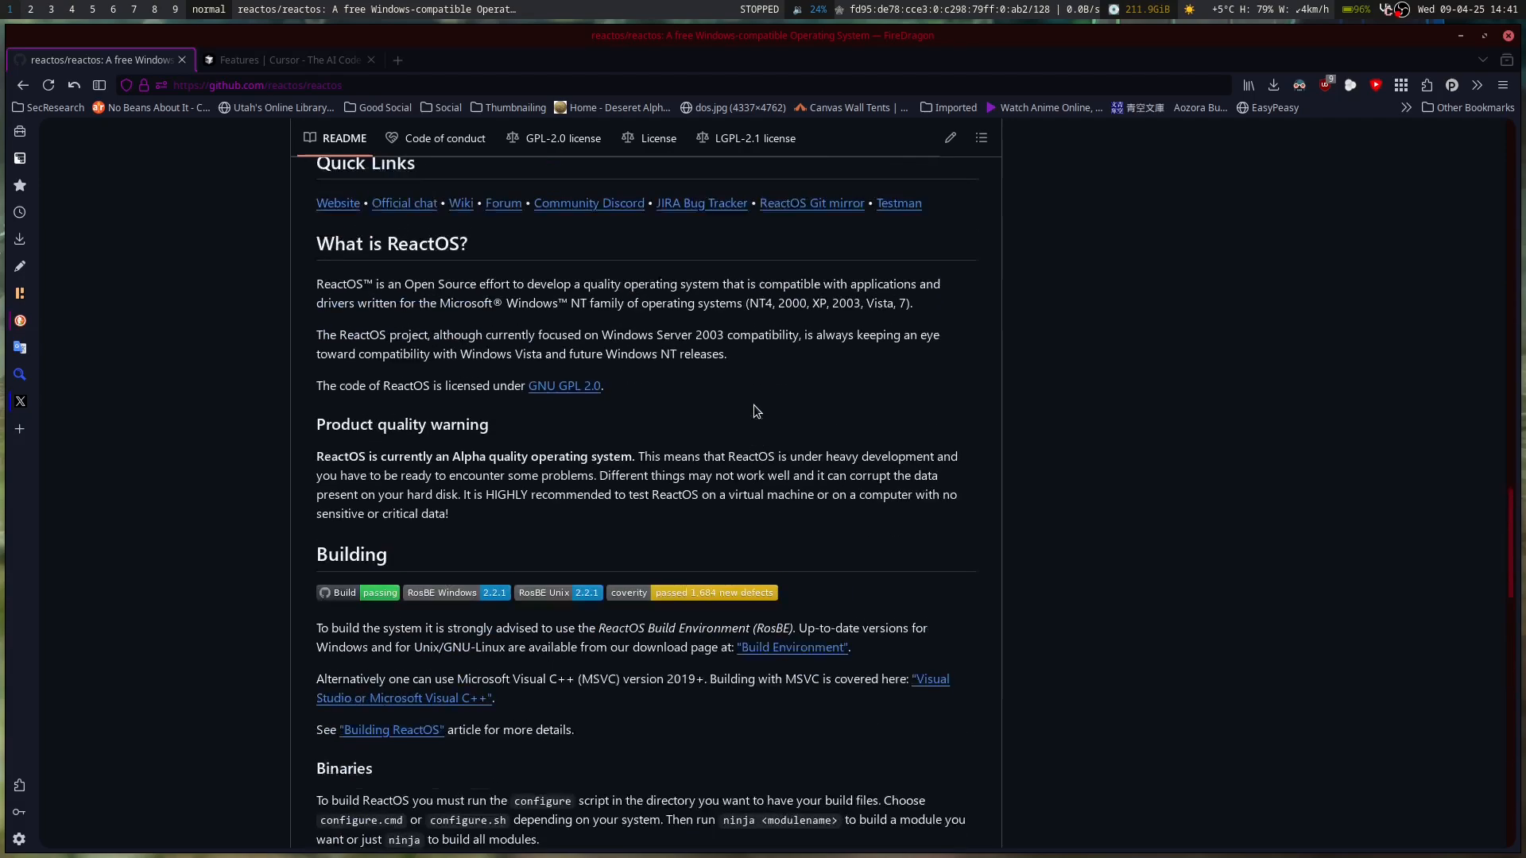
scroll(up, 3)
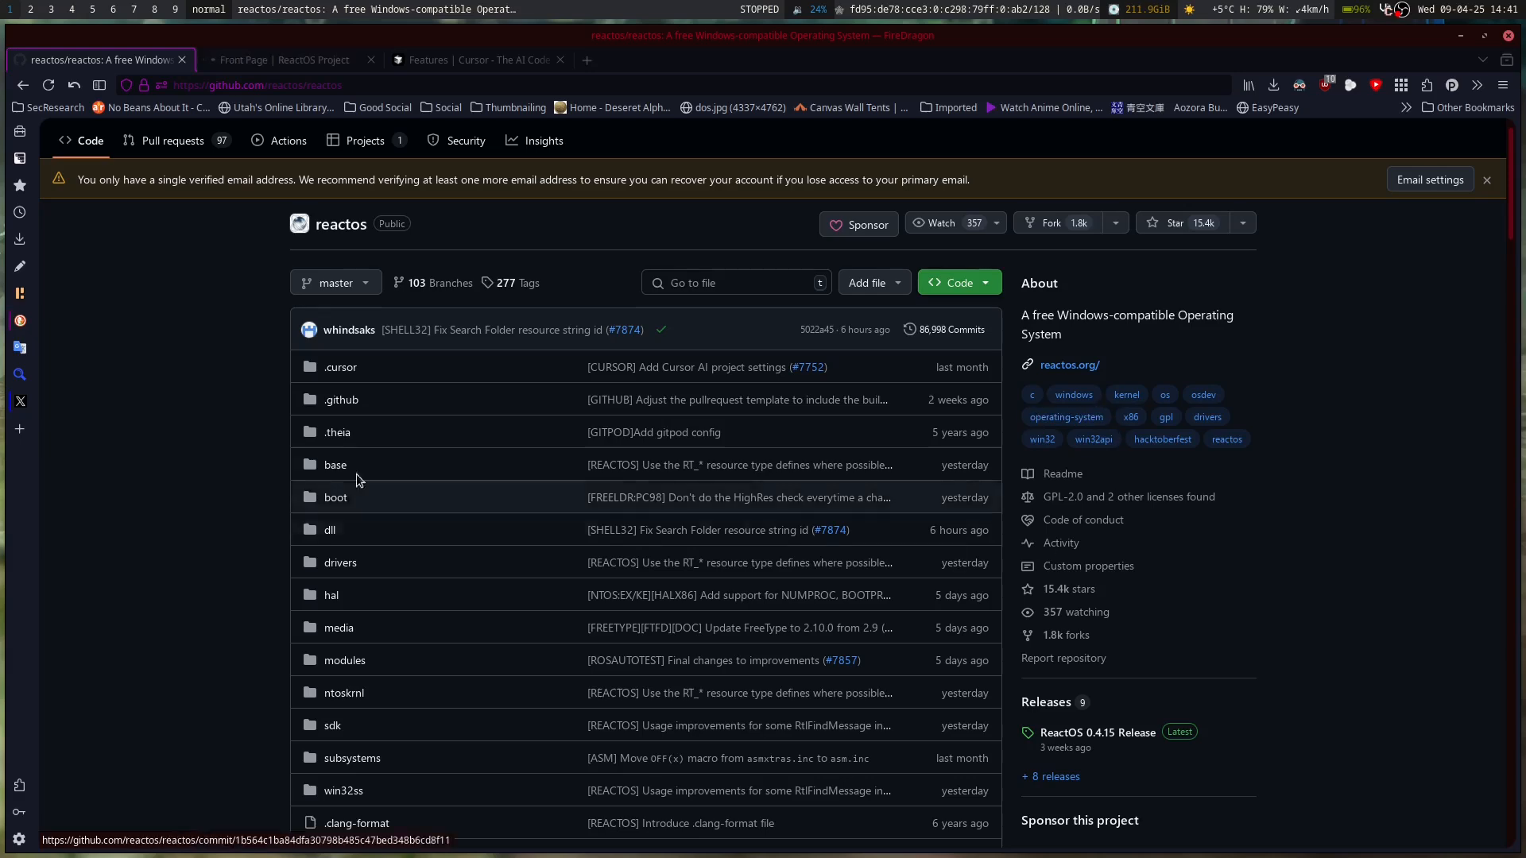
Step: Browse the ReactOS website gallery through the HFS, Luna XP and HxD screenshots, then return to the GitHub repository
click(283, 59)
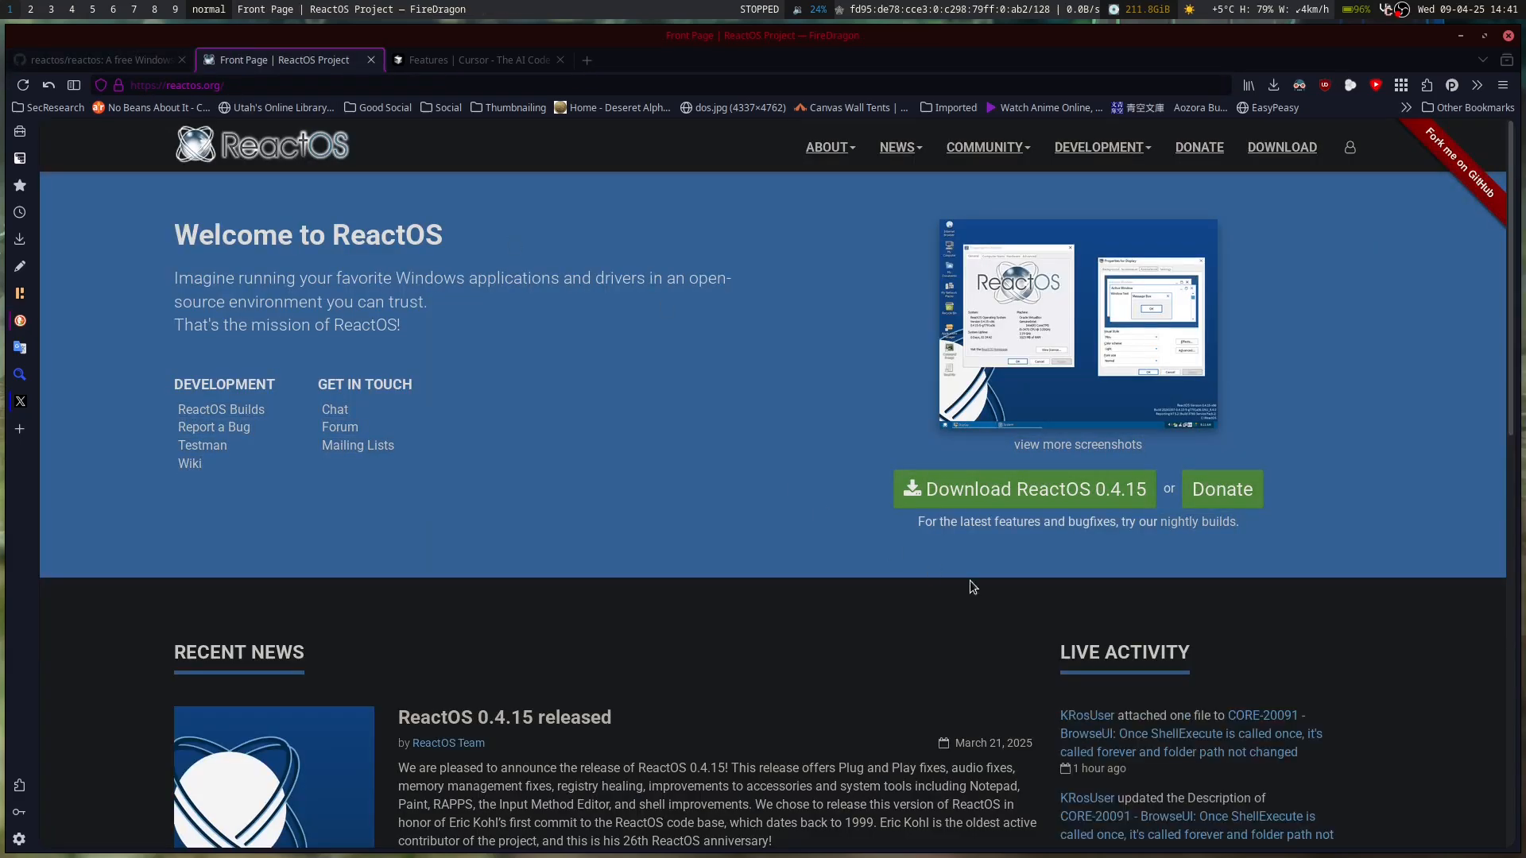
mouse_move(1063, 374)
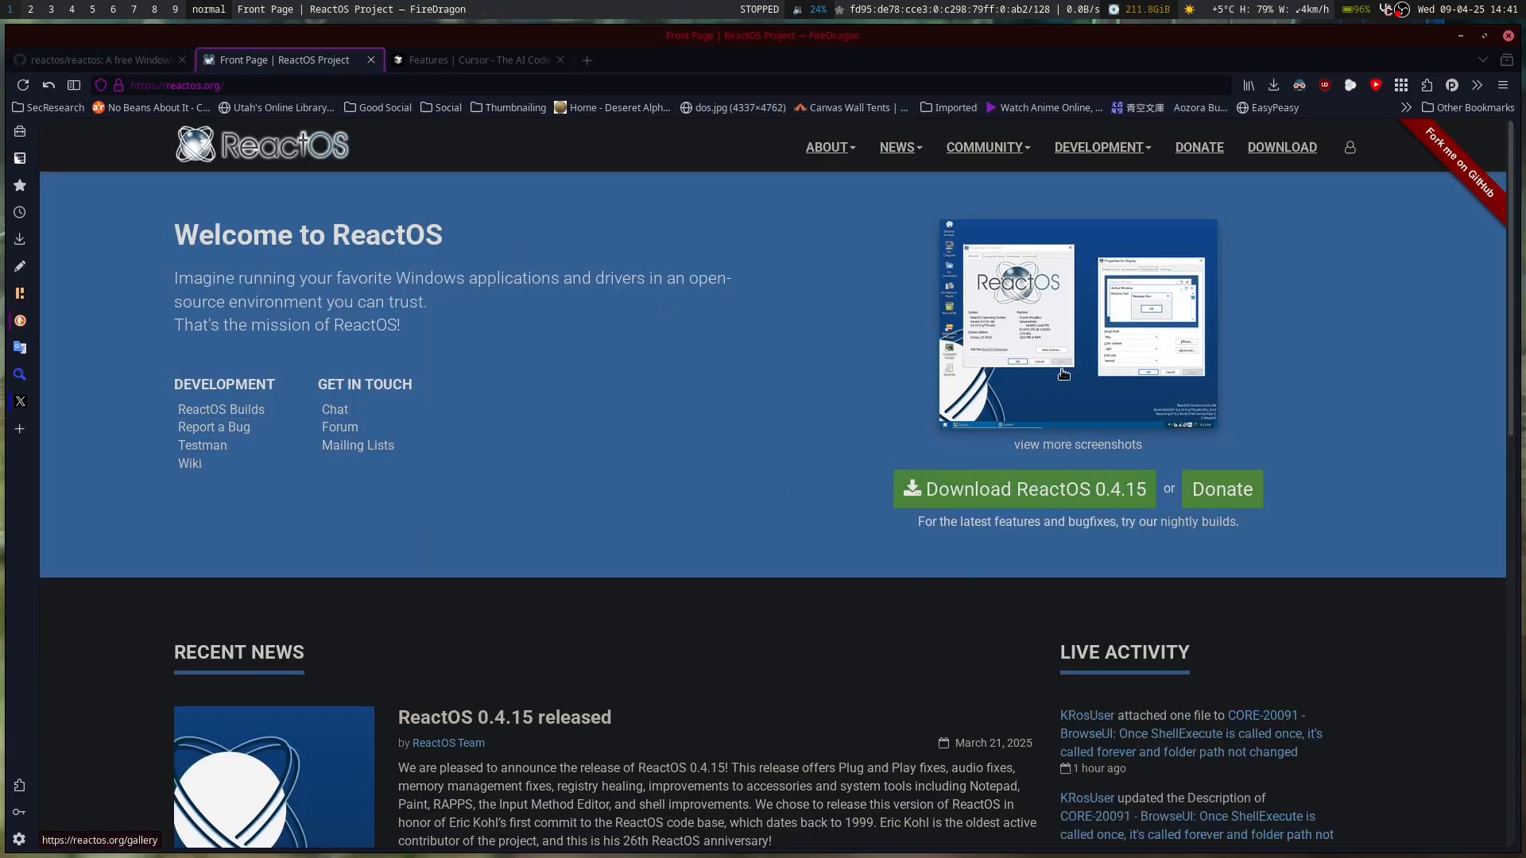
click(1076, 445)
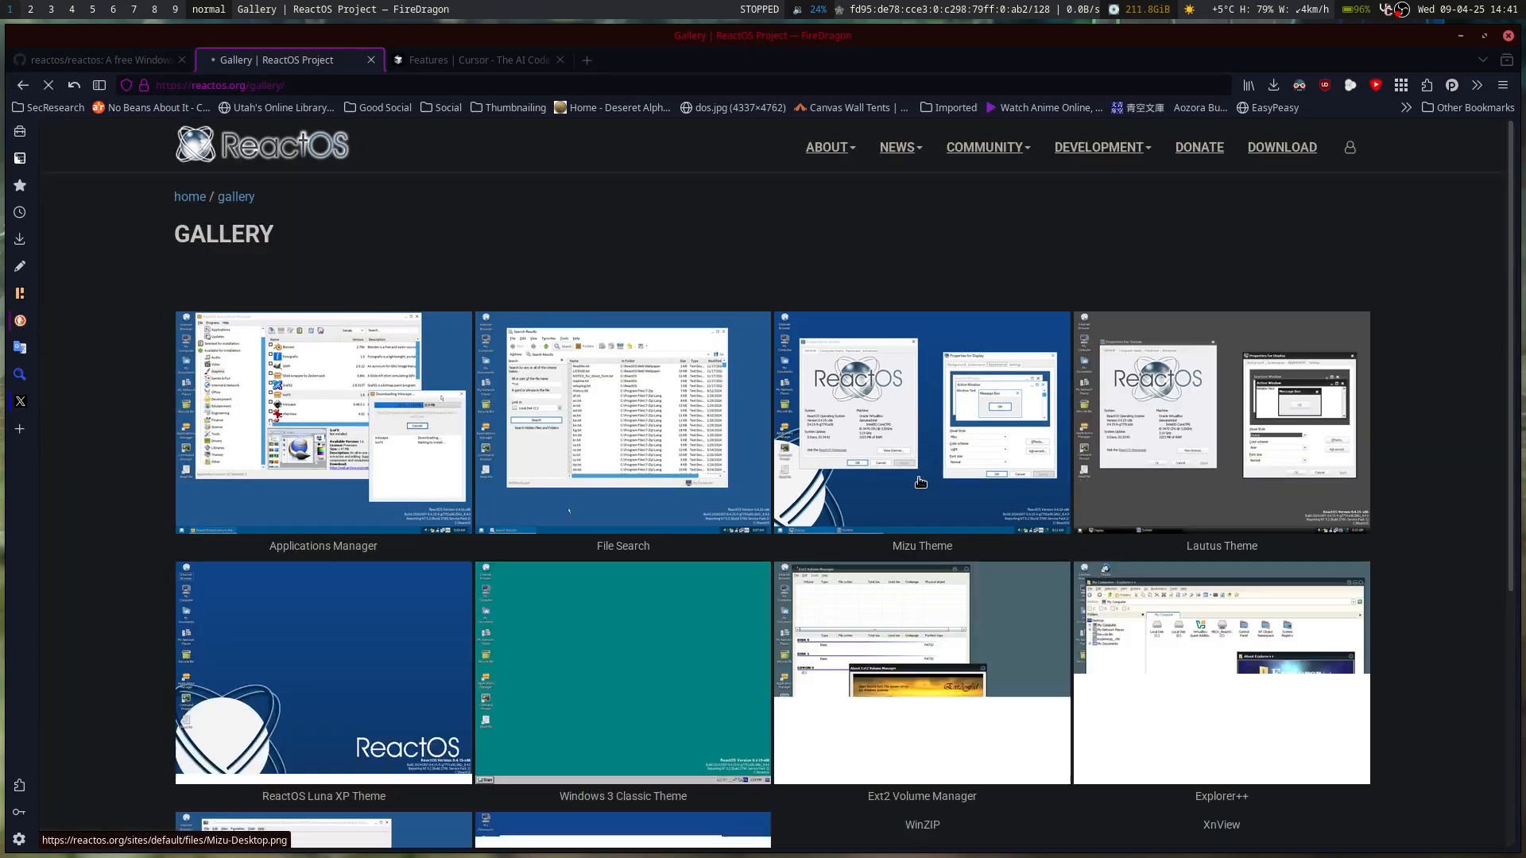
click(621, 423)
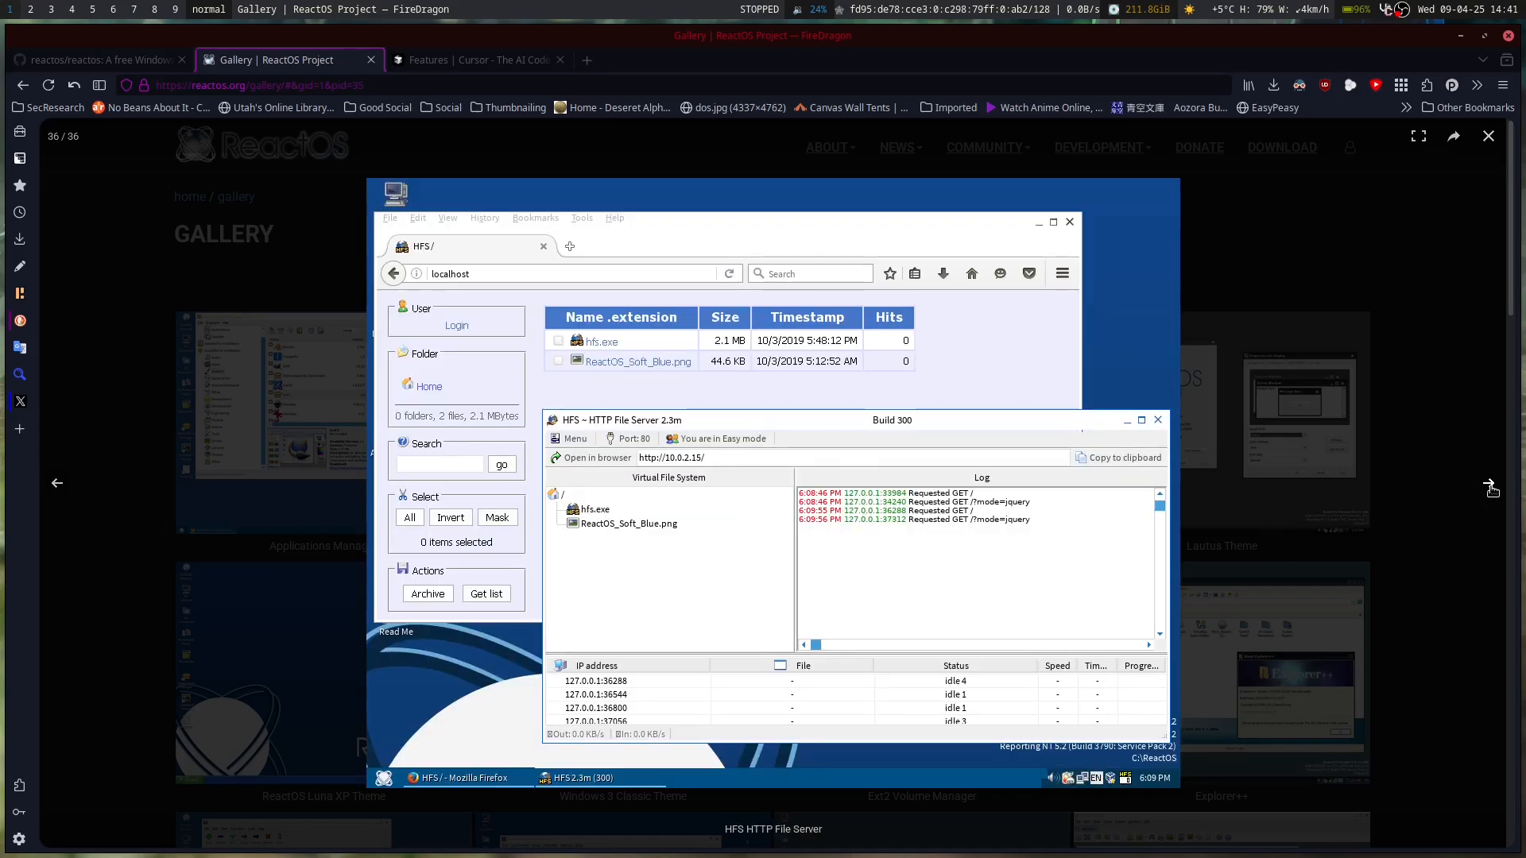
click(58, 483)
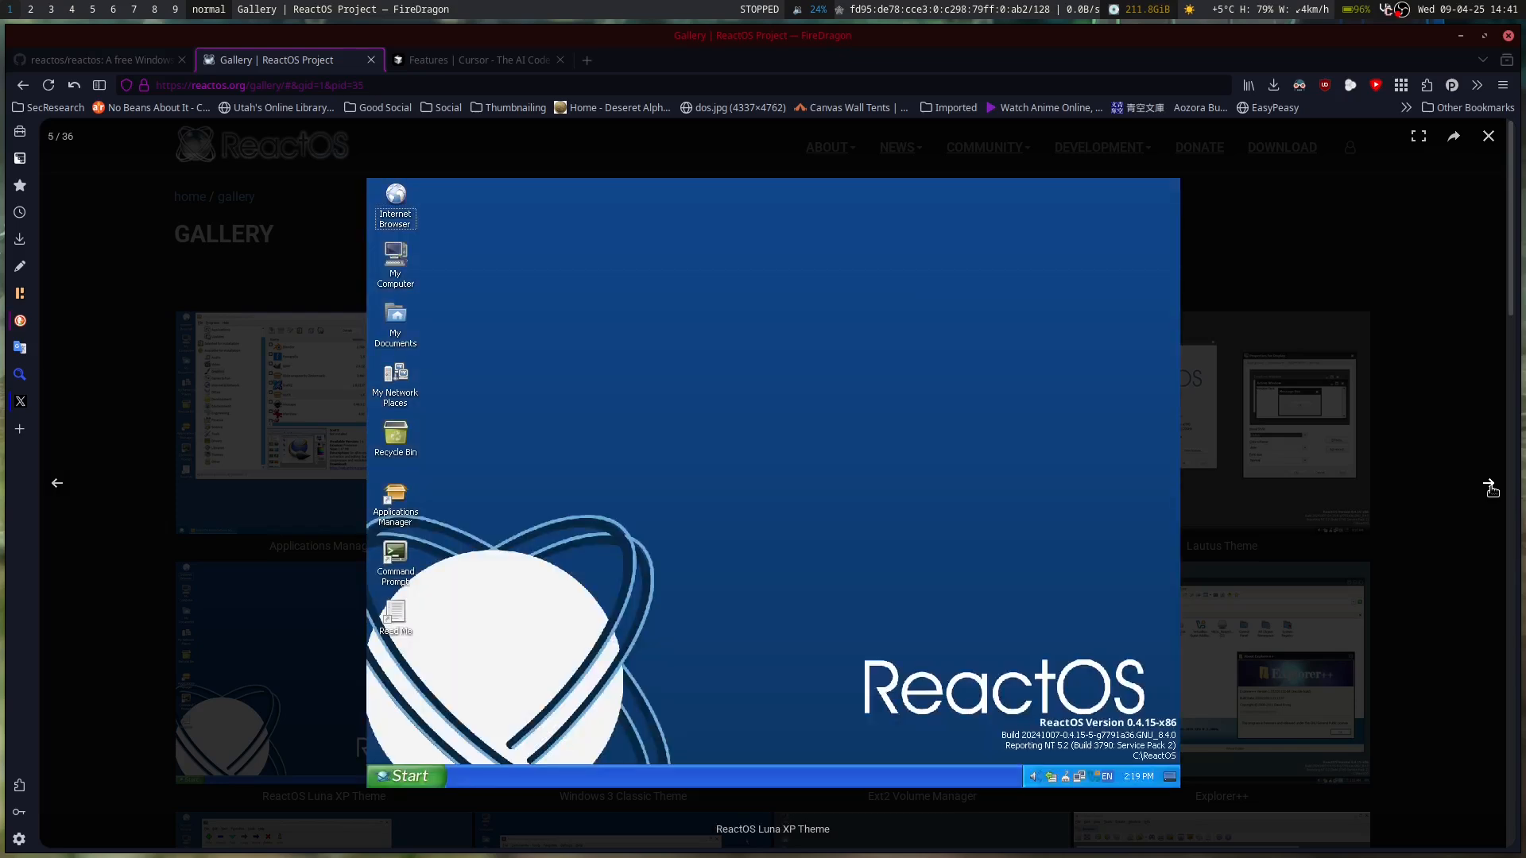
click(1488, 483)
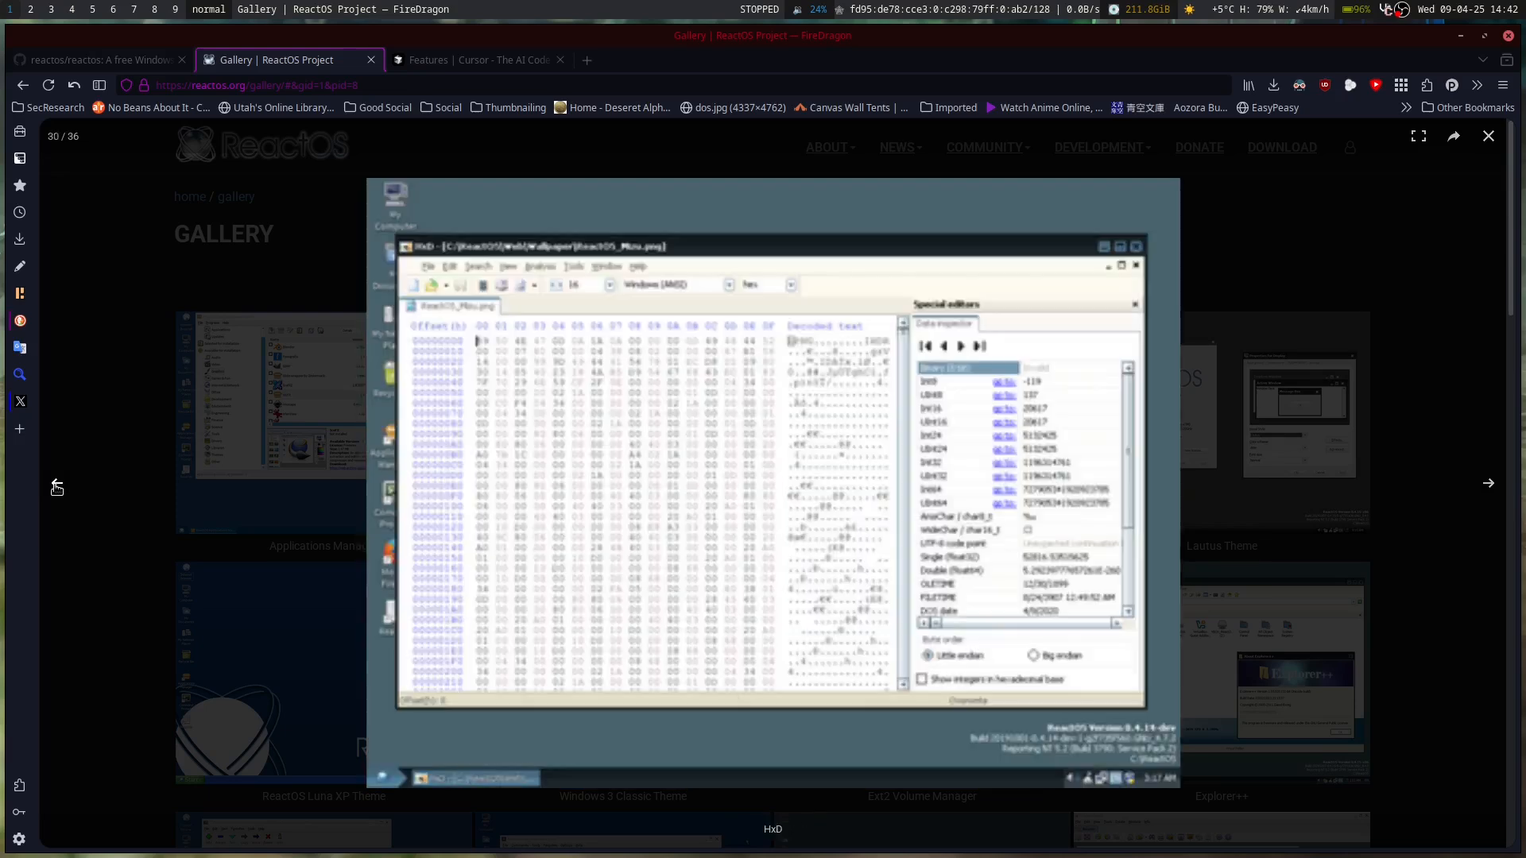
click(97, 59)
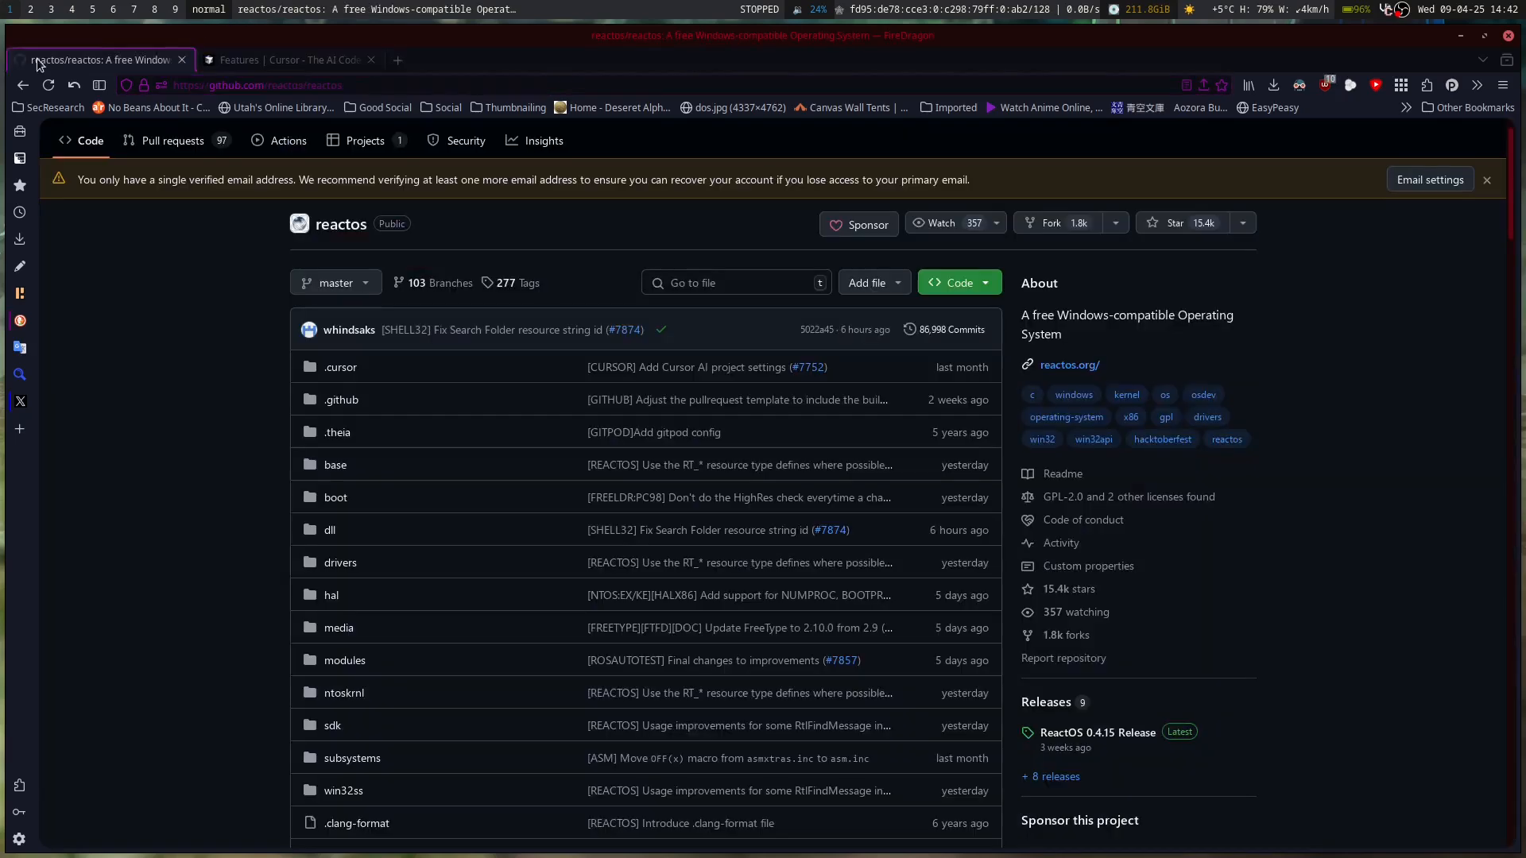
mouse_move(340, 399)
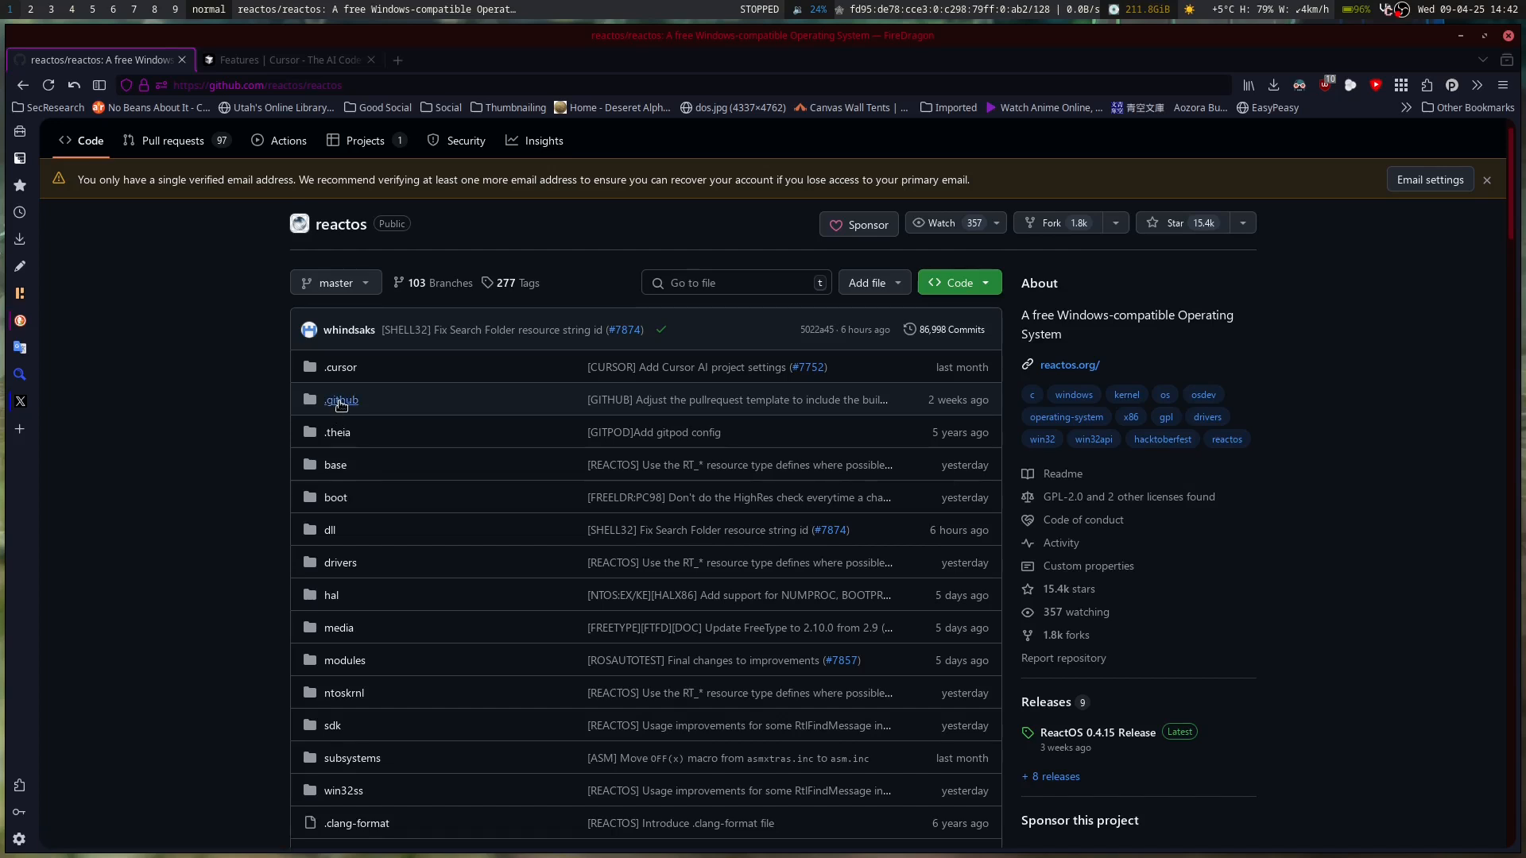
click(340, 399)
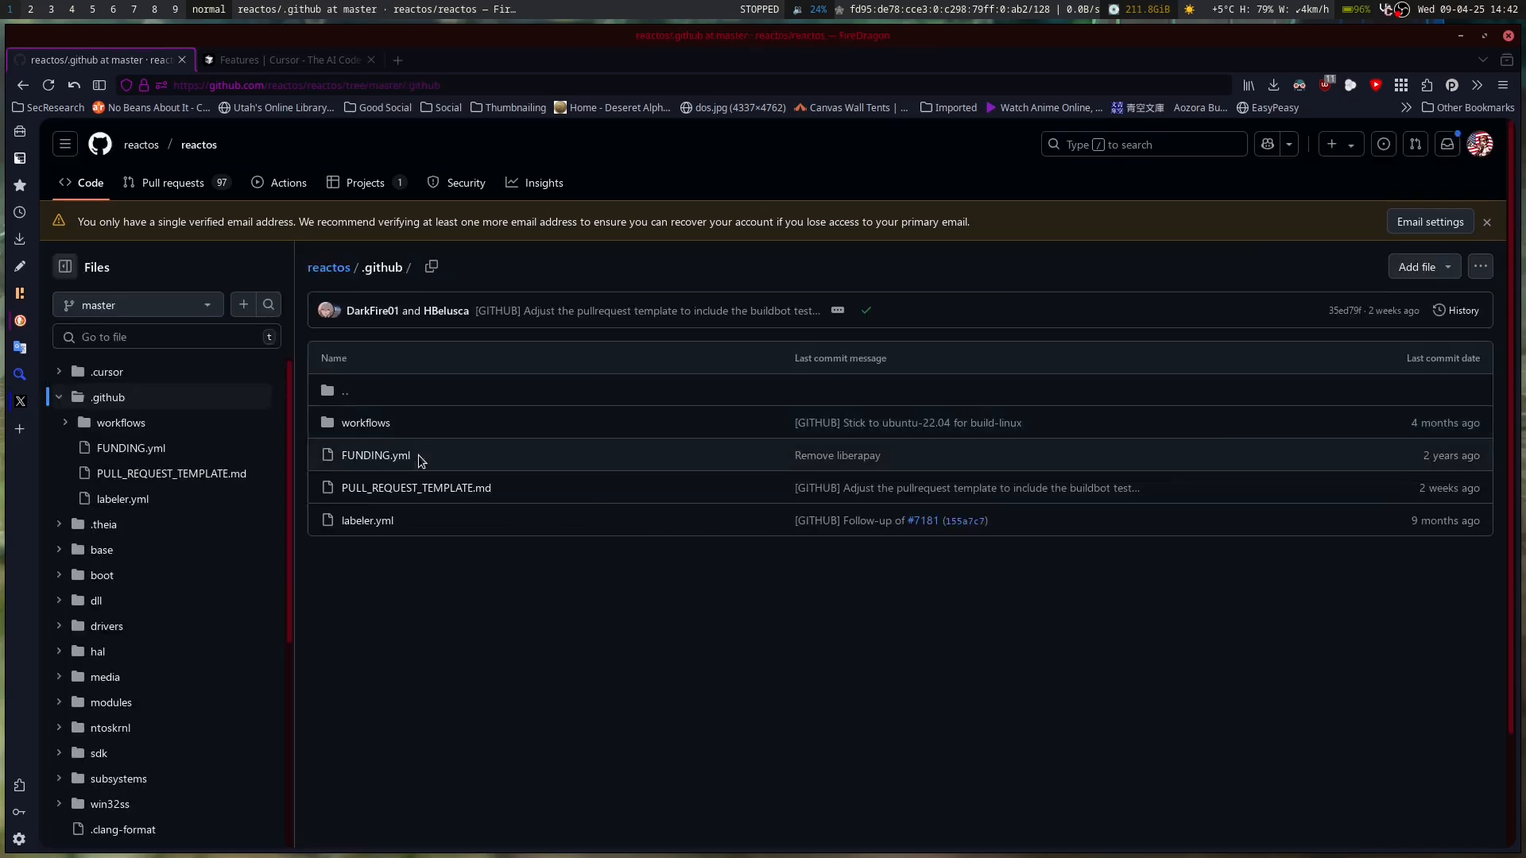
mouse_move(329, 267)
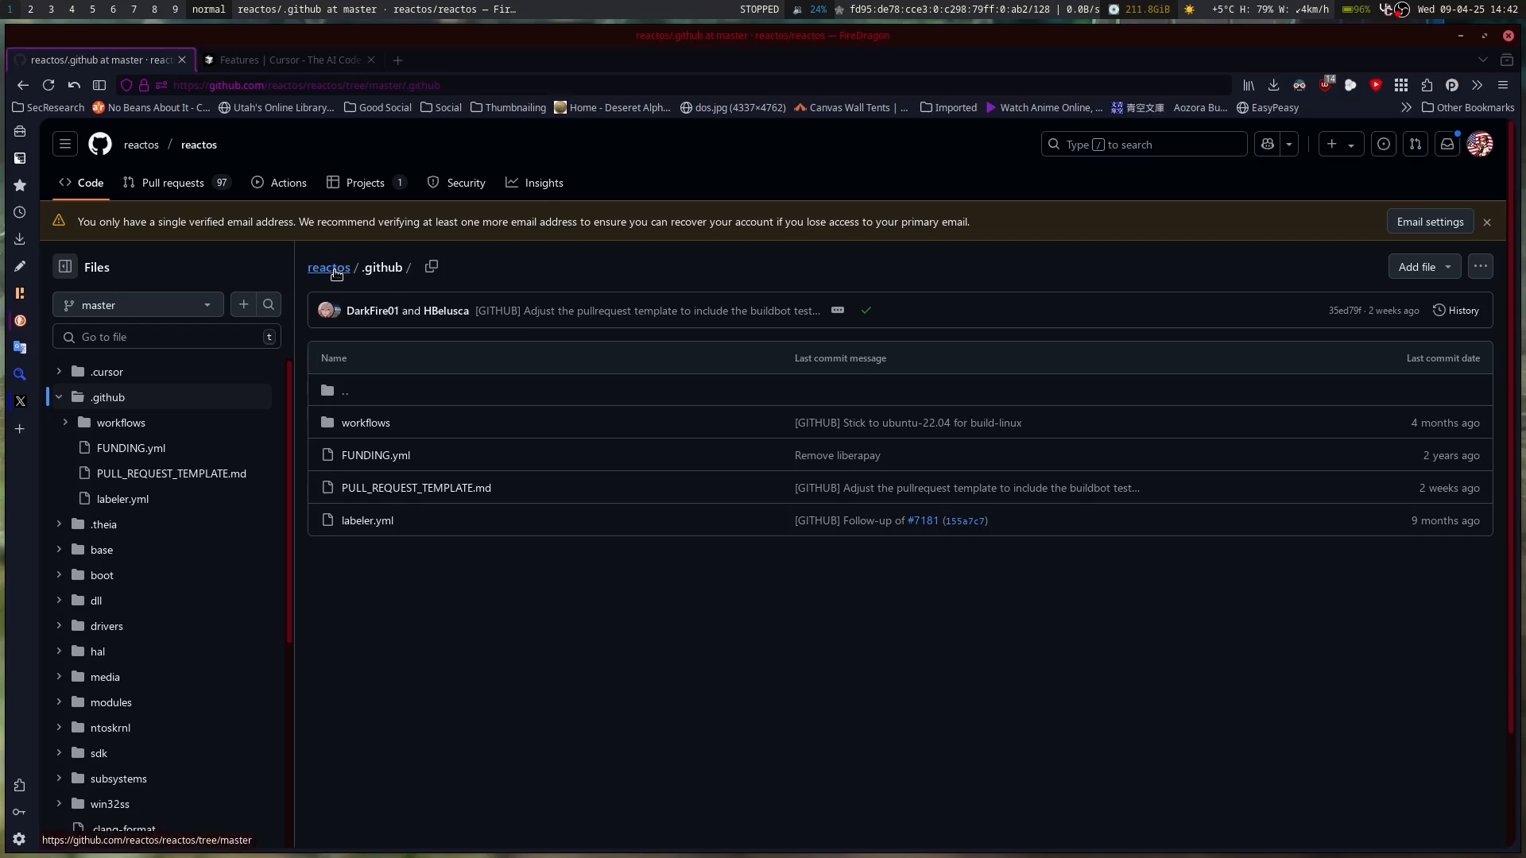
click(329, 267)
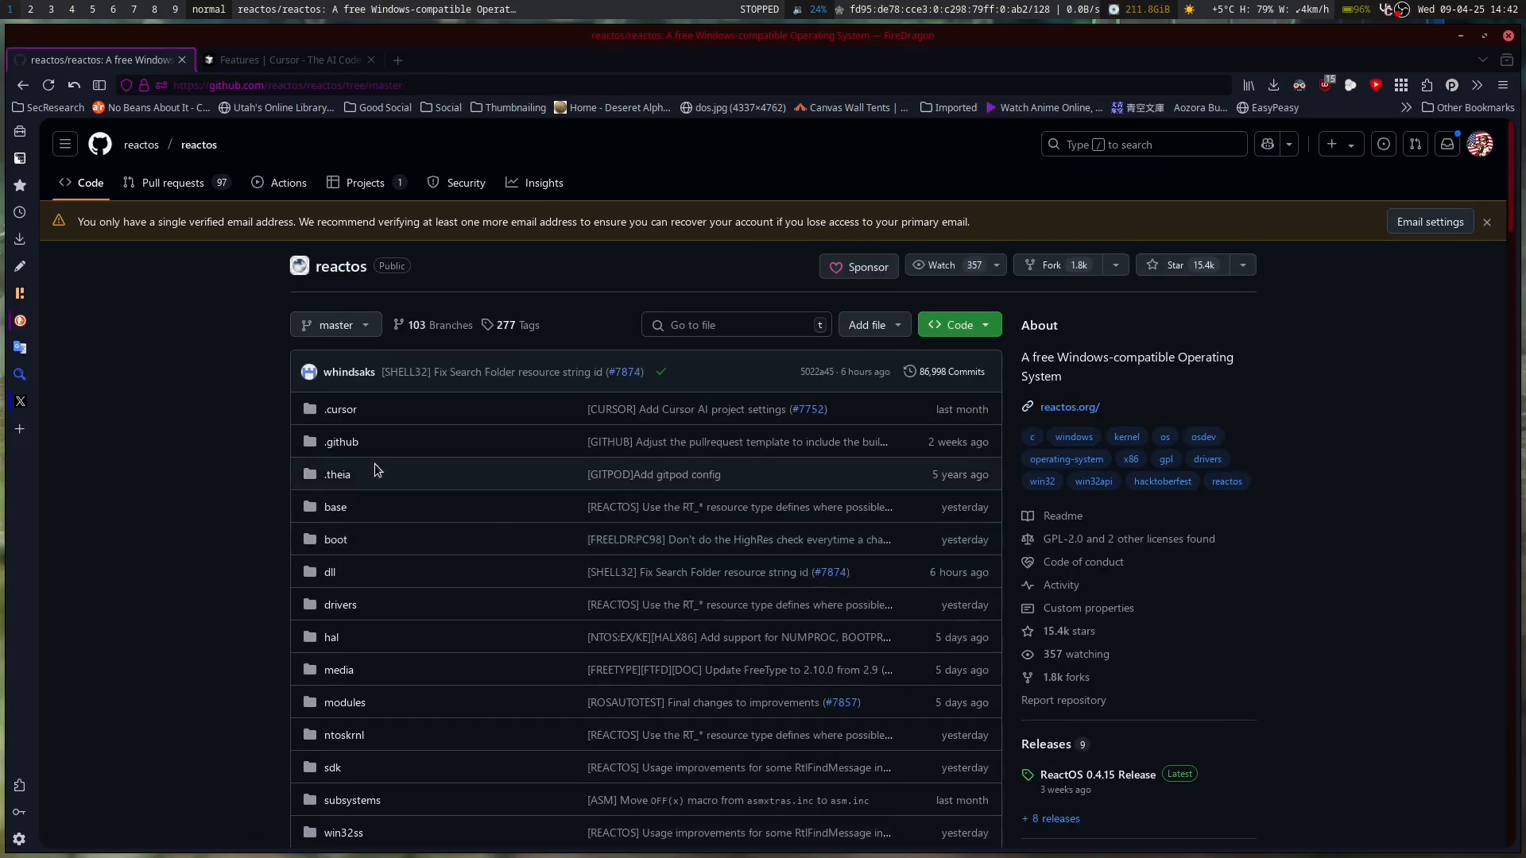
click(337, 474)
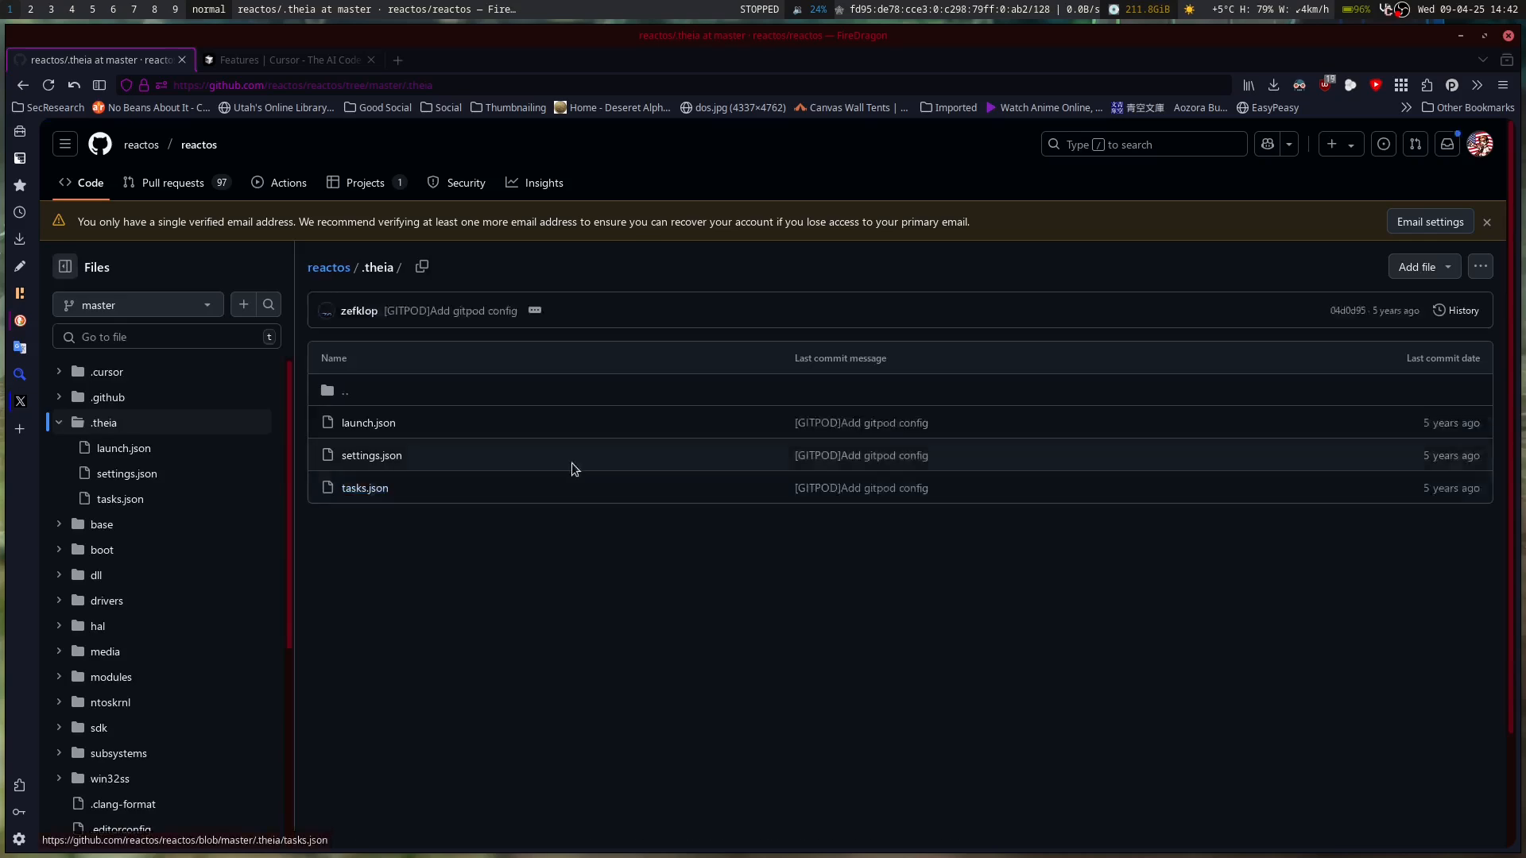
click(367, 423)
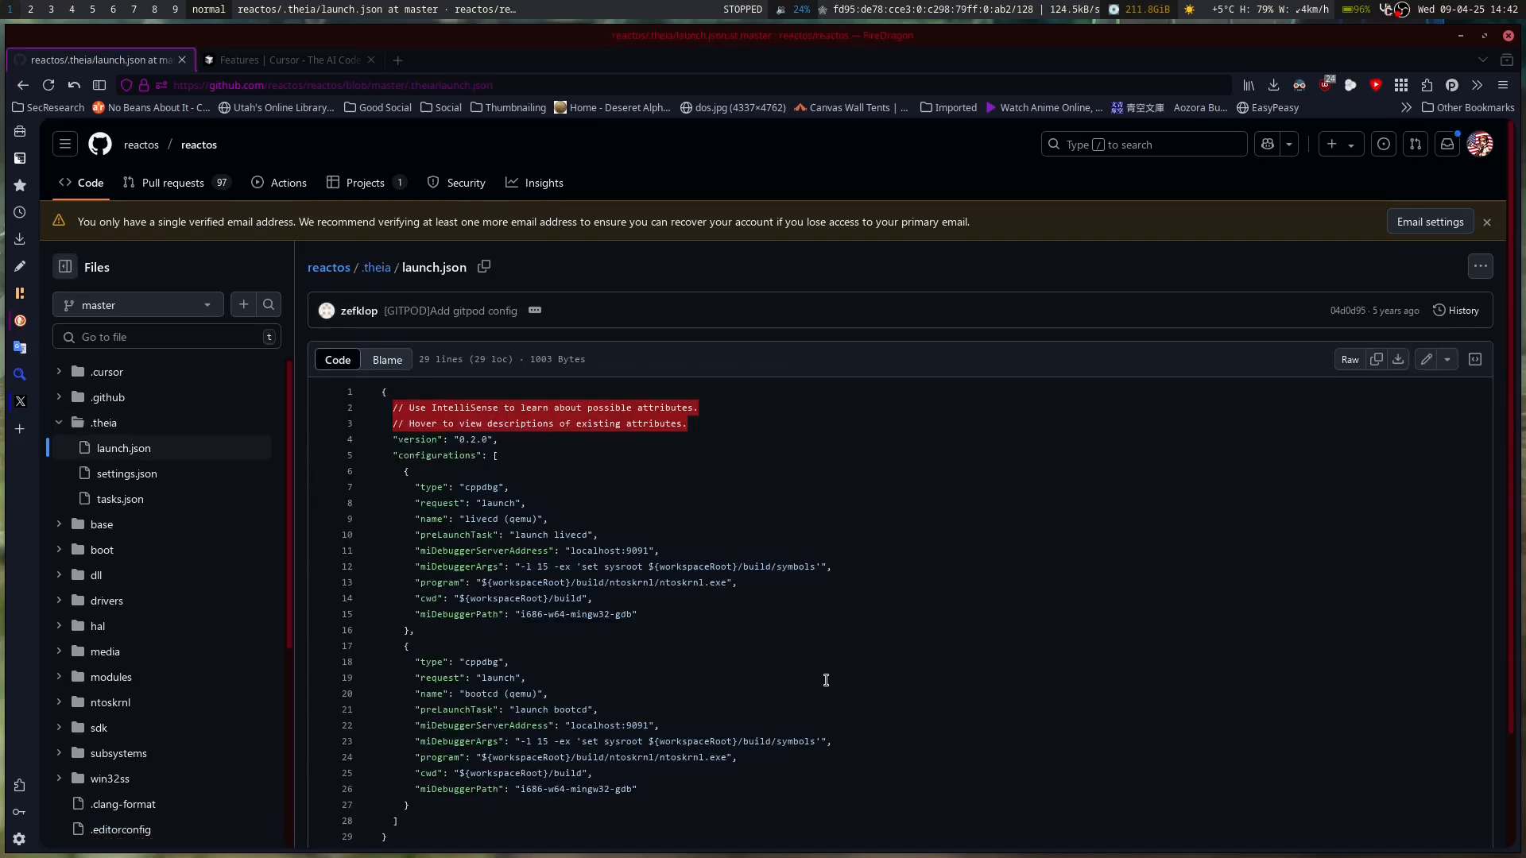
mouse_move(327, 267)
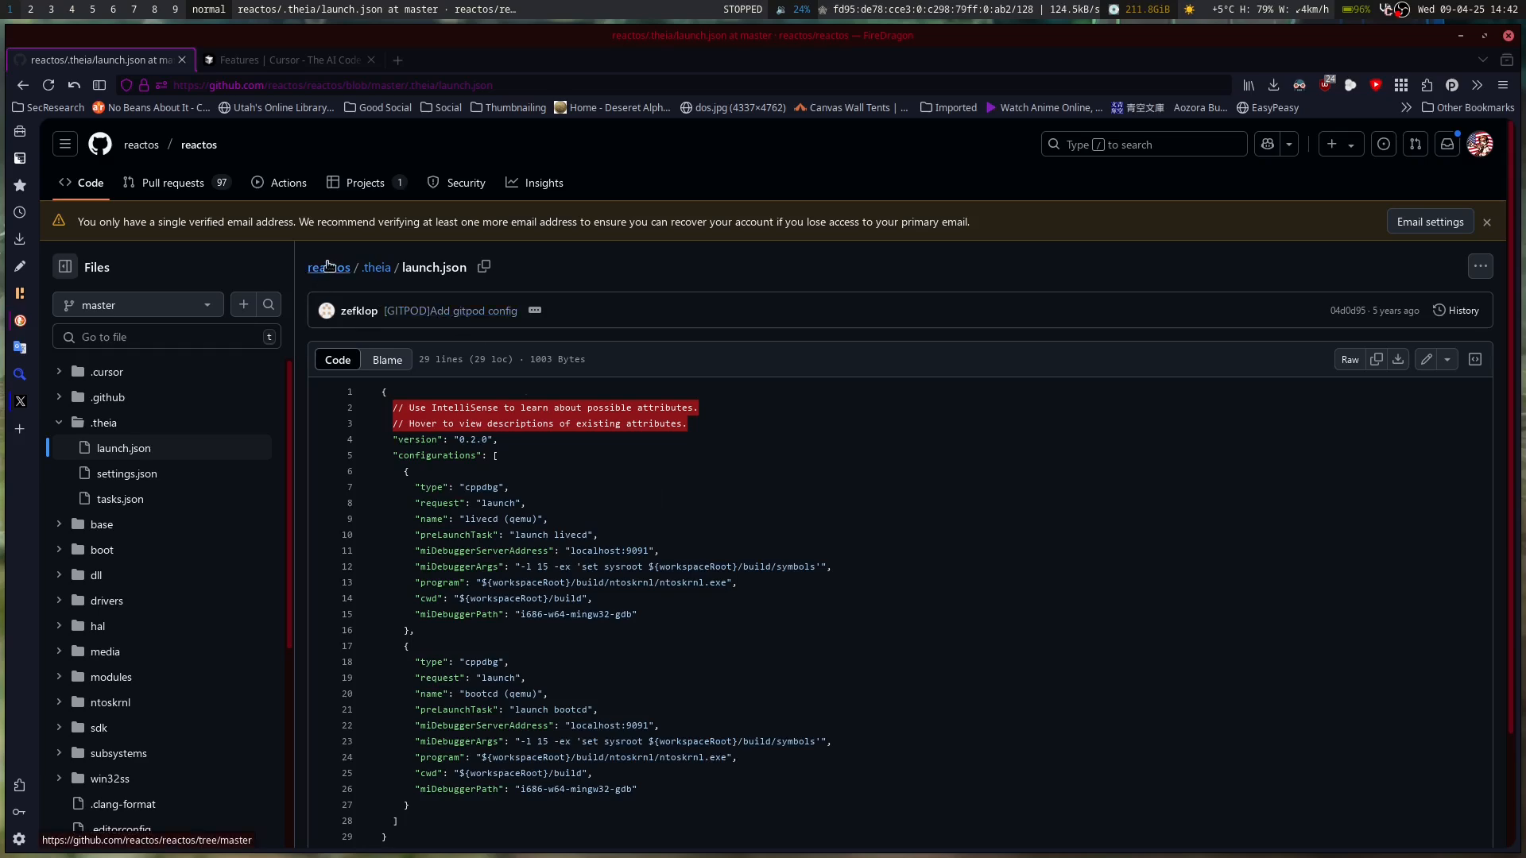
mouse_move(328, 267)
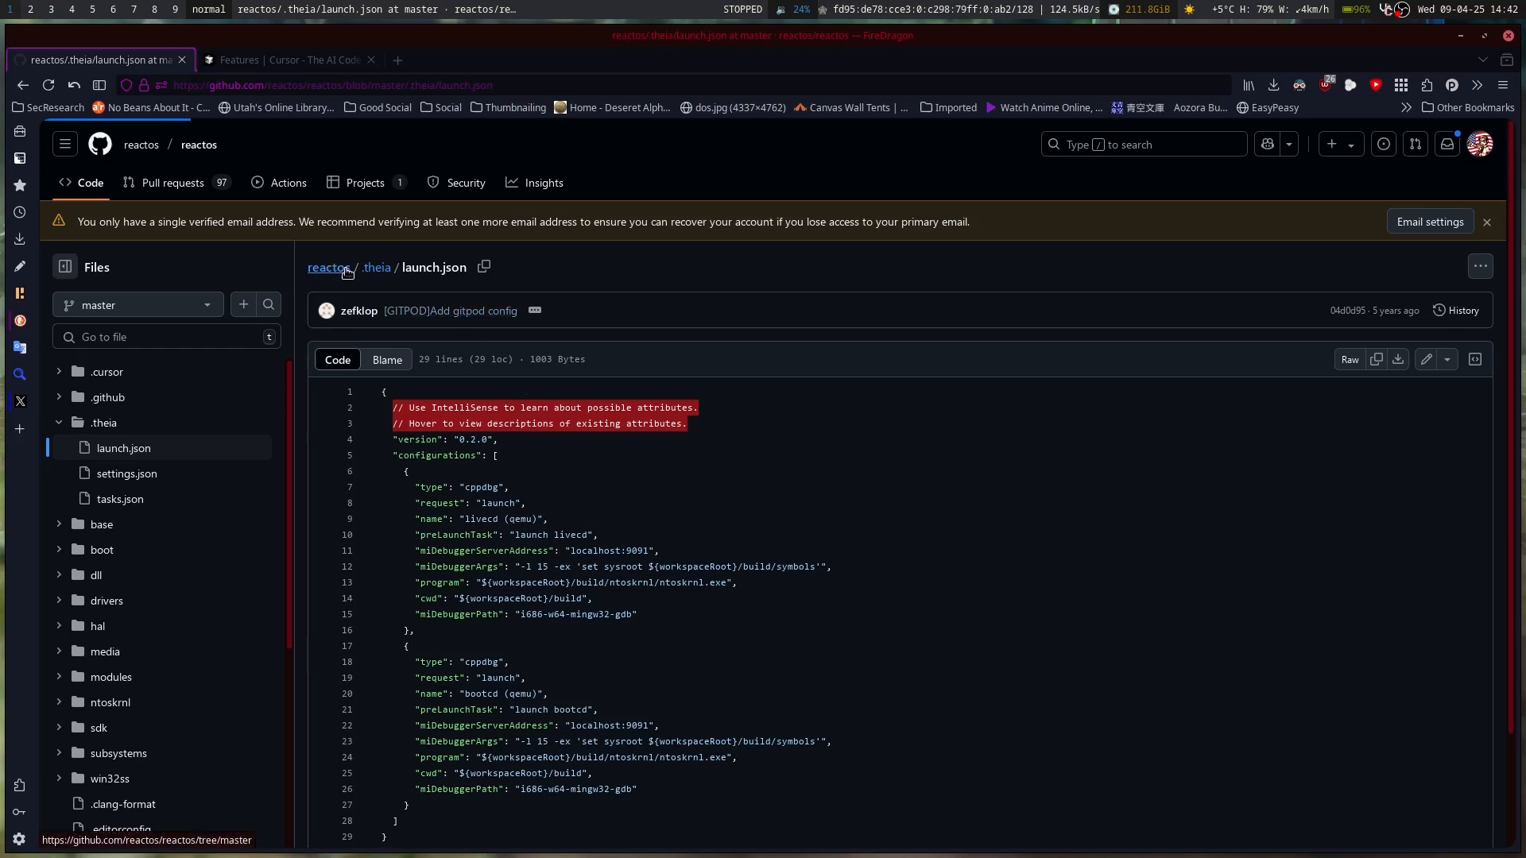
click(327, 267)
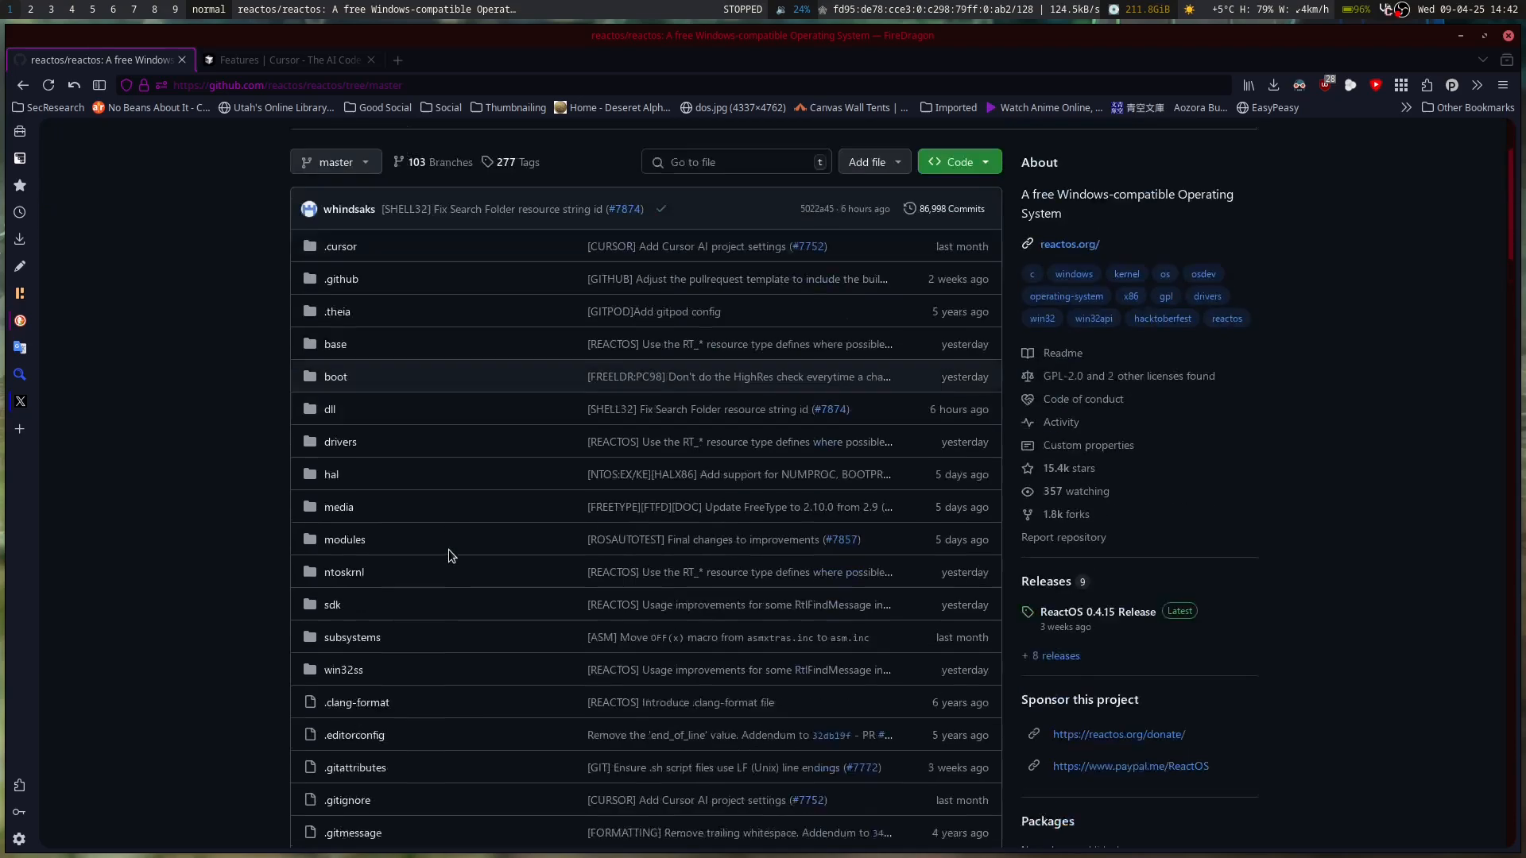
Step: Read CODE_OF_CONDUCT.md, then view the repository's Contributors insights page and the Back-button history
scroll(down, 3)
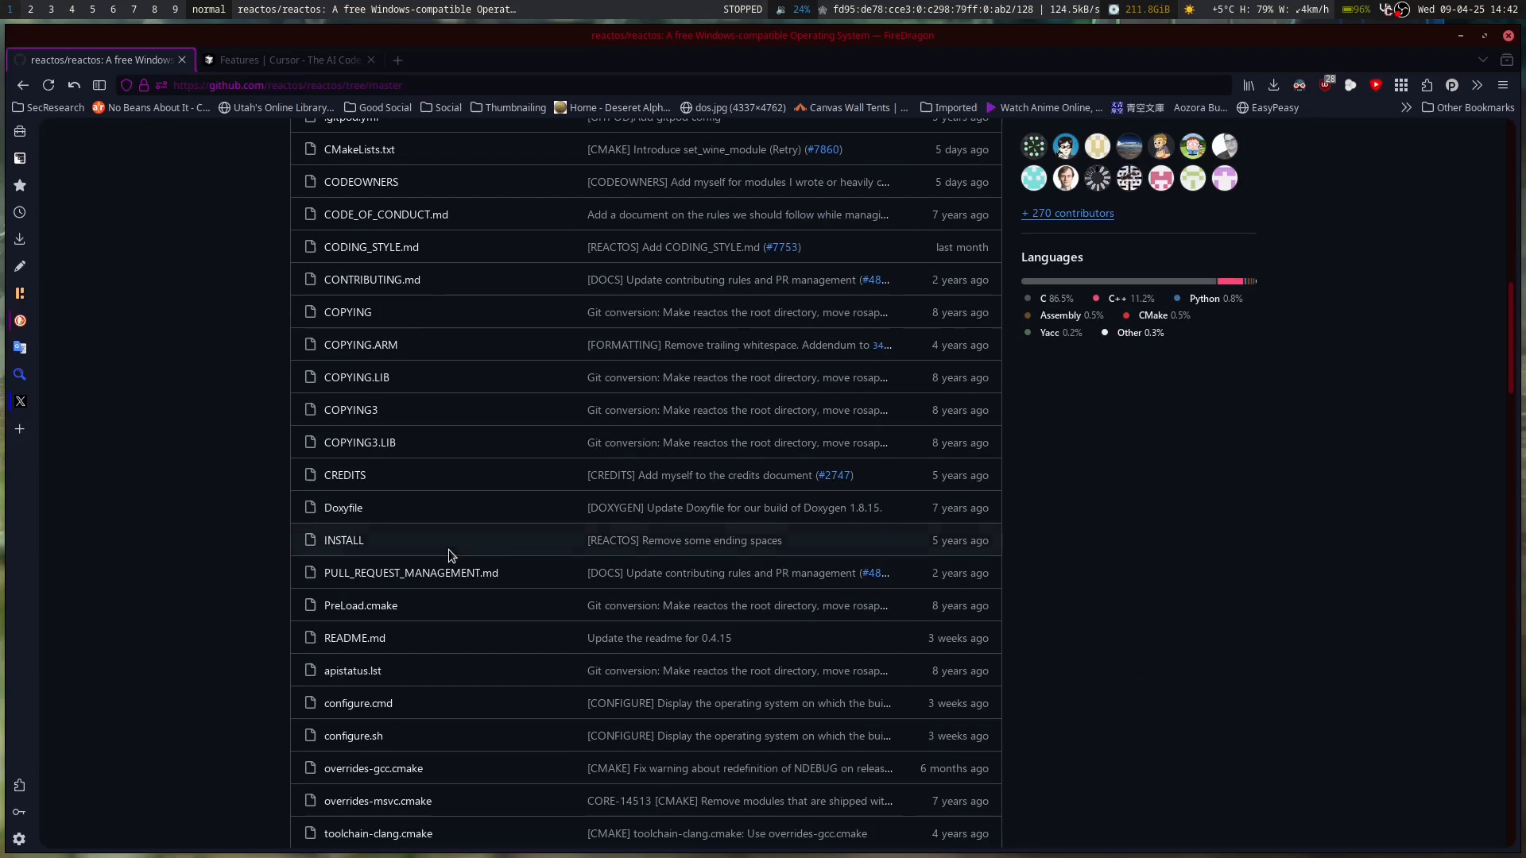
mouse_move(504, 301)
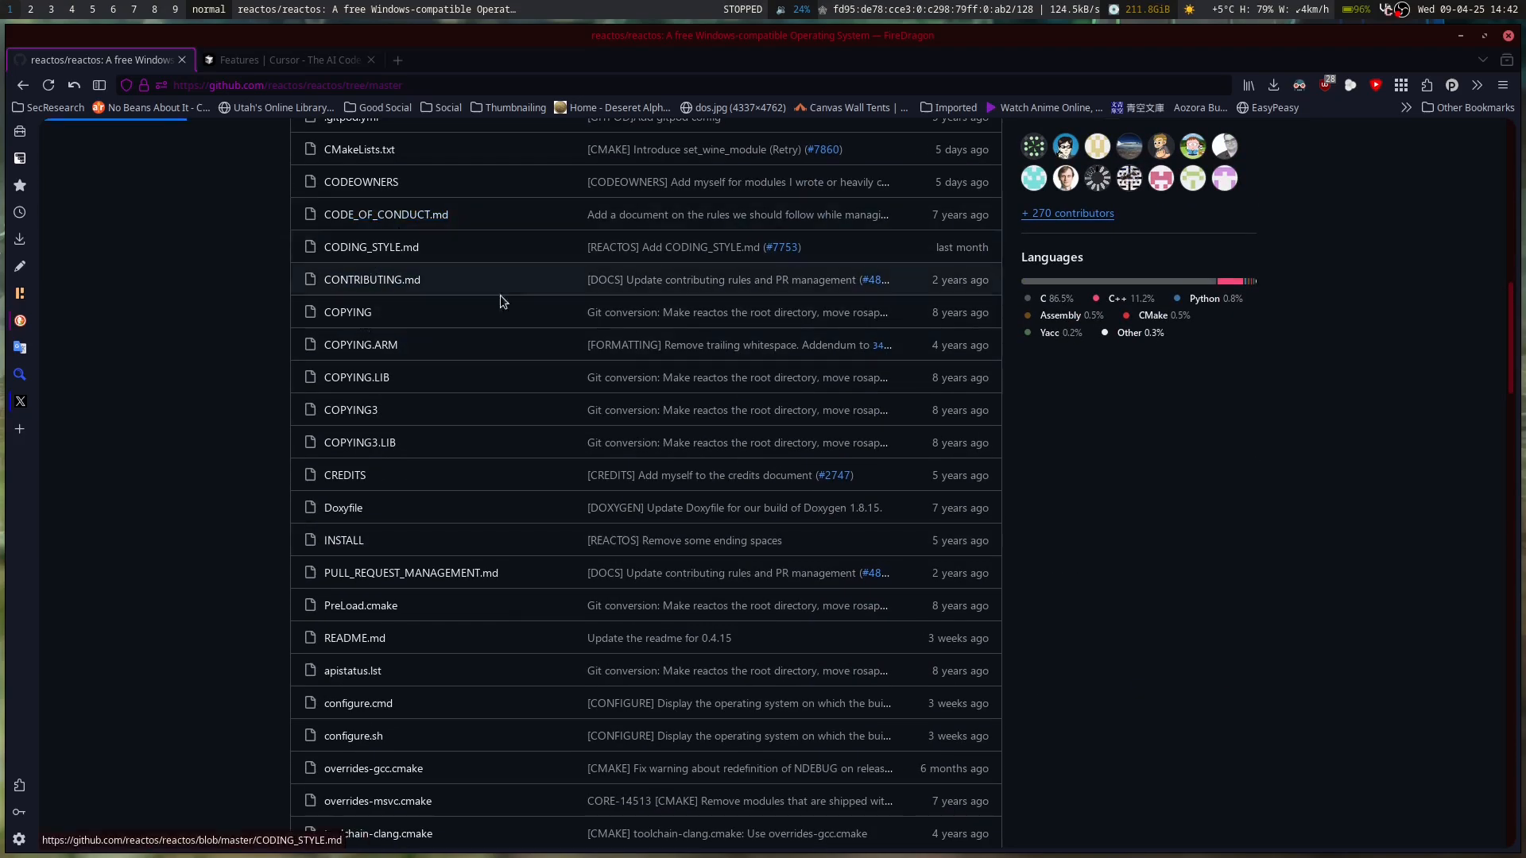
click(385, 215)
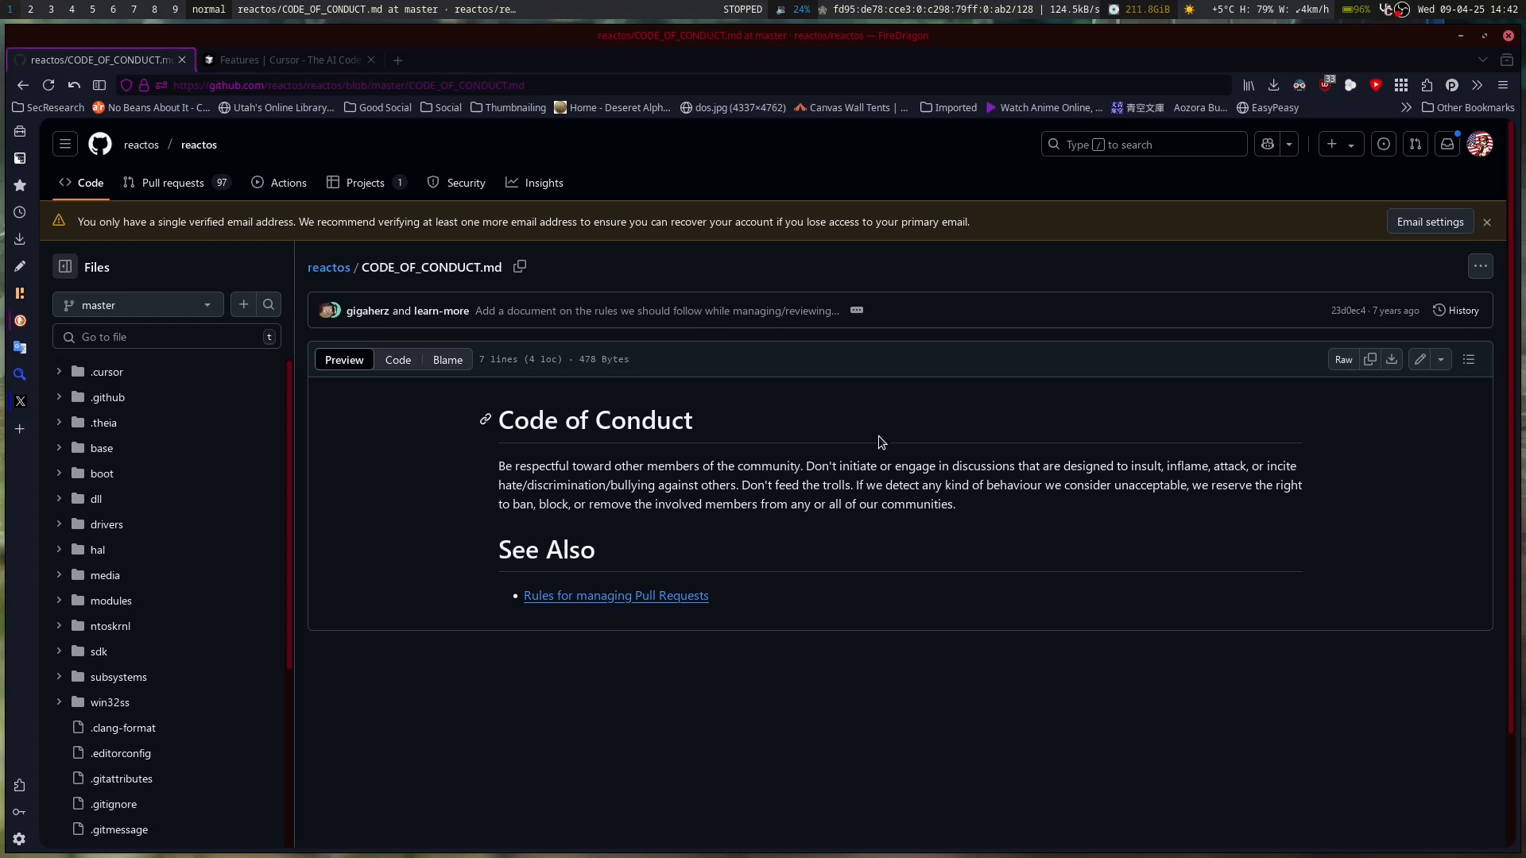
mouse_move(1036, 561)
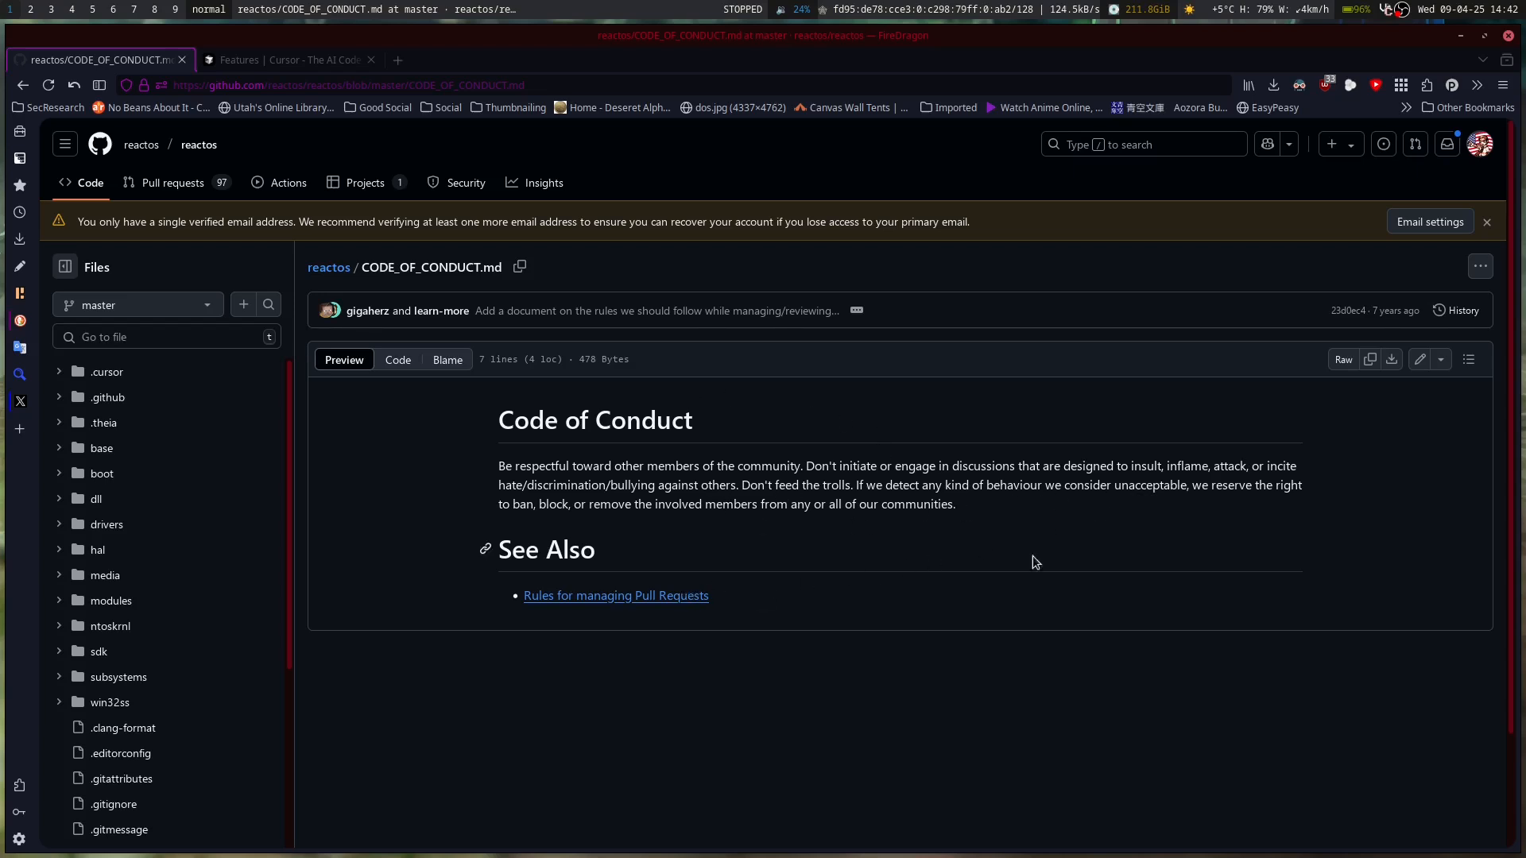
mouse_move(413, 404)
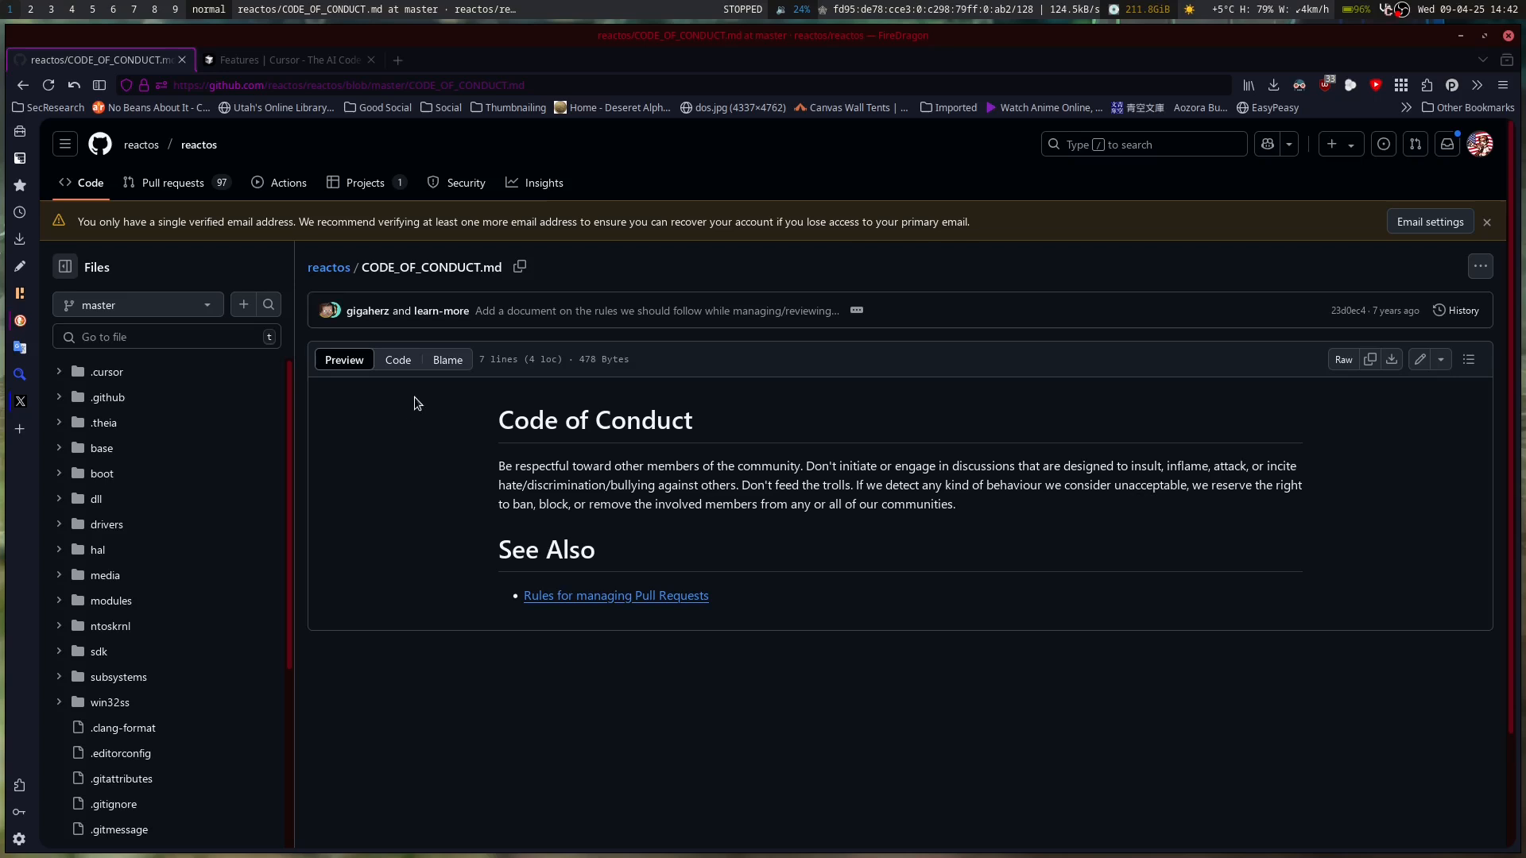
mouse_move(1145, 561)
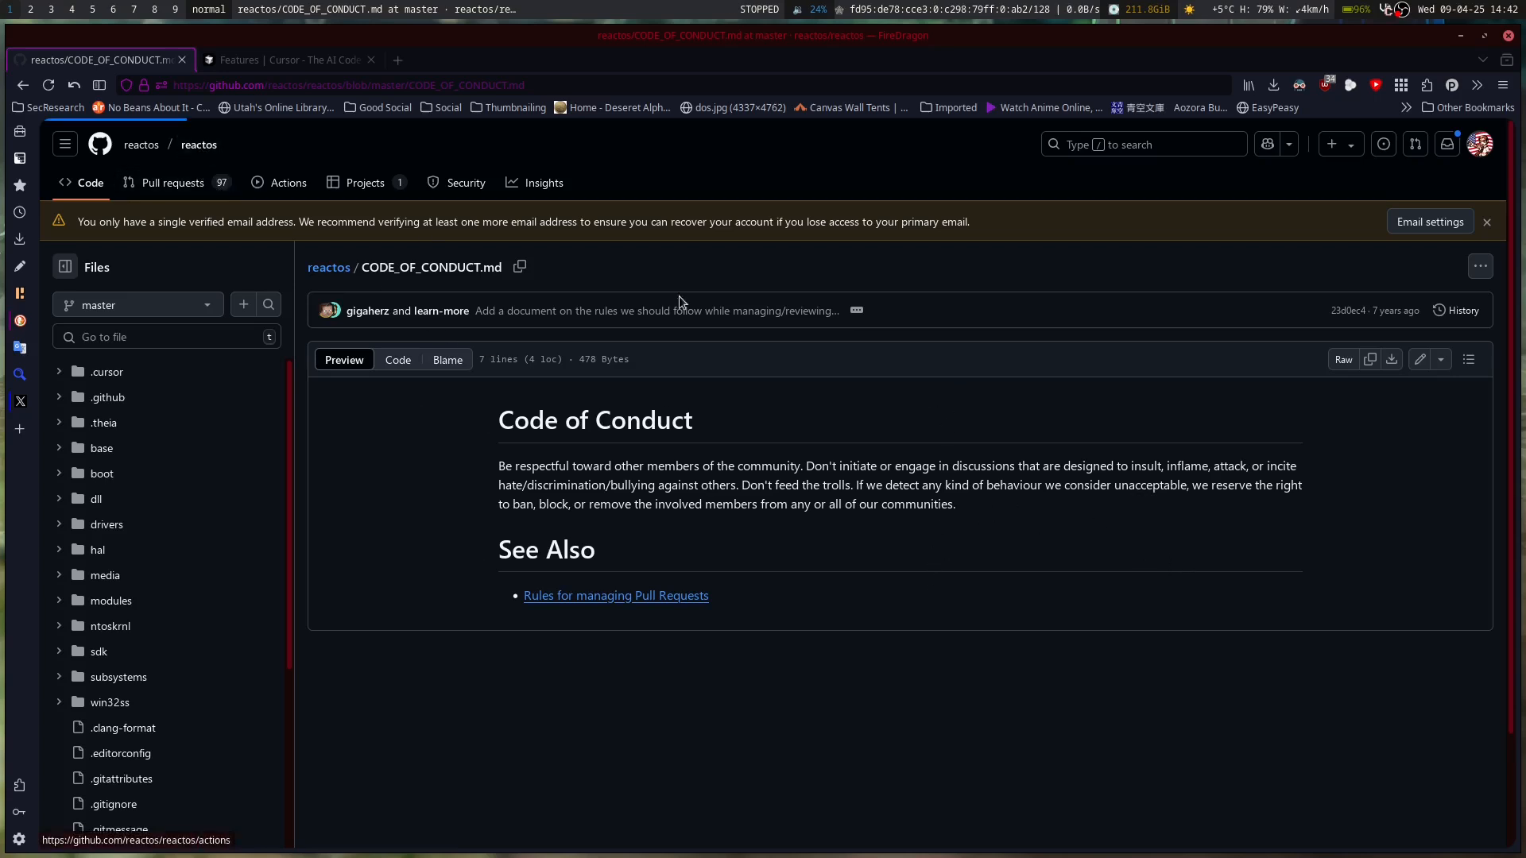
click(199, 144)
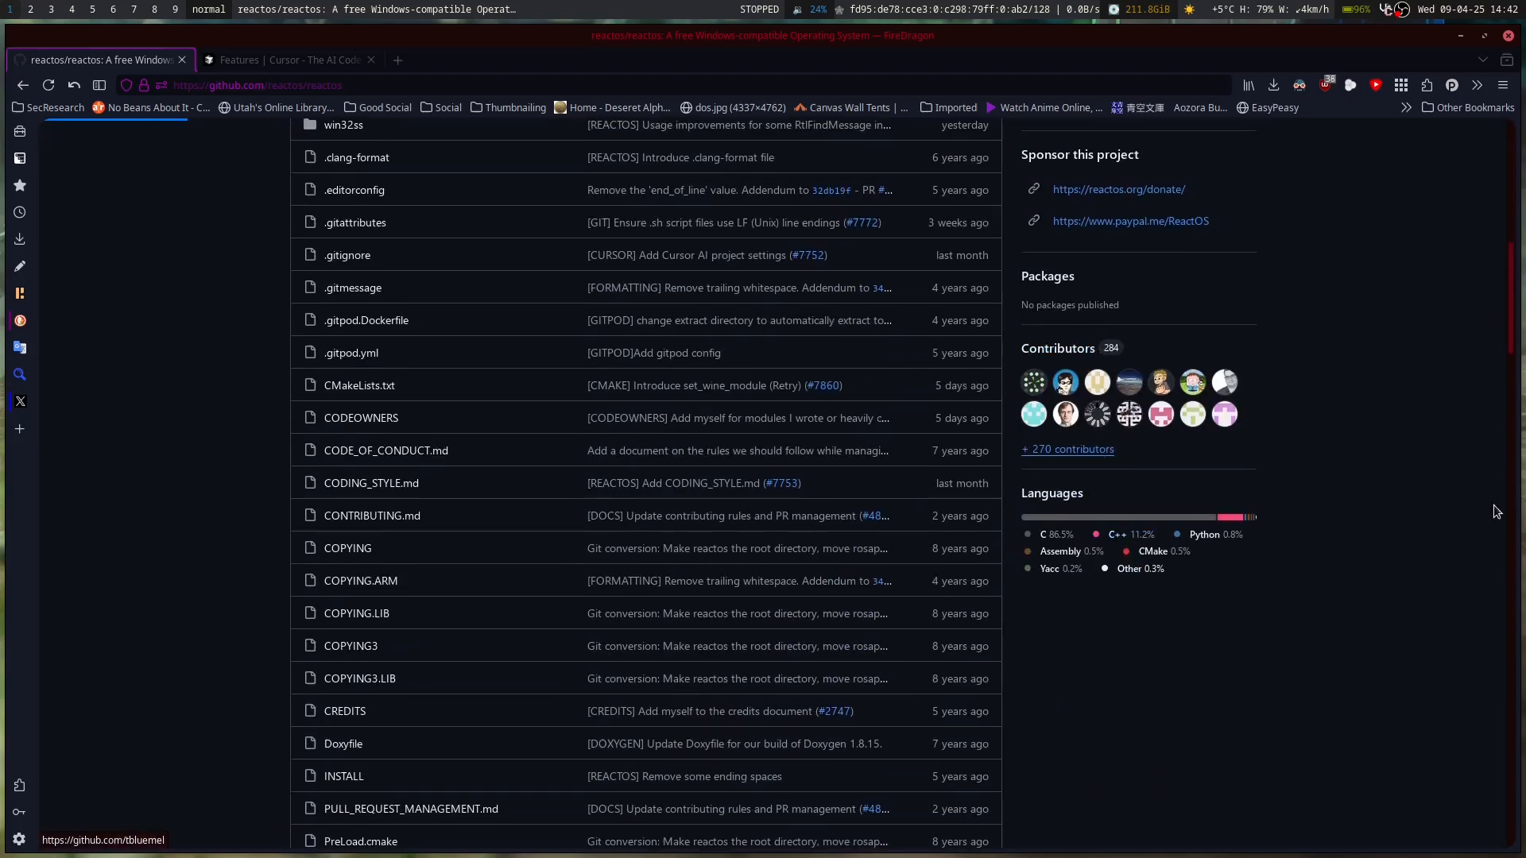
click(1066, 449)
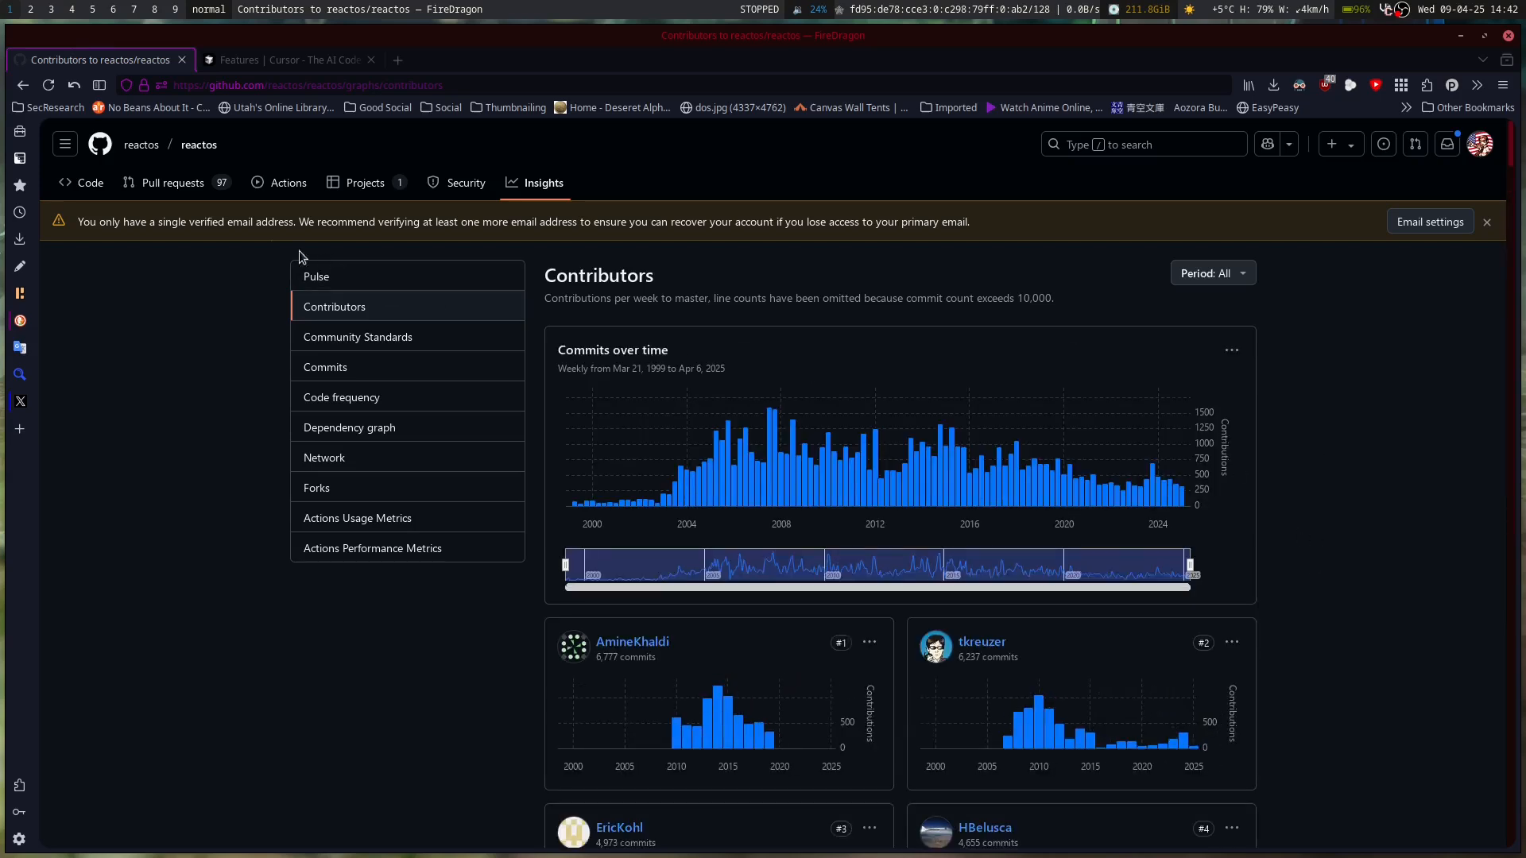
click(22, 84)
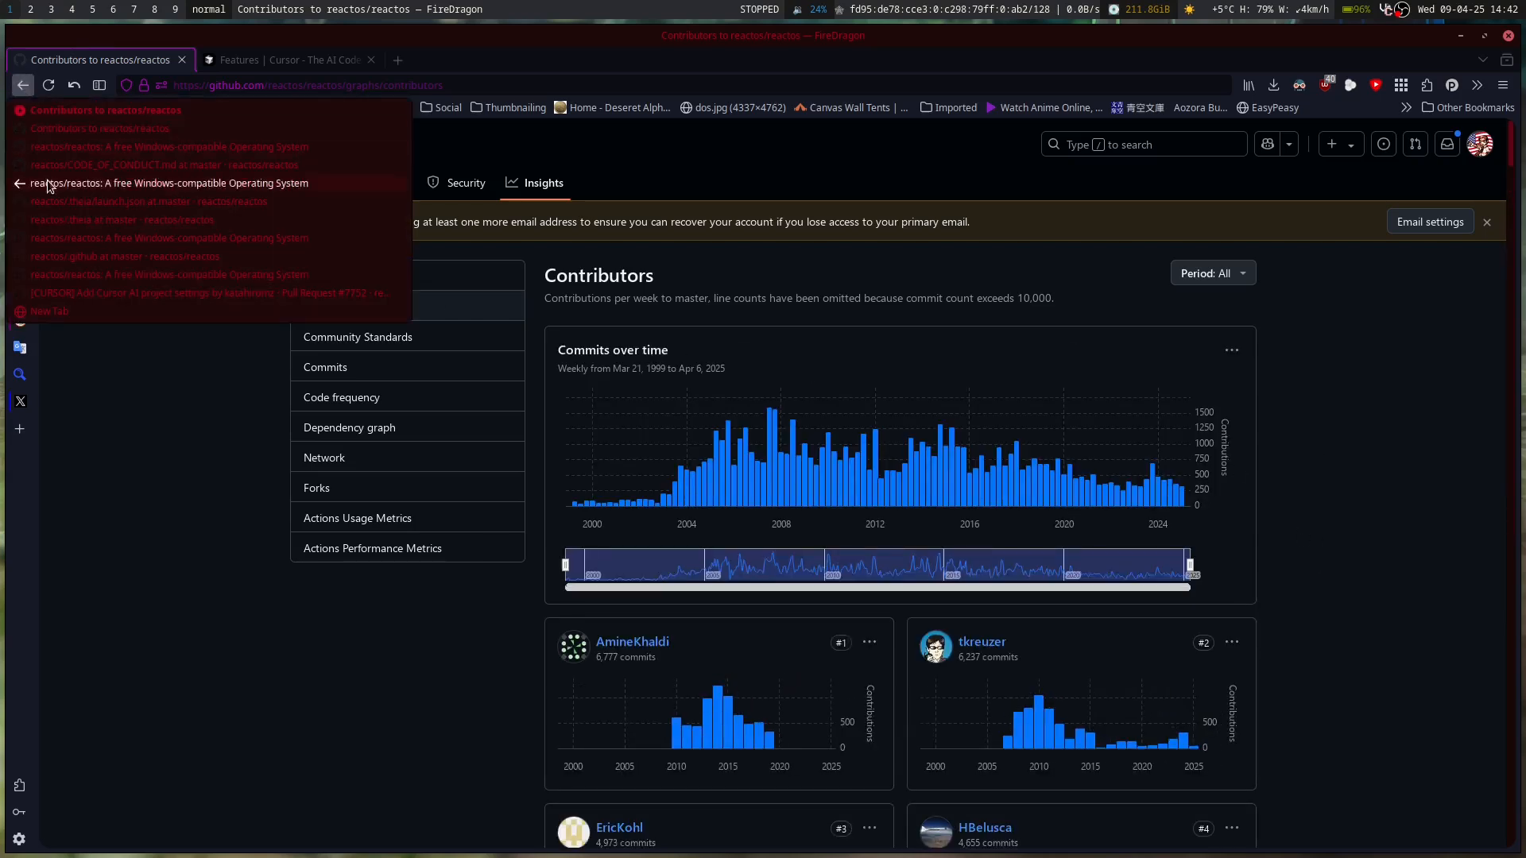
Step: Return to pull request #7752 'Cursor AI project settings' via the Back history entry
click(163, 293)
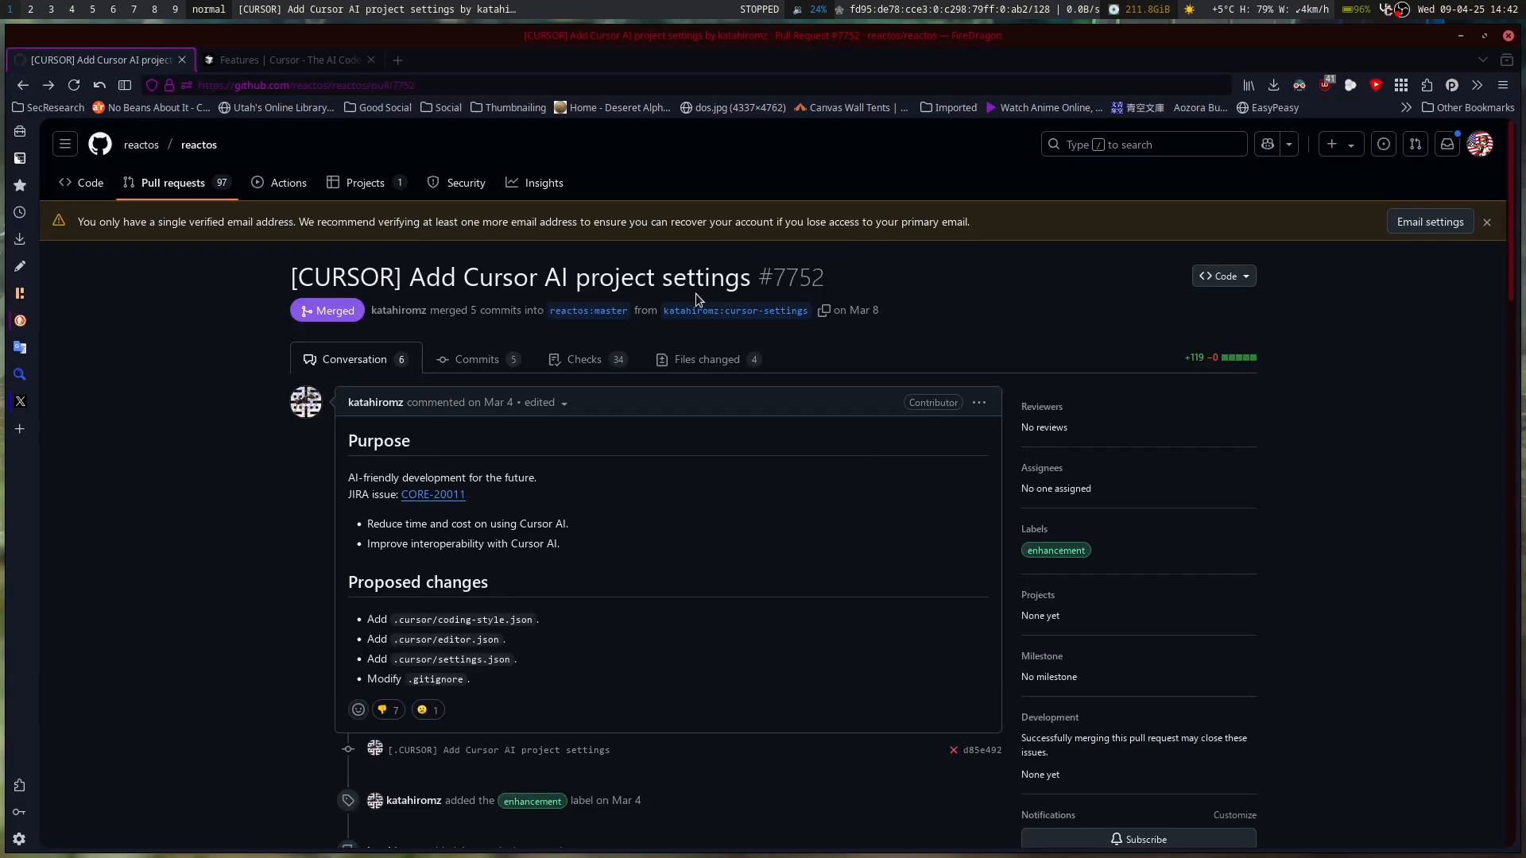
mouse_move(1031, 393)
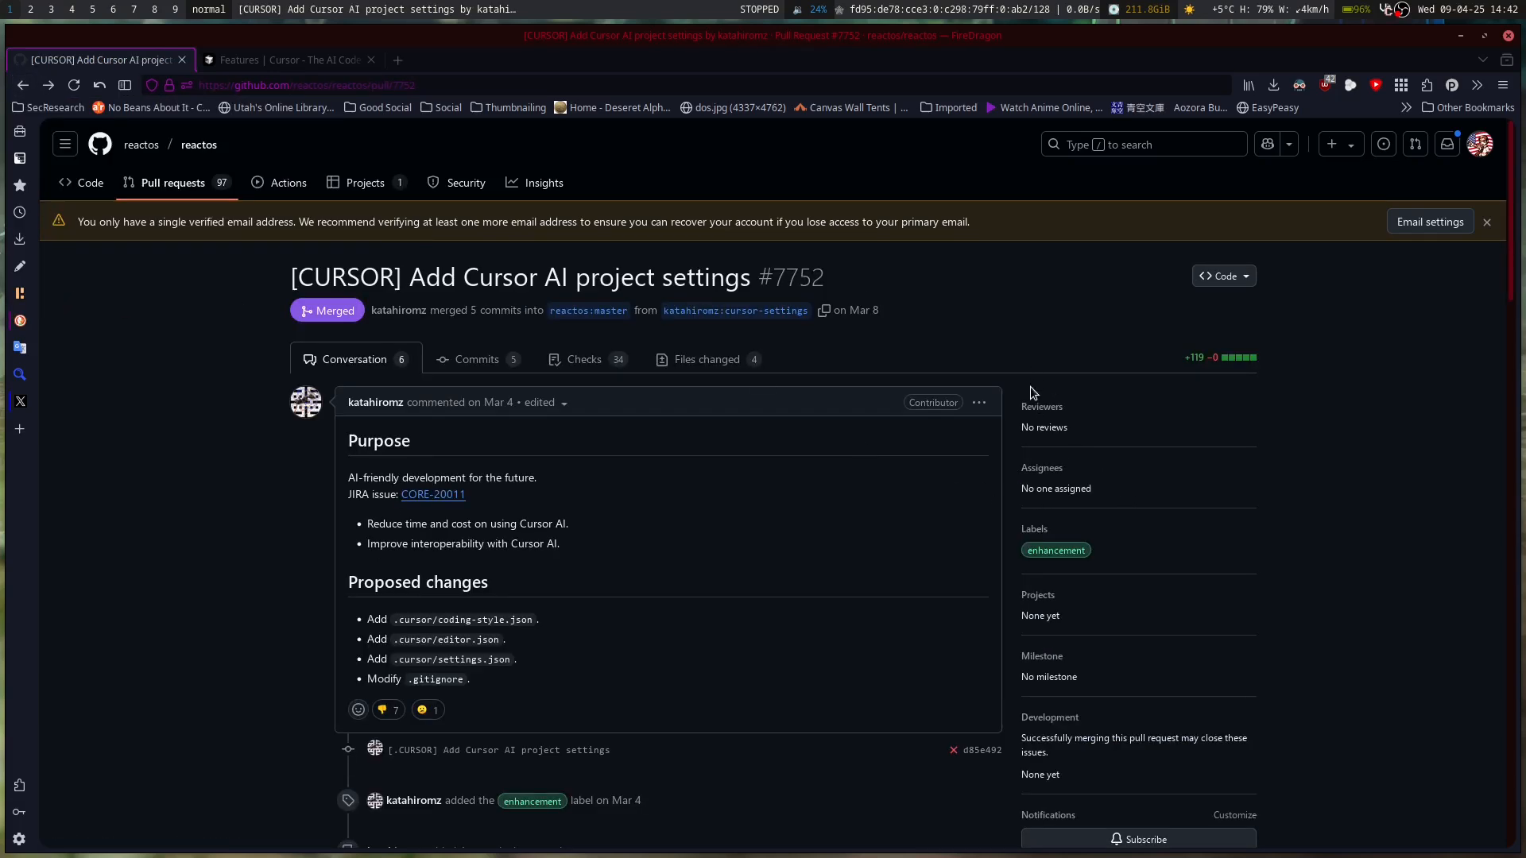
mouse_move(1004, 445)
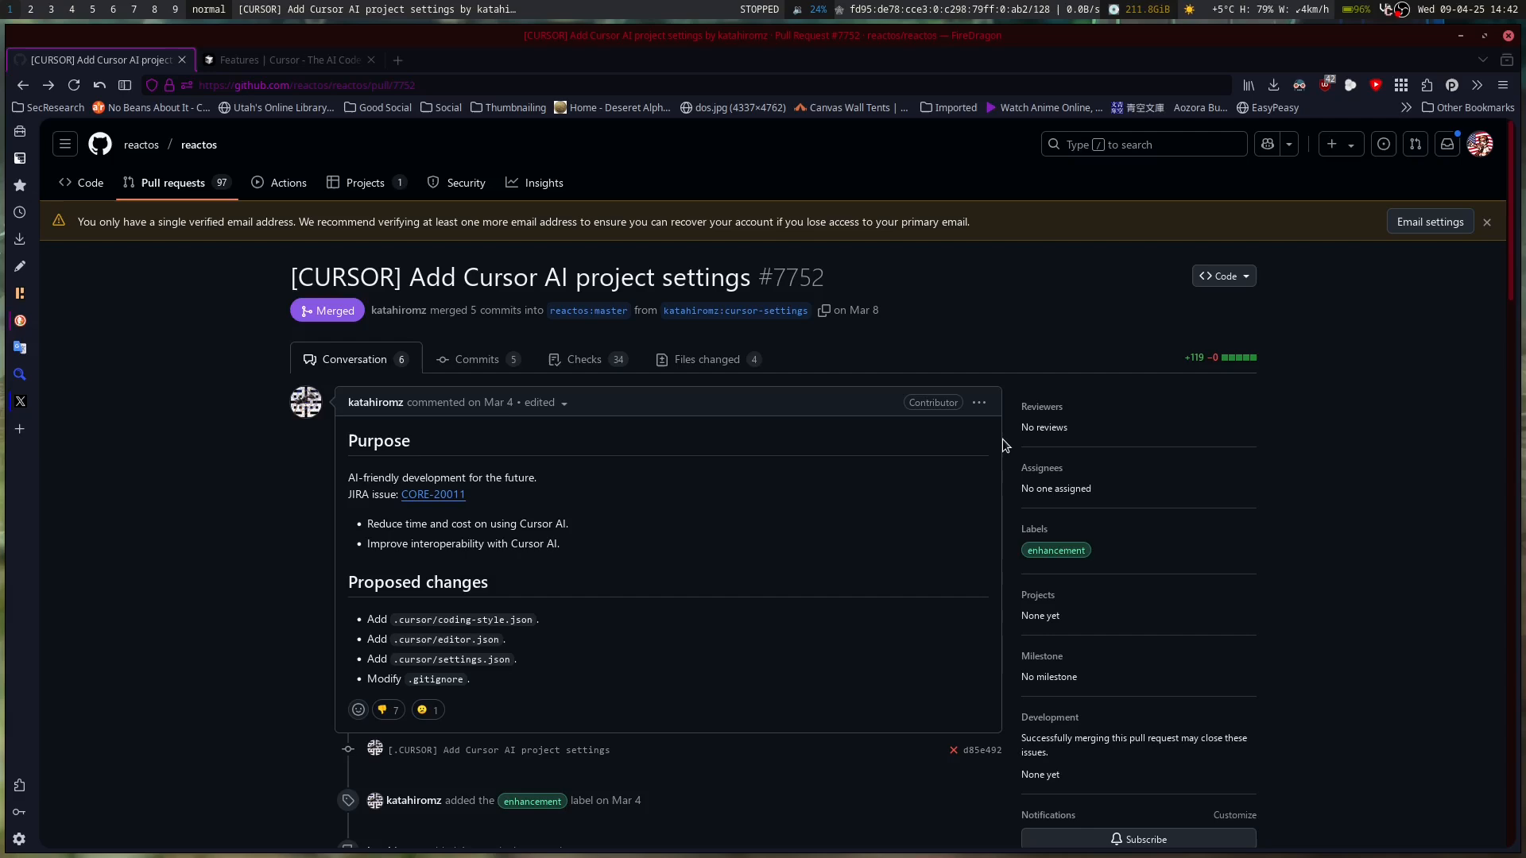